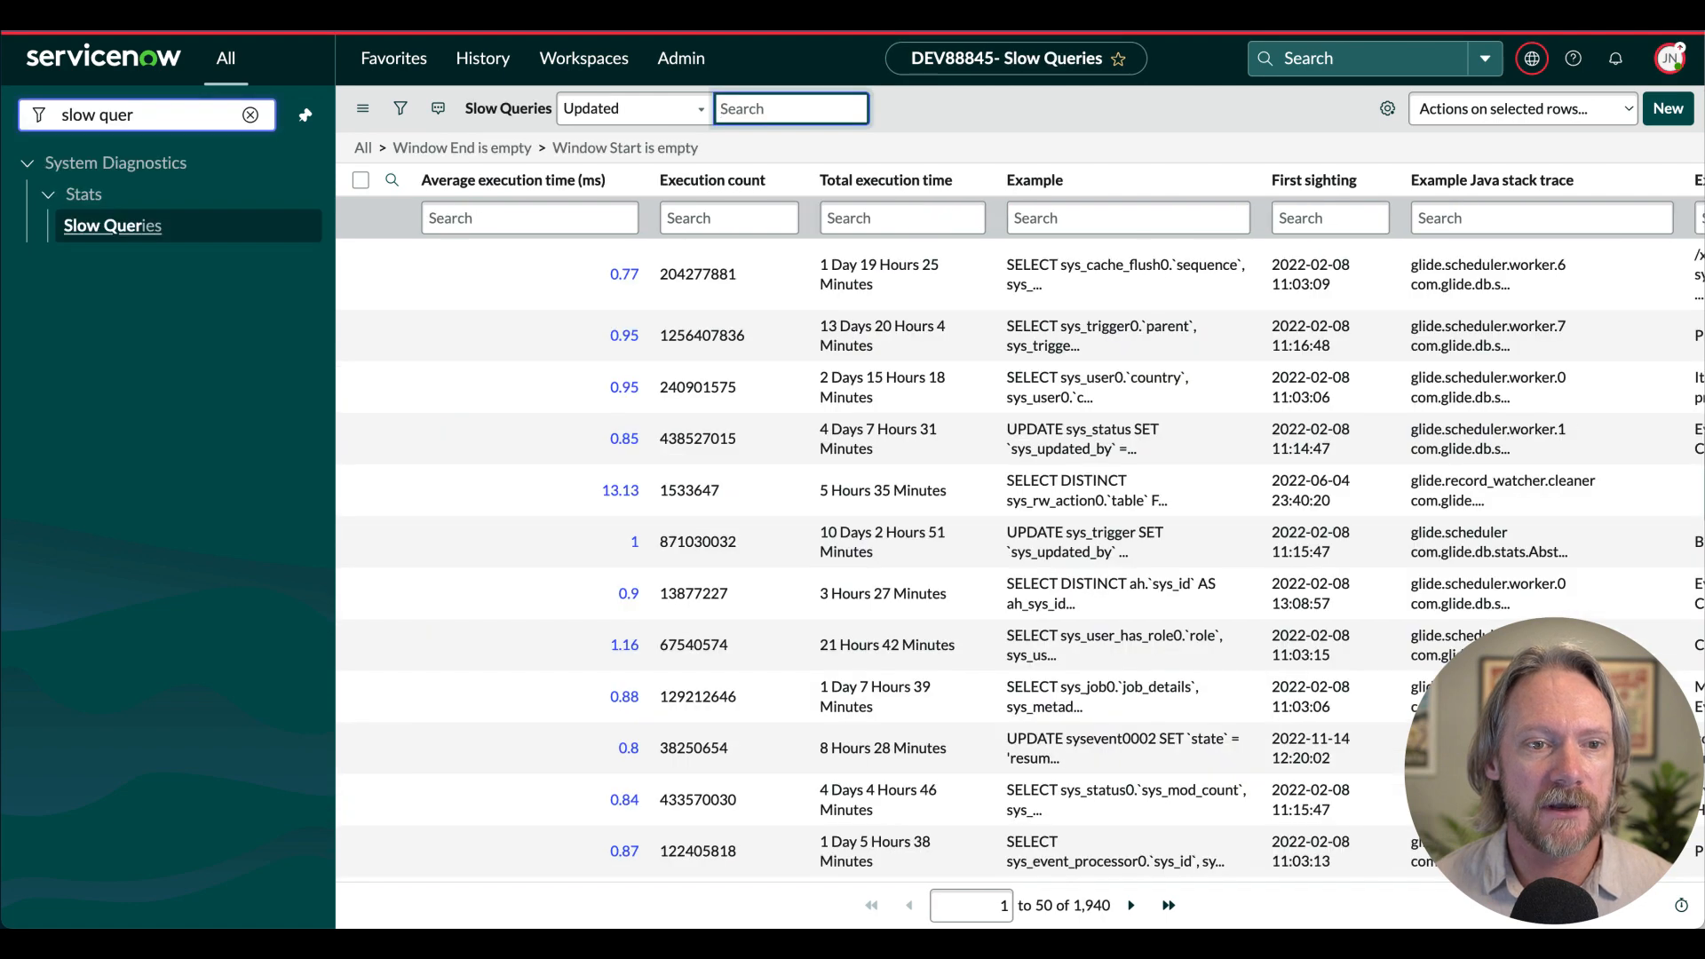
mouse_move(614, 256)
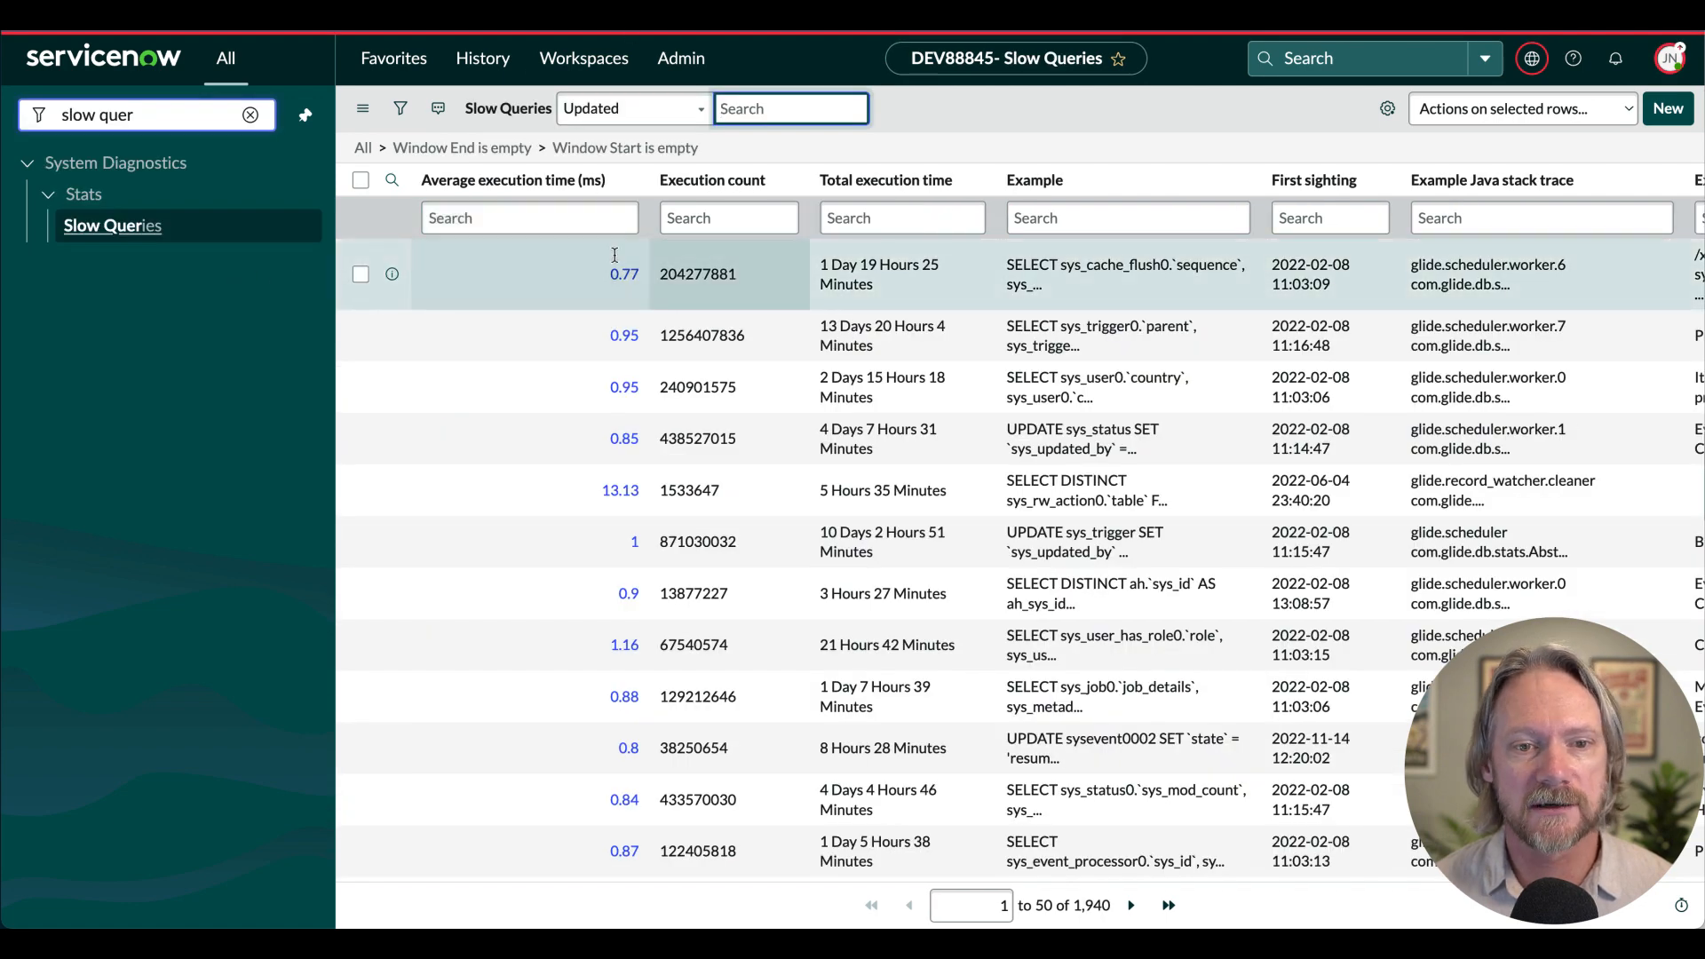
mouse_move(1128, 154)
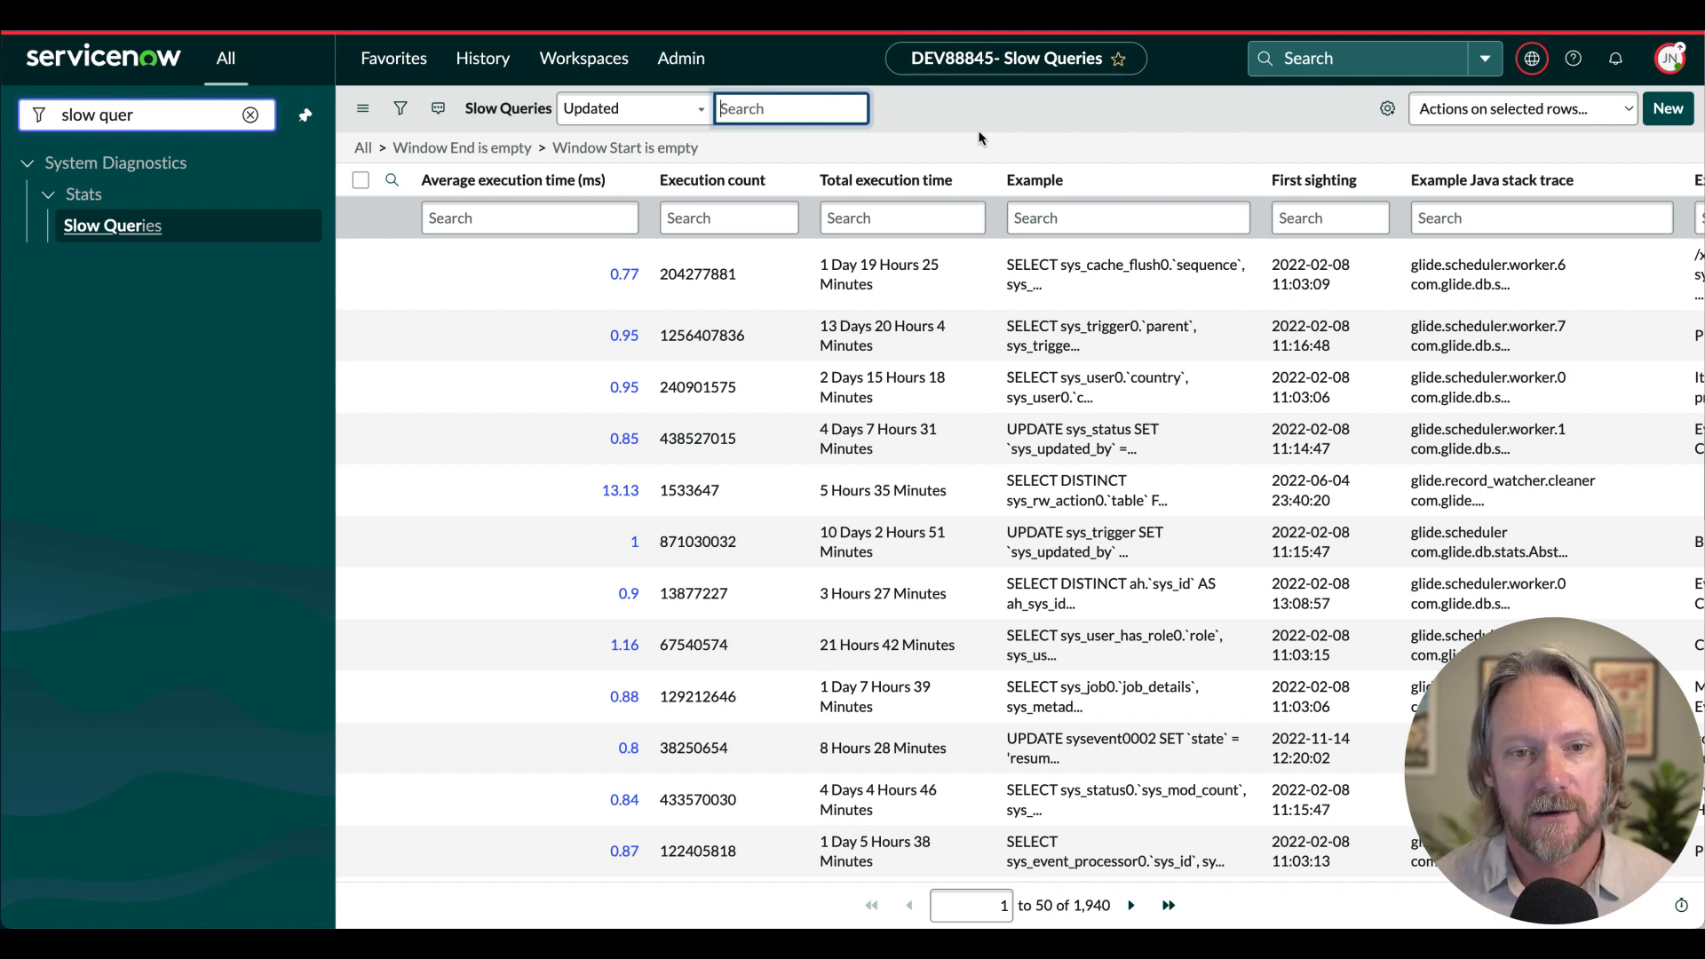
mouse_move(628, 160)
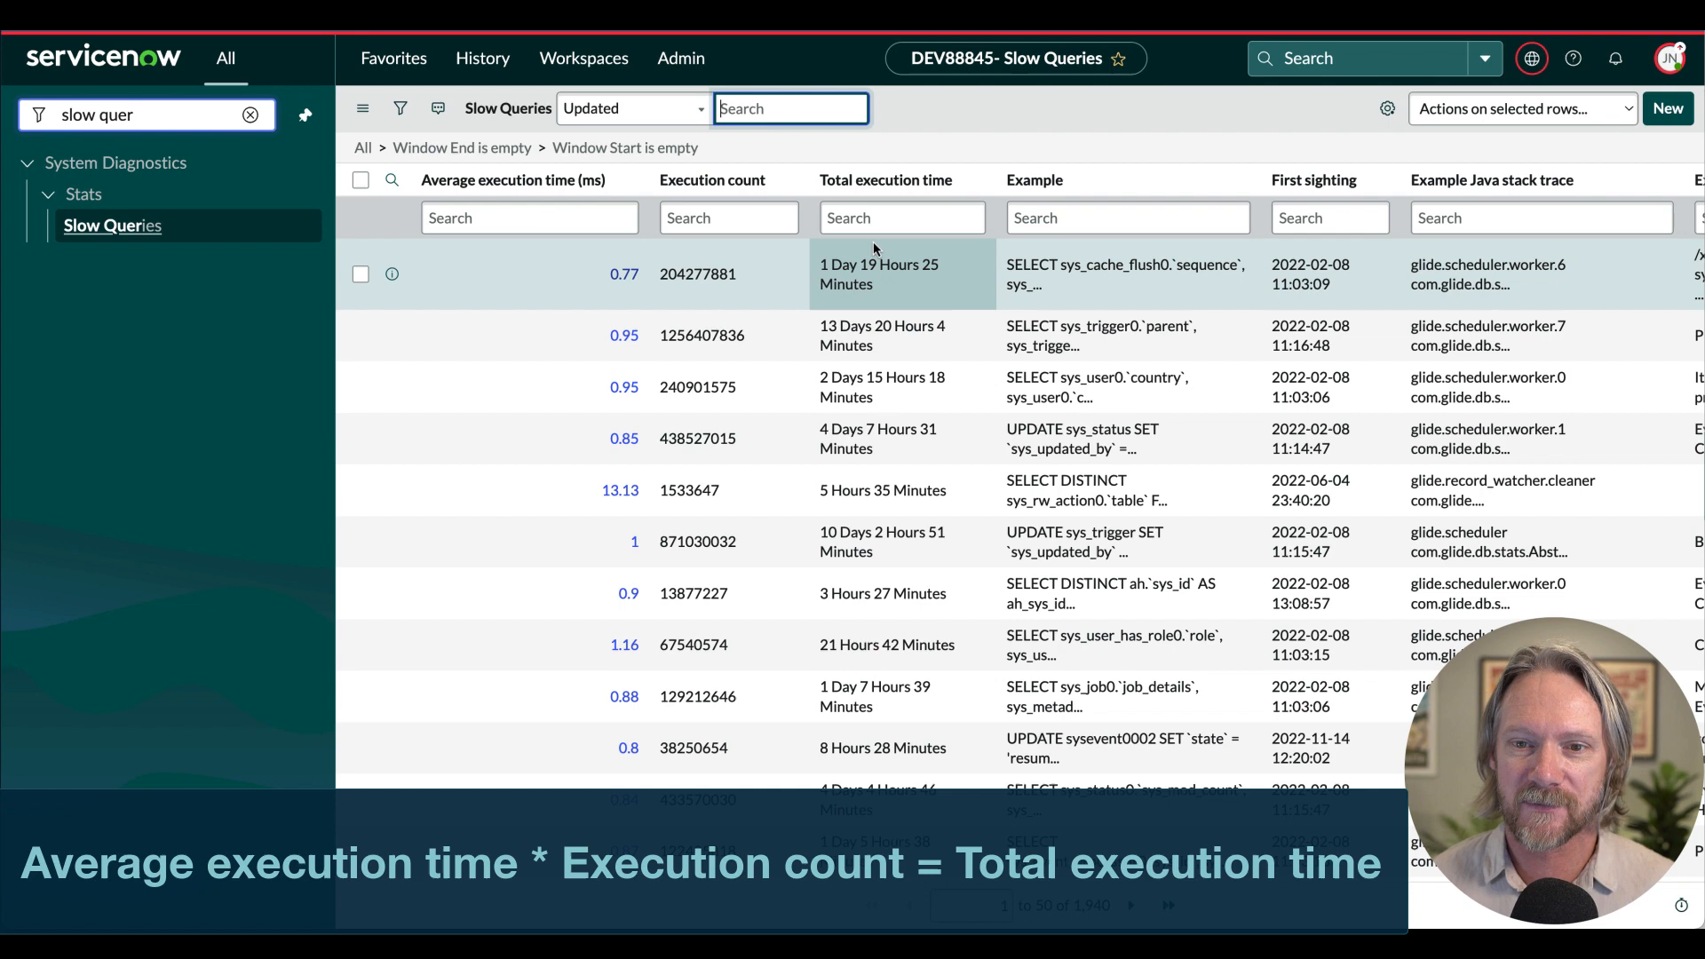
Filter the Slow Queries list by Example containing *vehicles, leaving 19 matching queries.
left_click(1130, 217)
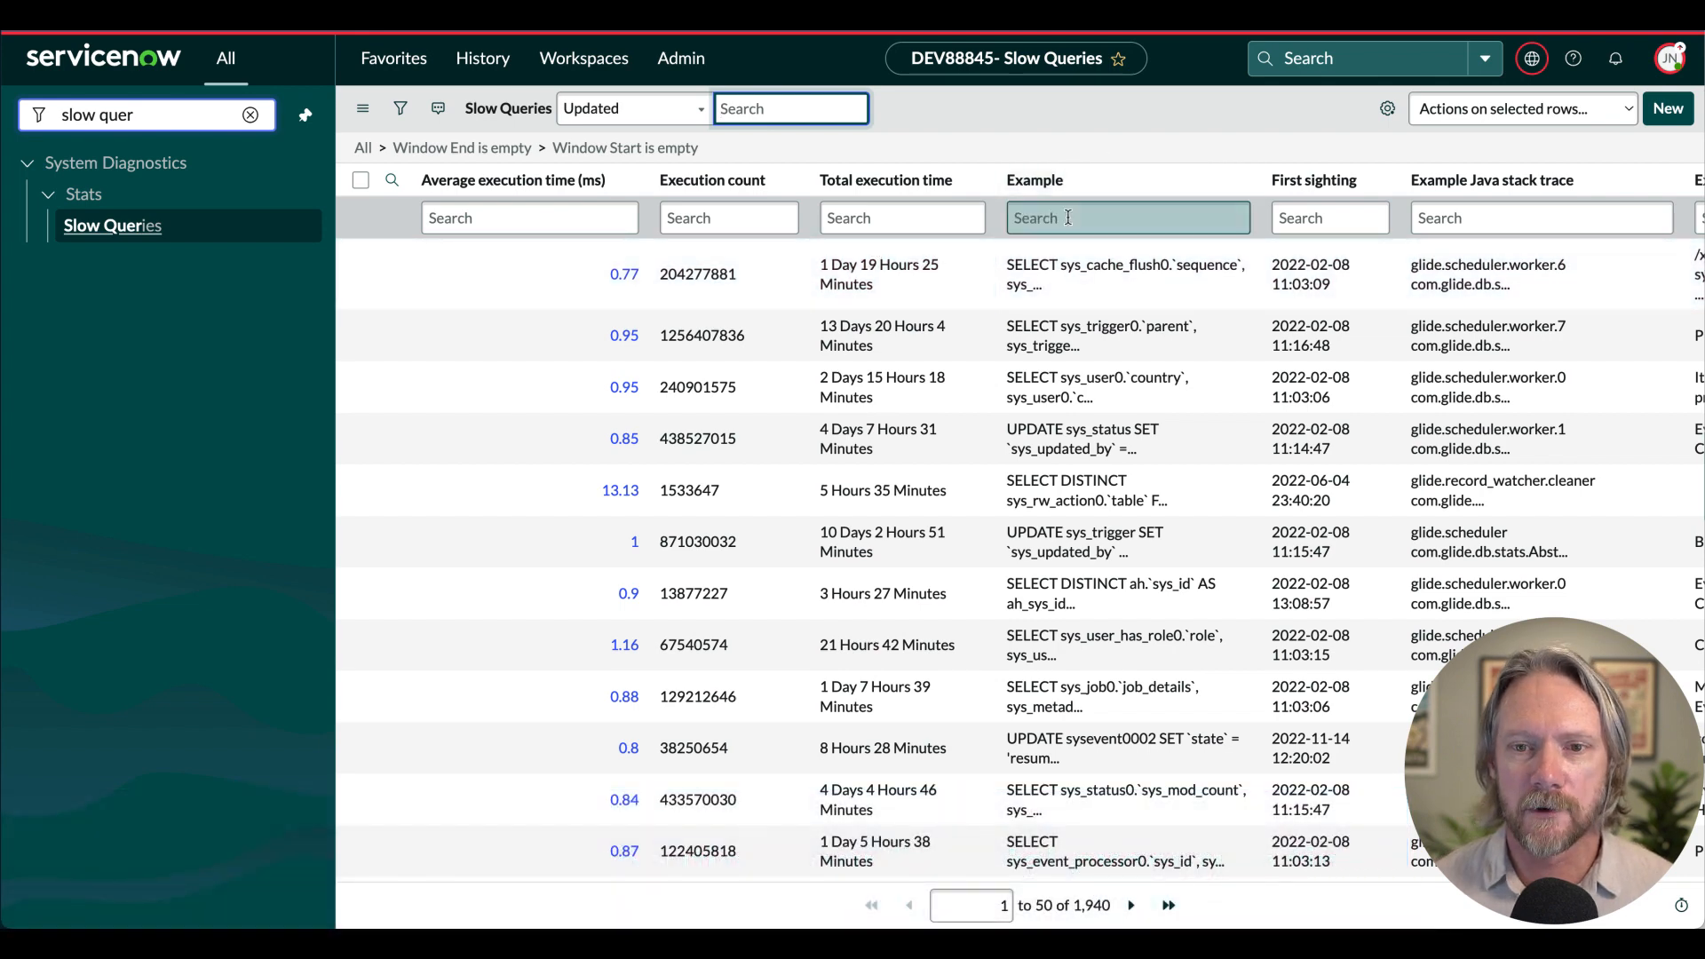
type("*v")
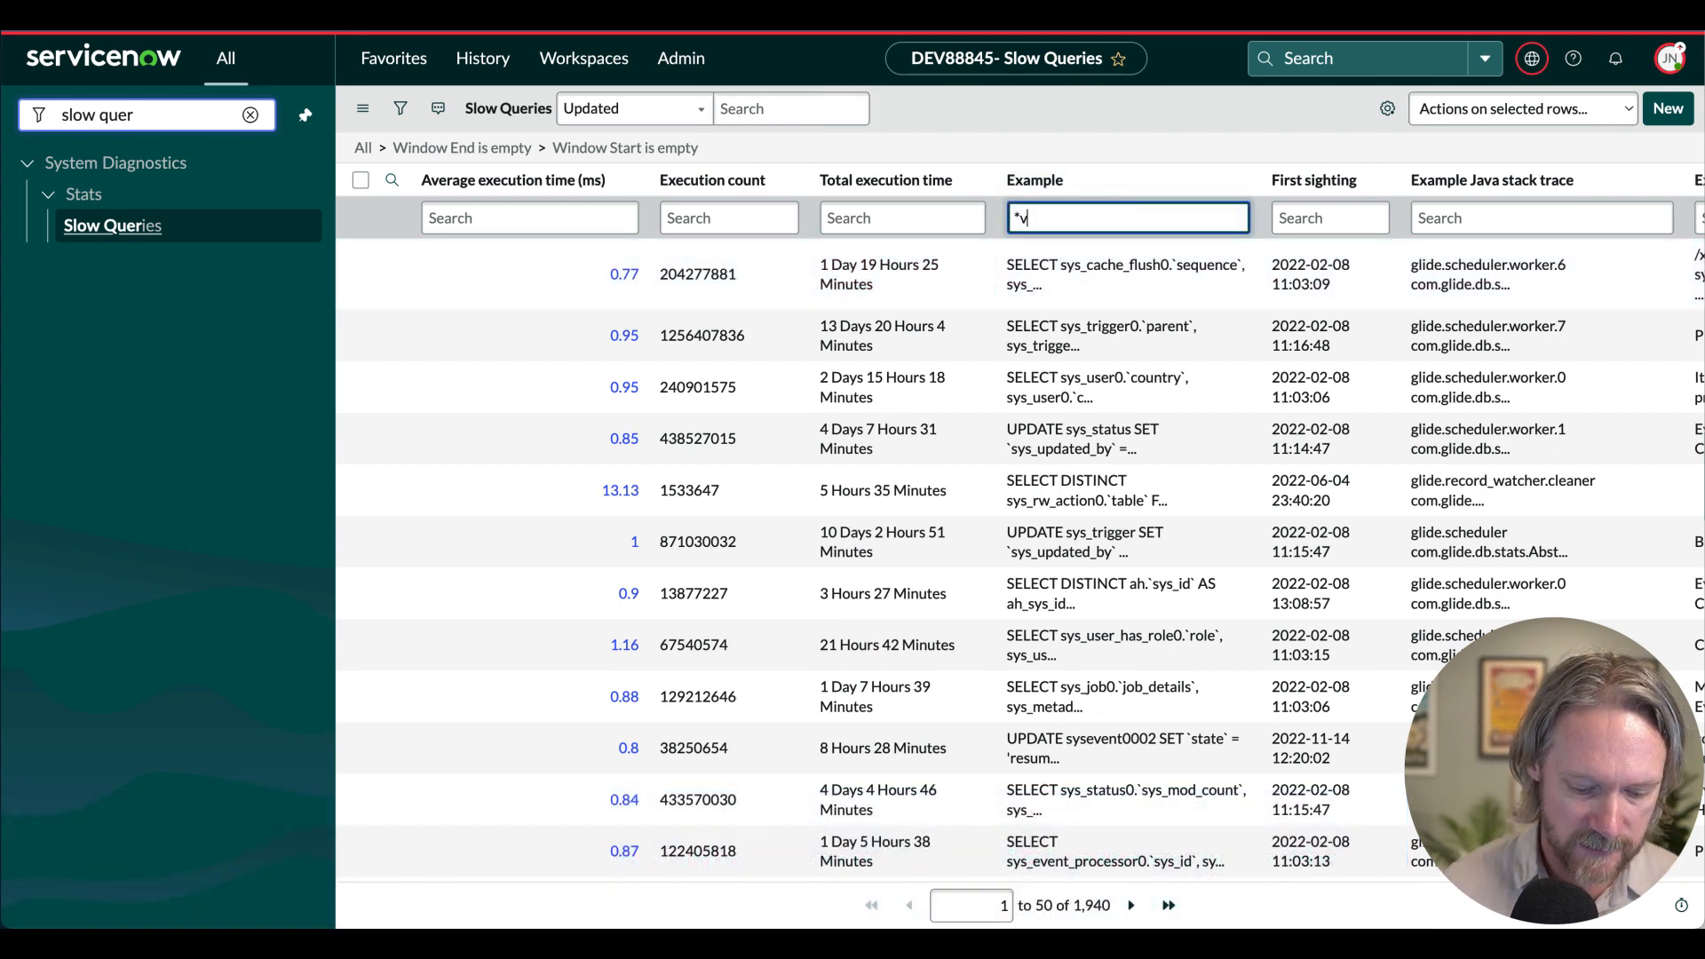
type("ehci")
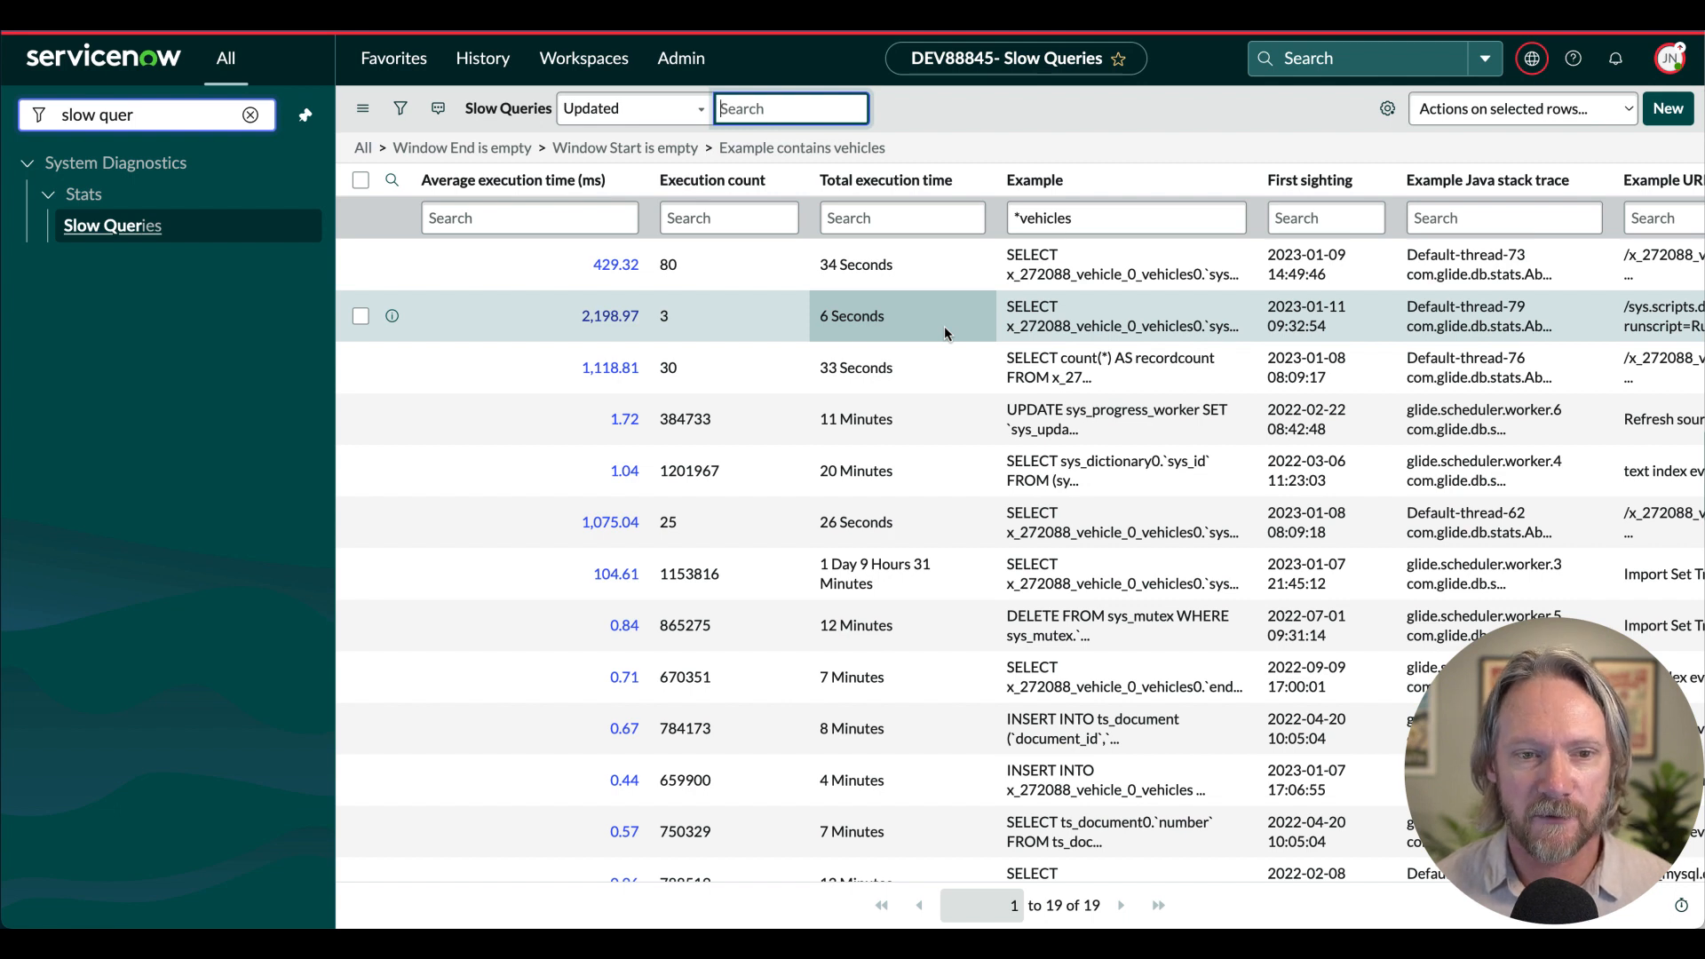
mouse_move(748, 339)
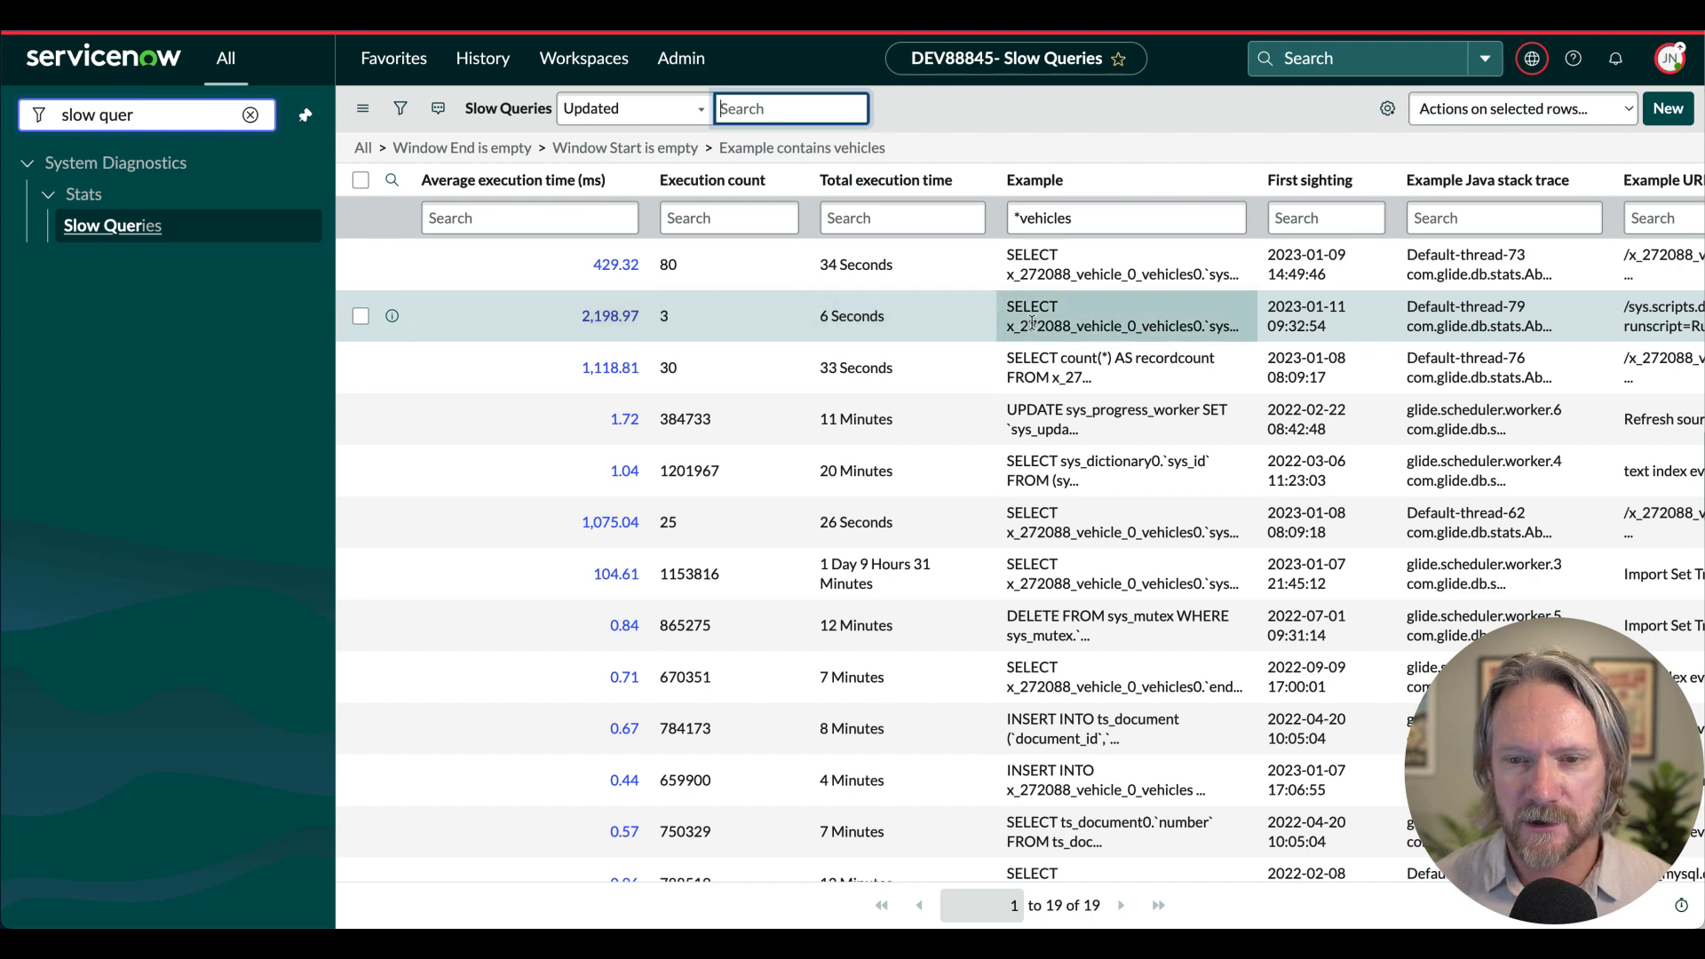
mouse_move(1117, 316)
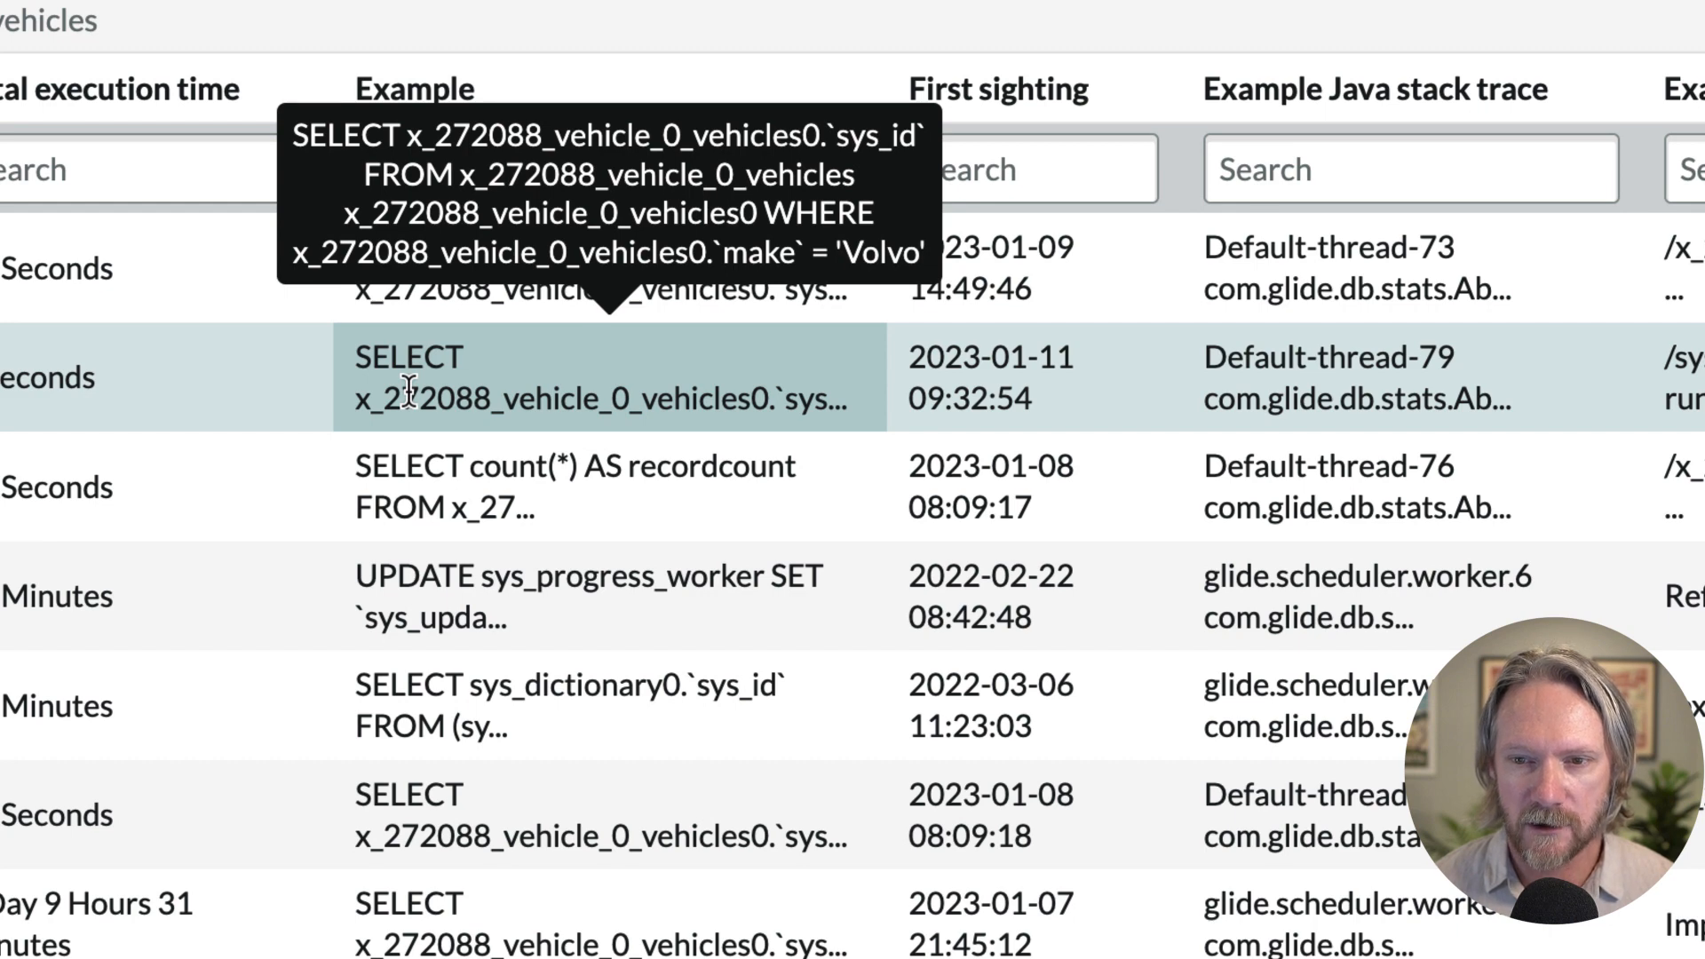
type("*vehicles")
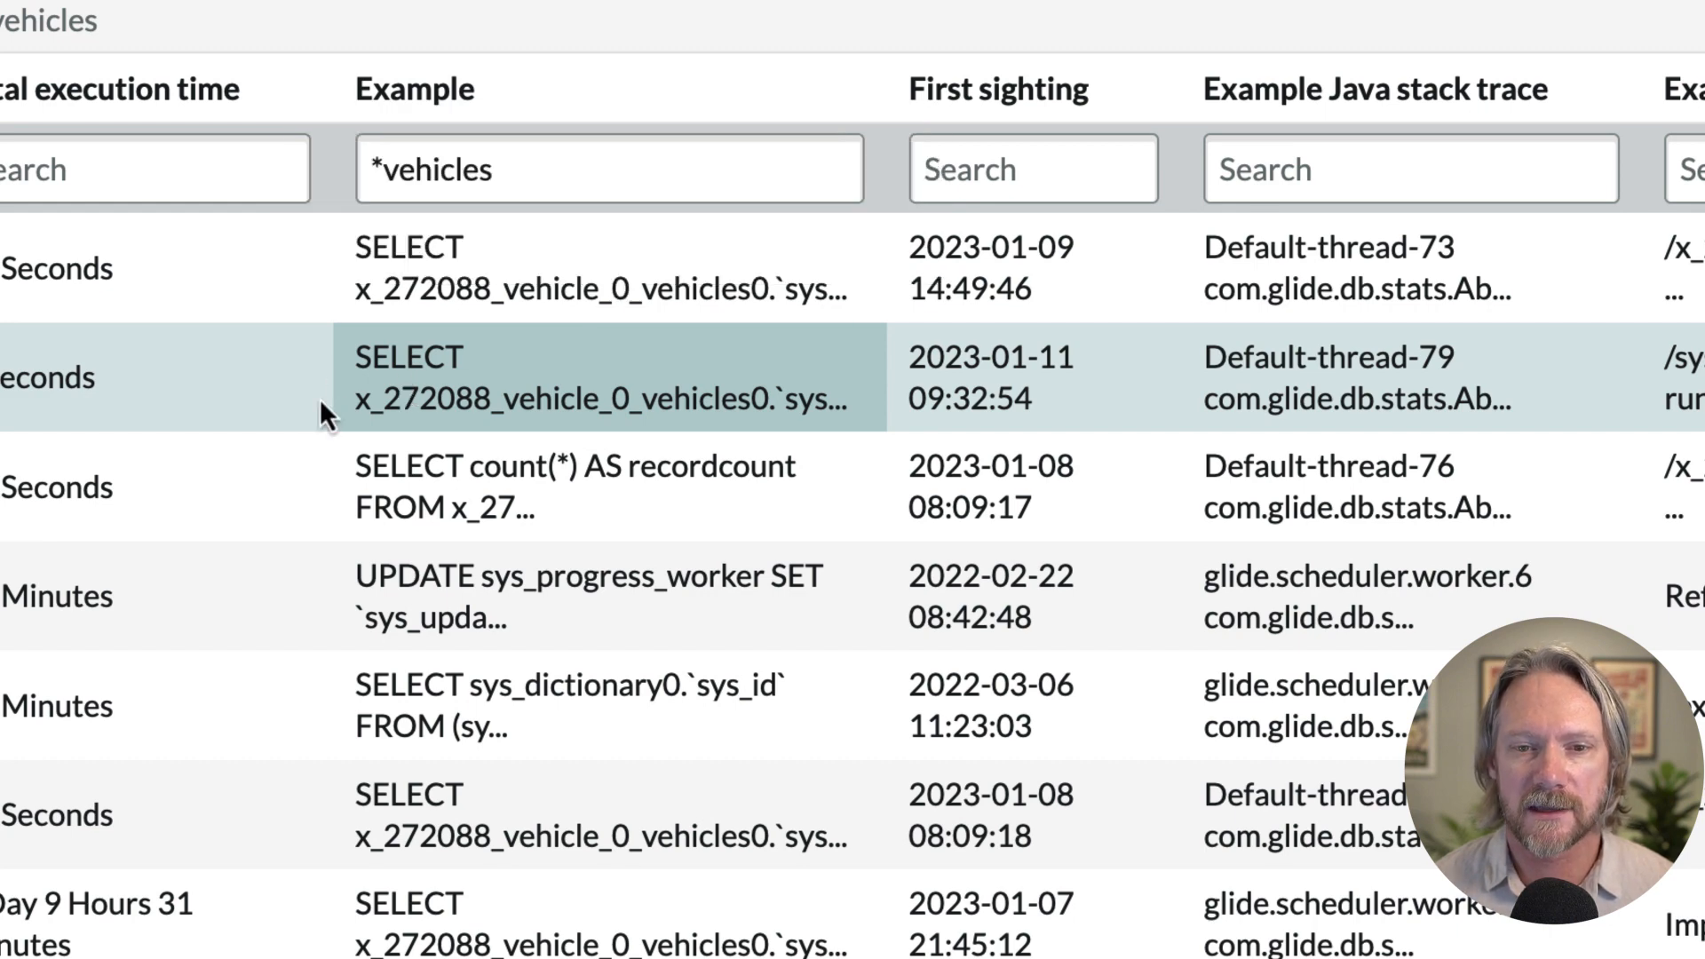
mouse_move(472, 396)
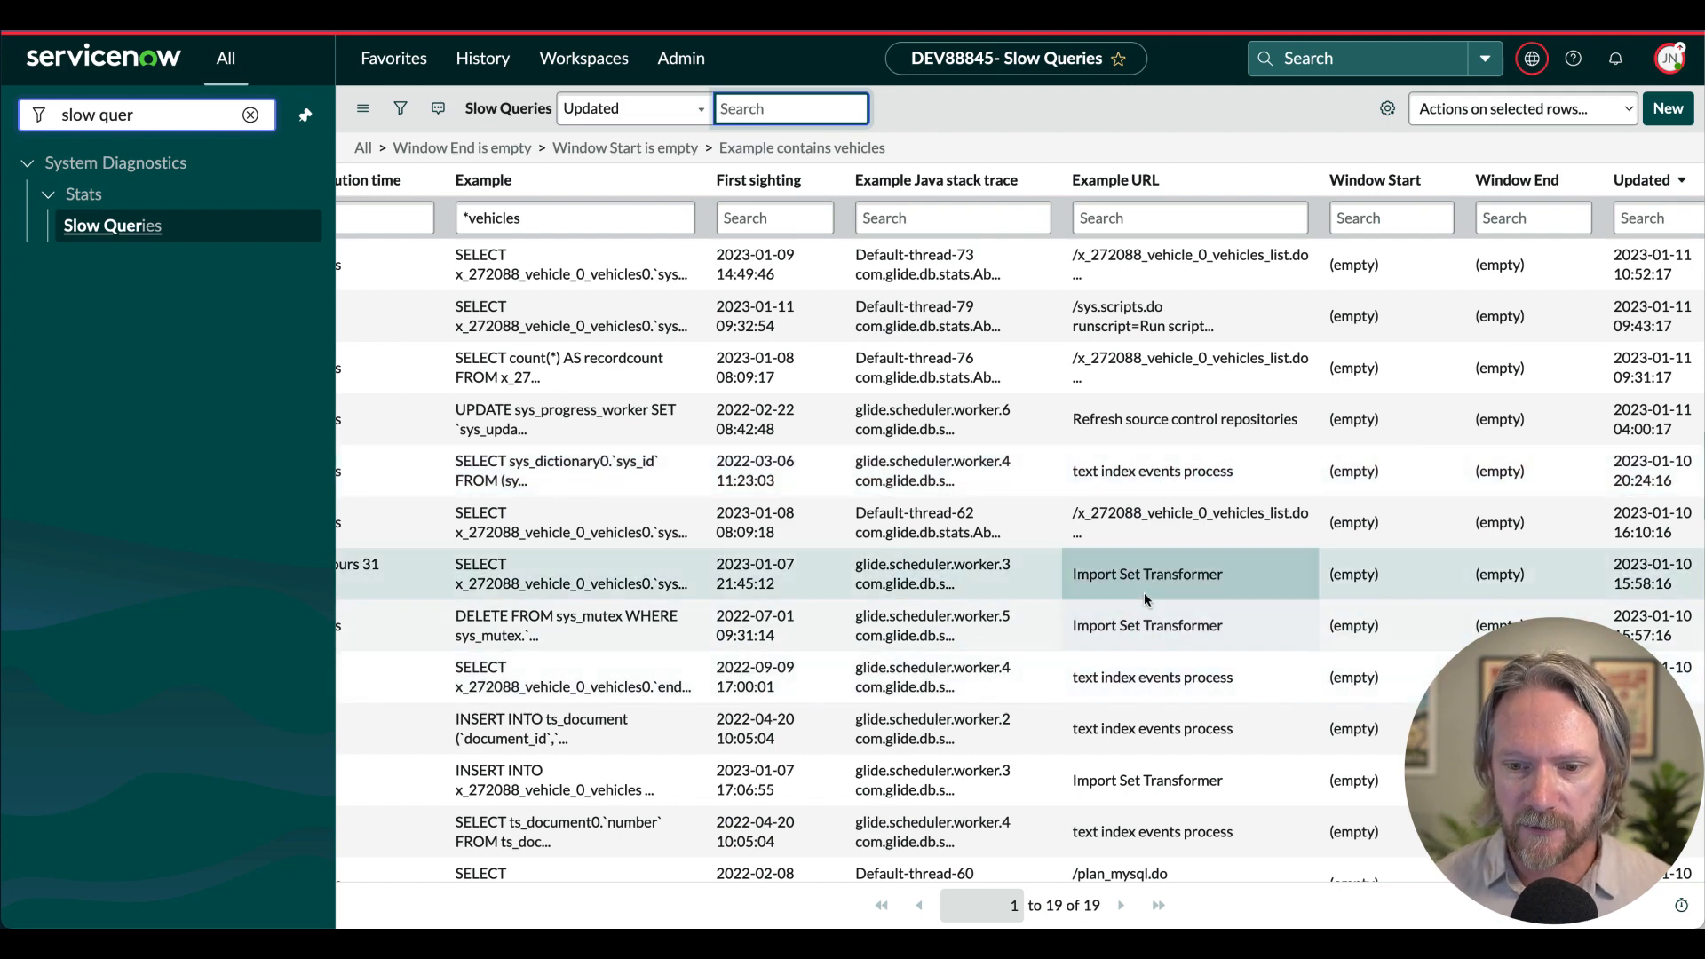
scroll("down", 3)
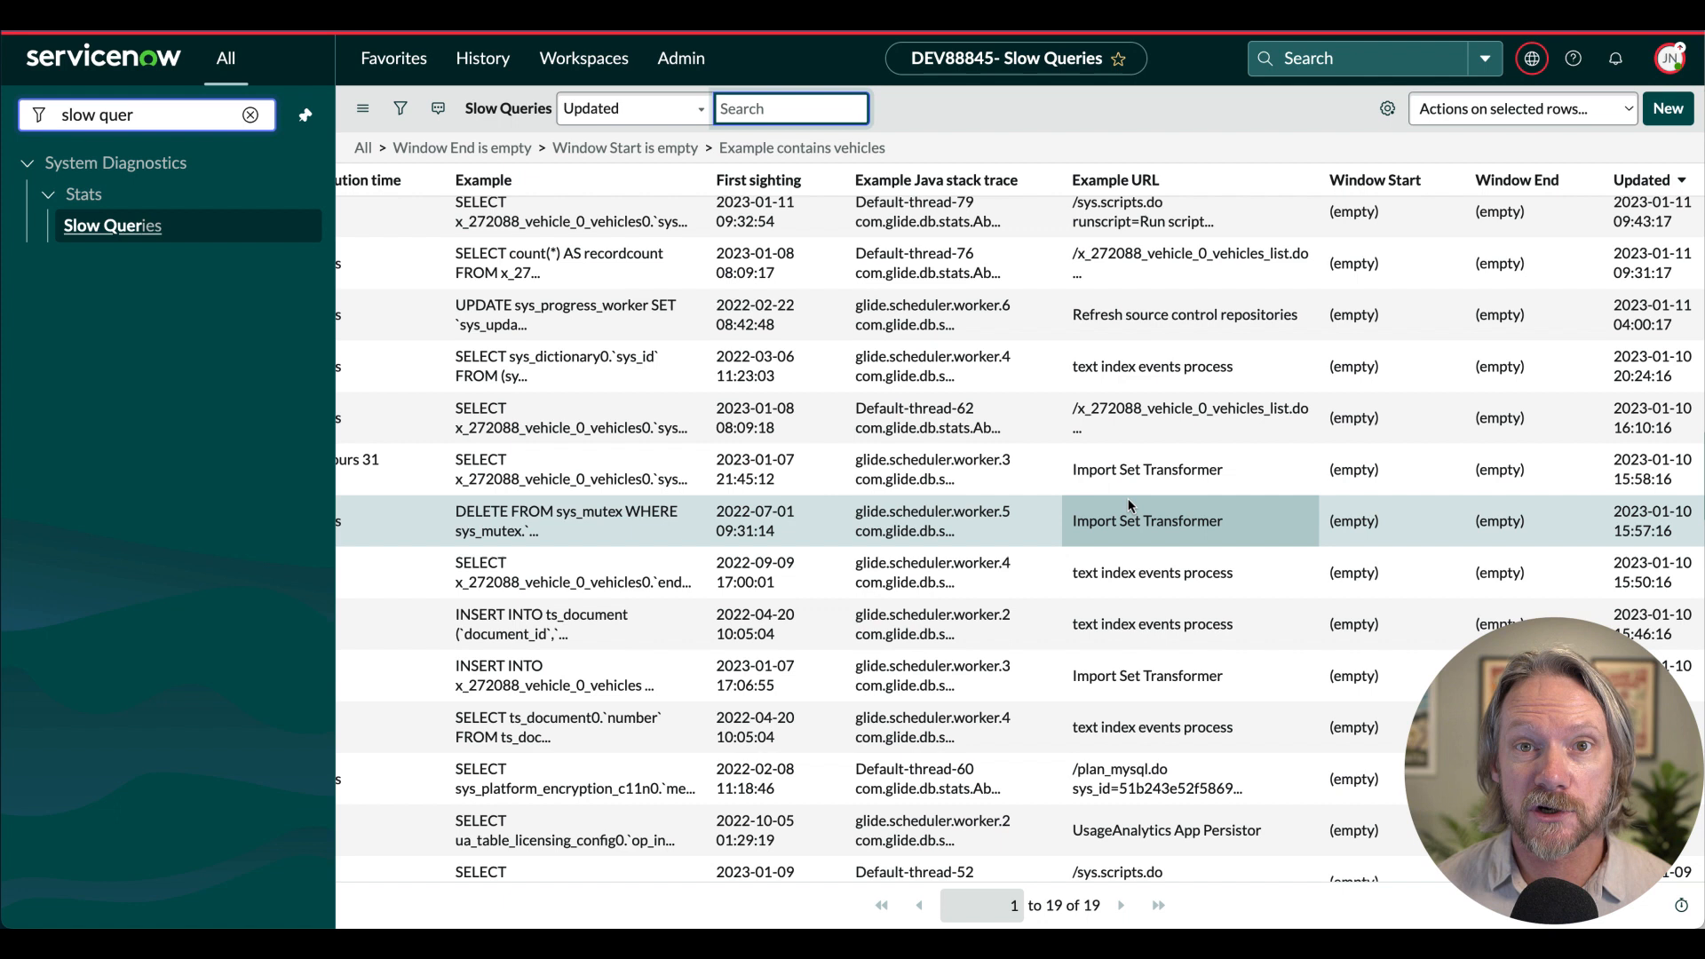
mouse_move(1133, 517)
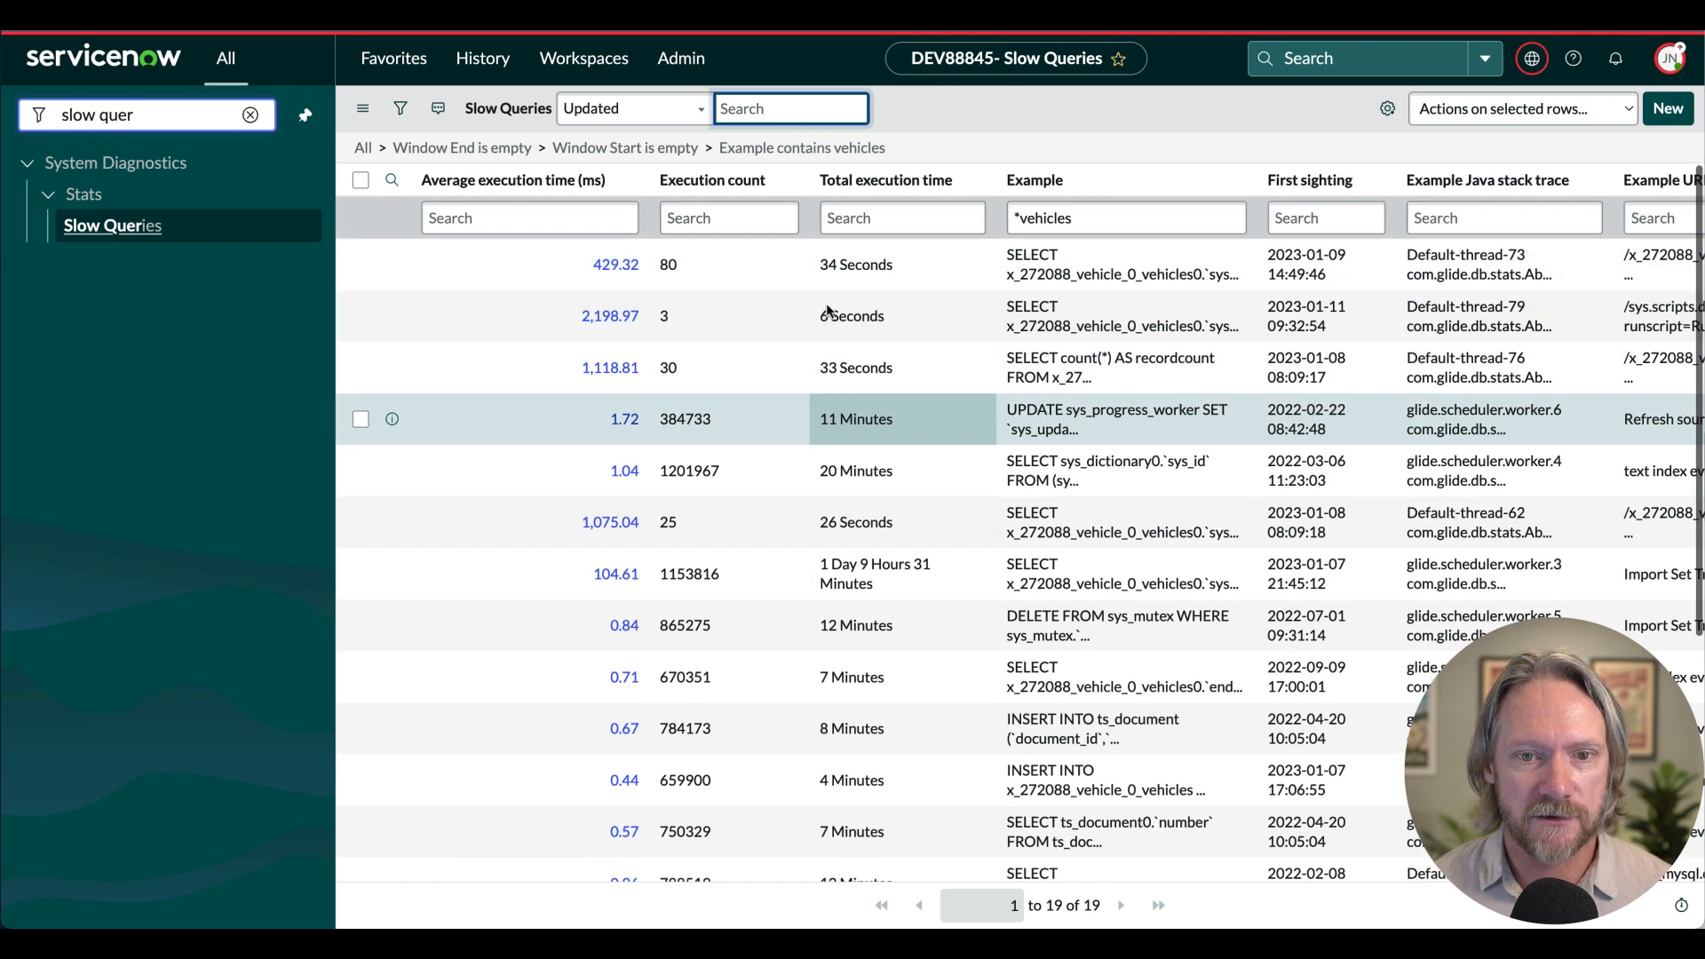
Open the slow query record for the Volvo vehicles SELECT with 2,198.97 ms average execution.
left_click(609, 316)
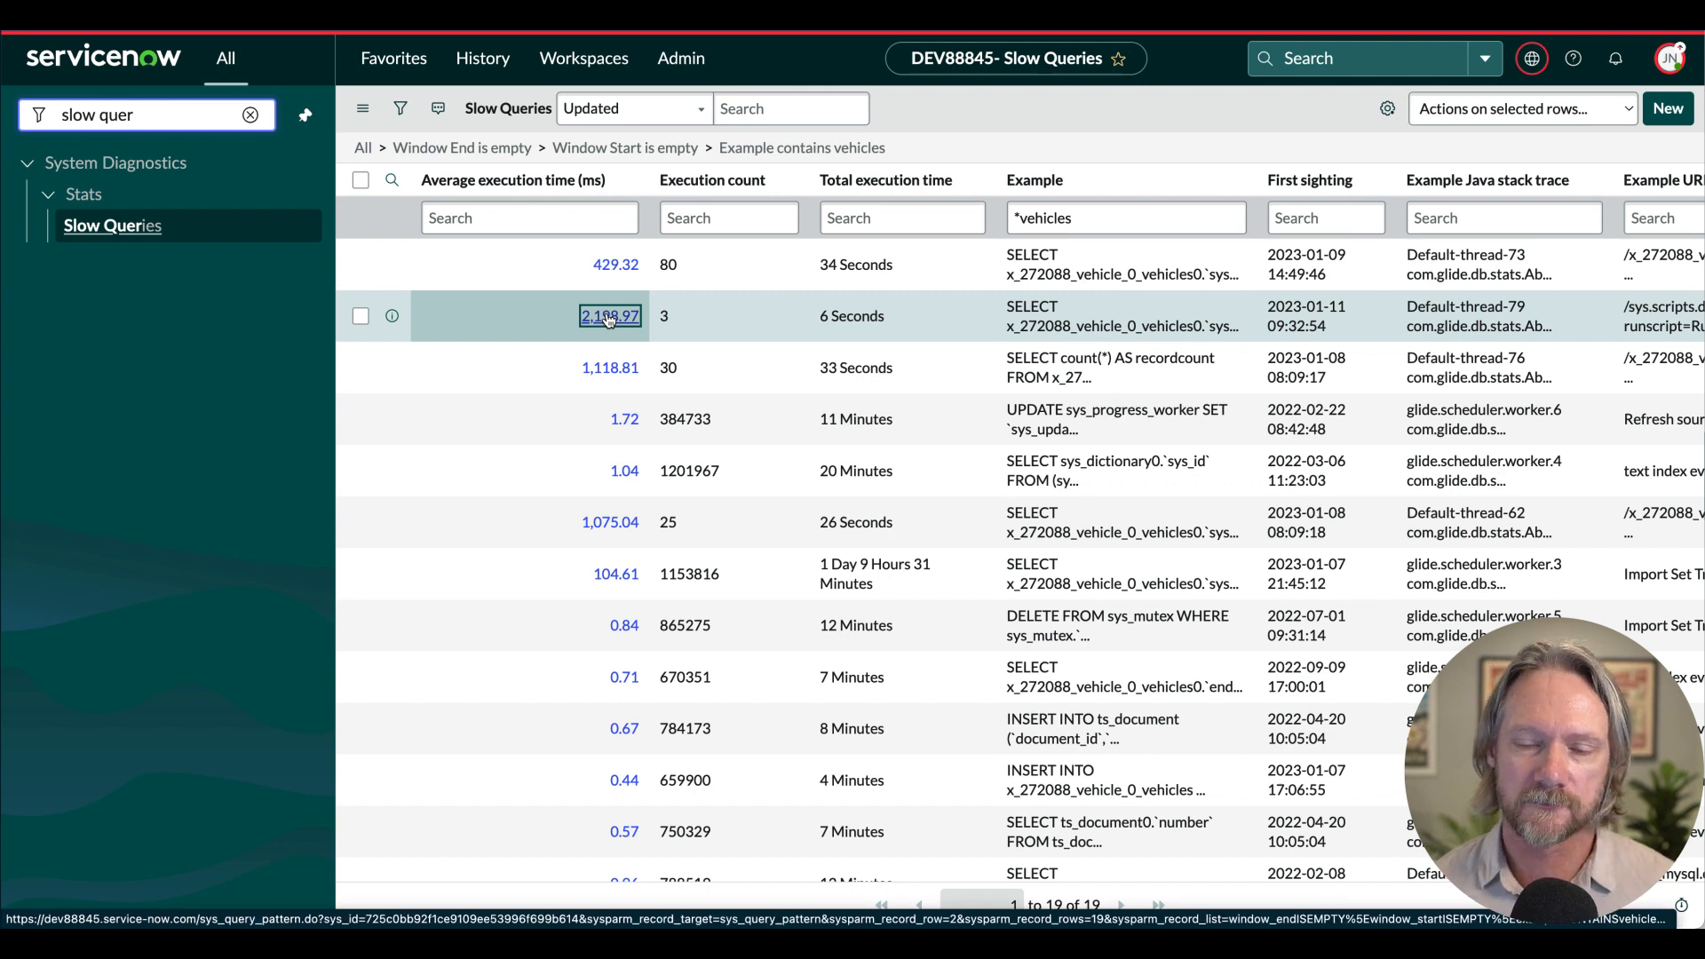
left_click(610, 316)
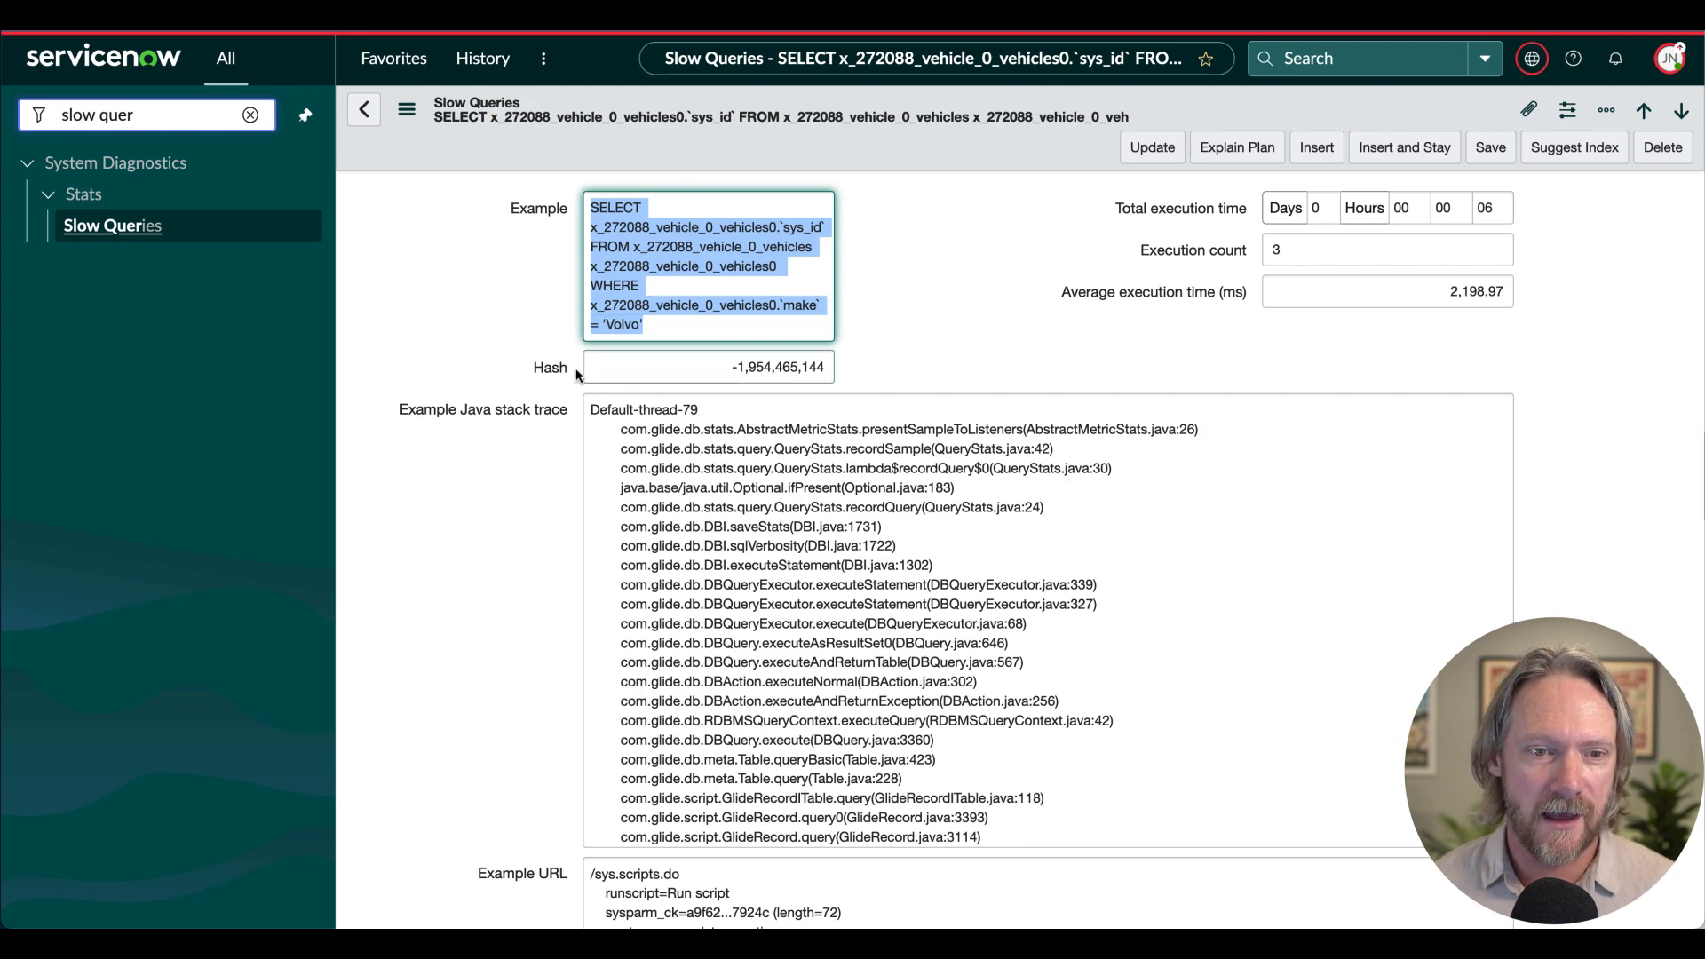
scroll("down", 3)
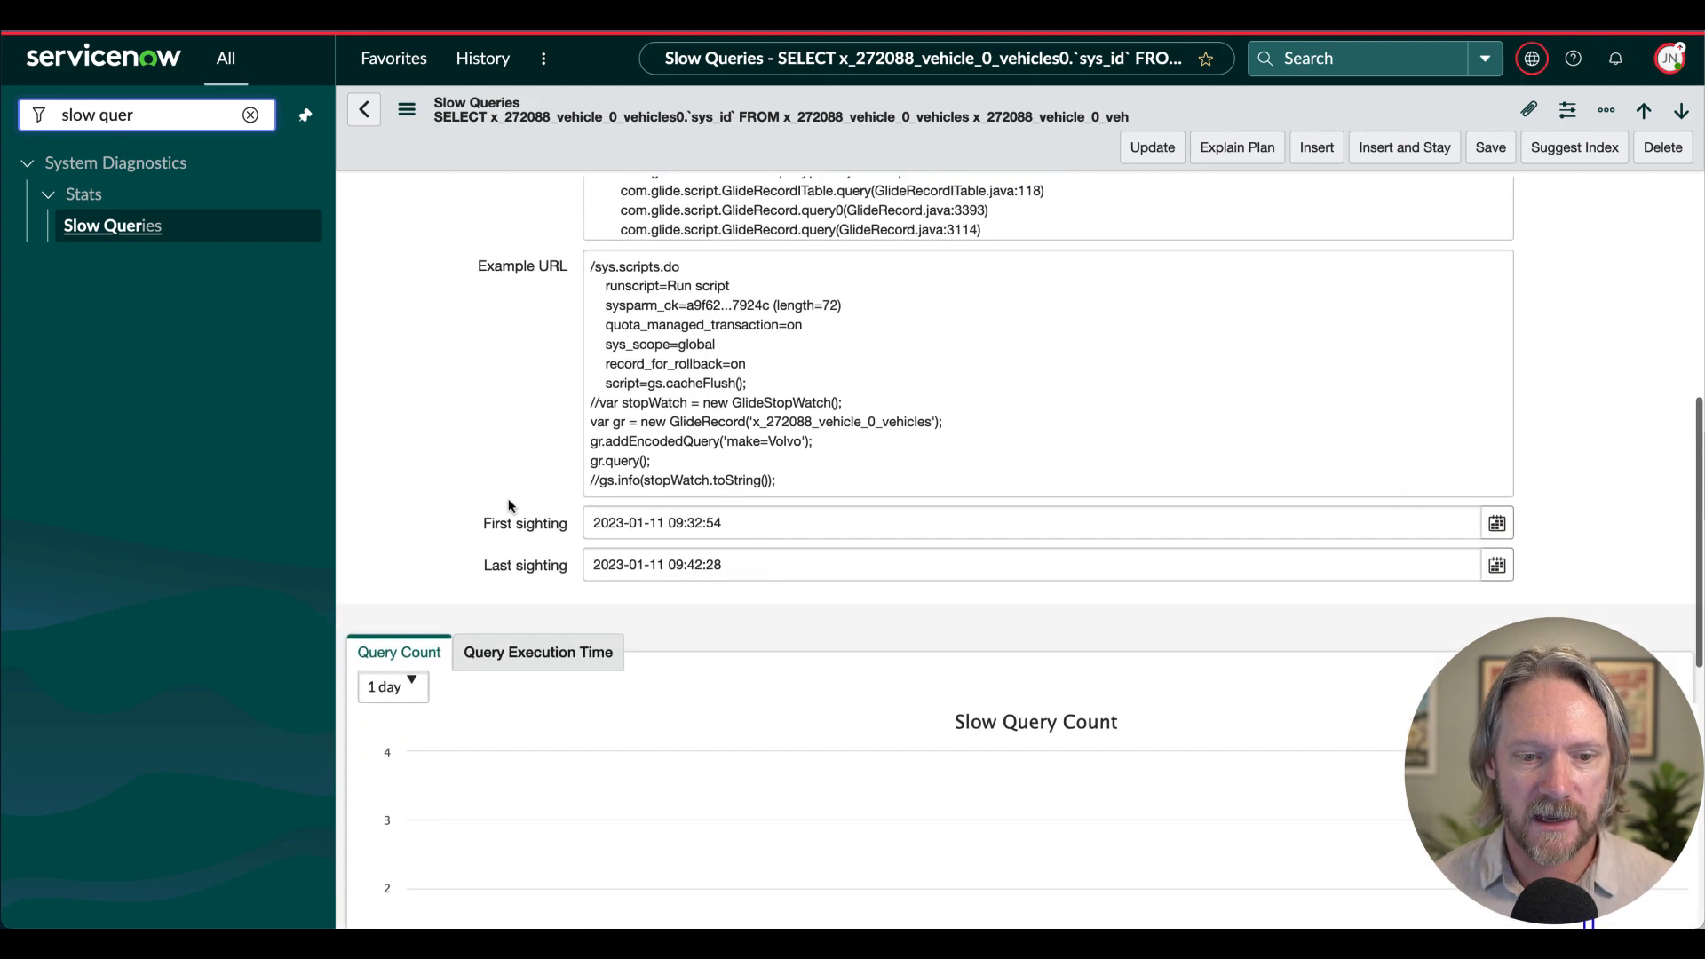
scroll("down", 3)
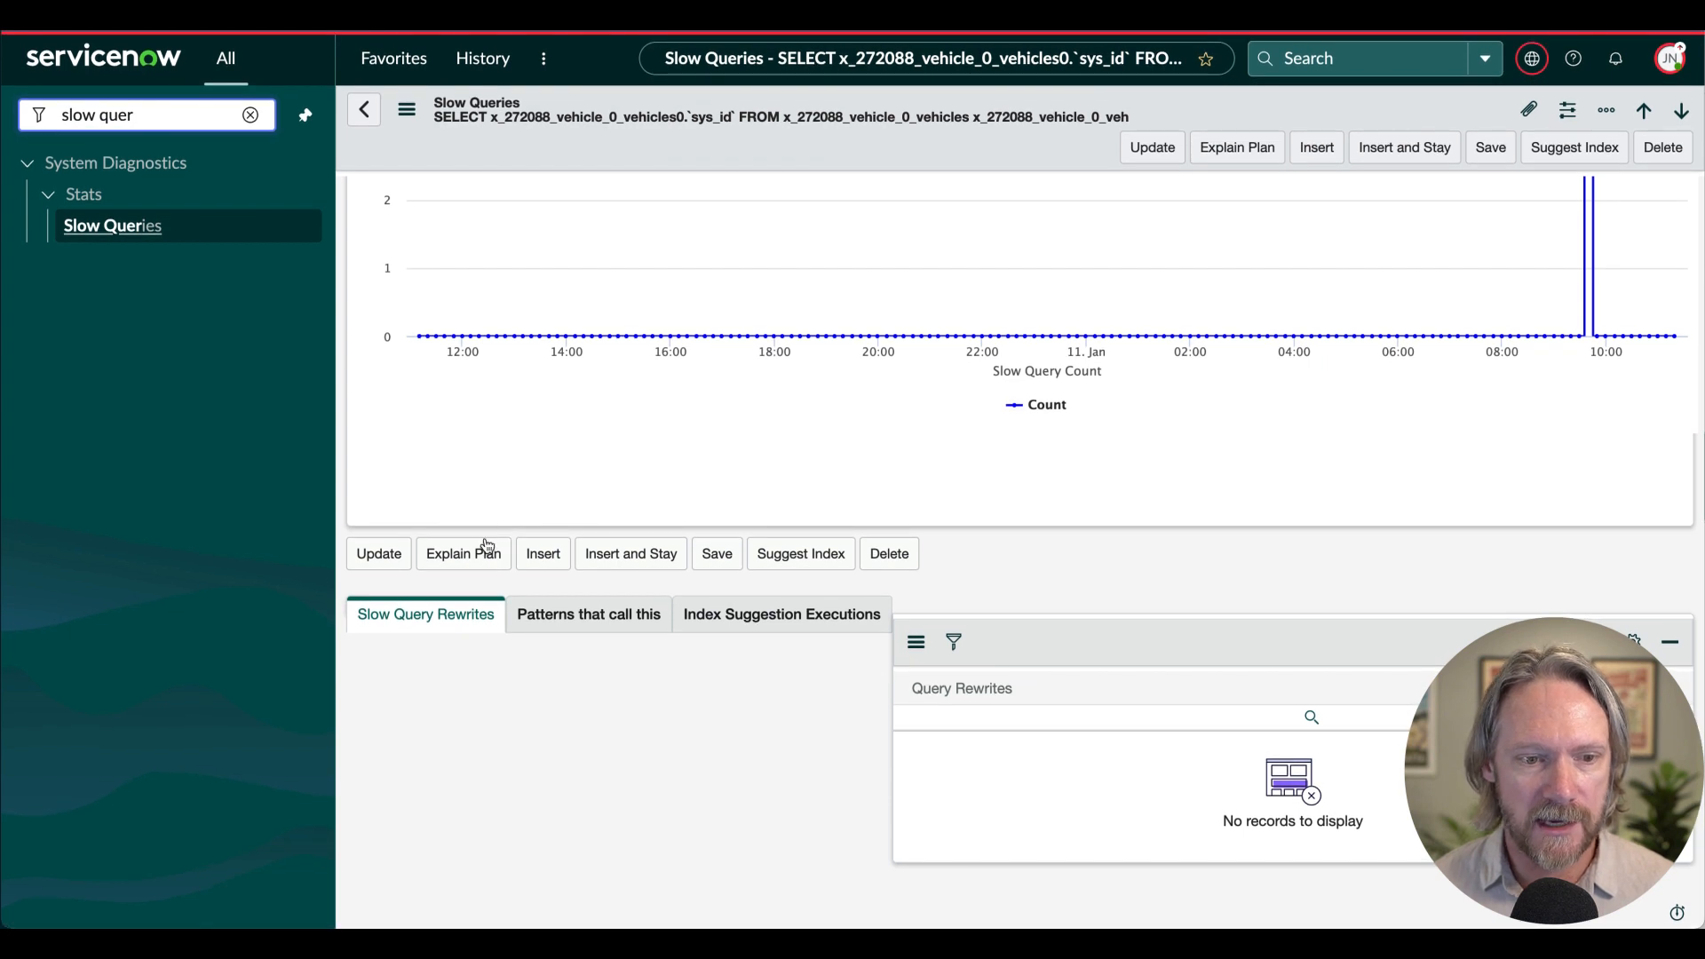
Run Explain Plan on the query and scroll to the resulting MySQL explain plan step.
left_click(463, 555)
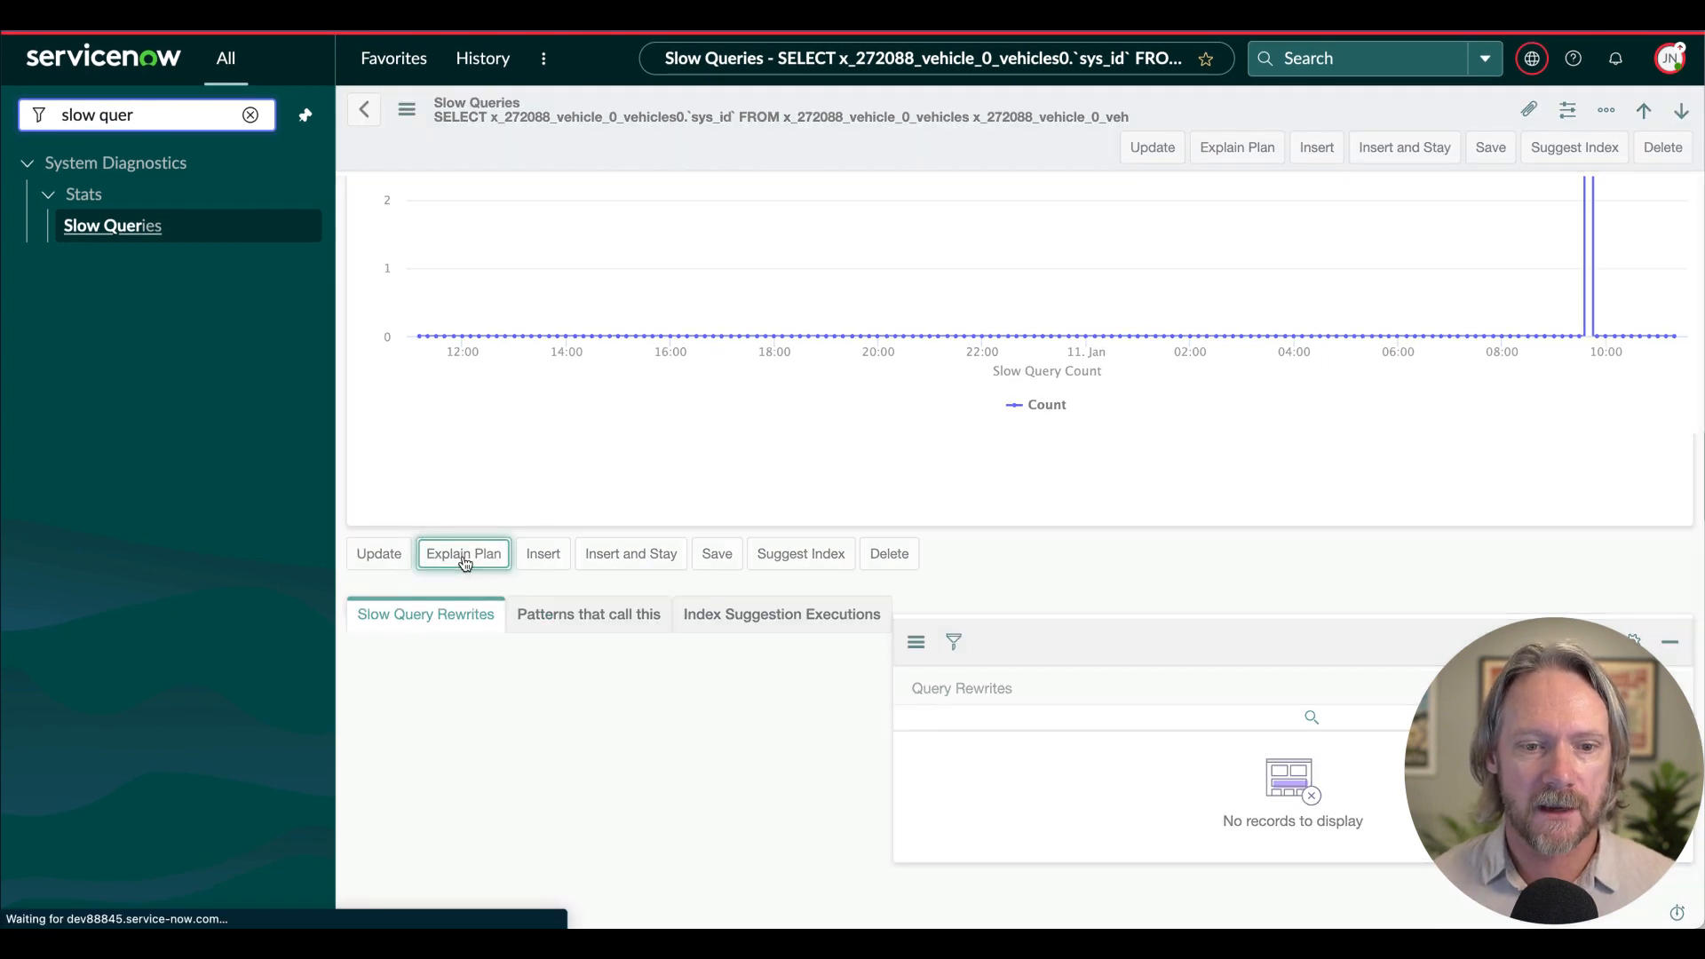
left_click(462, 554)
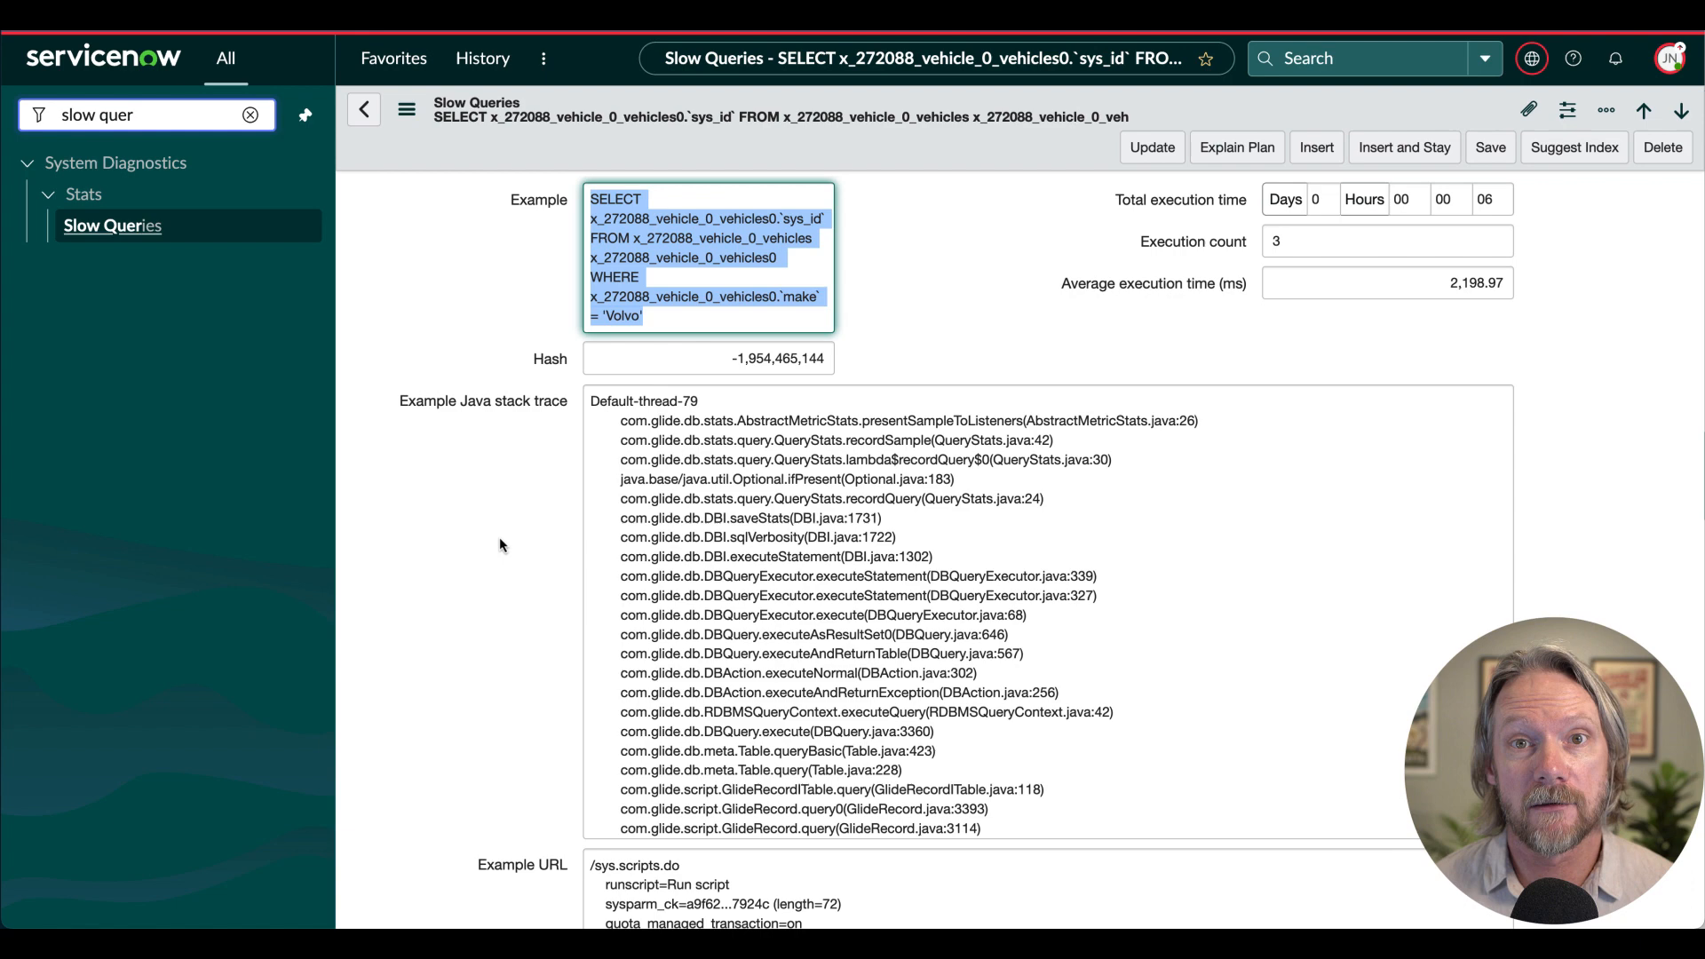
scroll("down", 3)
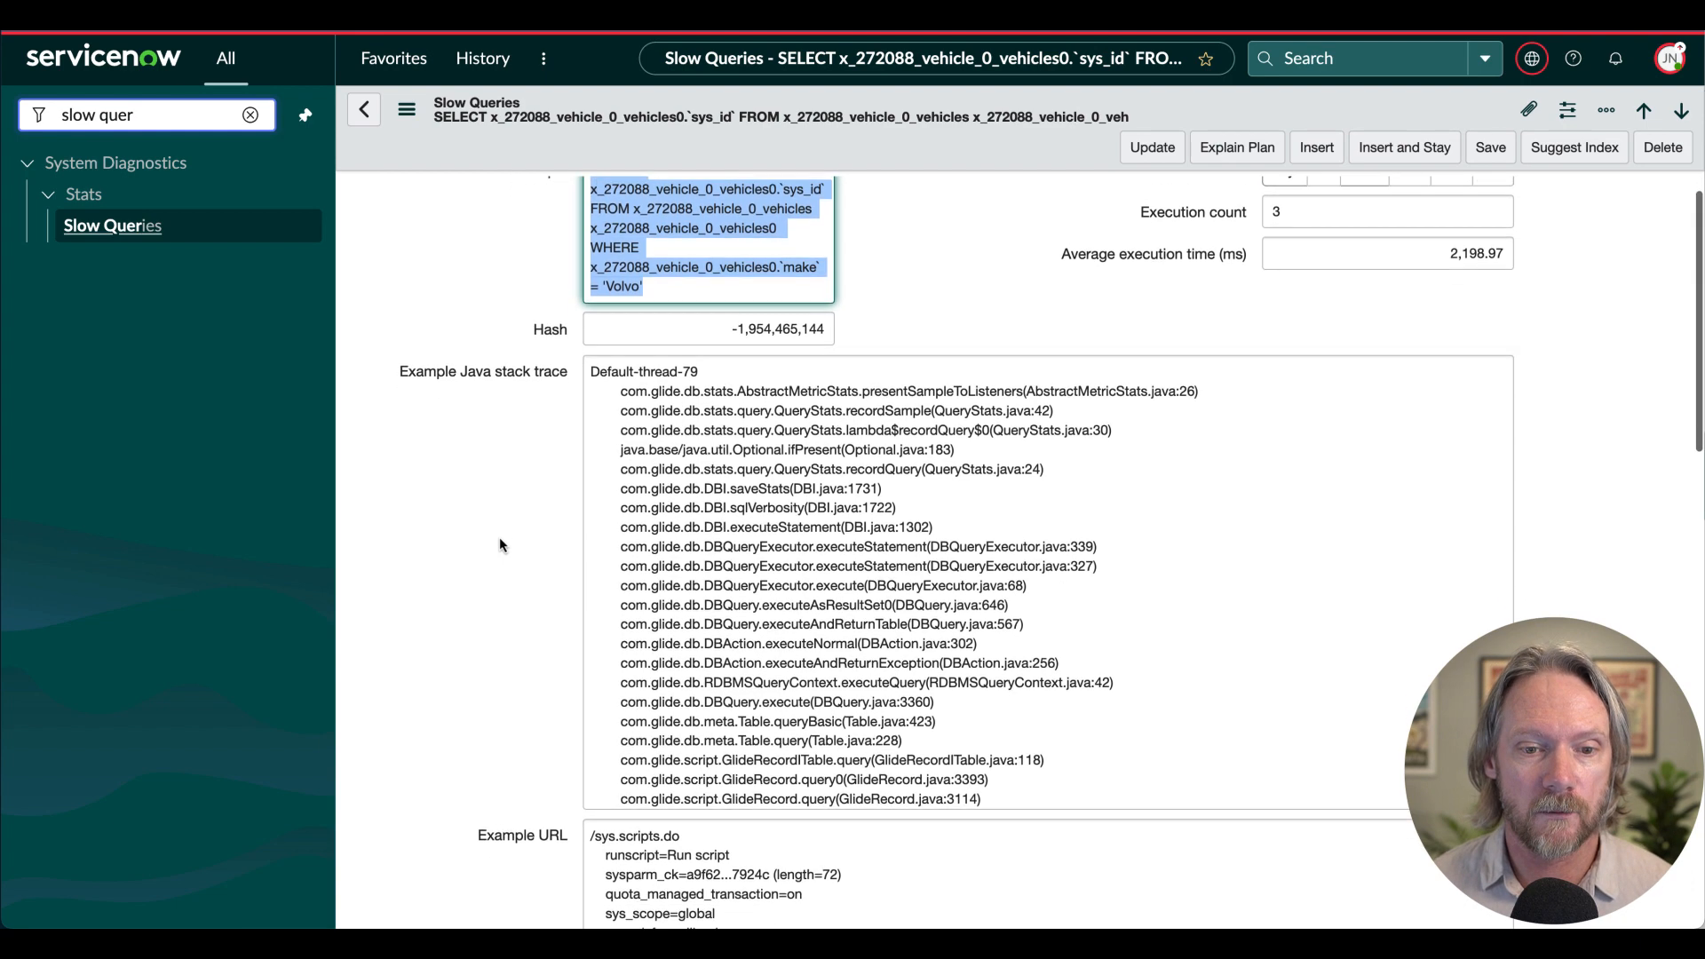
scroll("down", 3)
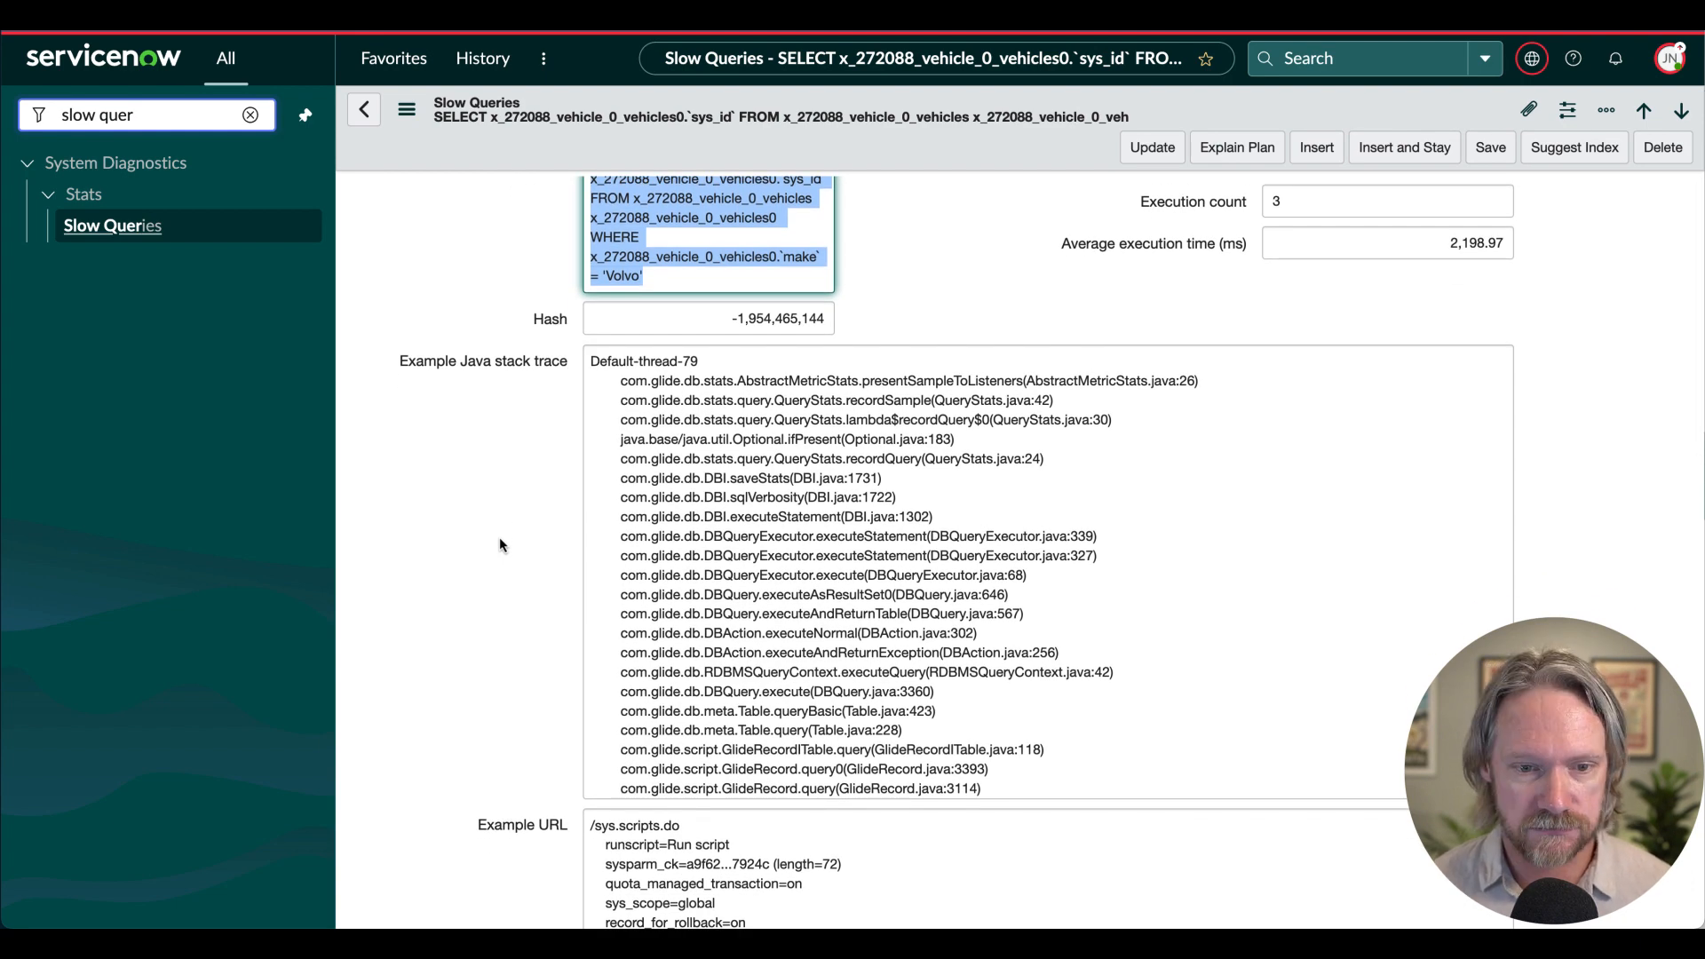
scroll("down", 3)
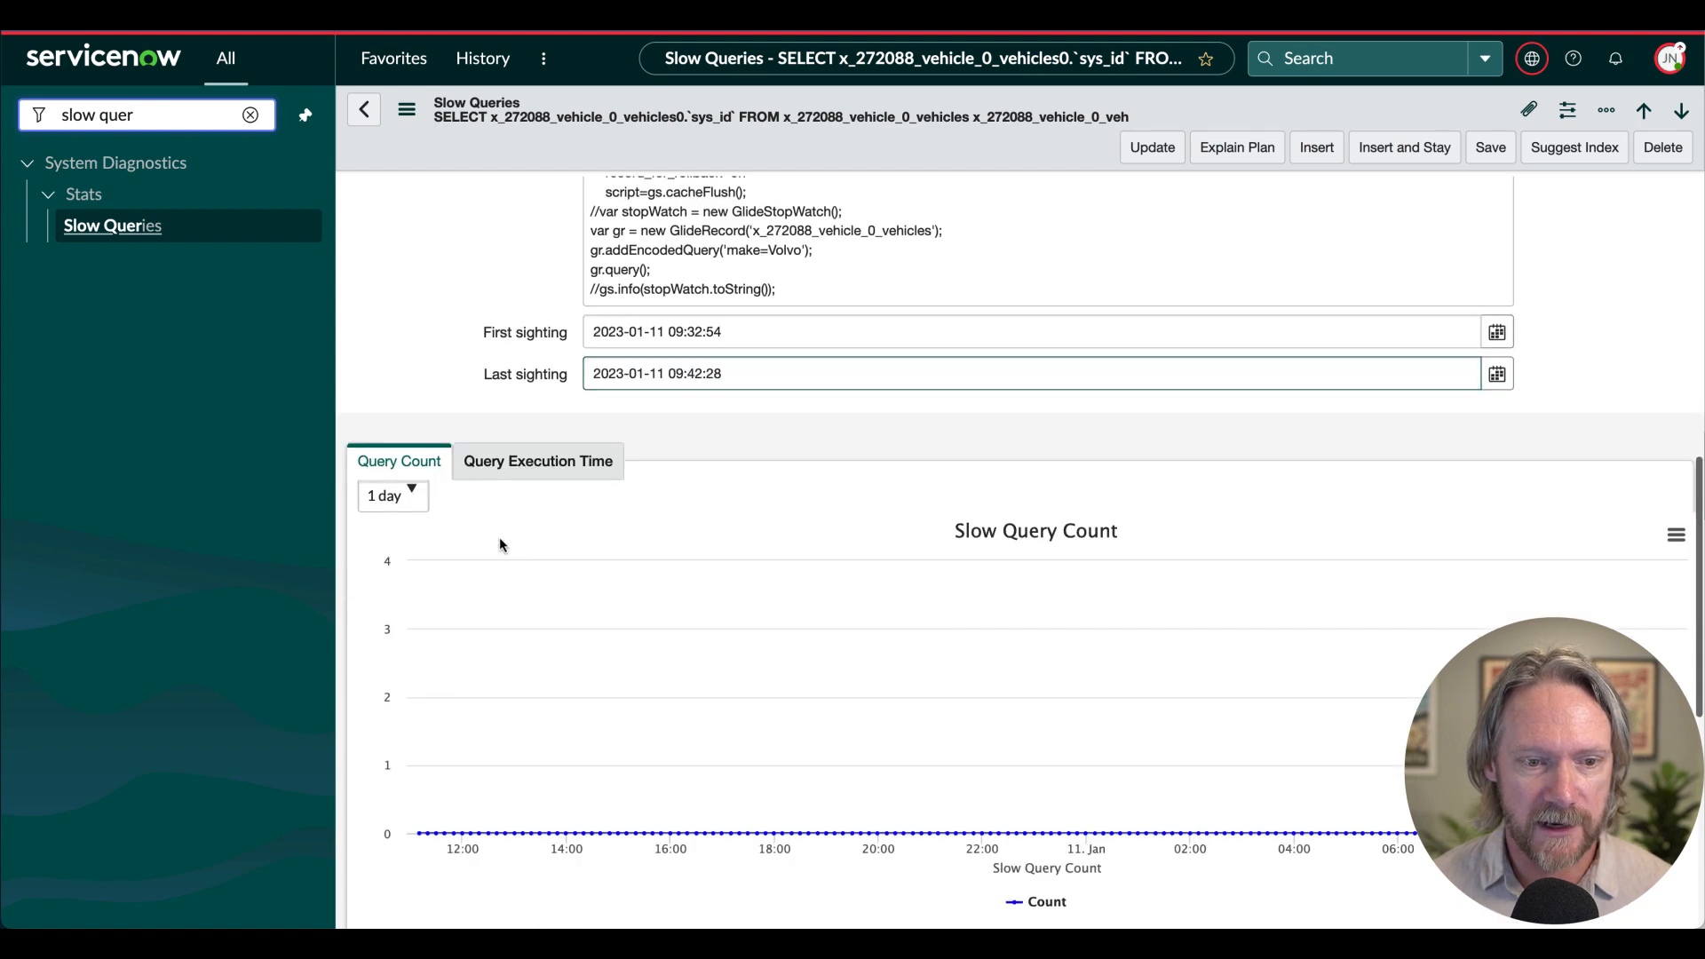
scroll("down", 3)
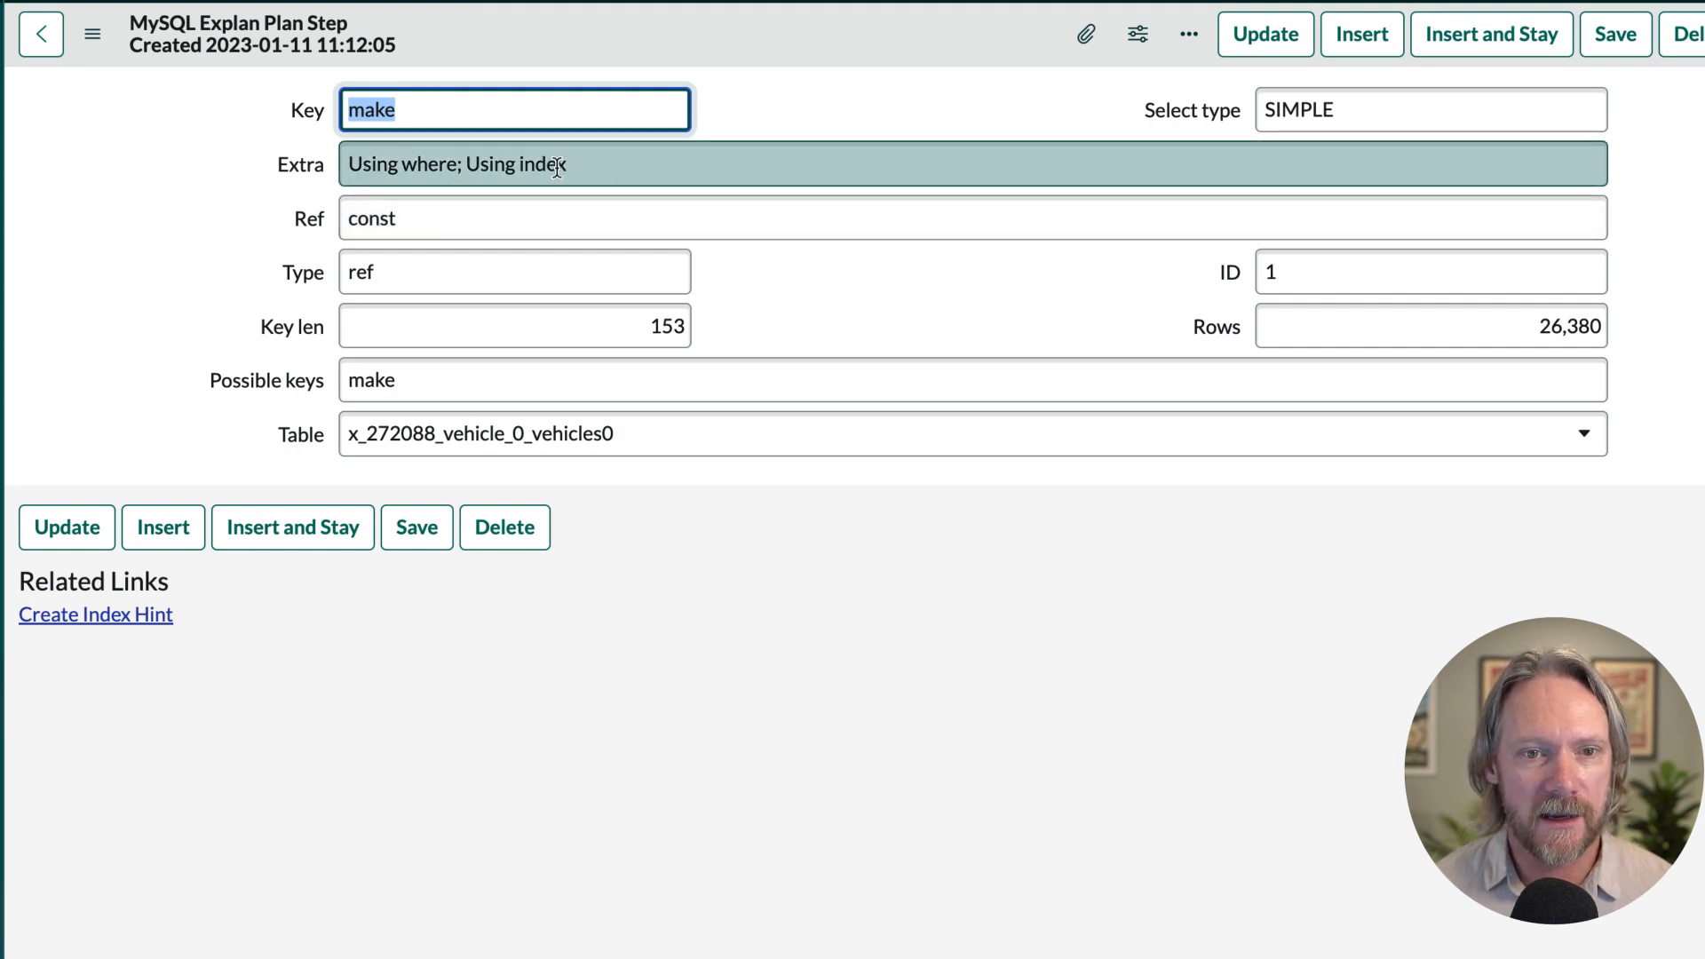
Review the plan step's make key, Using where; Using index extra, and 26,380 estimated rows.
left_click(460, 165)
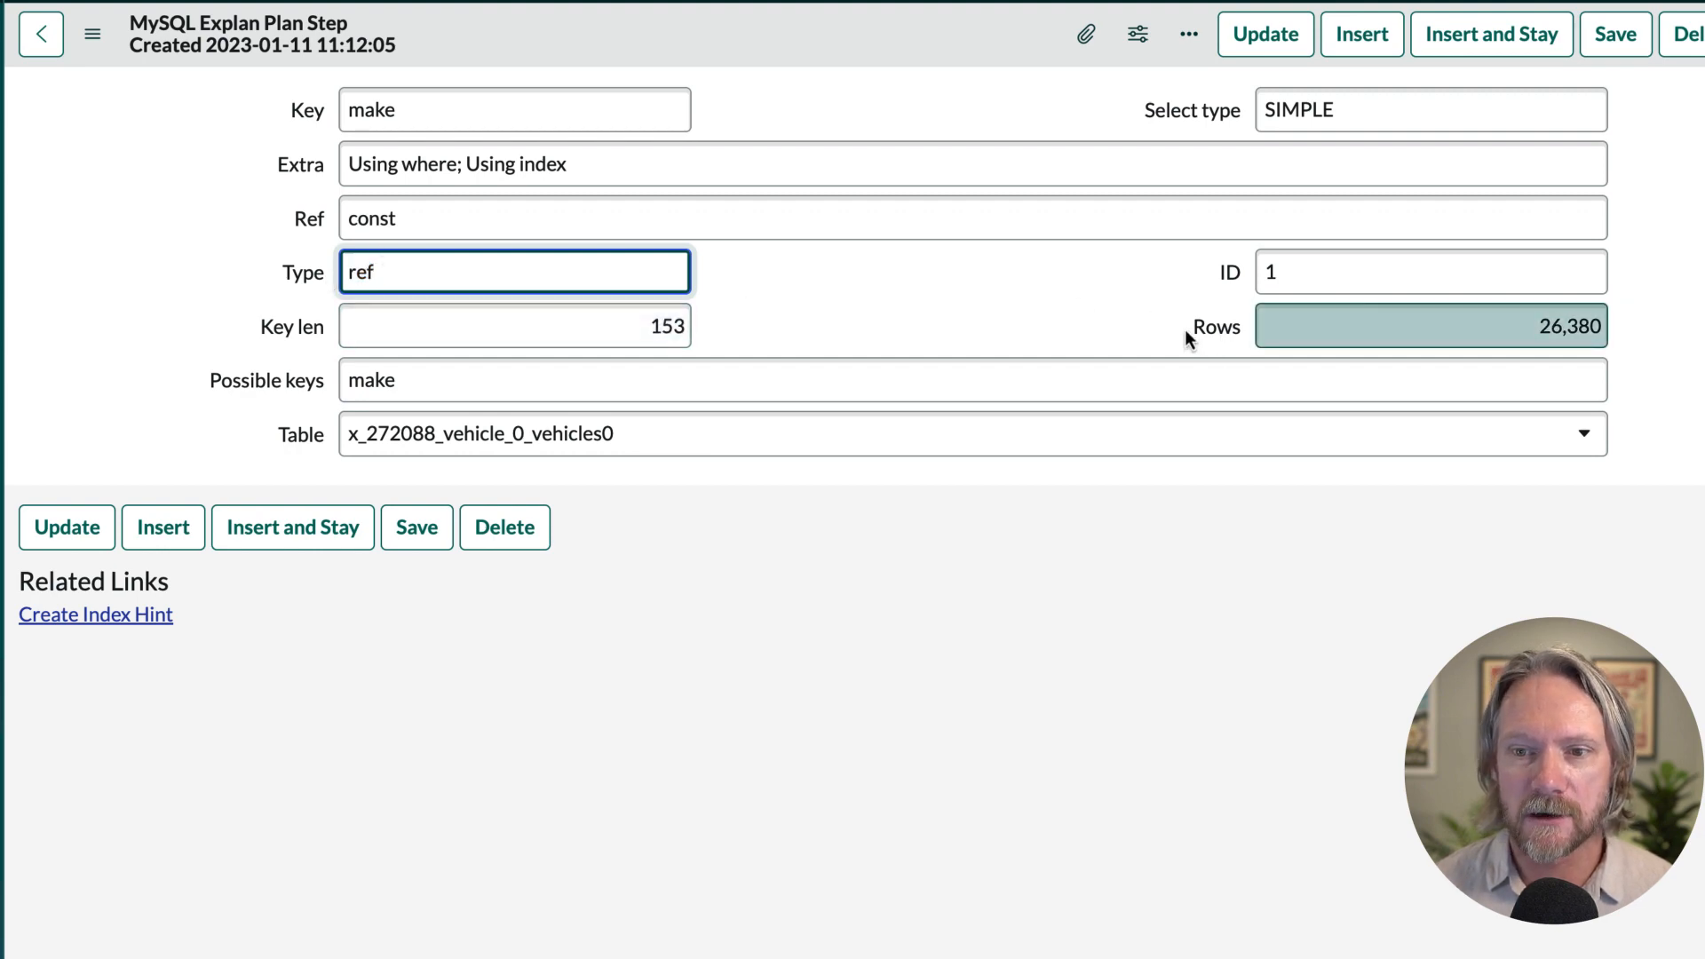
left_click(1430, 327)
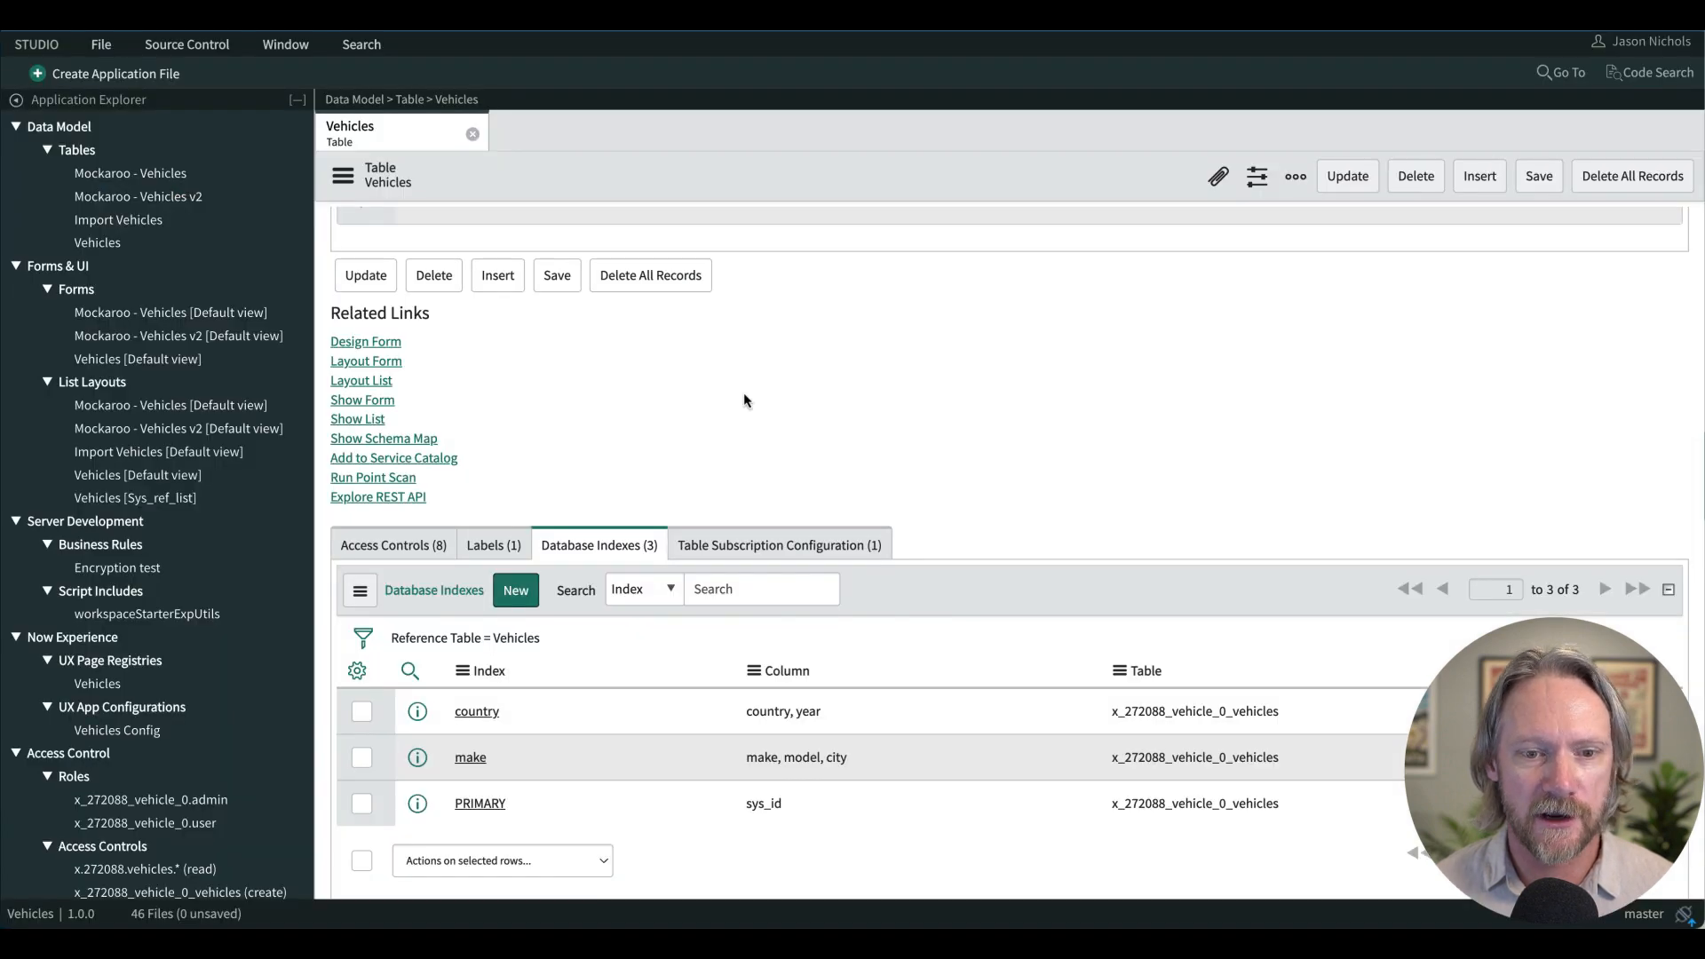
mouse_move(992, 498)
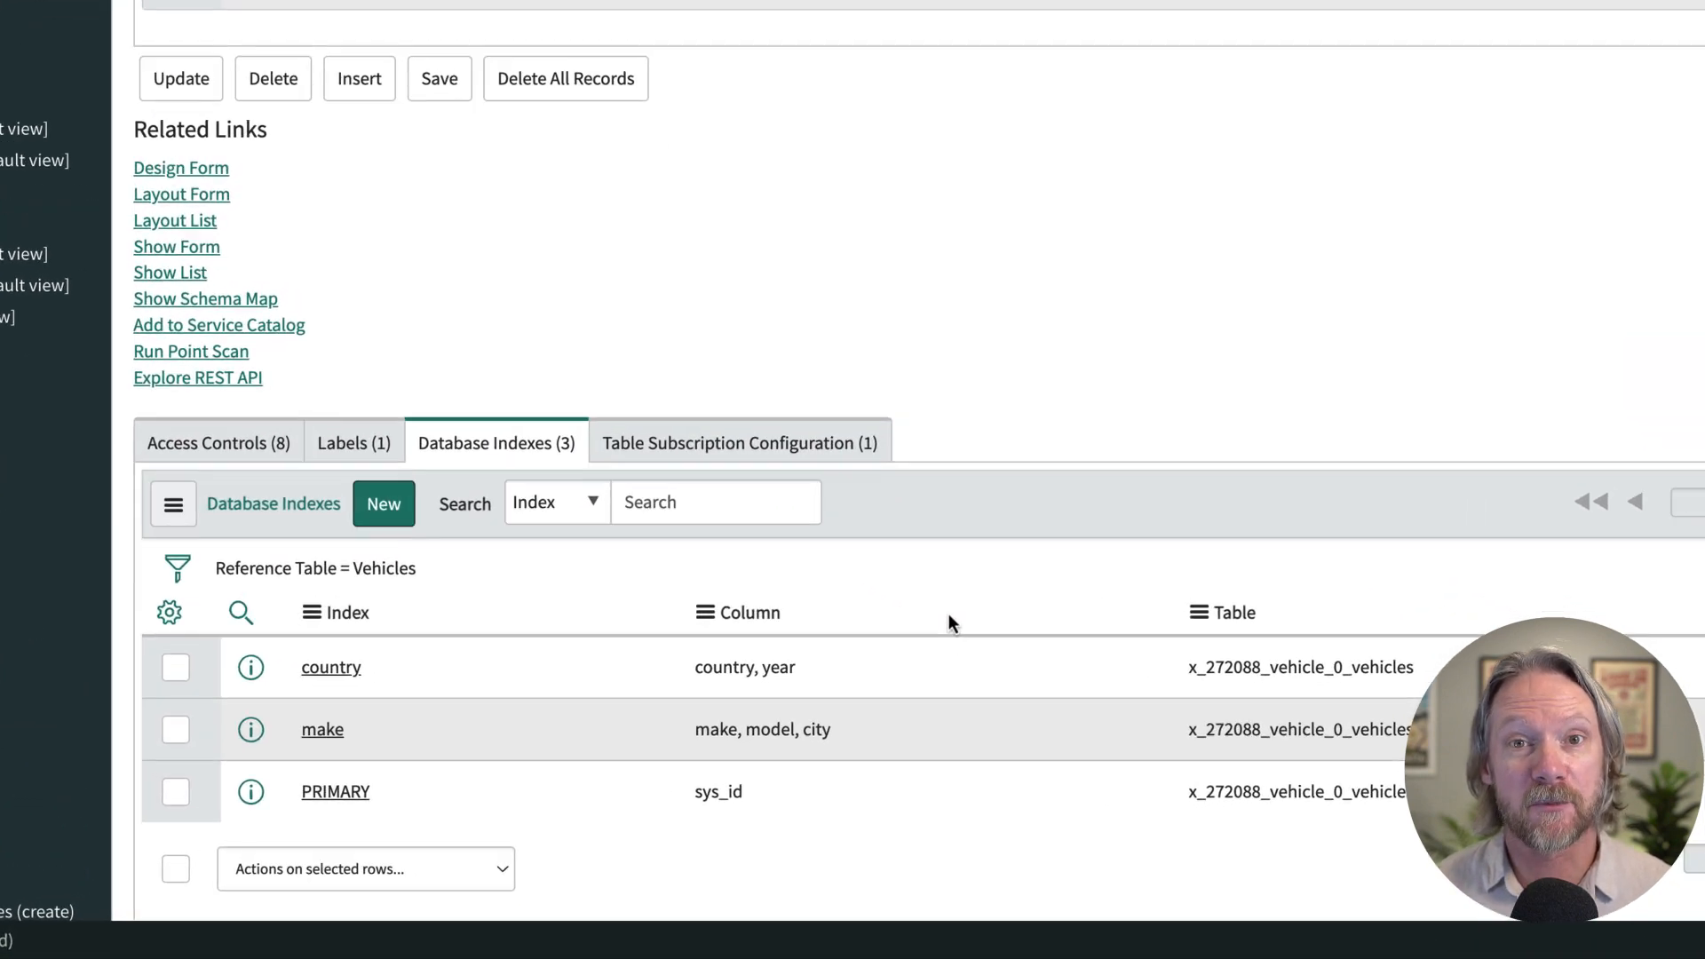
Review the Vehicles table's indexes: country, make (make, model, city) and PRIMARY.
scroll("down", 3)
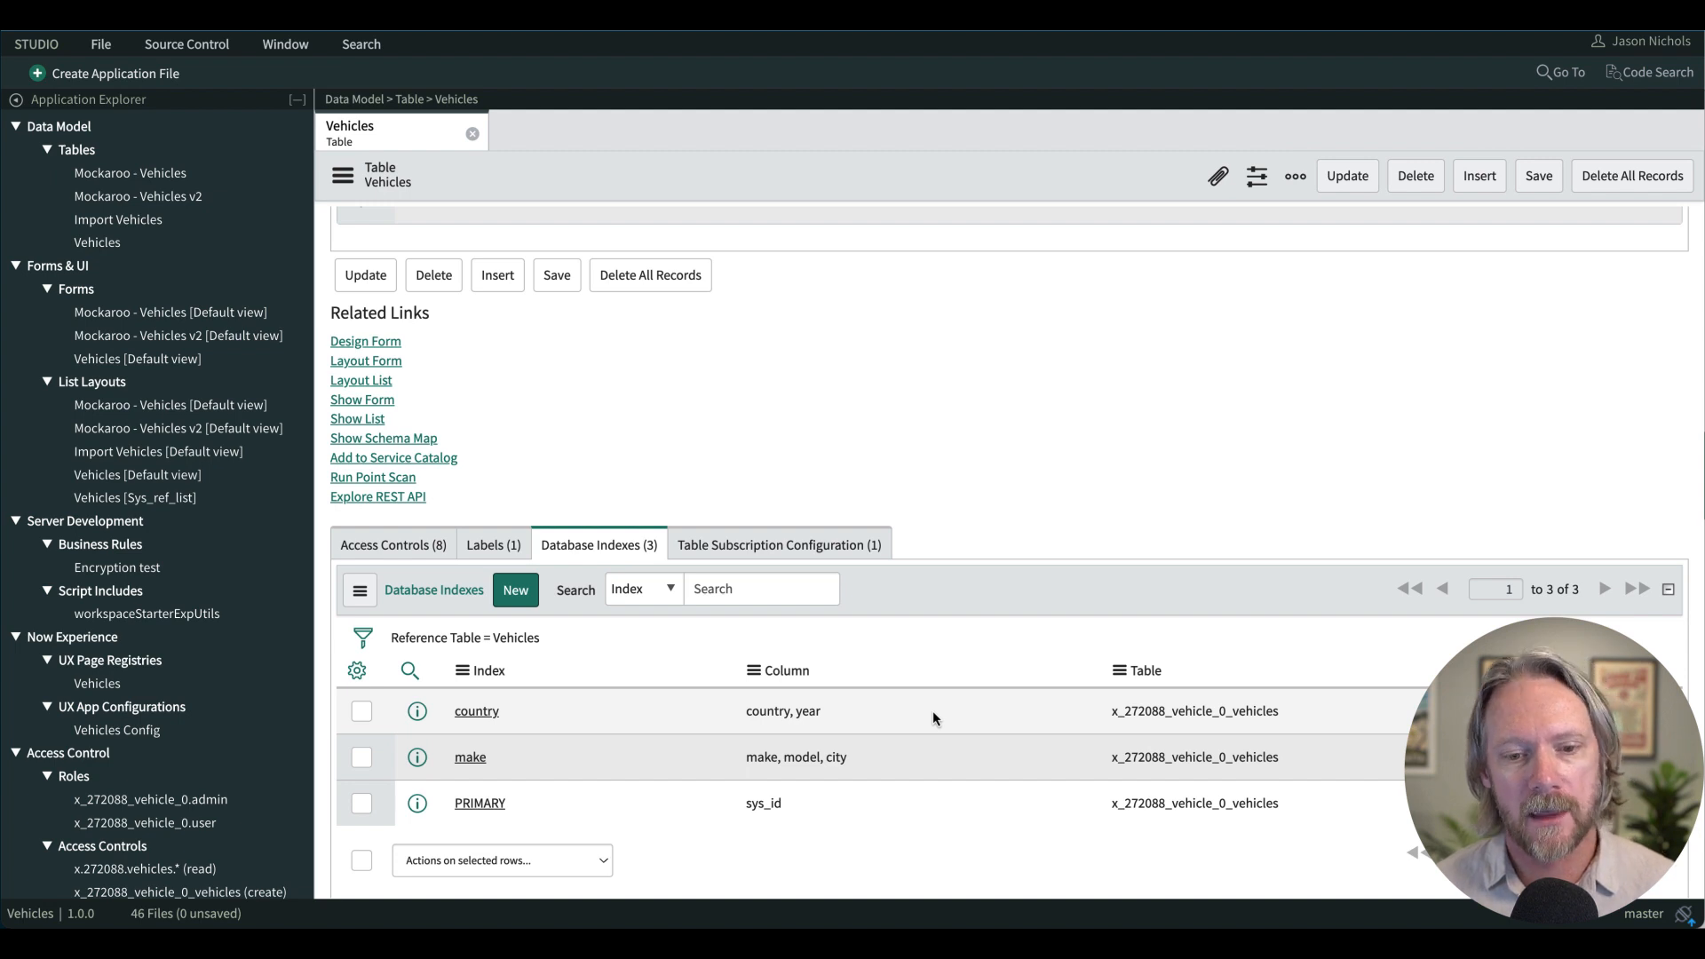
mouse_move(917, 641)
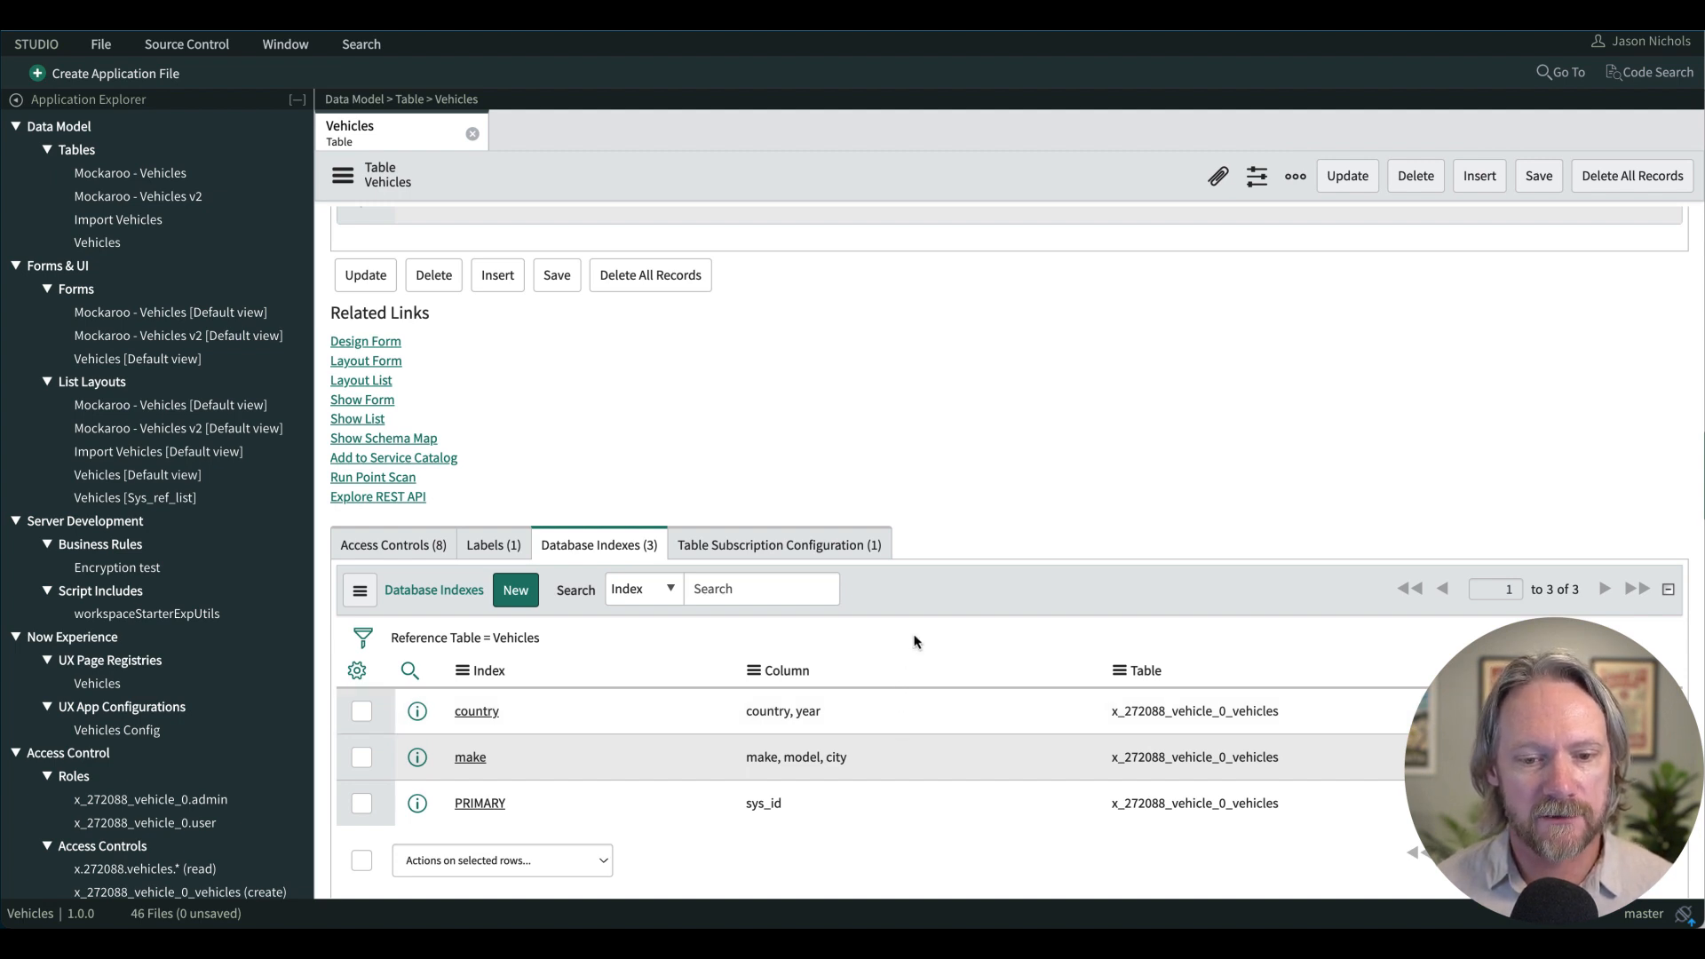
mouse_move(878, 672)
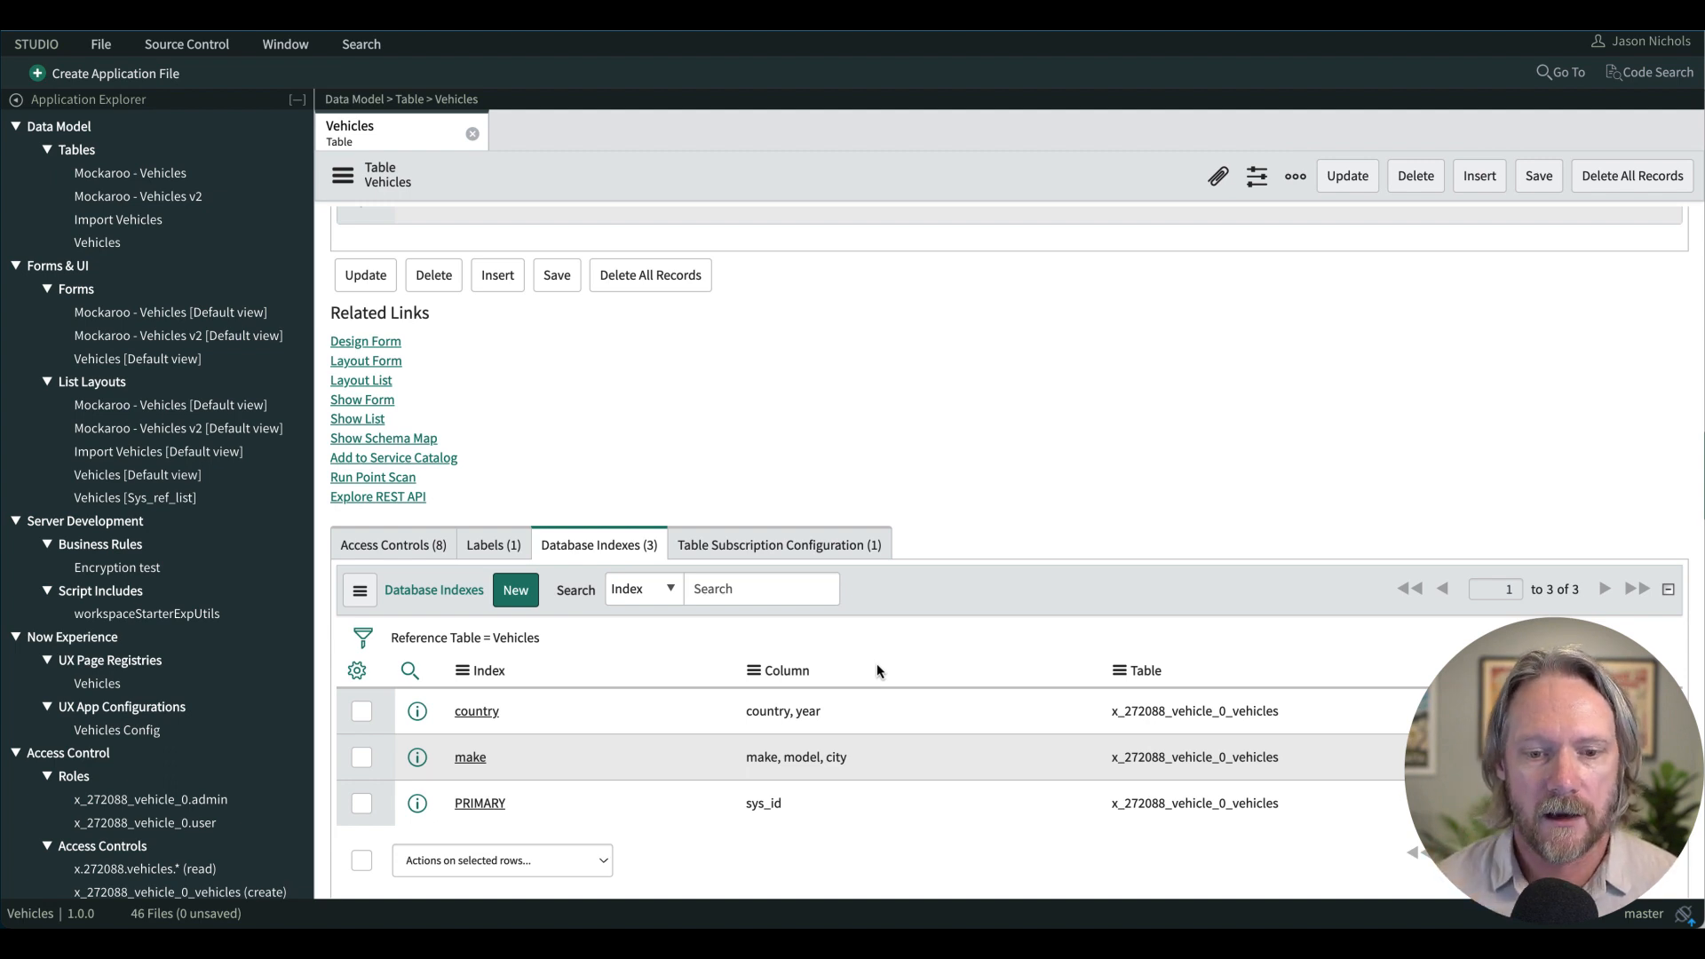
mouse_move(746, 767)
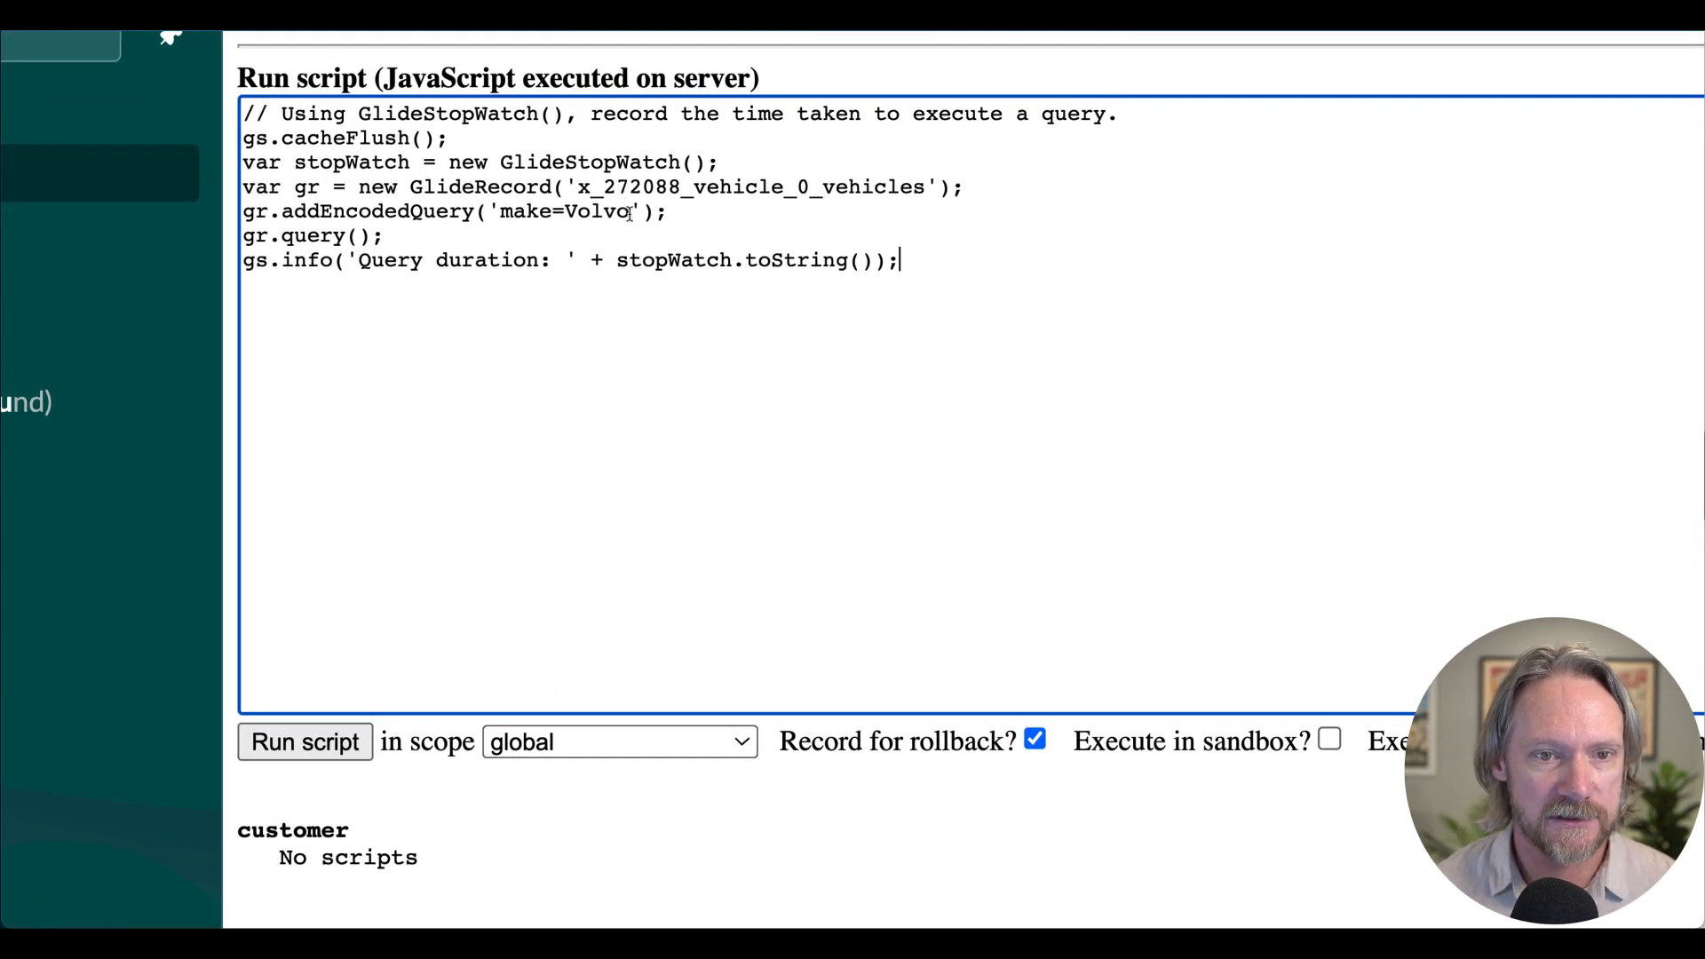
Add ^model=XC60 to the script's encoded query and run it, reporting 0.008 seconds.
type("^model=XC60")
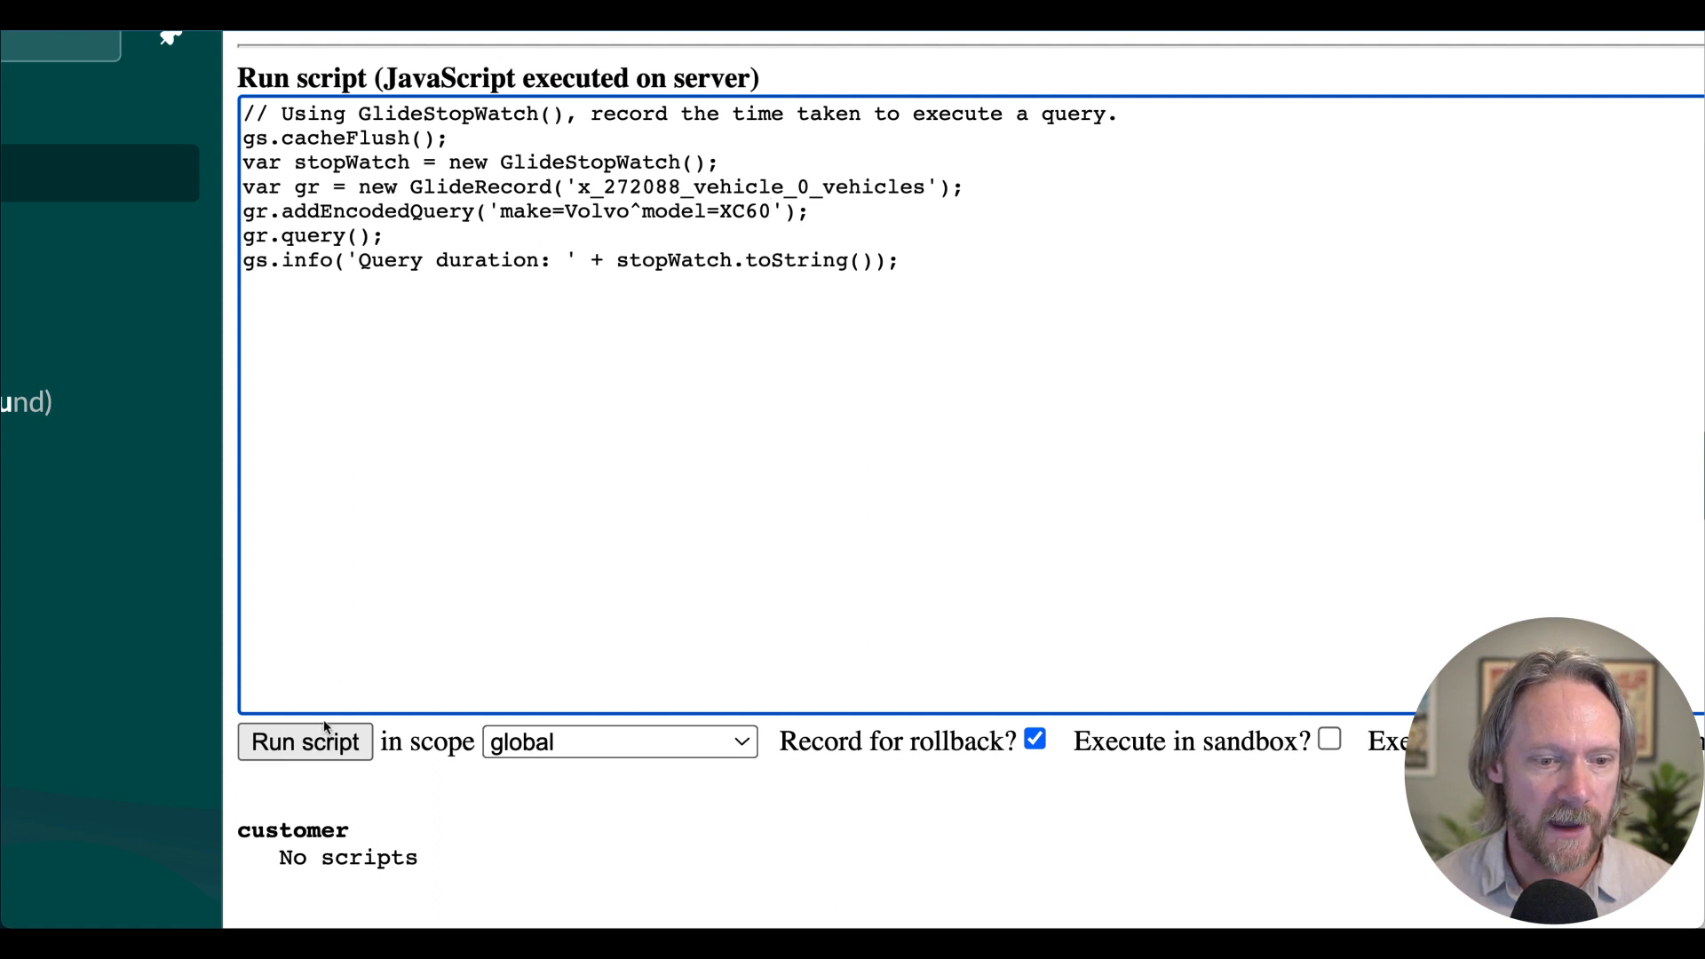
mouse_move(686, 453)
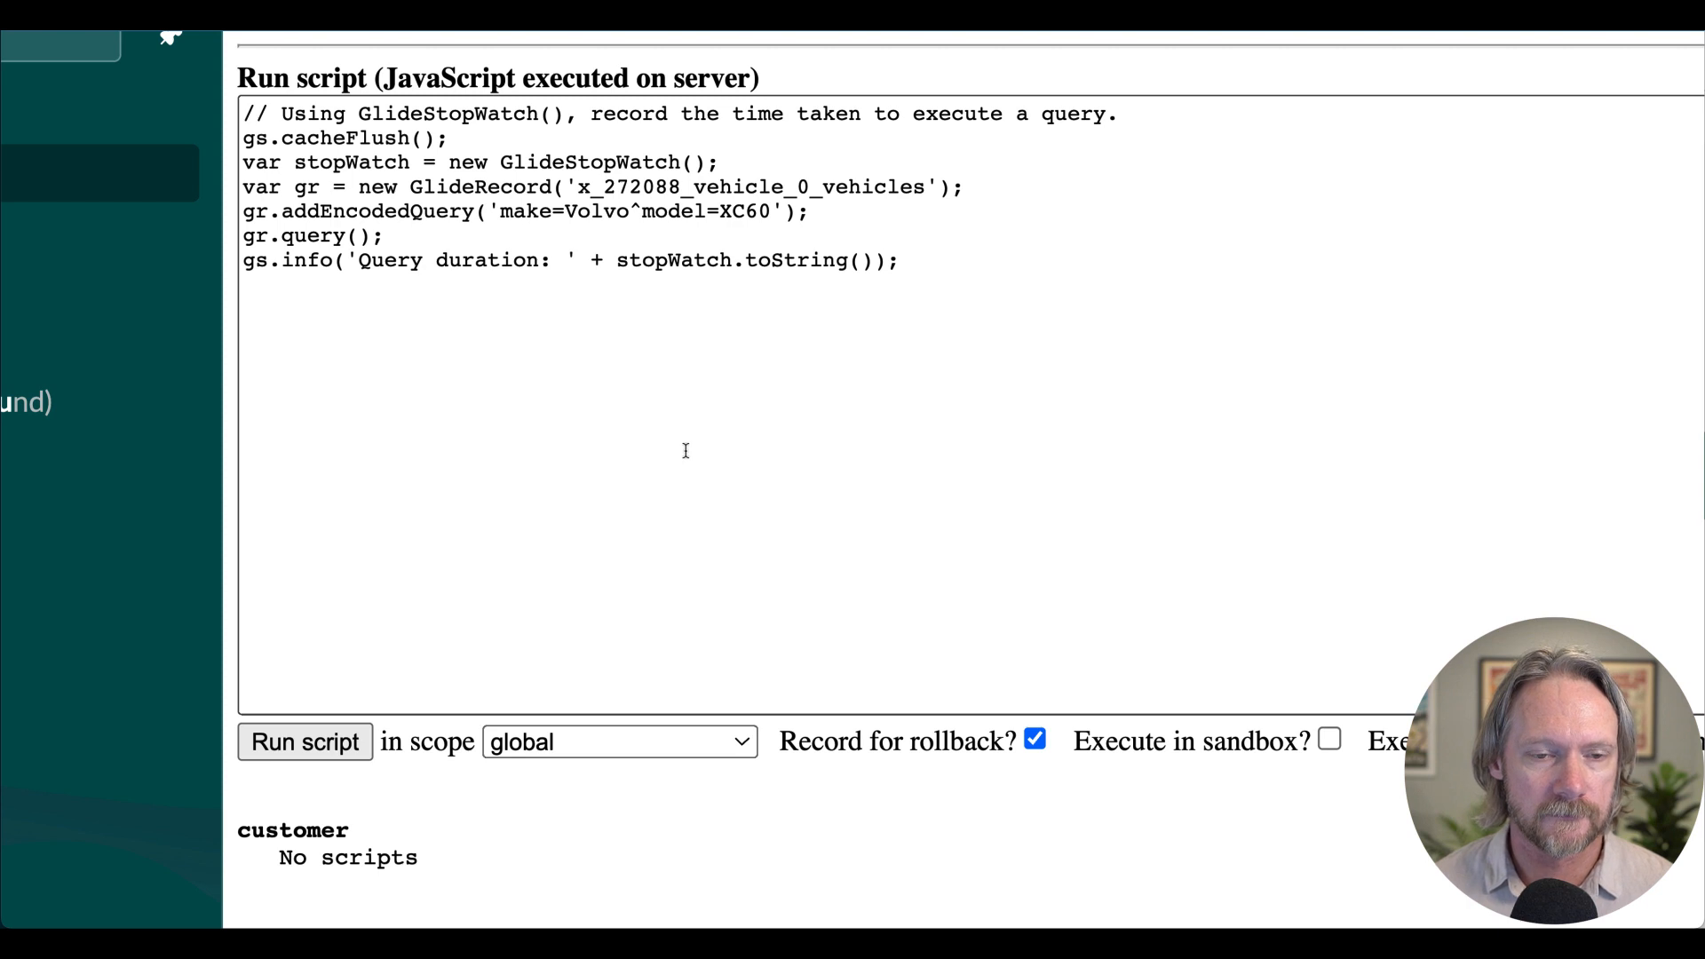
left_click(305, 743)
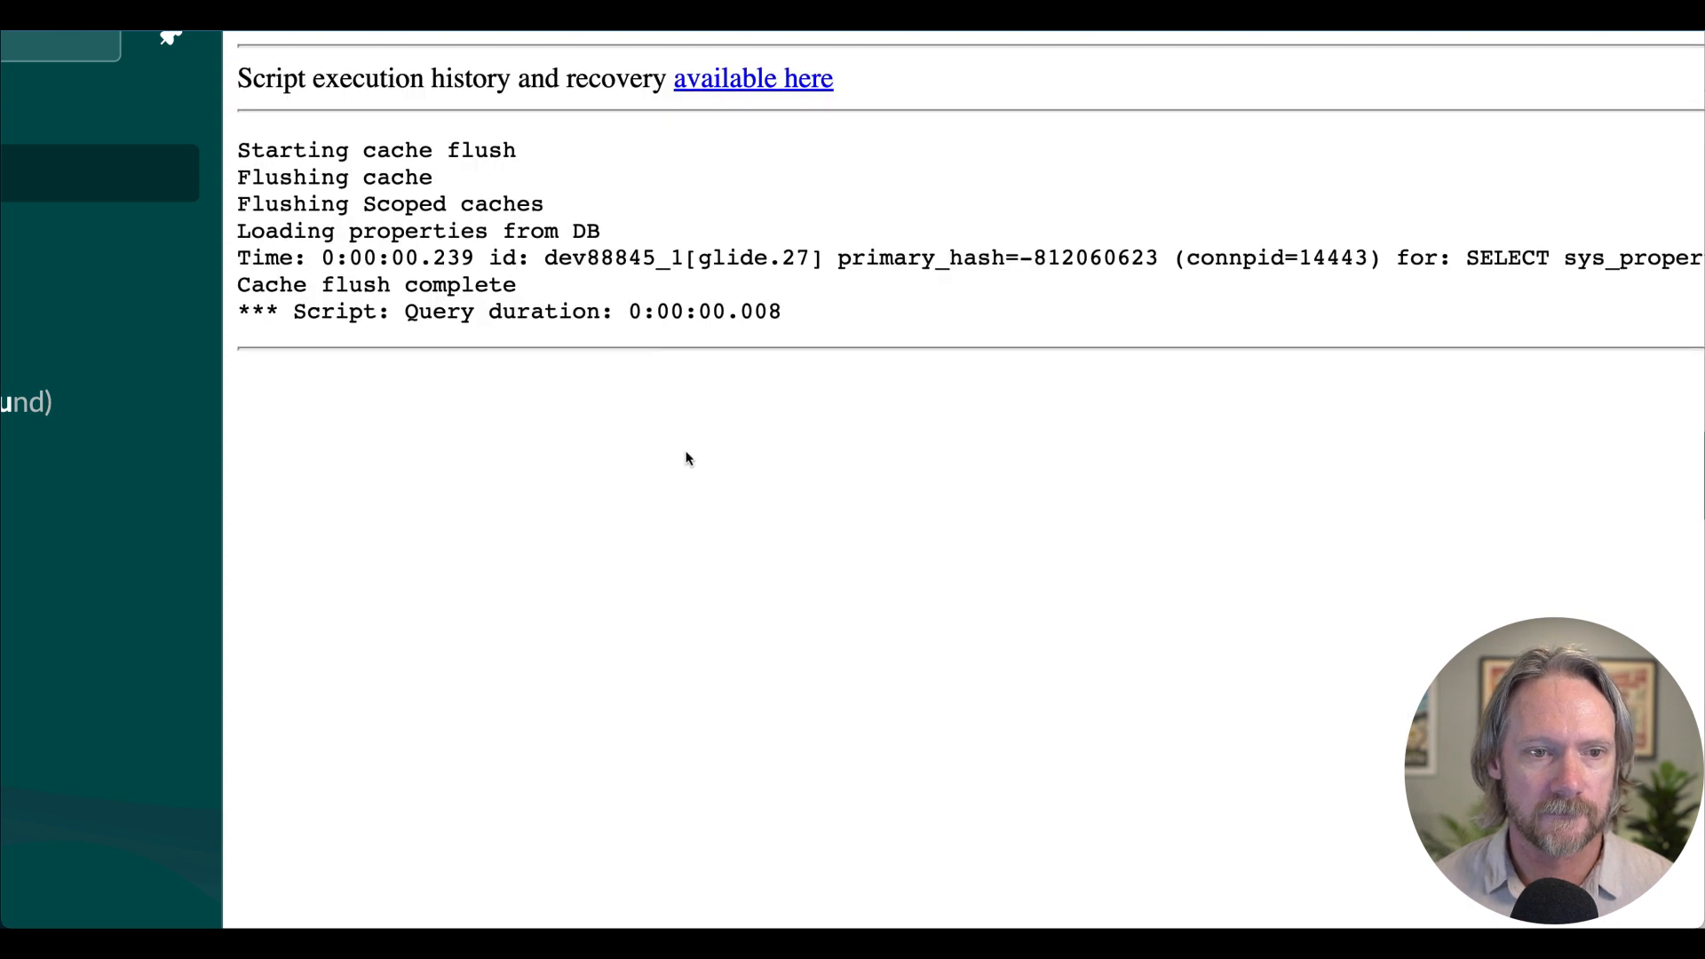
mouse_move(731, 343)
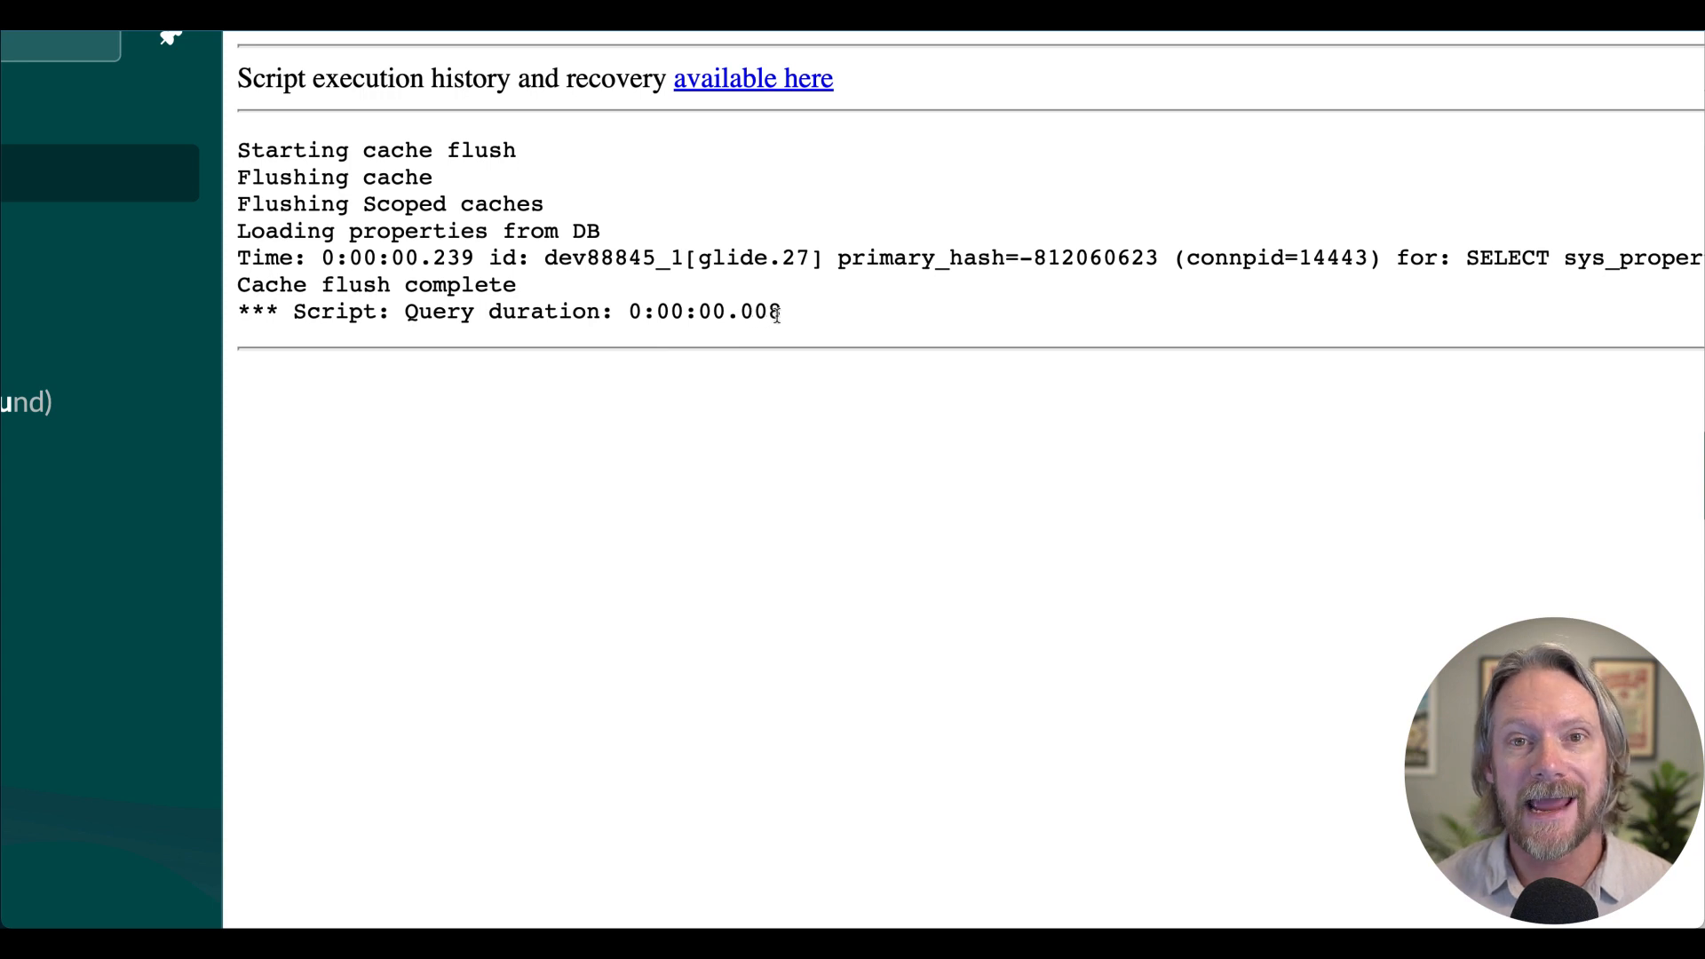
mouse_move(845, 486)
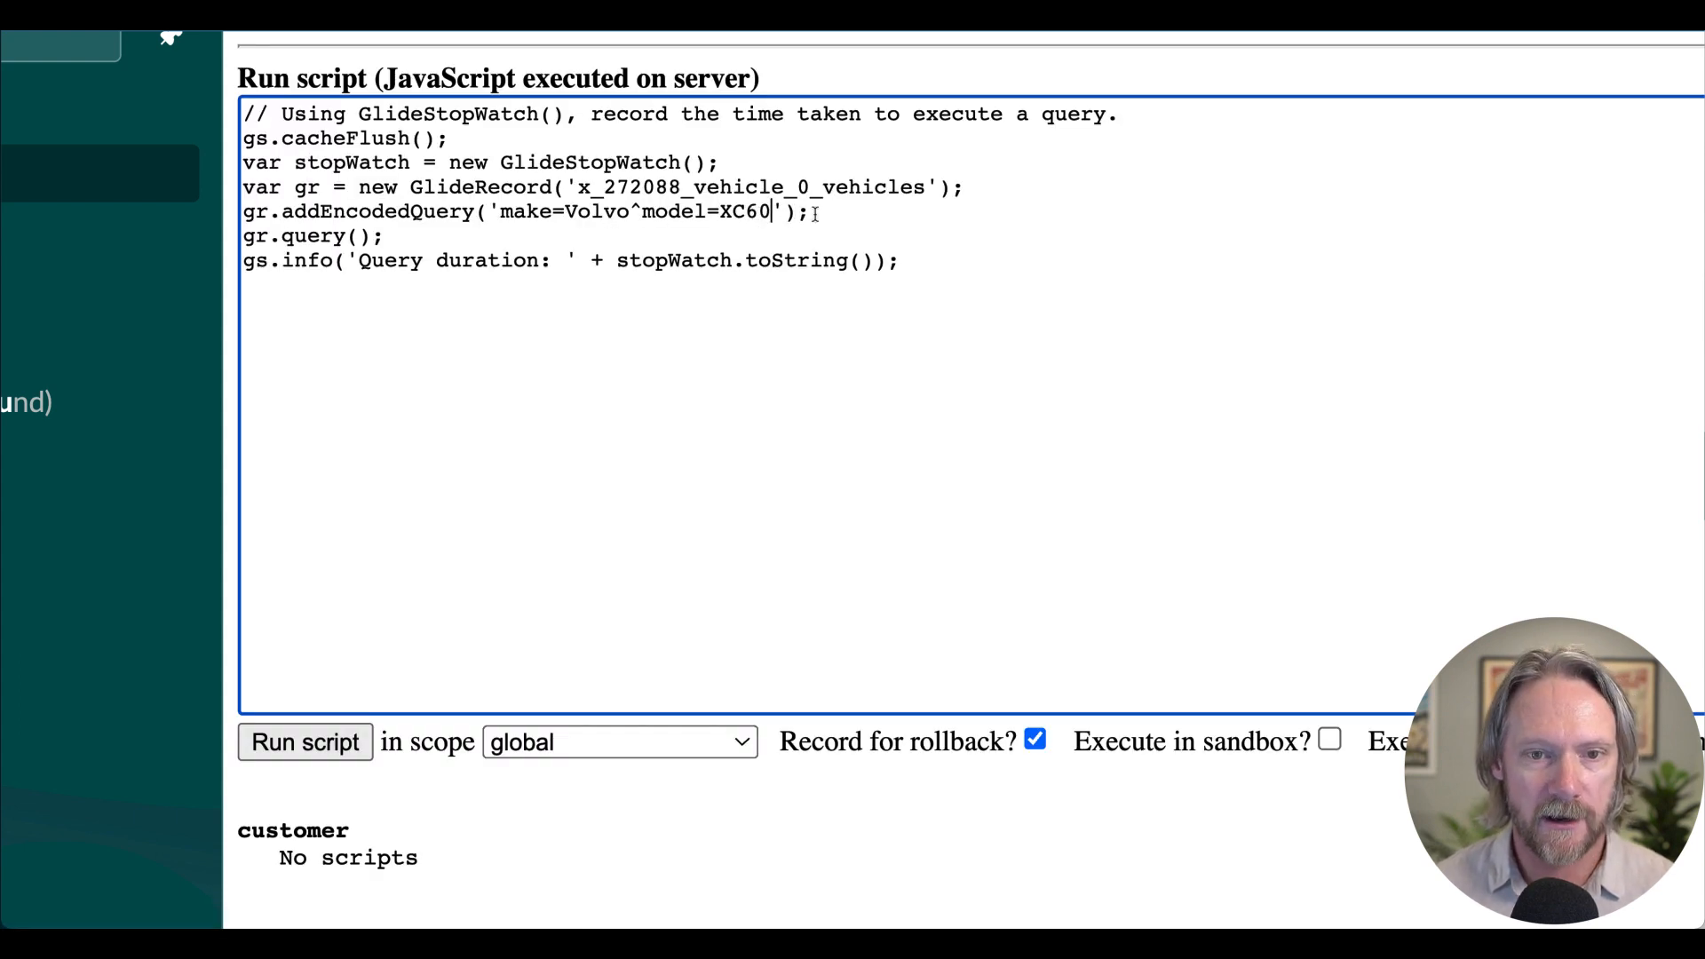
Extend the encoded query with a city=Orlando condition and run the timing script.
type("^year=2020")
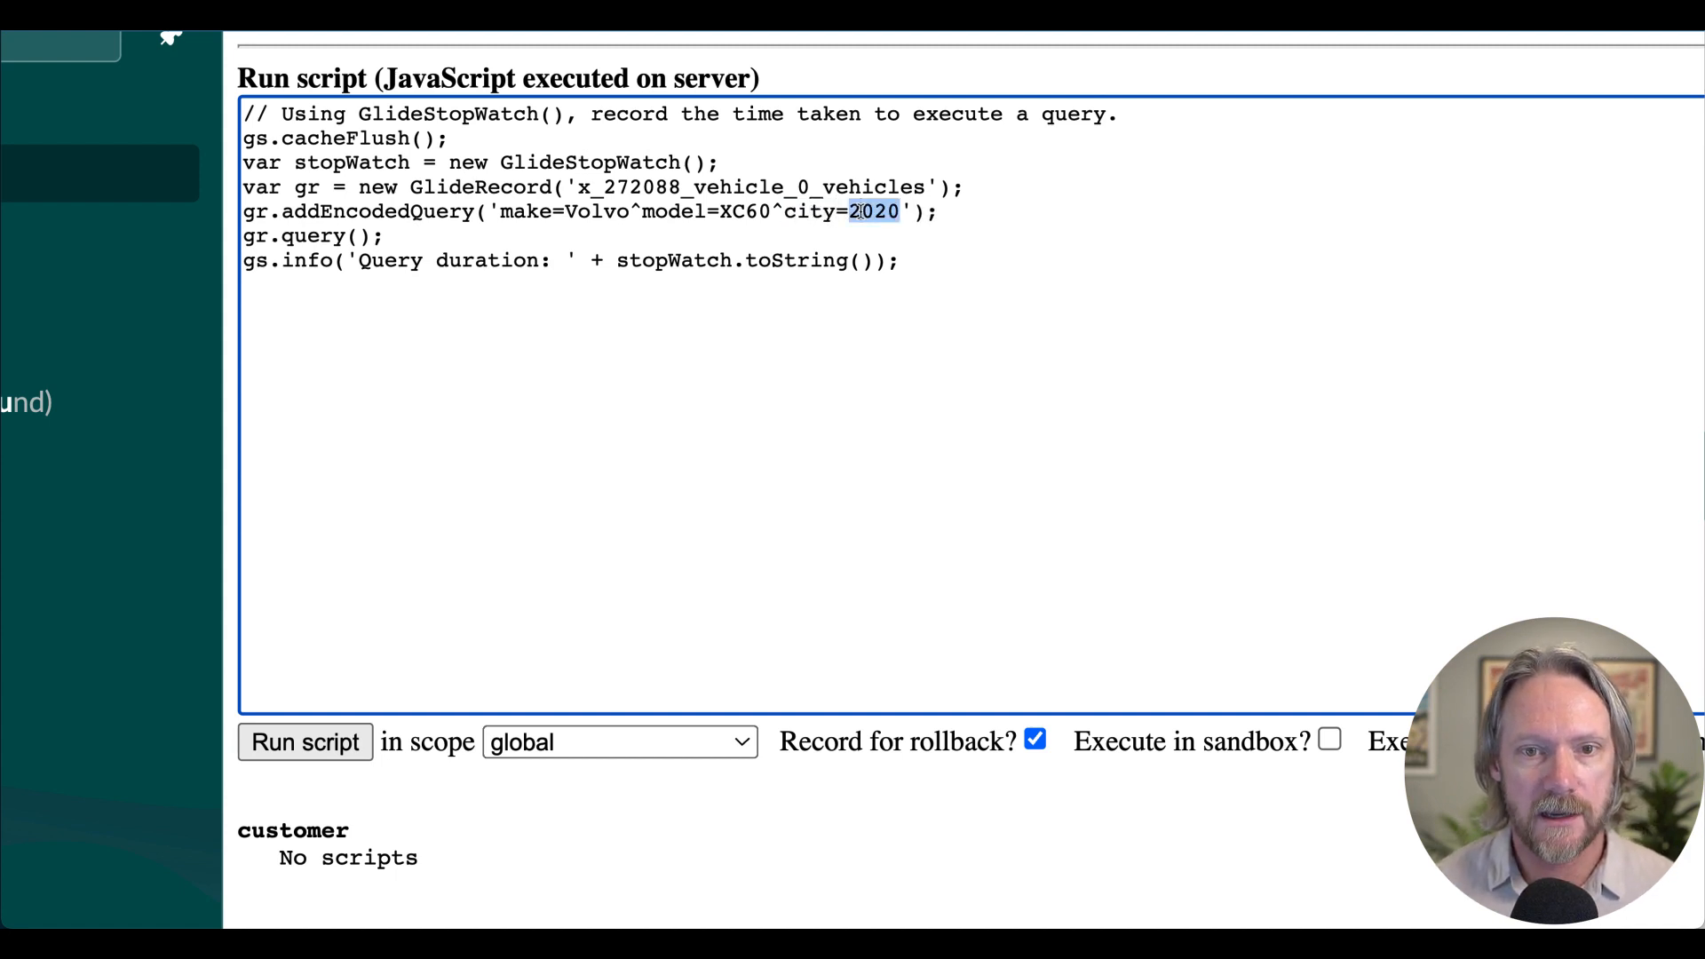
type("Orl")
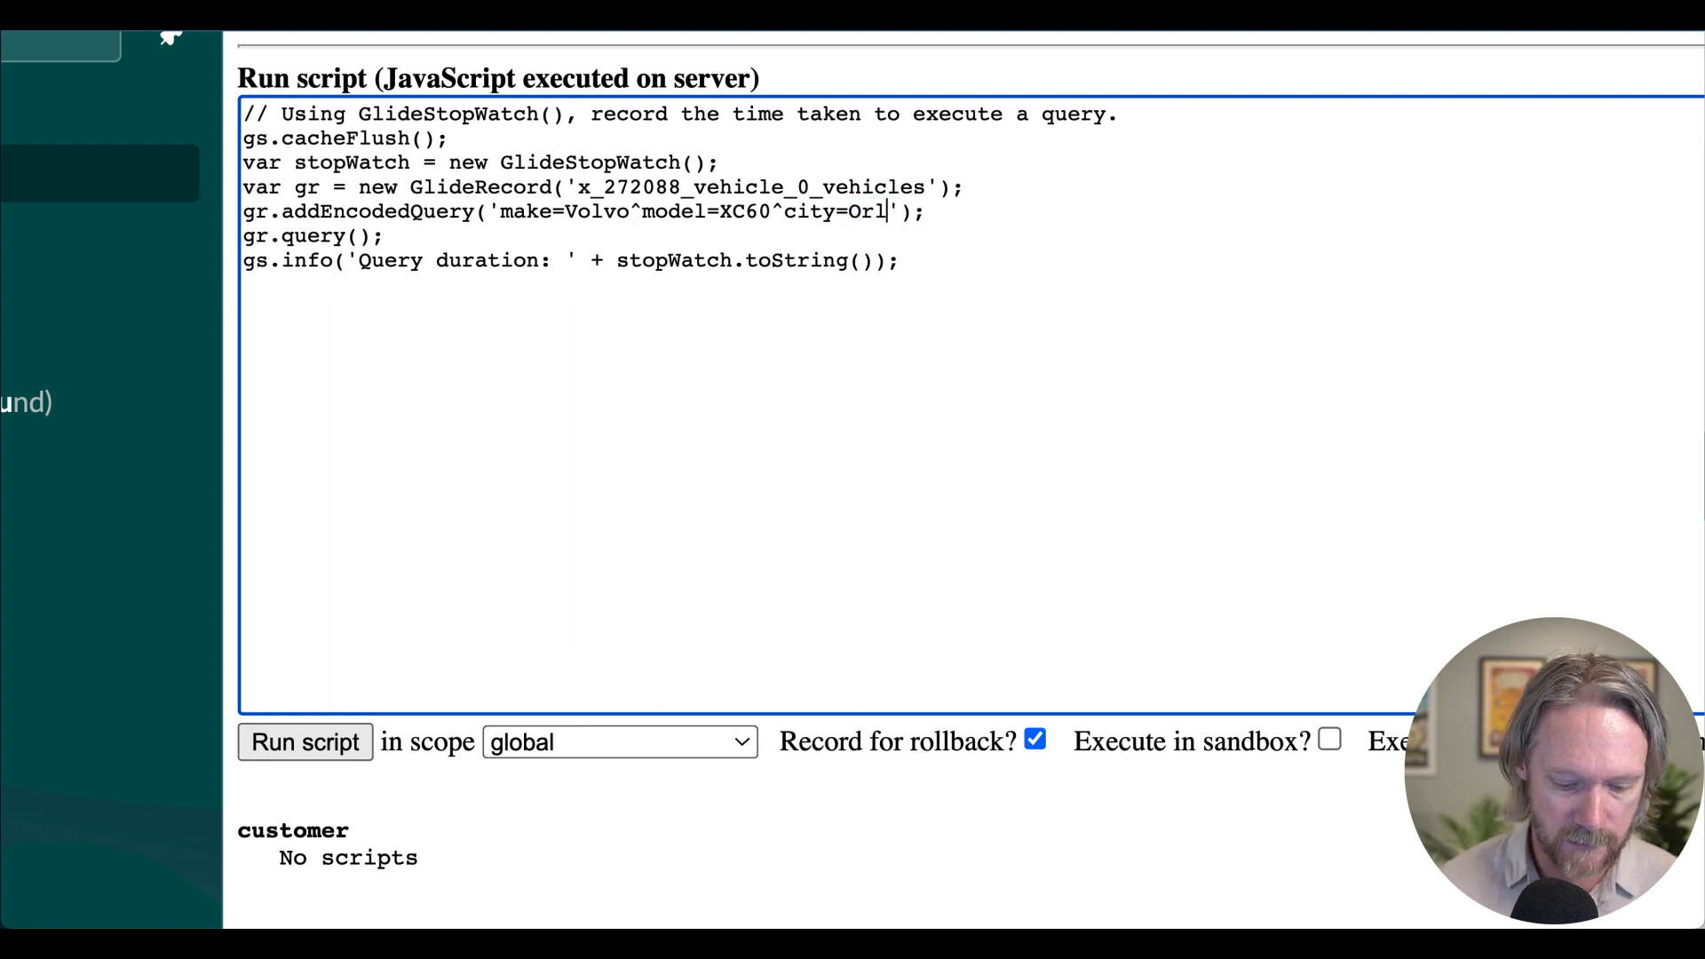
type("ando")
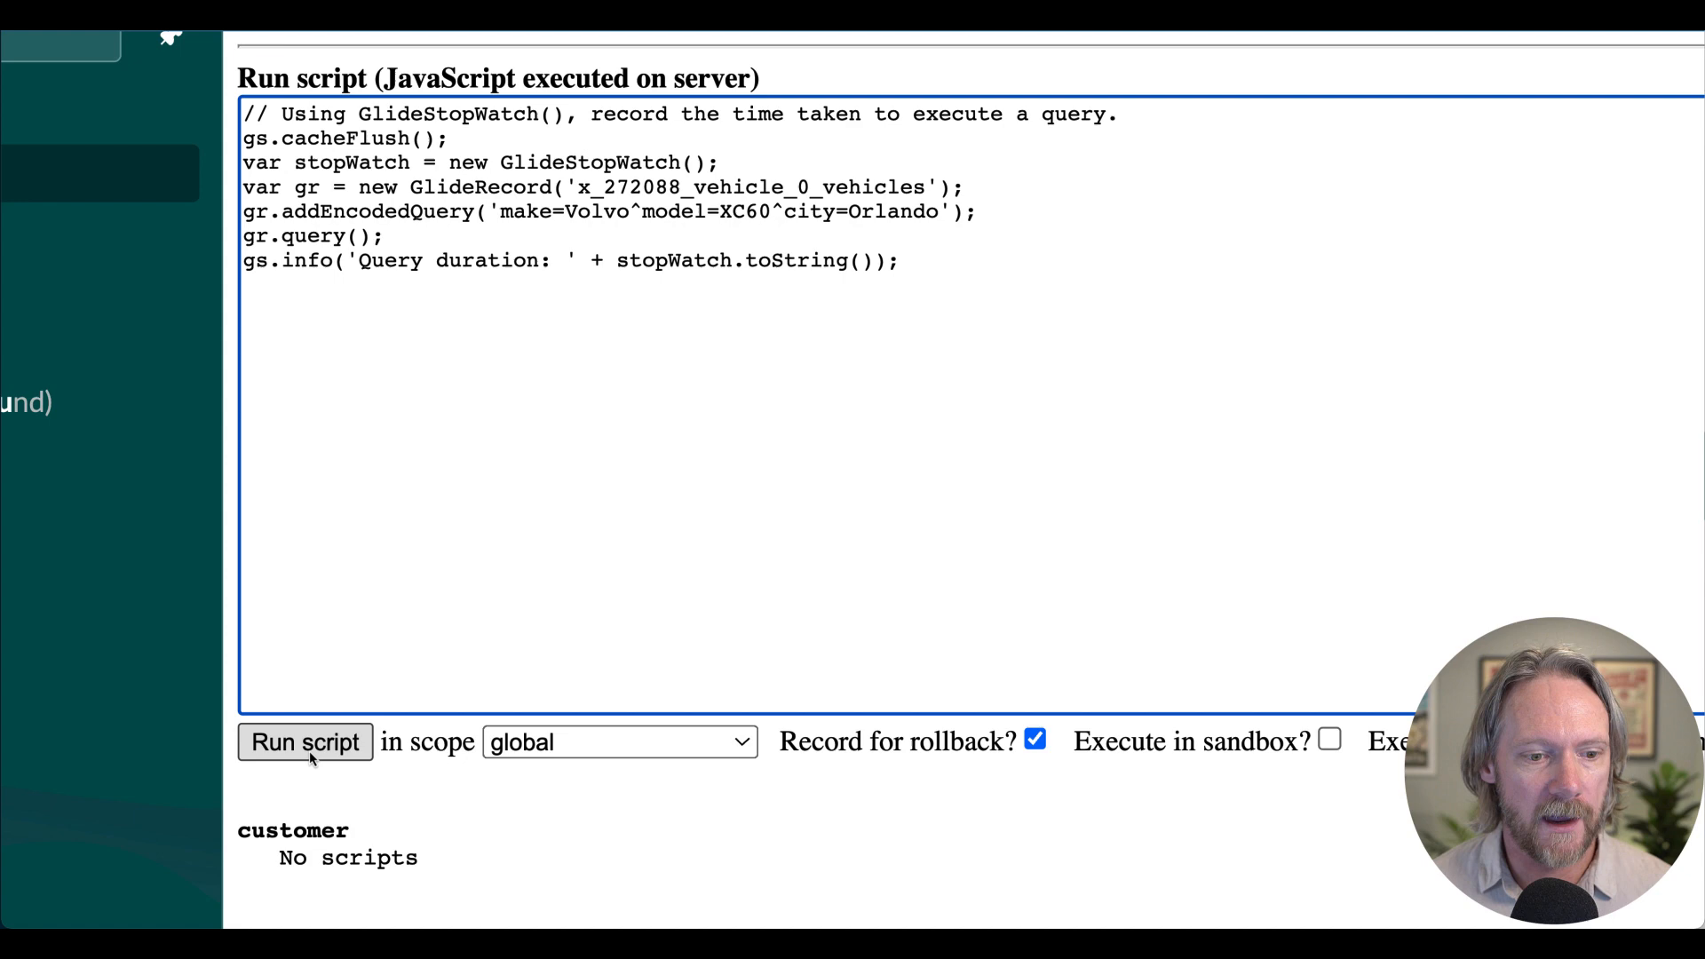
left_click(306, 745)
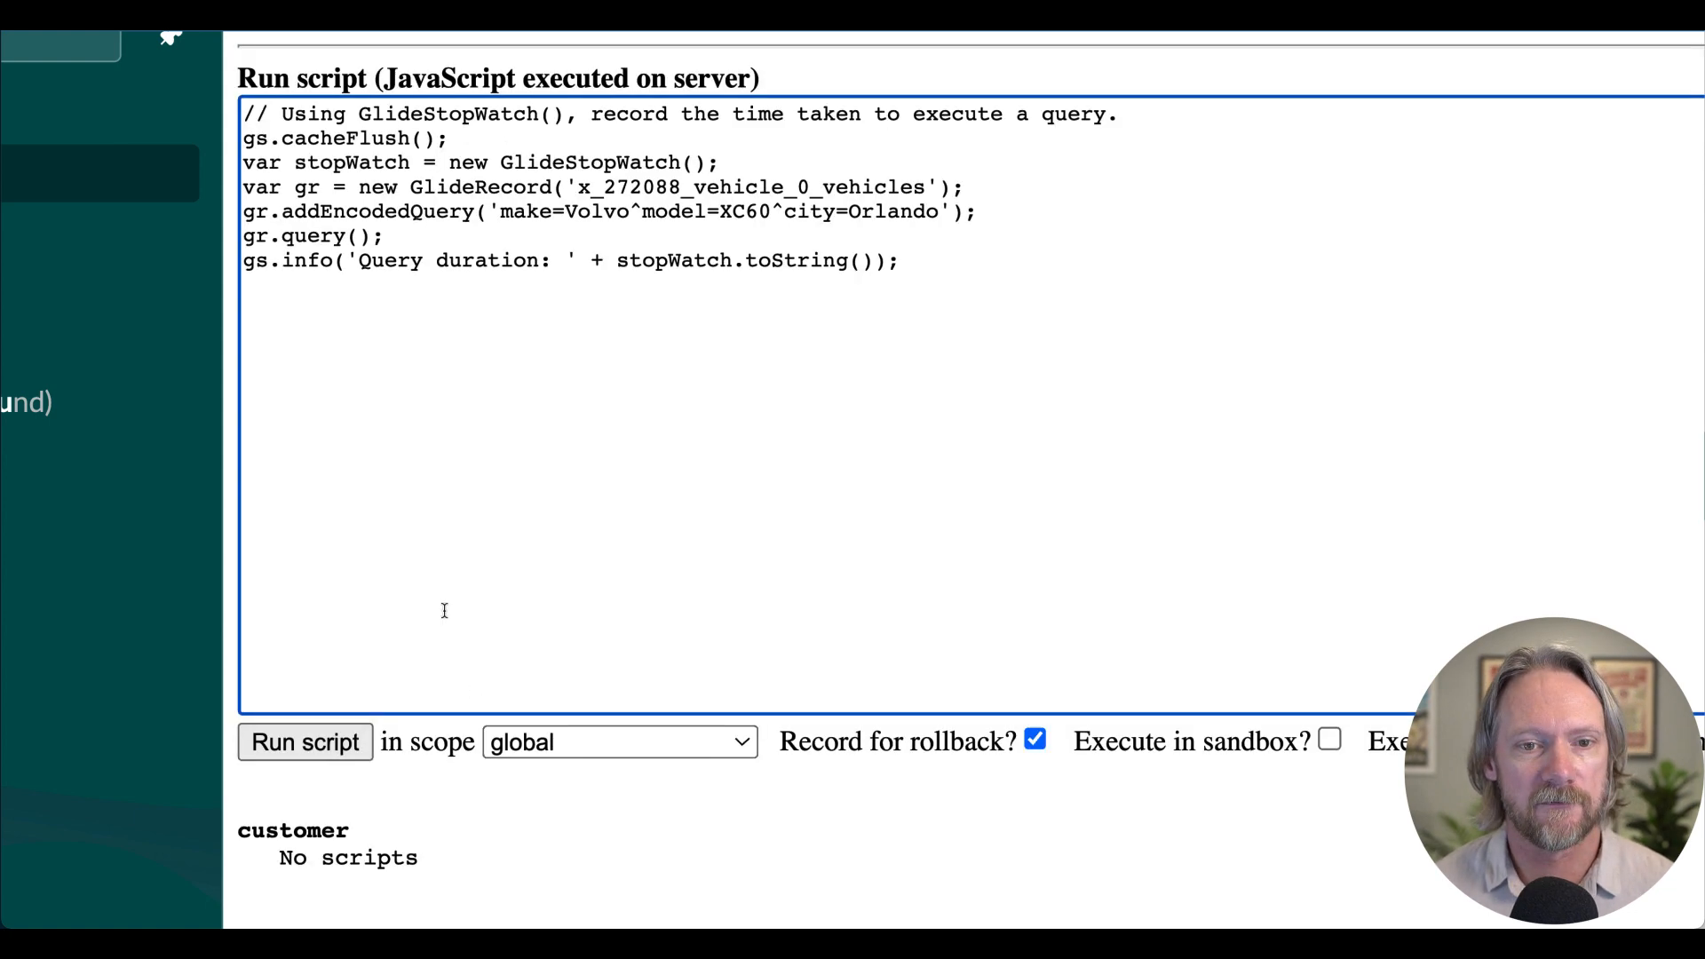
left_click(302, 742)
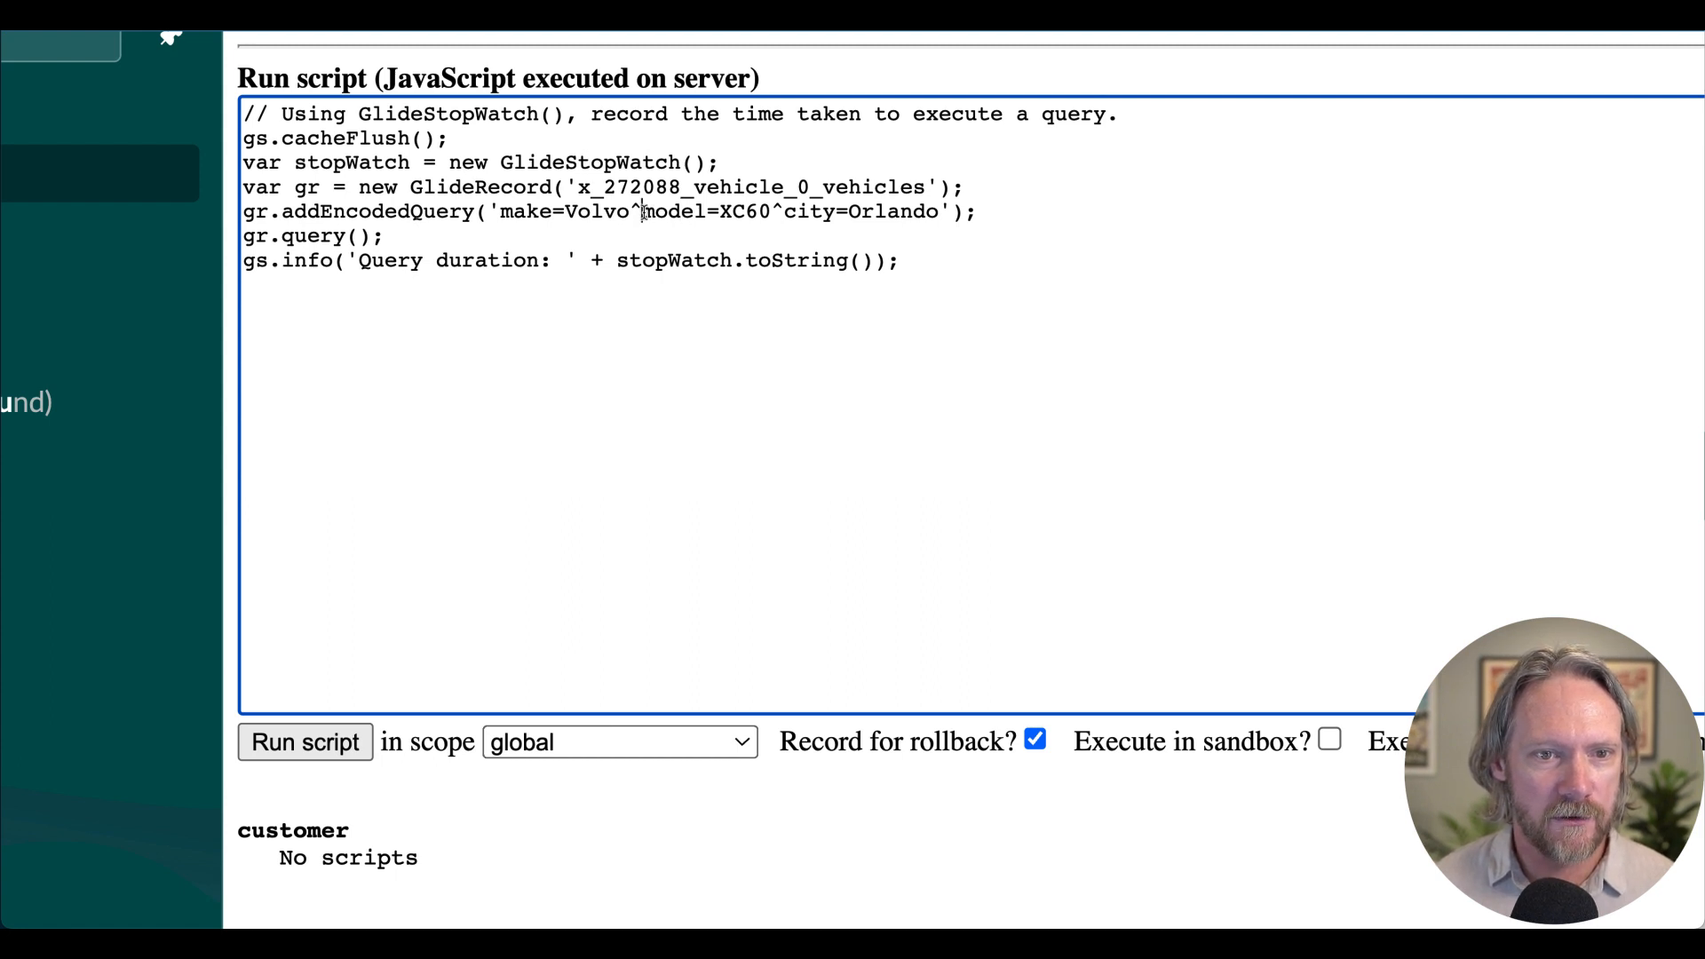
Strip the query down to model=XC60 alone and run it, highlighting the ~0.8 second duration.
left_click_drag(502, 211, 646, 212)
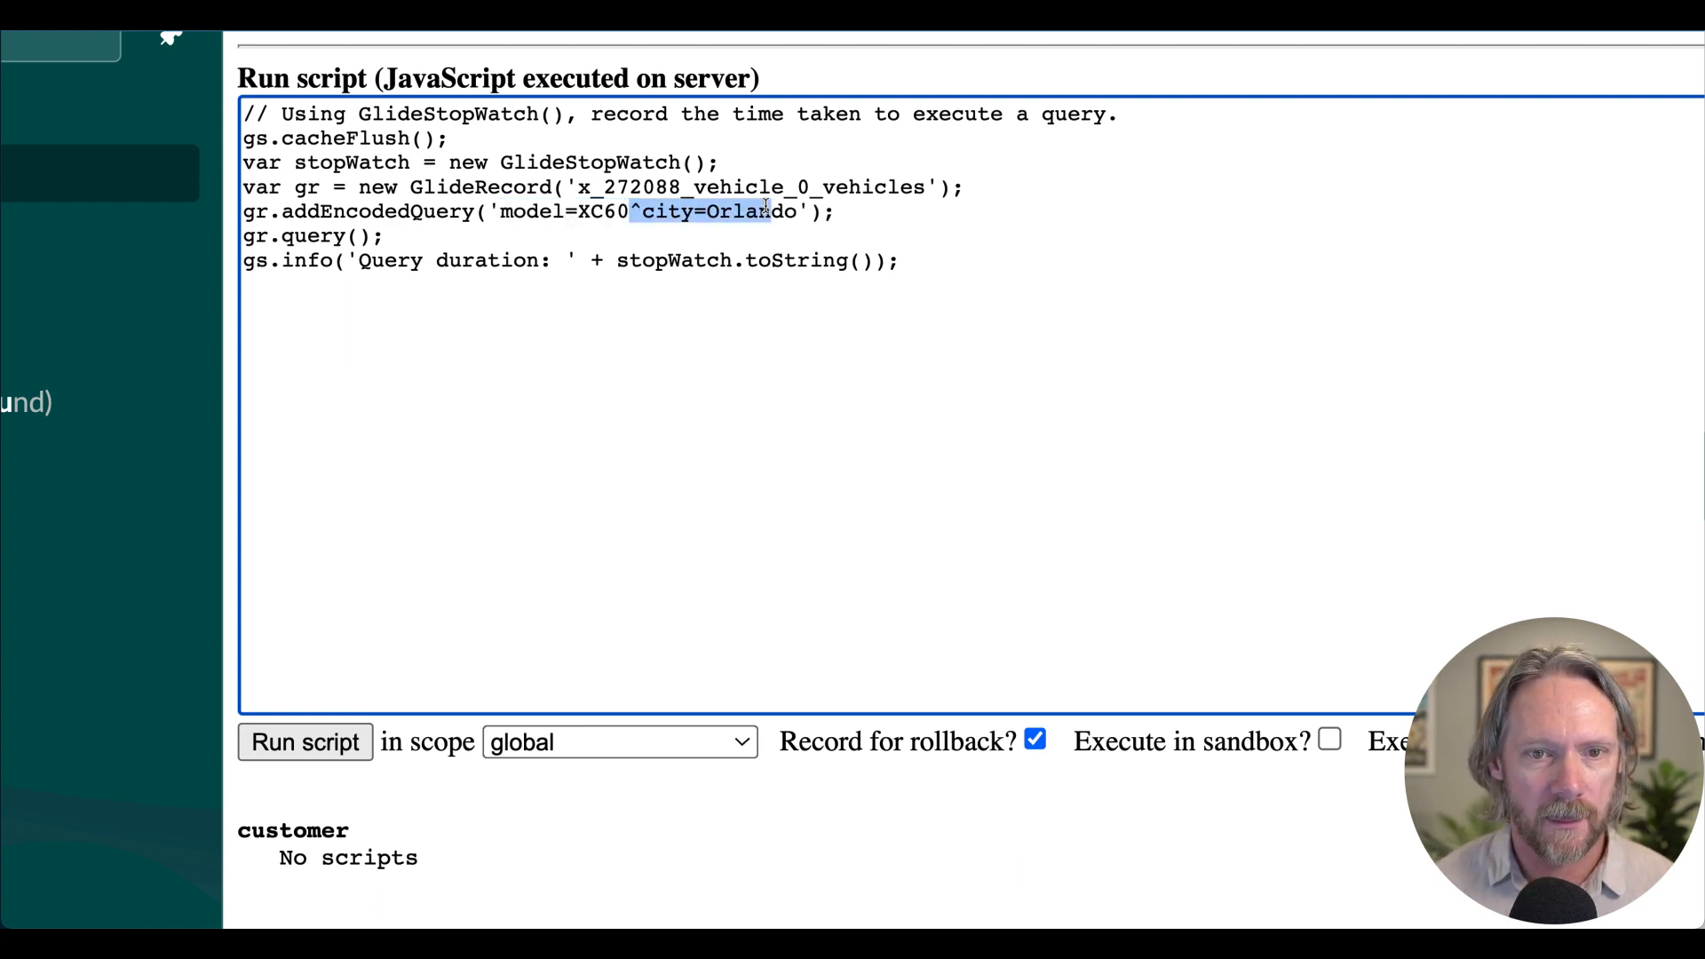
key("Delete")
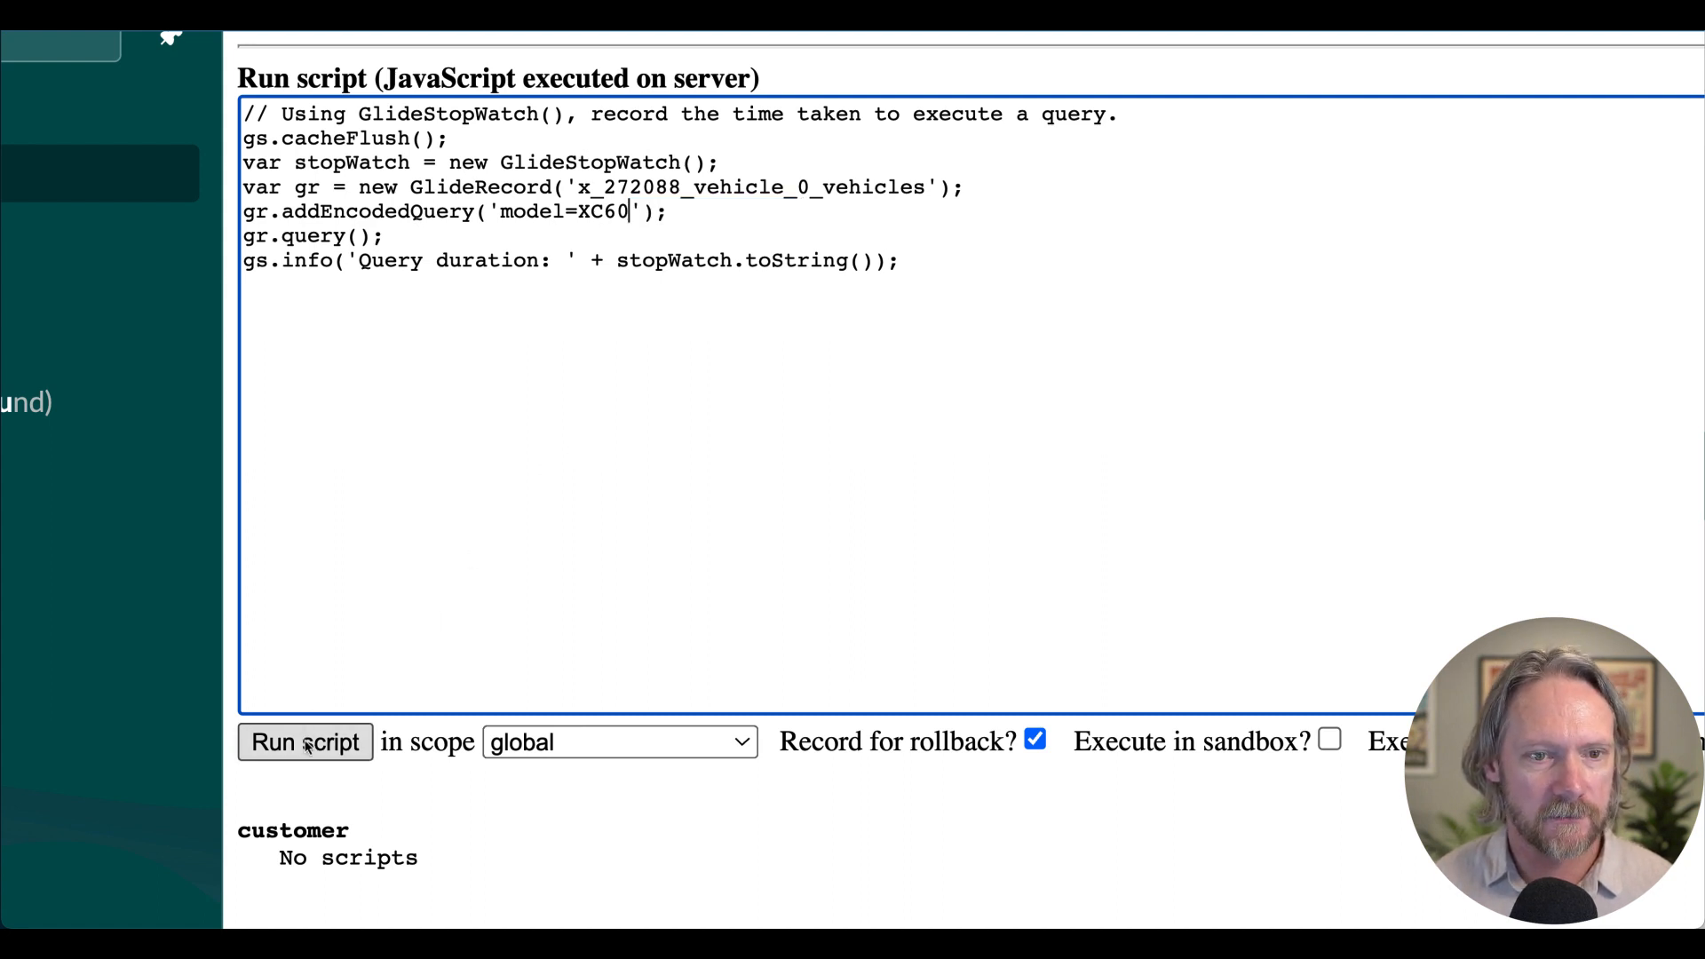
left_click(307, 744)
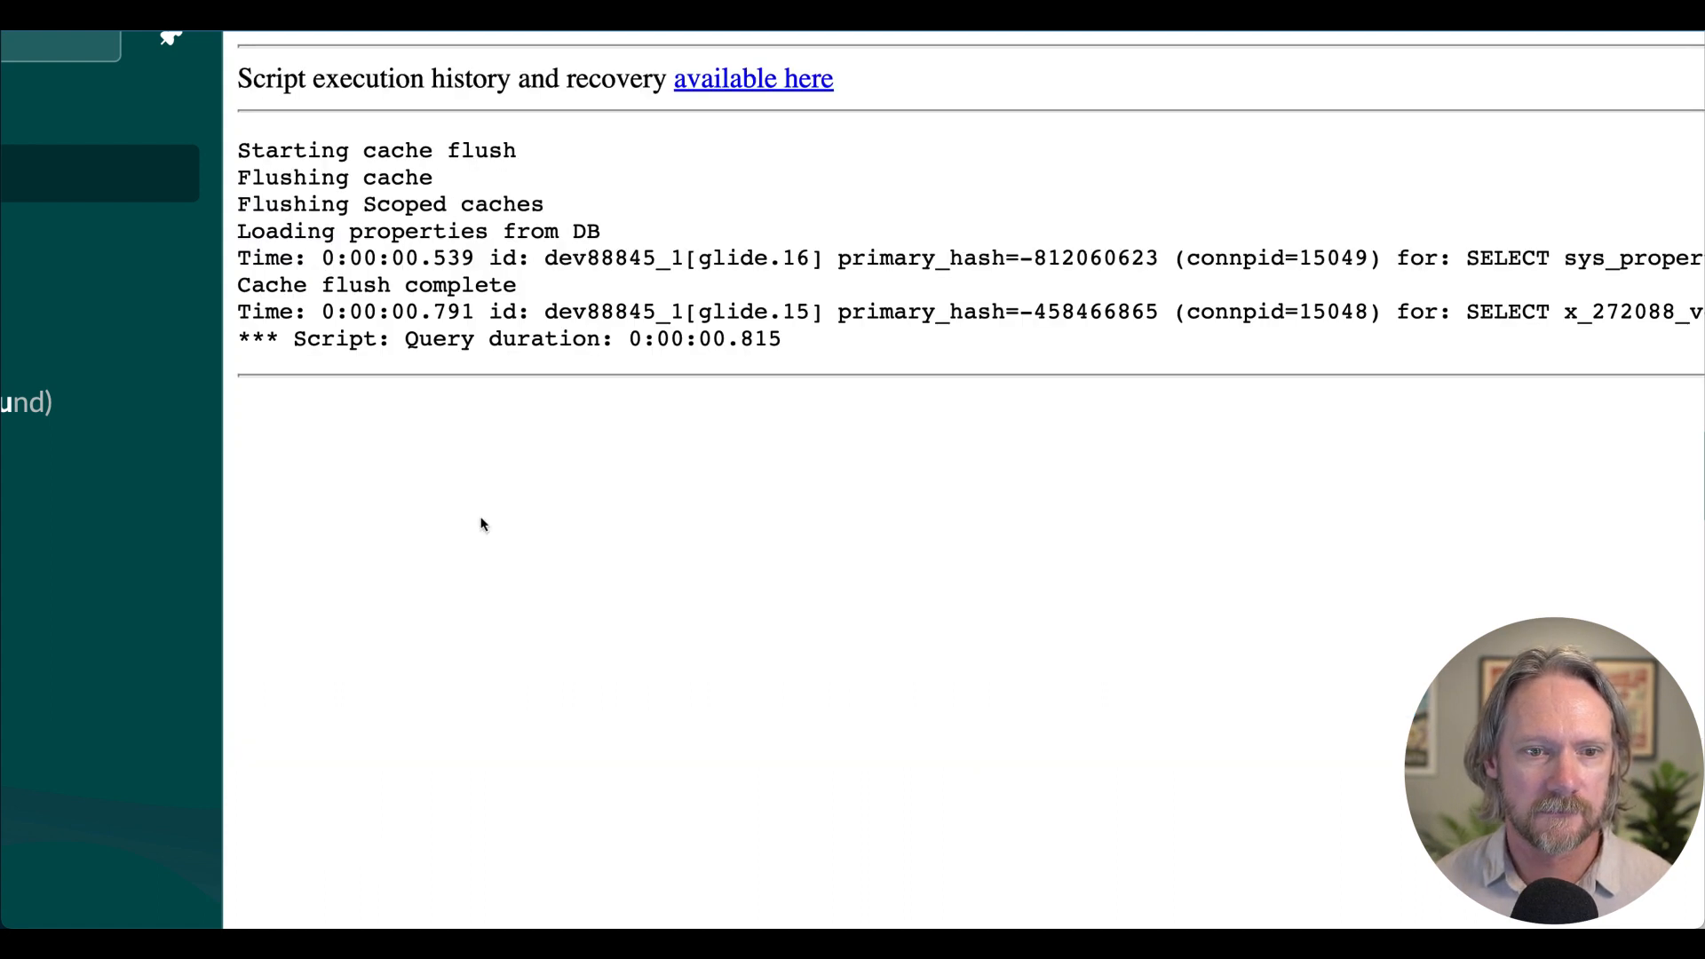
mouse_move(704, 351)
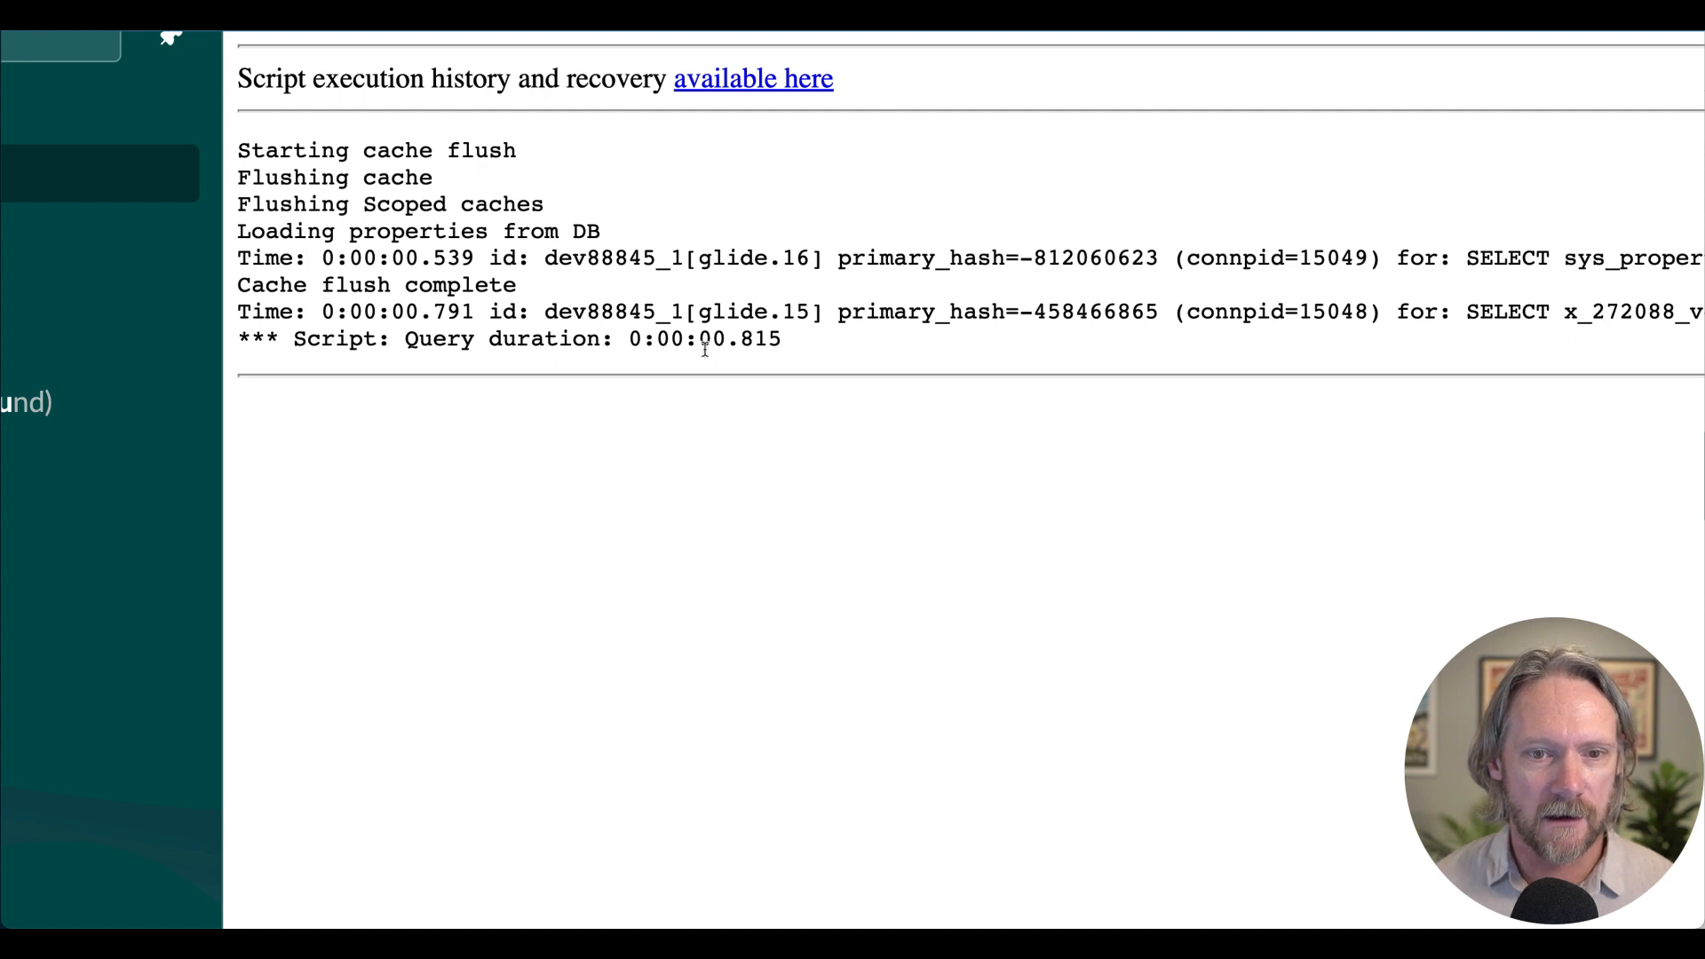
double_click(752, 337)
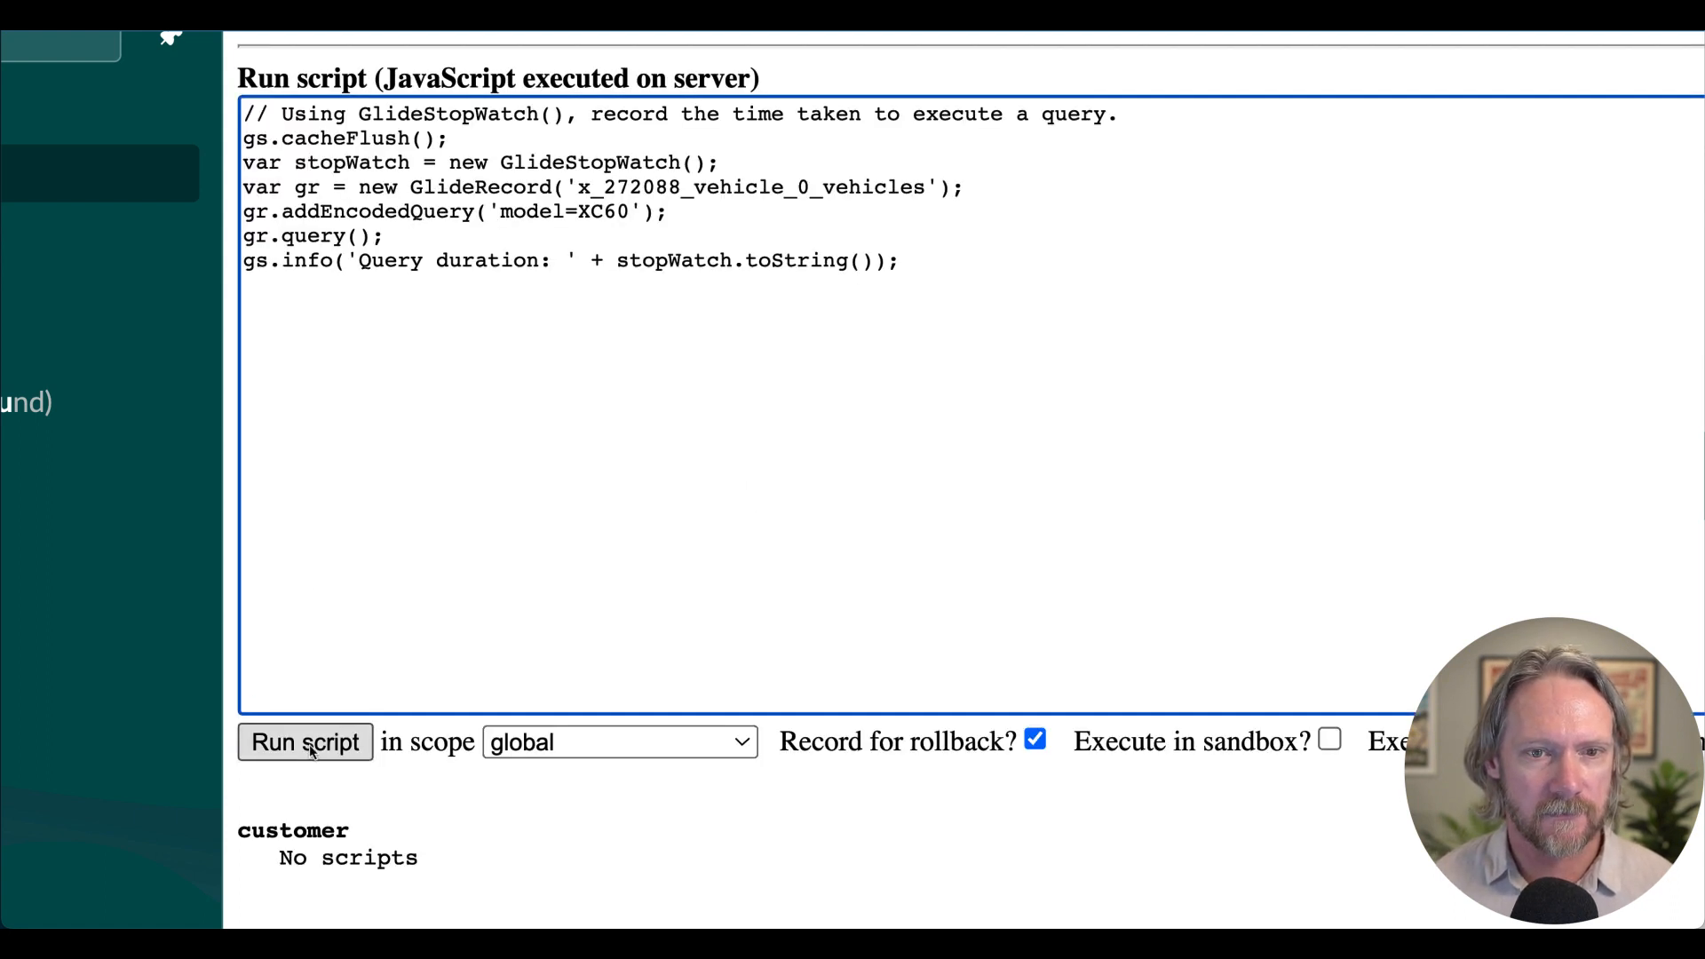
Run the model-only query again and highlight its reported ~0.8 second duration.
left_click(303, 767)
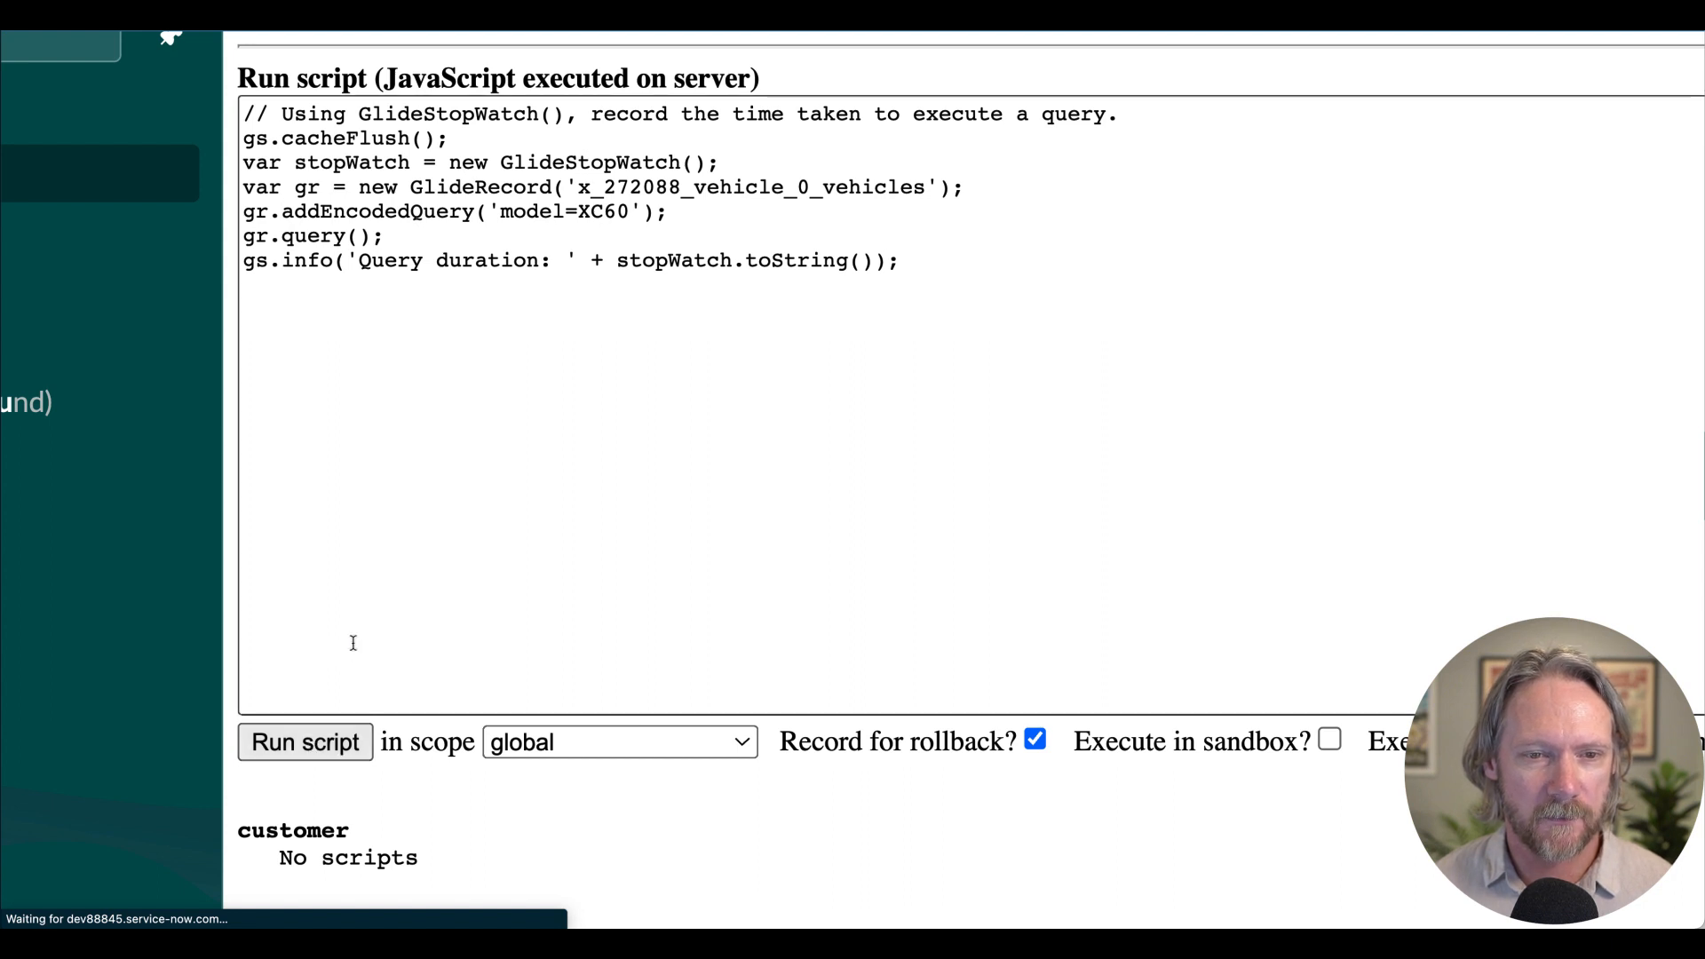
left_click(302, 742)
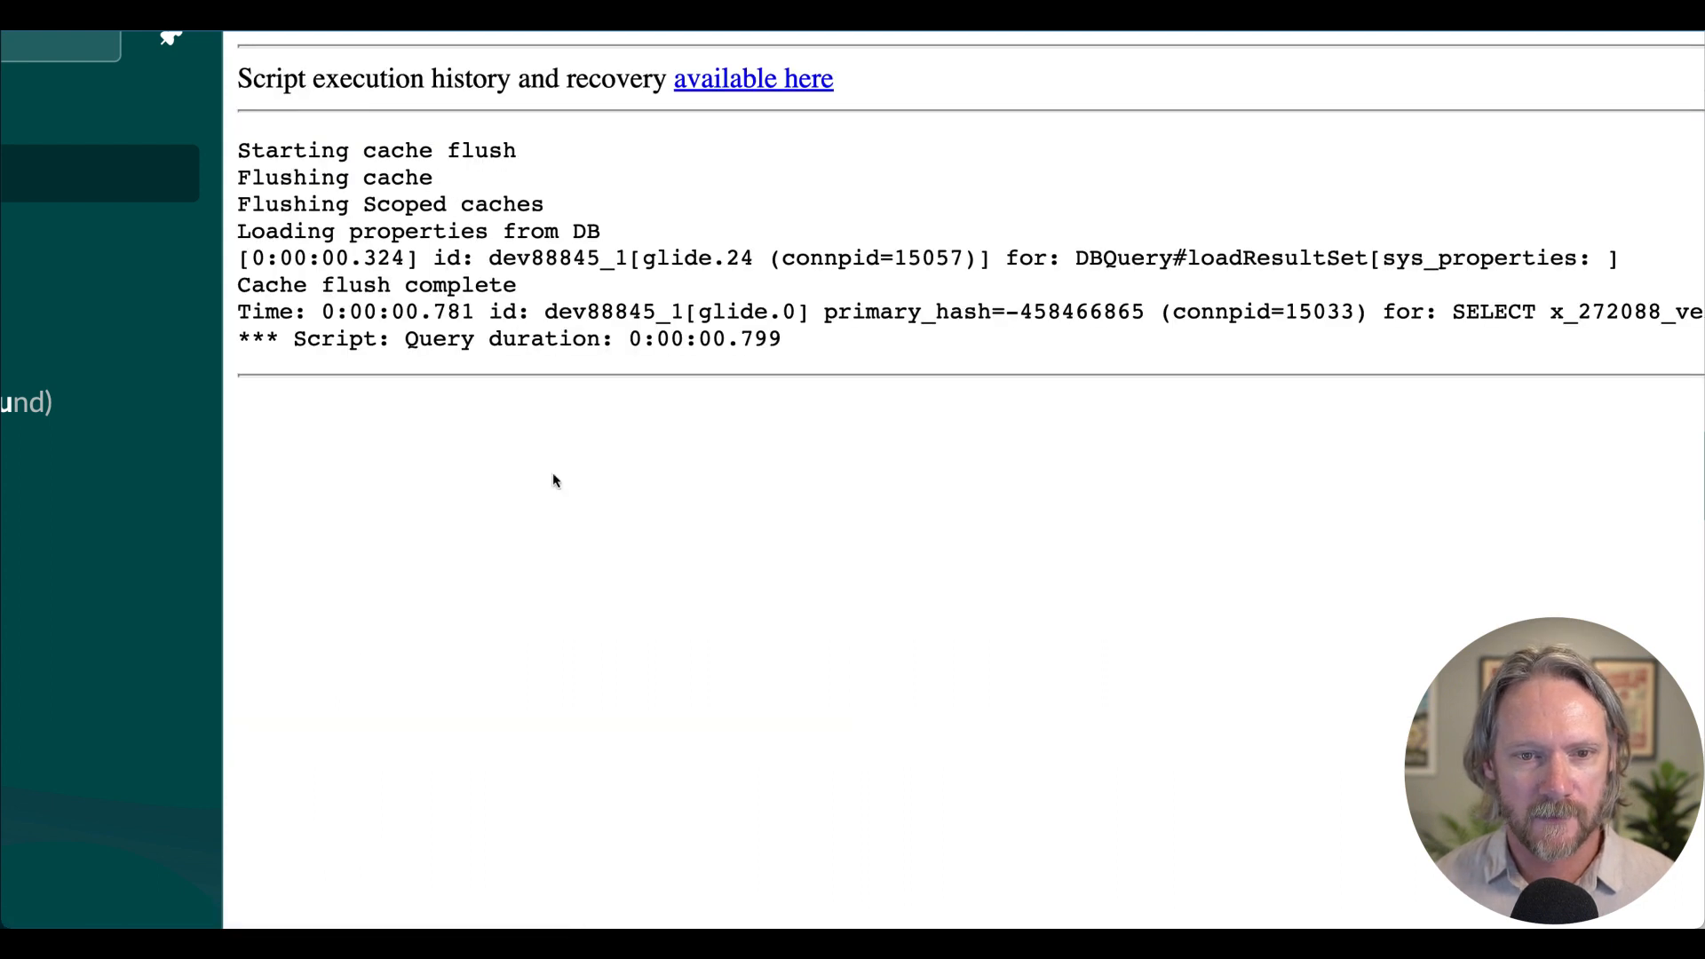
double_click(761, 338)
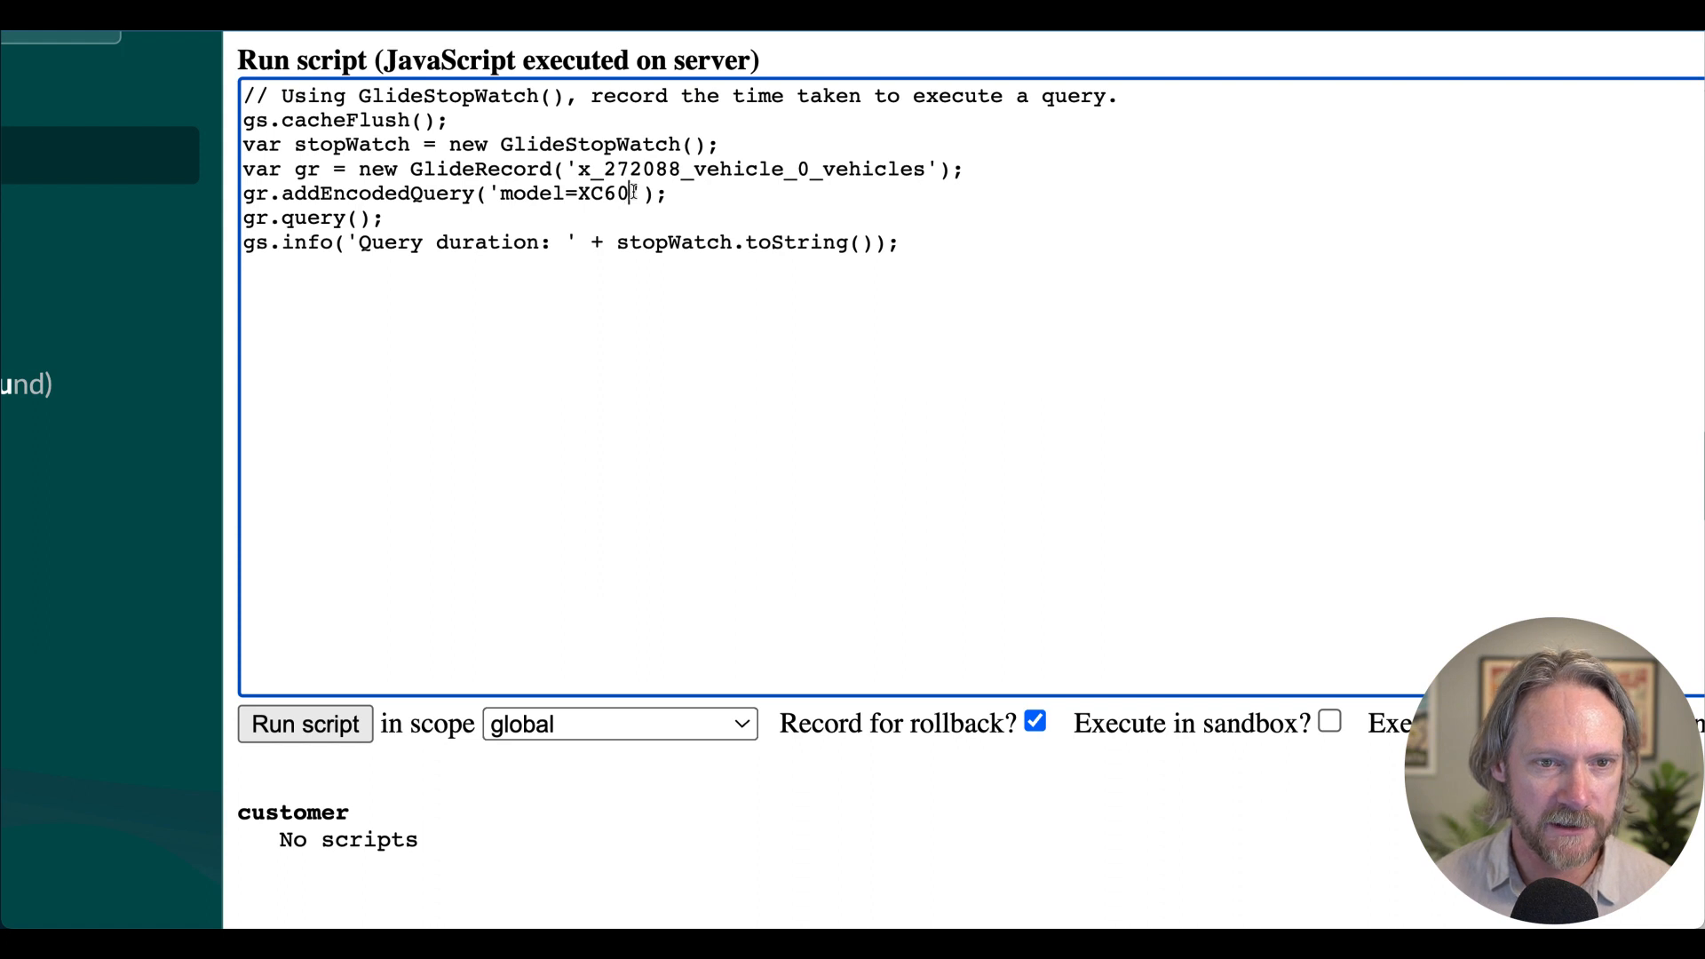
Append ^make=Volvo after model=XC60 and run the script, reporting a 0.008-second duration.
type("^make=Volvo")
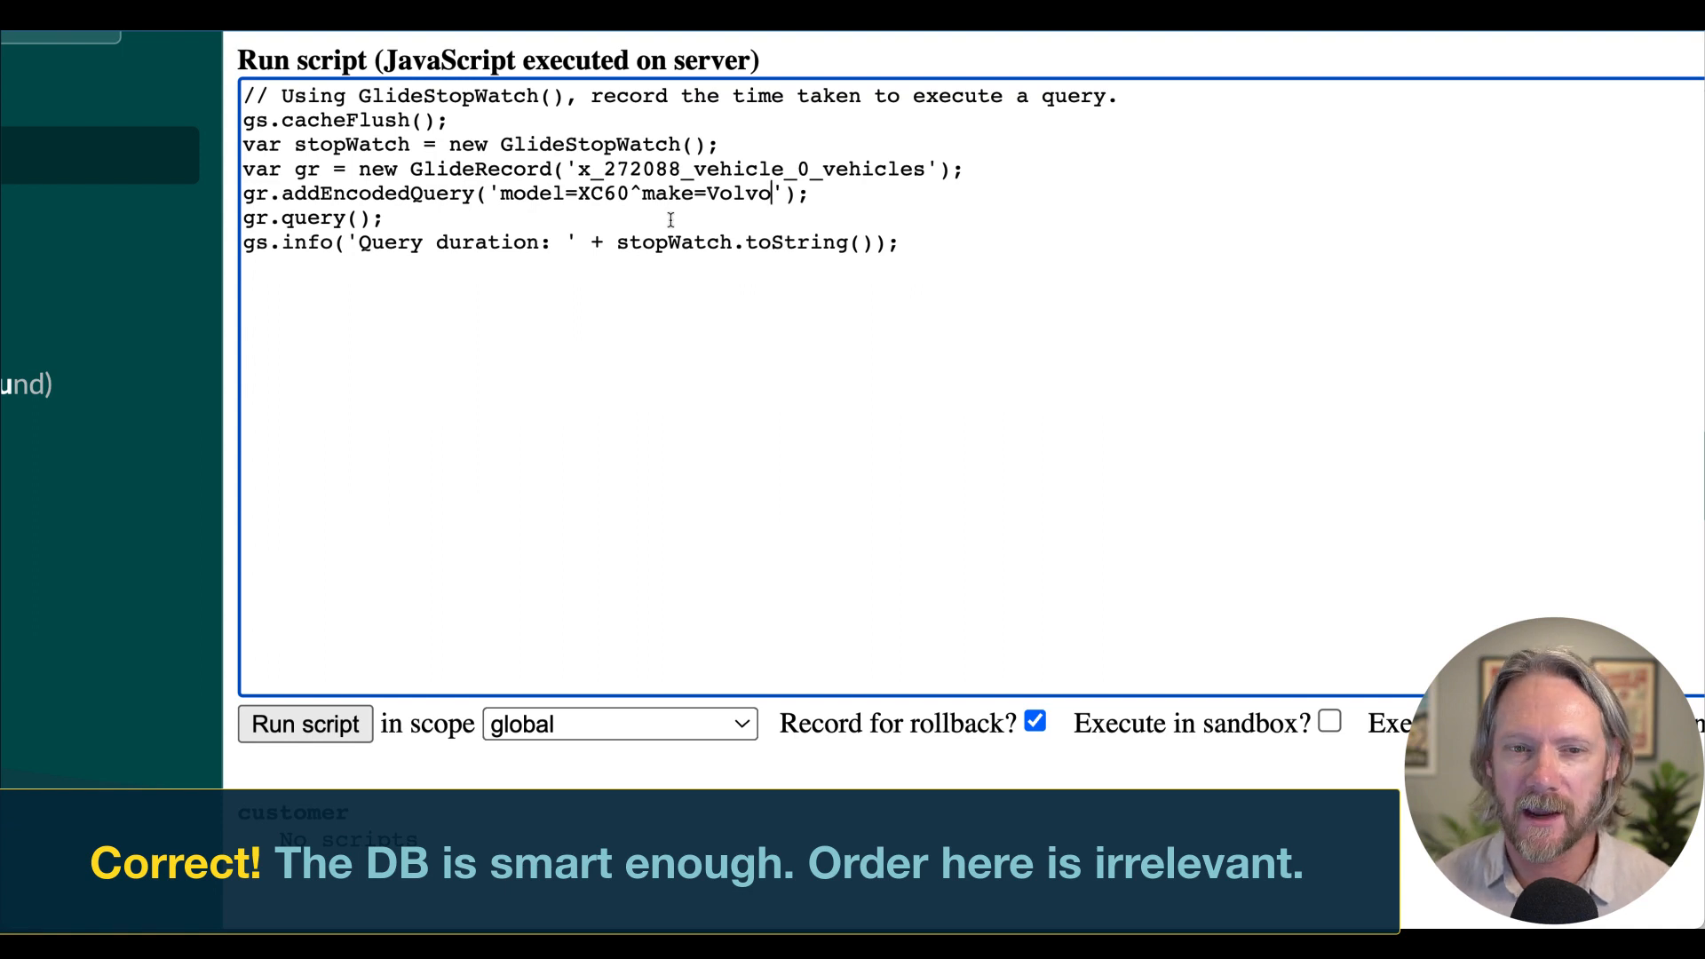
mouse_move(596, 300)
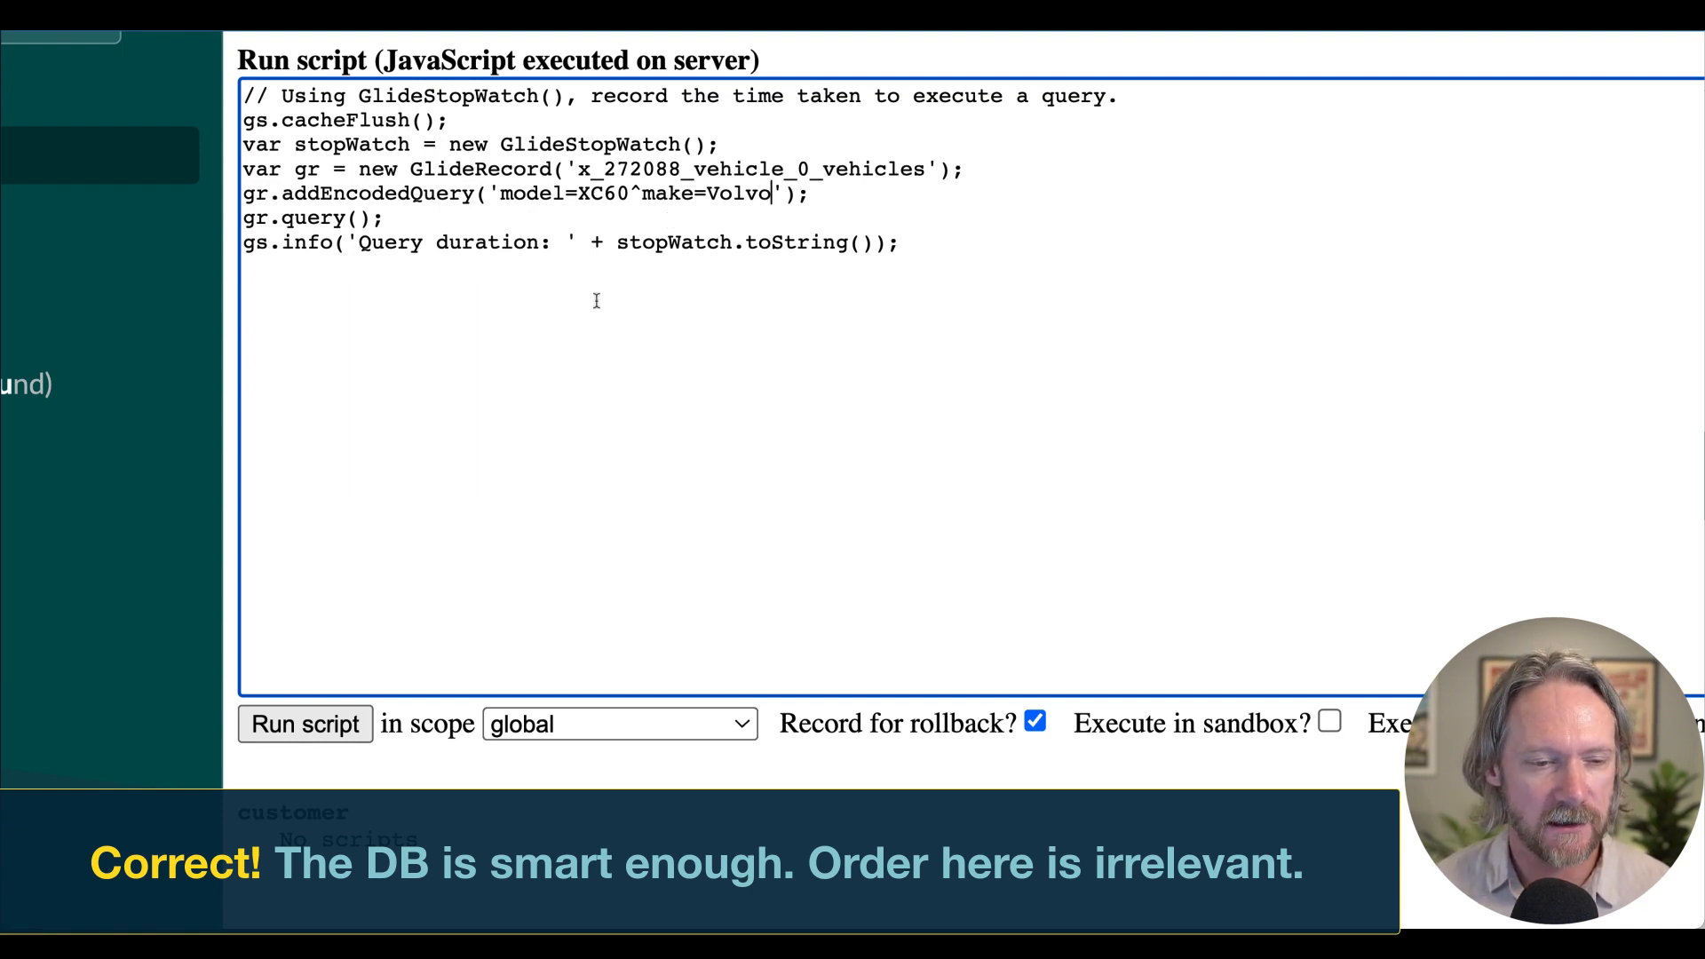
left_click(306, 725)
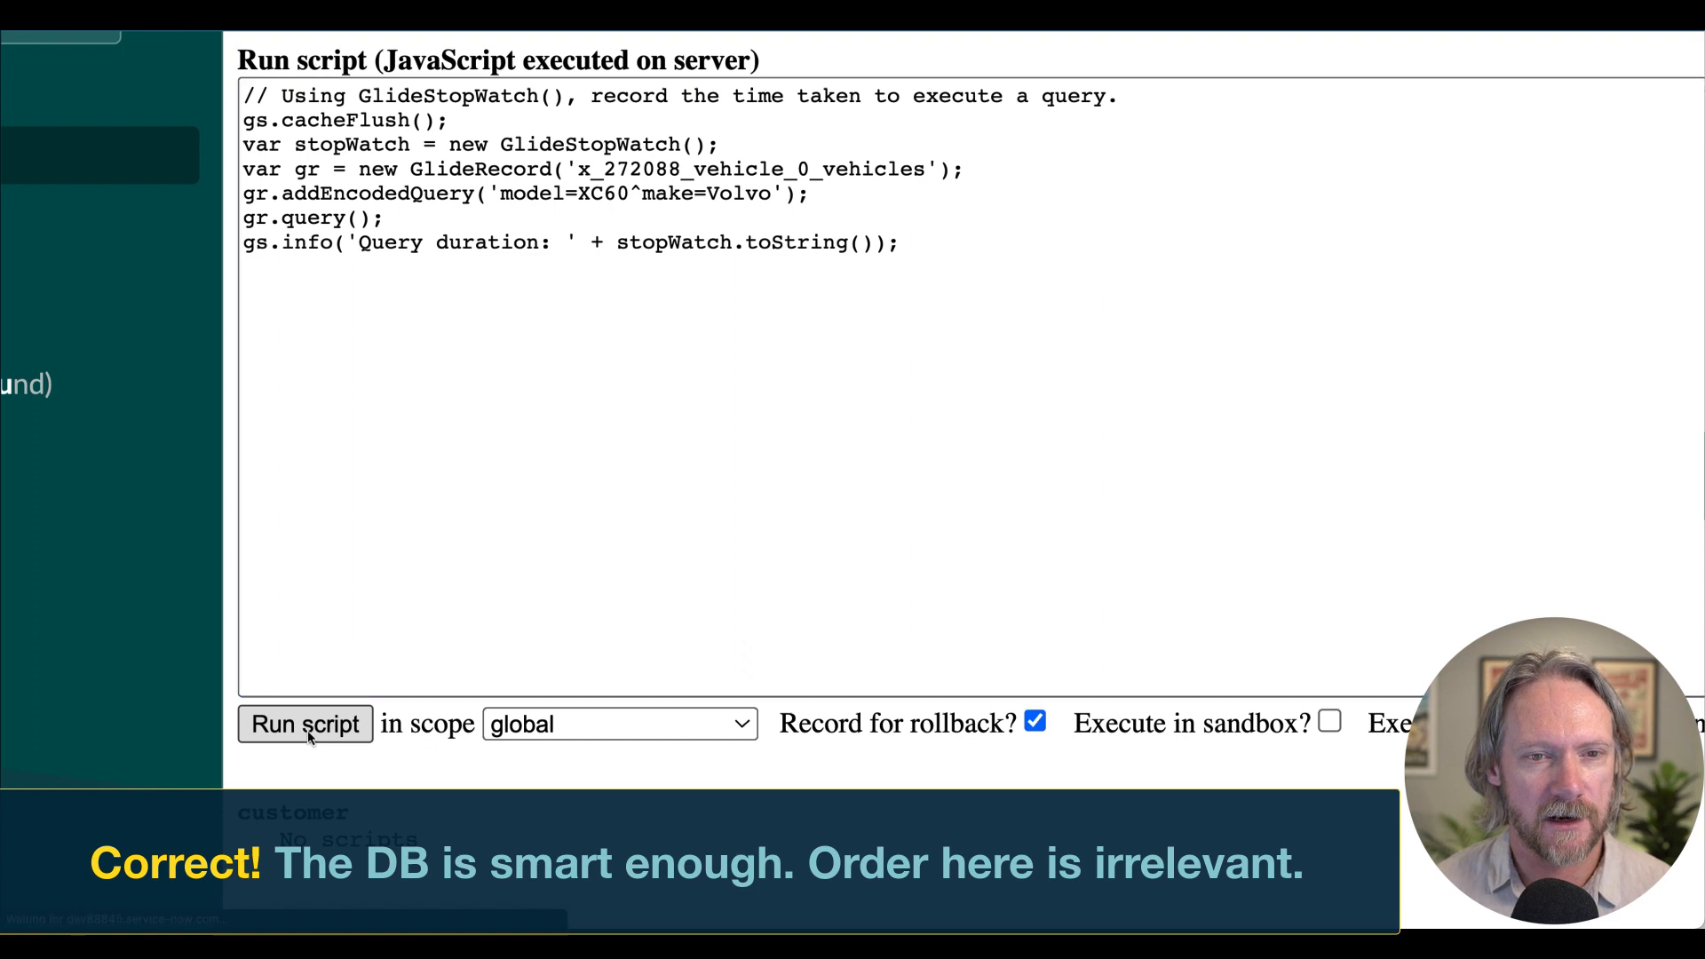
left_click(305, 725)
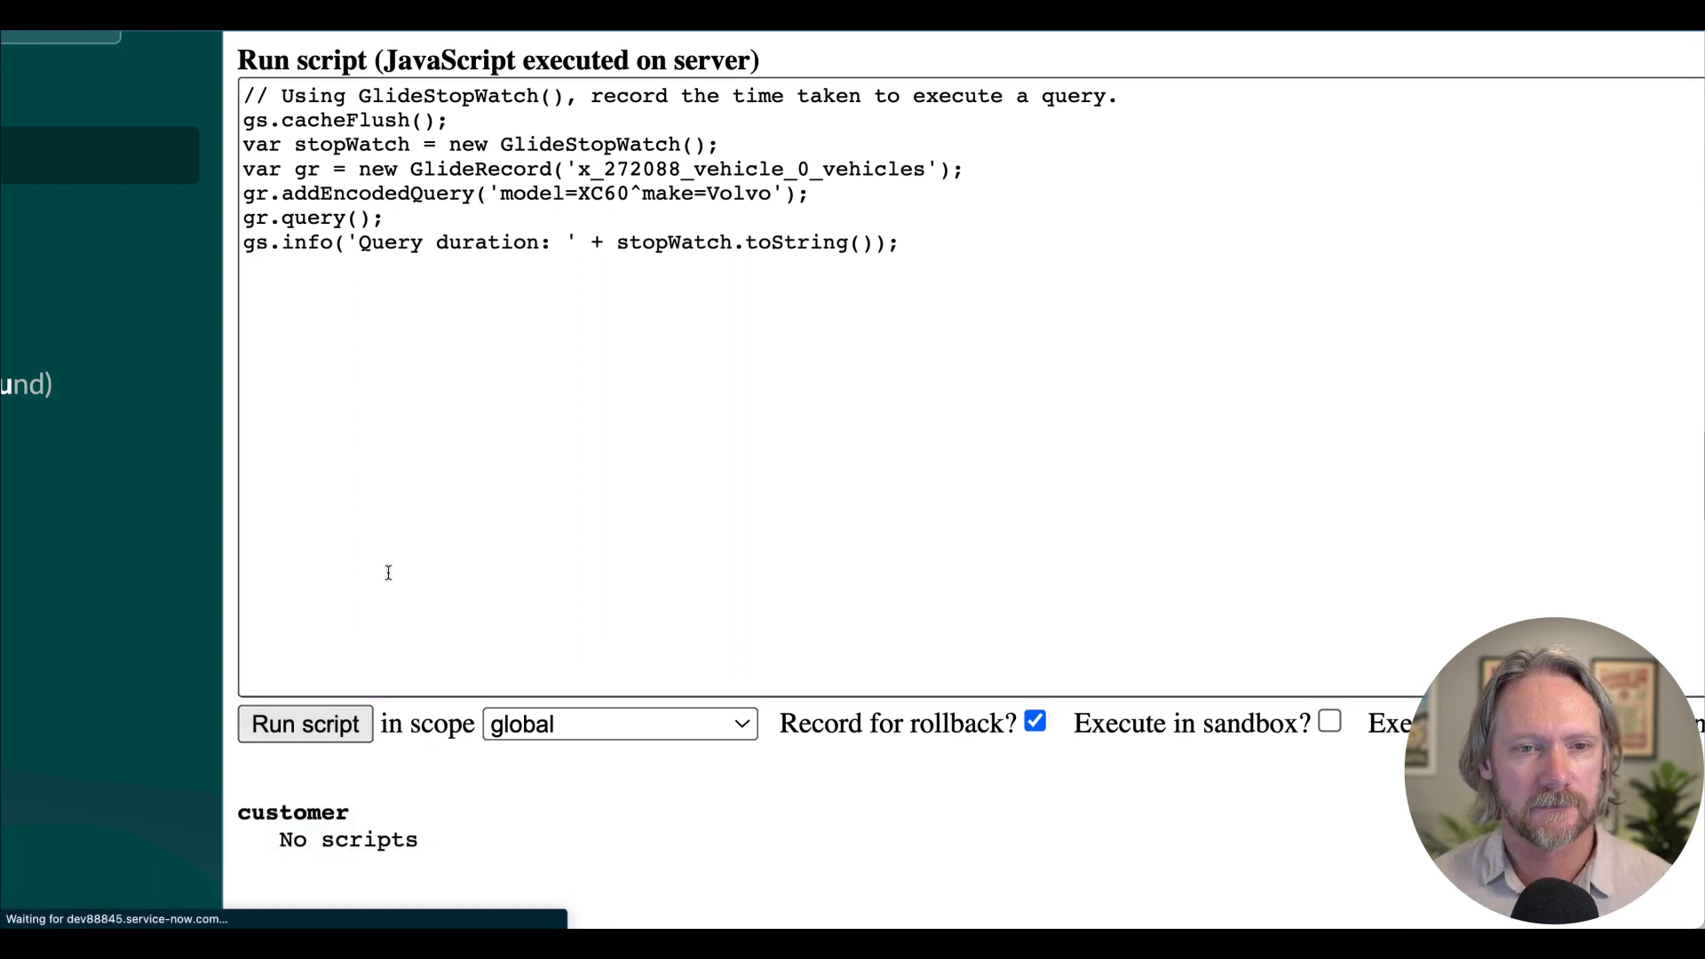
left_click(306, 725)
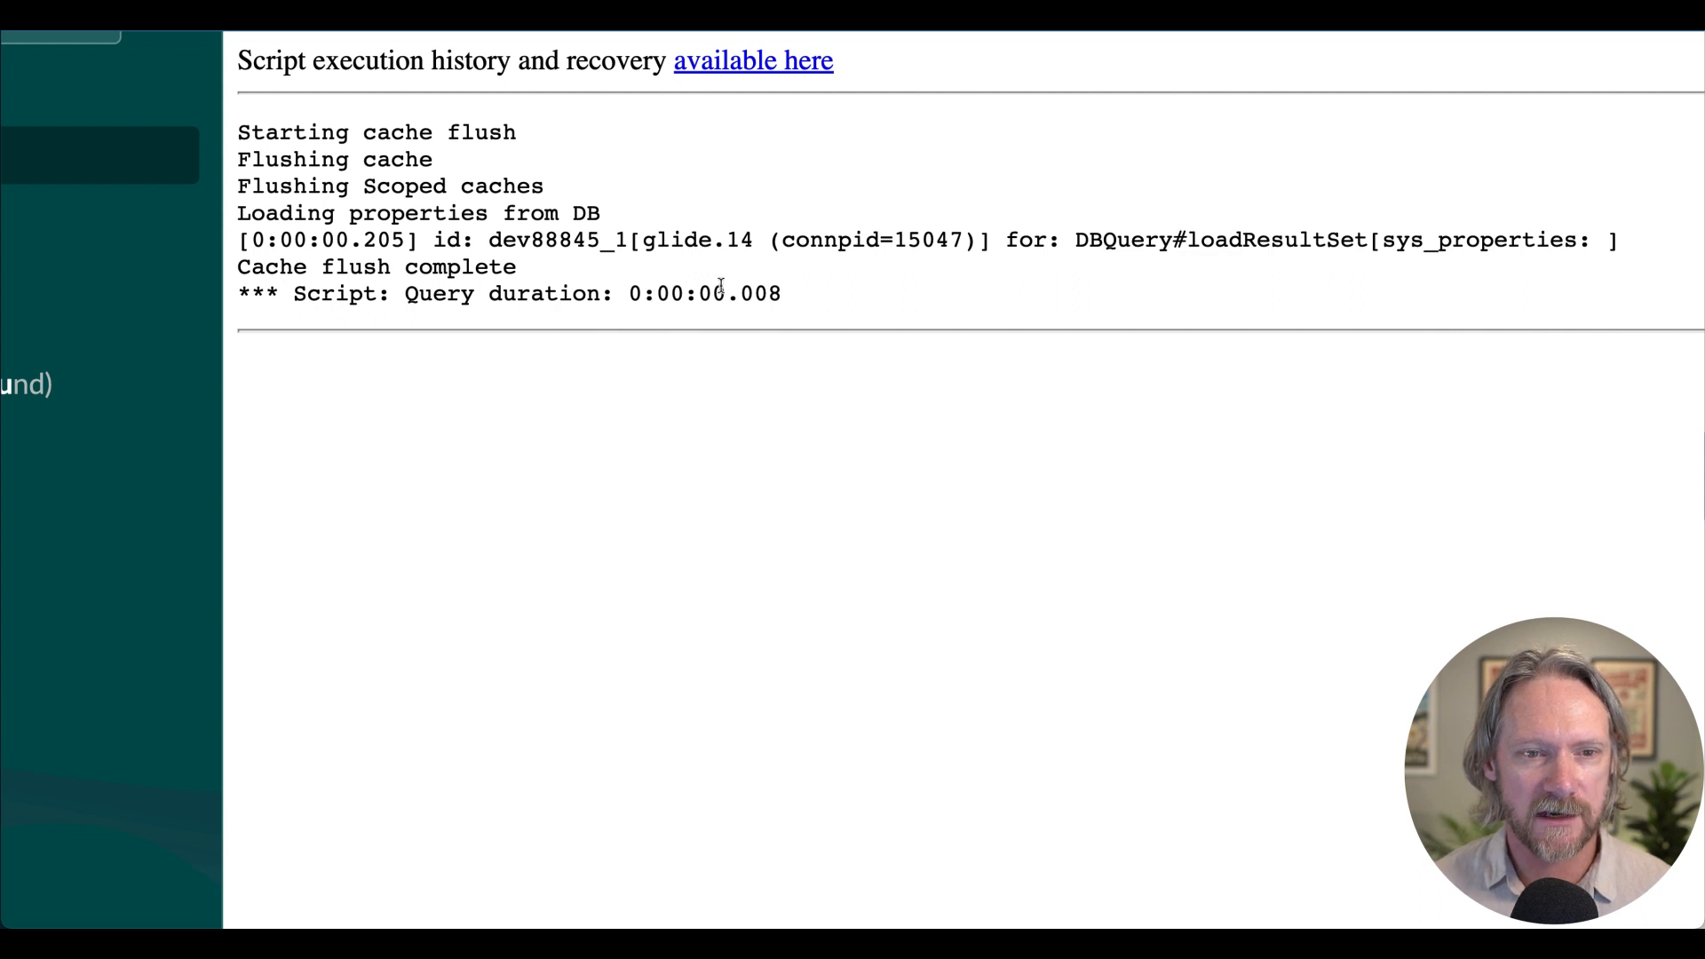
left_click_drag(750, 293, 782, 293)
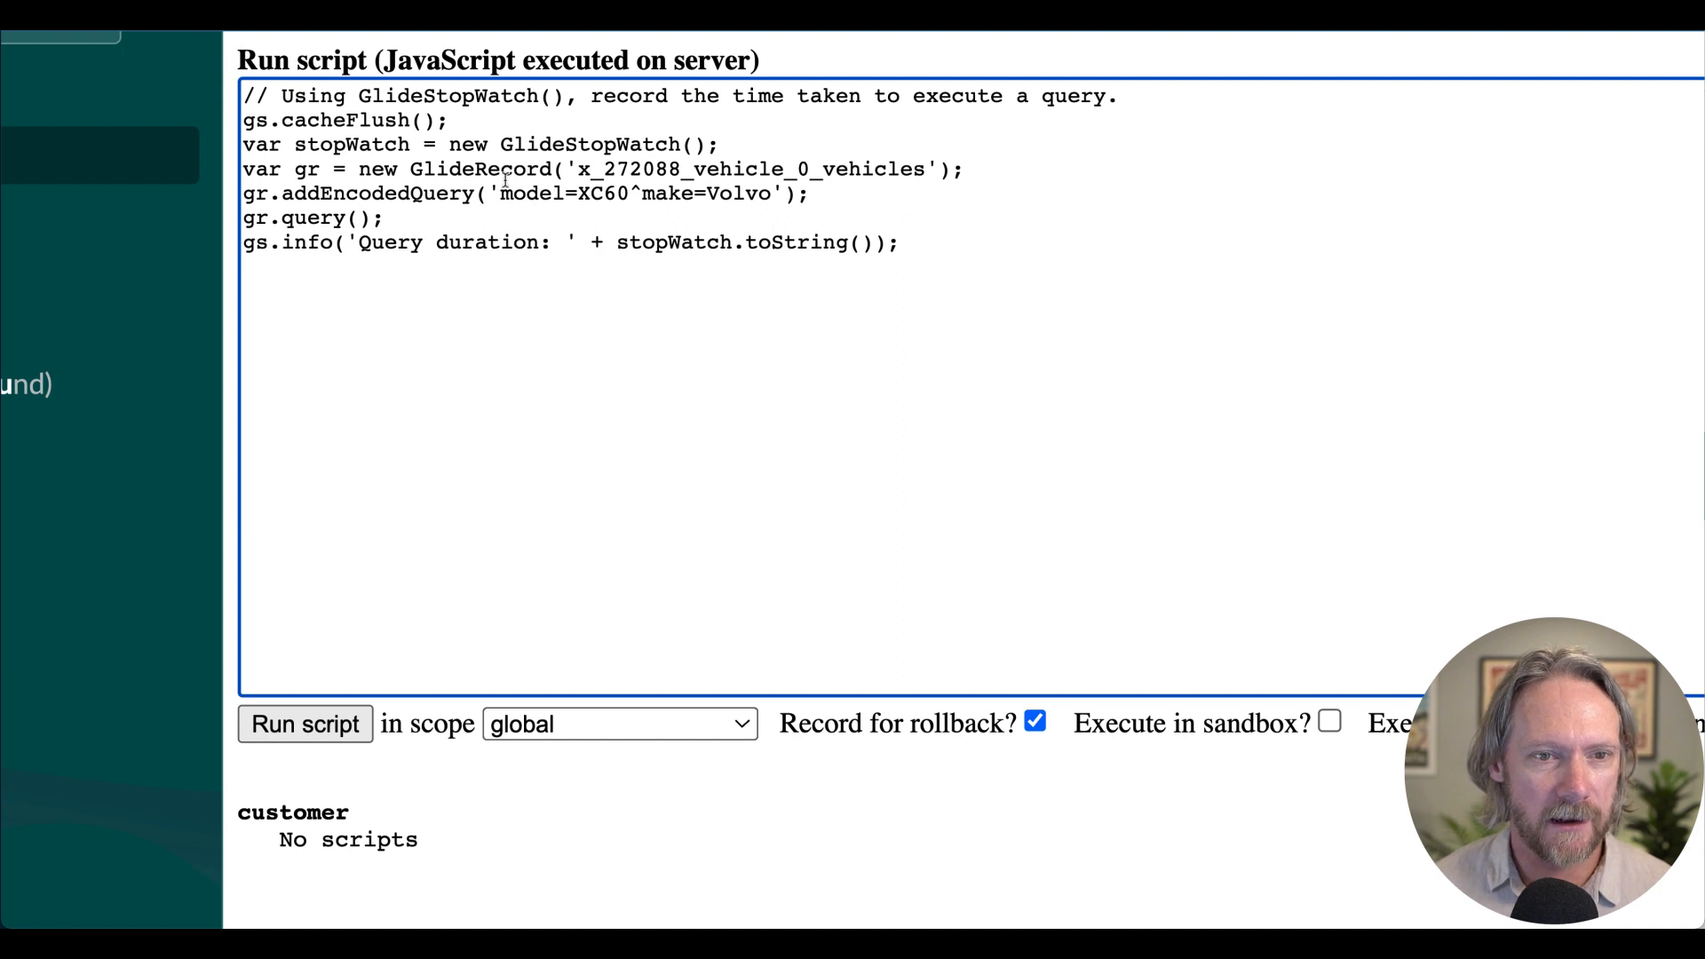
Rewrite the encoded query to make>=Vol^model=XC60.
left_click_drag(501, 196, 641, 195)
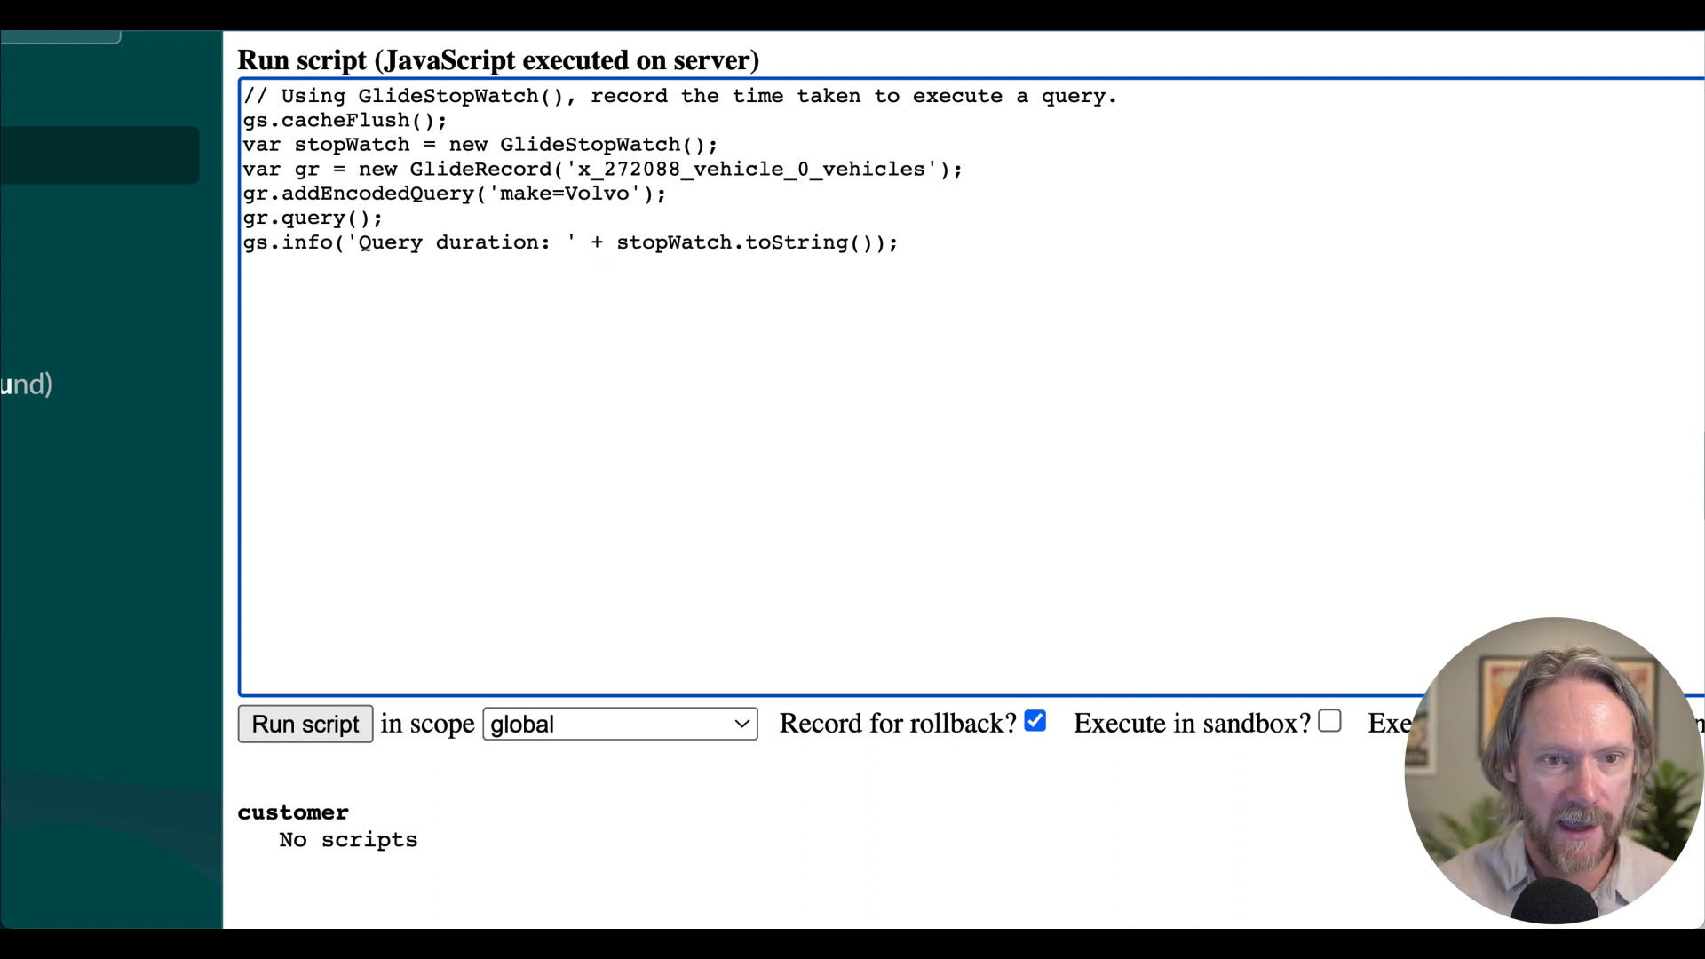
type("^model=")
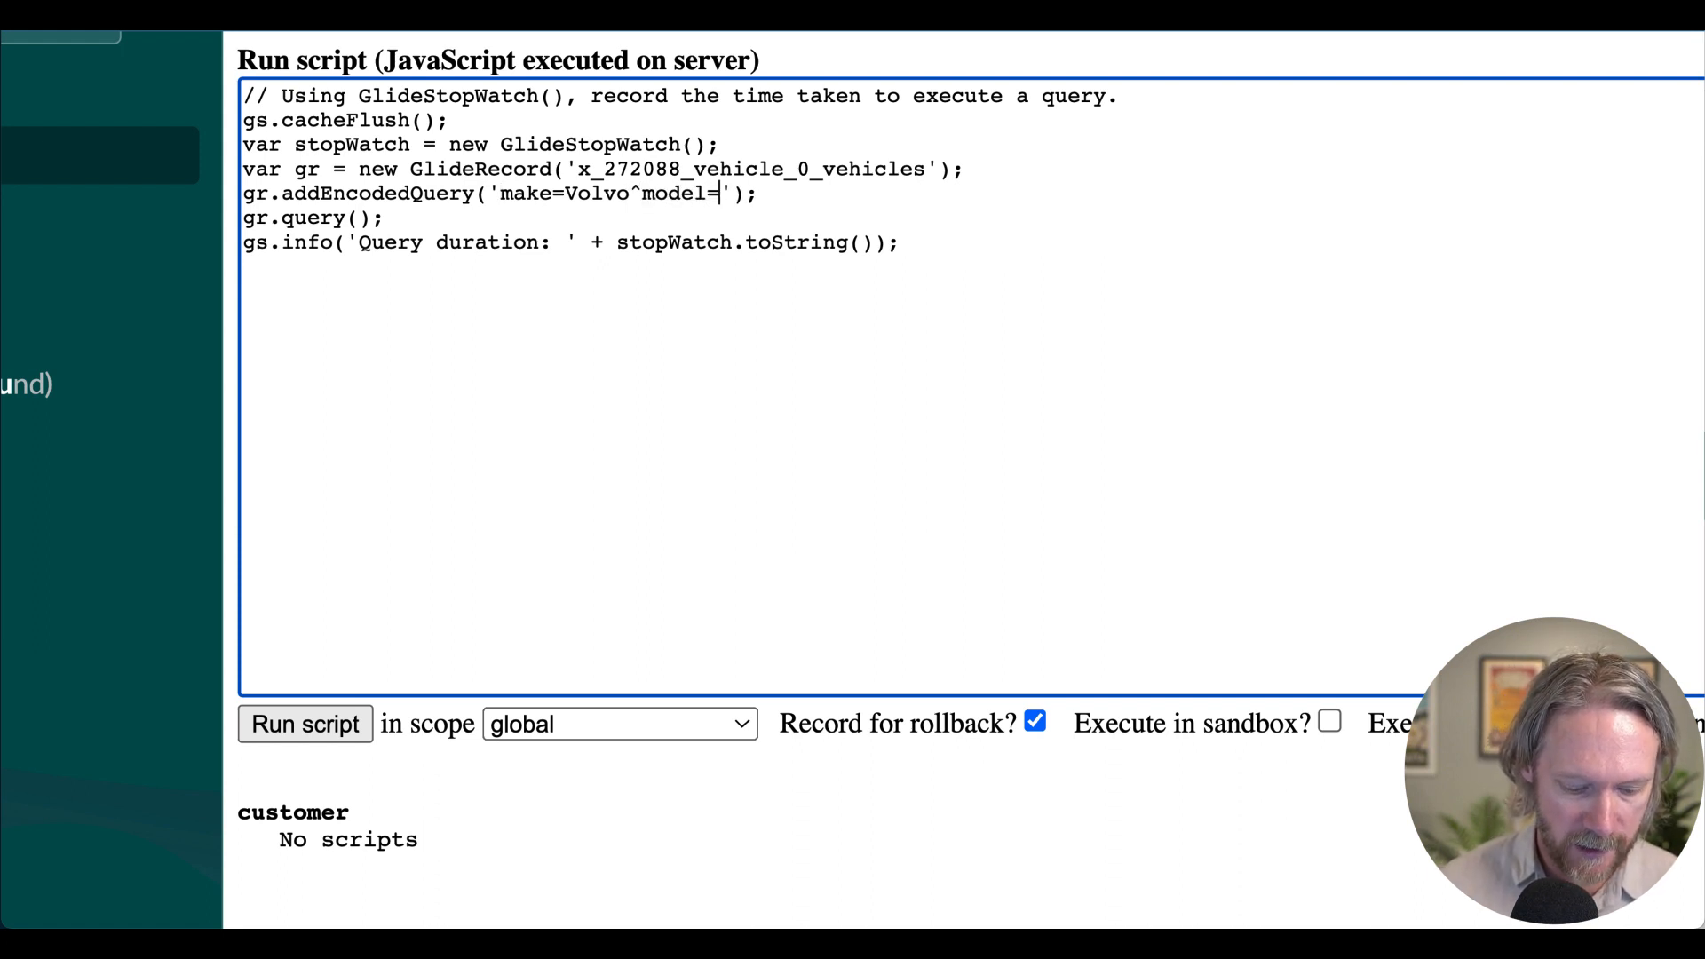
type("S")
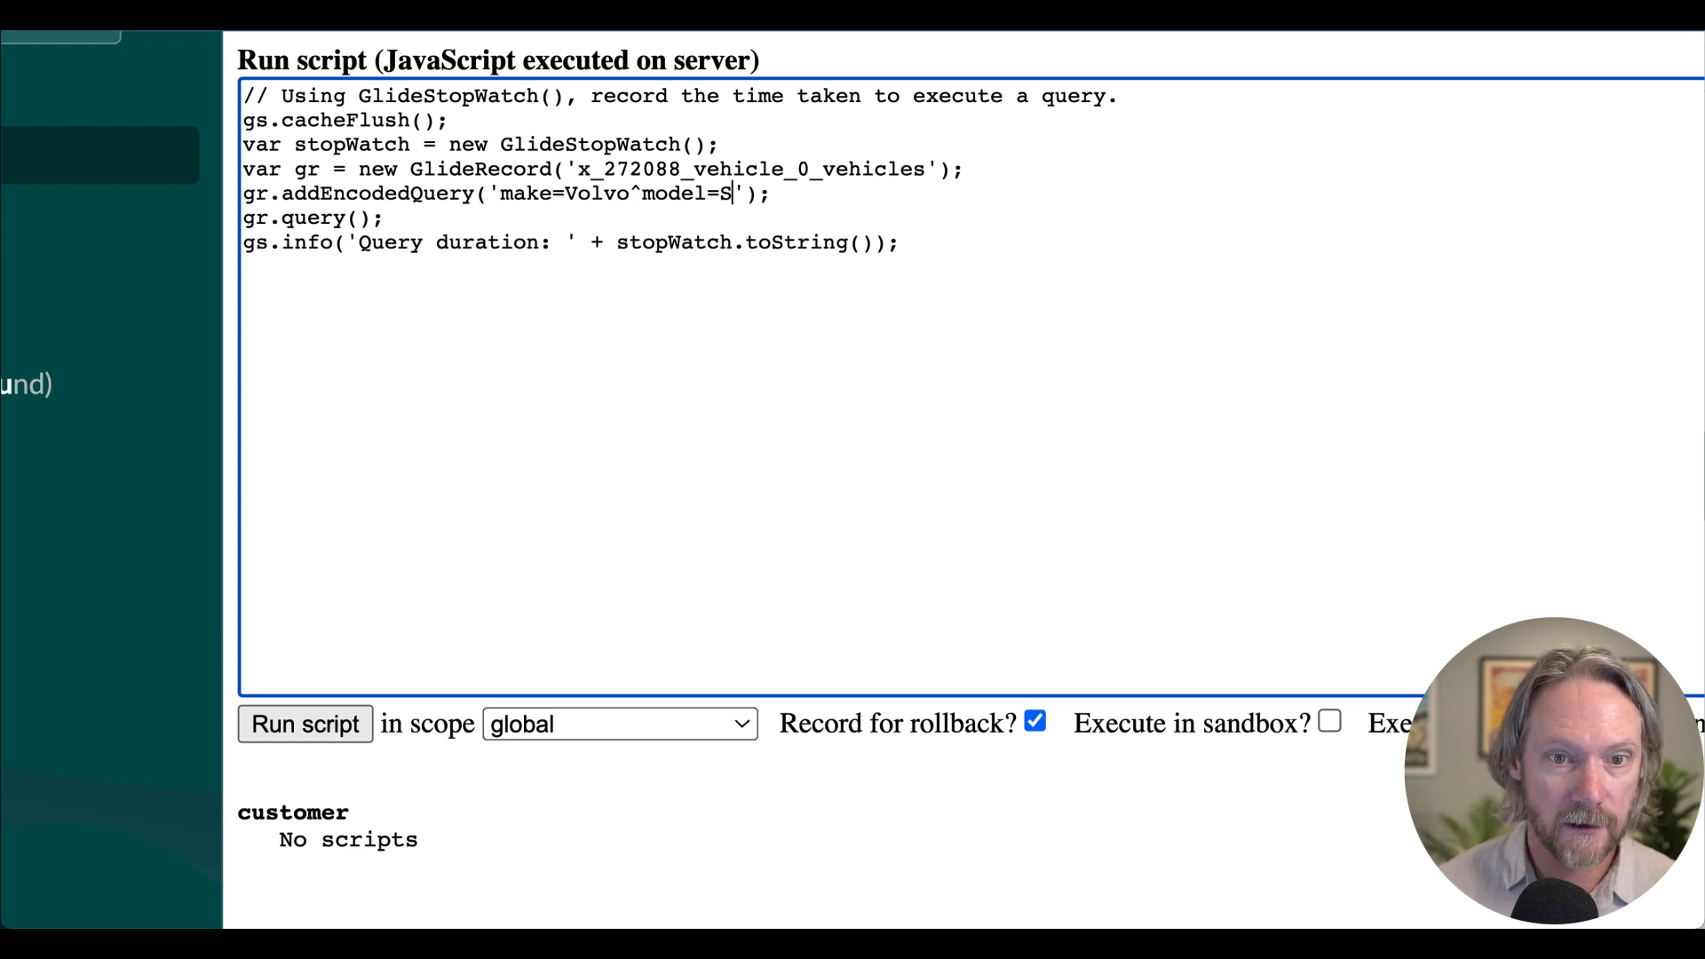
type("XC6")
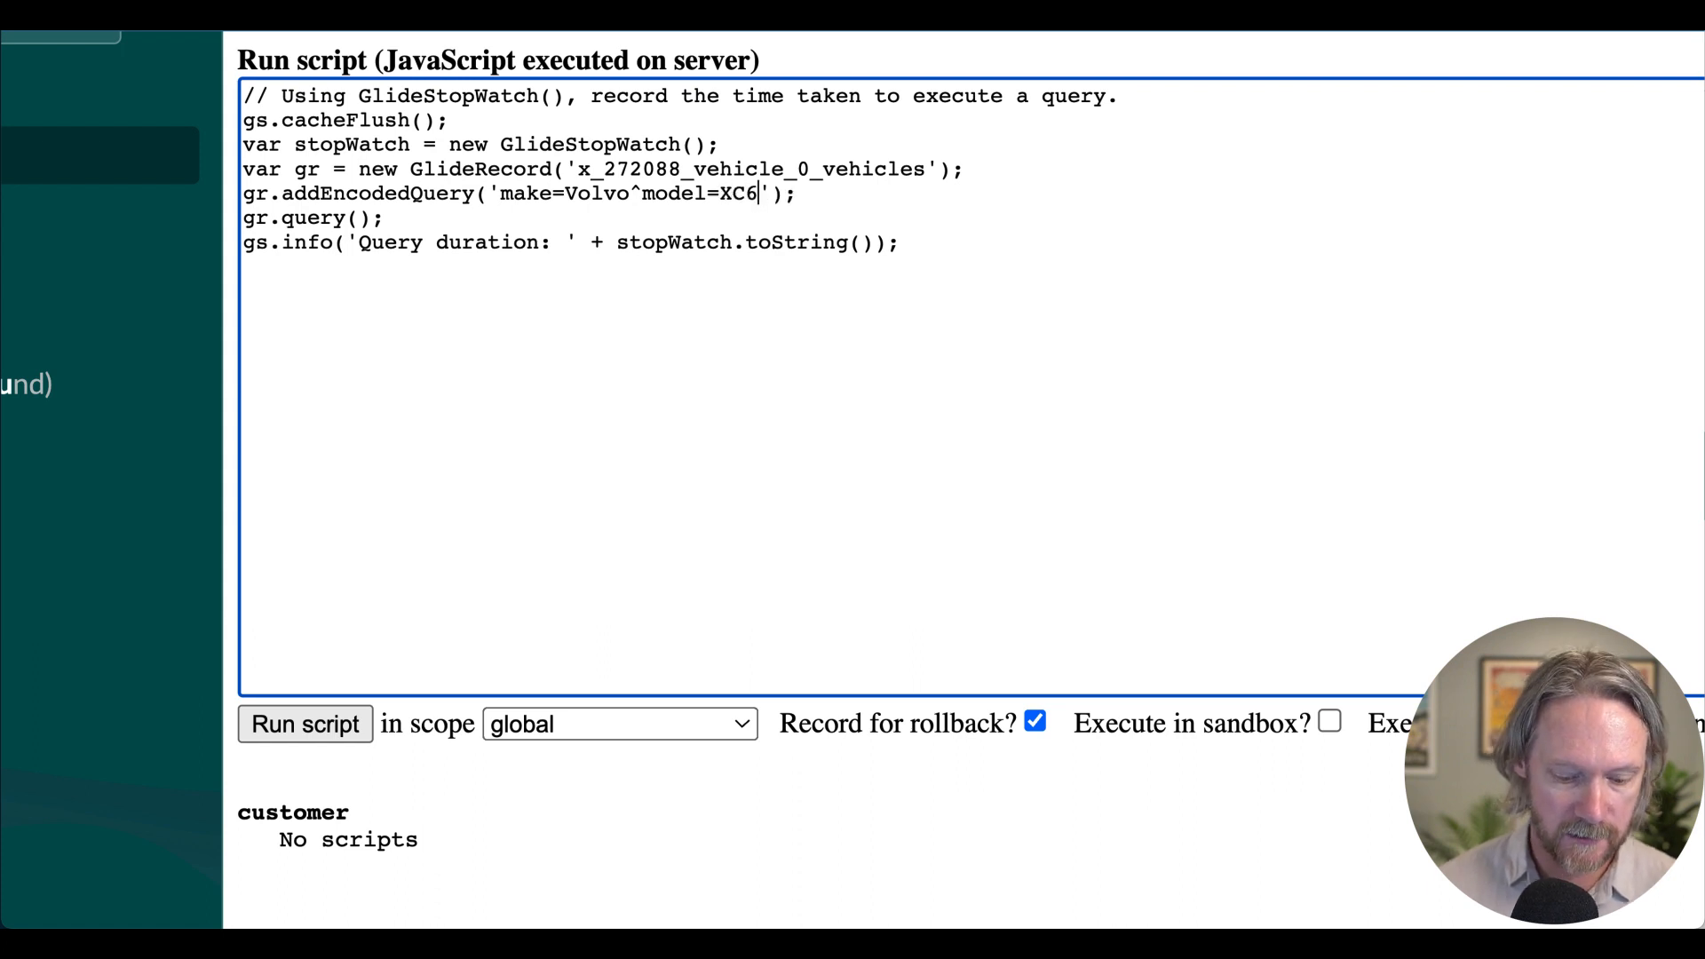
type("0")
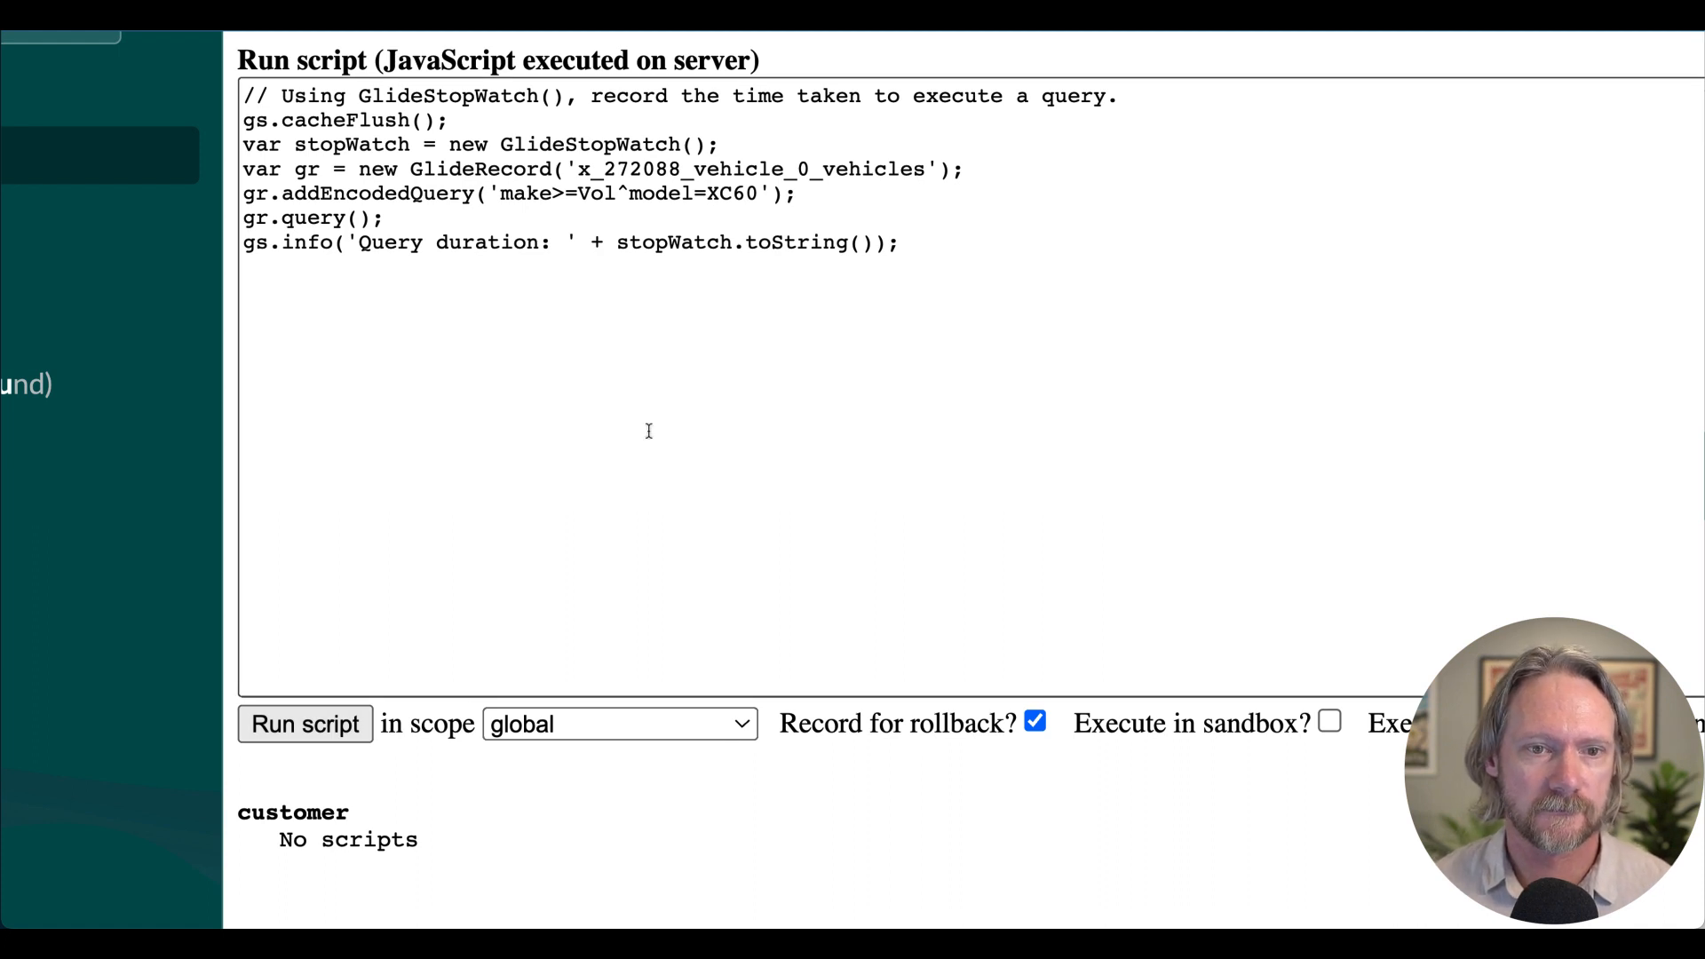
Run the make>=Vol query script twice, one run reporting 0.059 seconds.
left_click(309, 724)
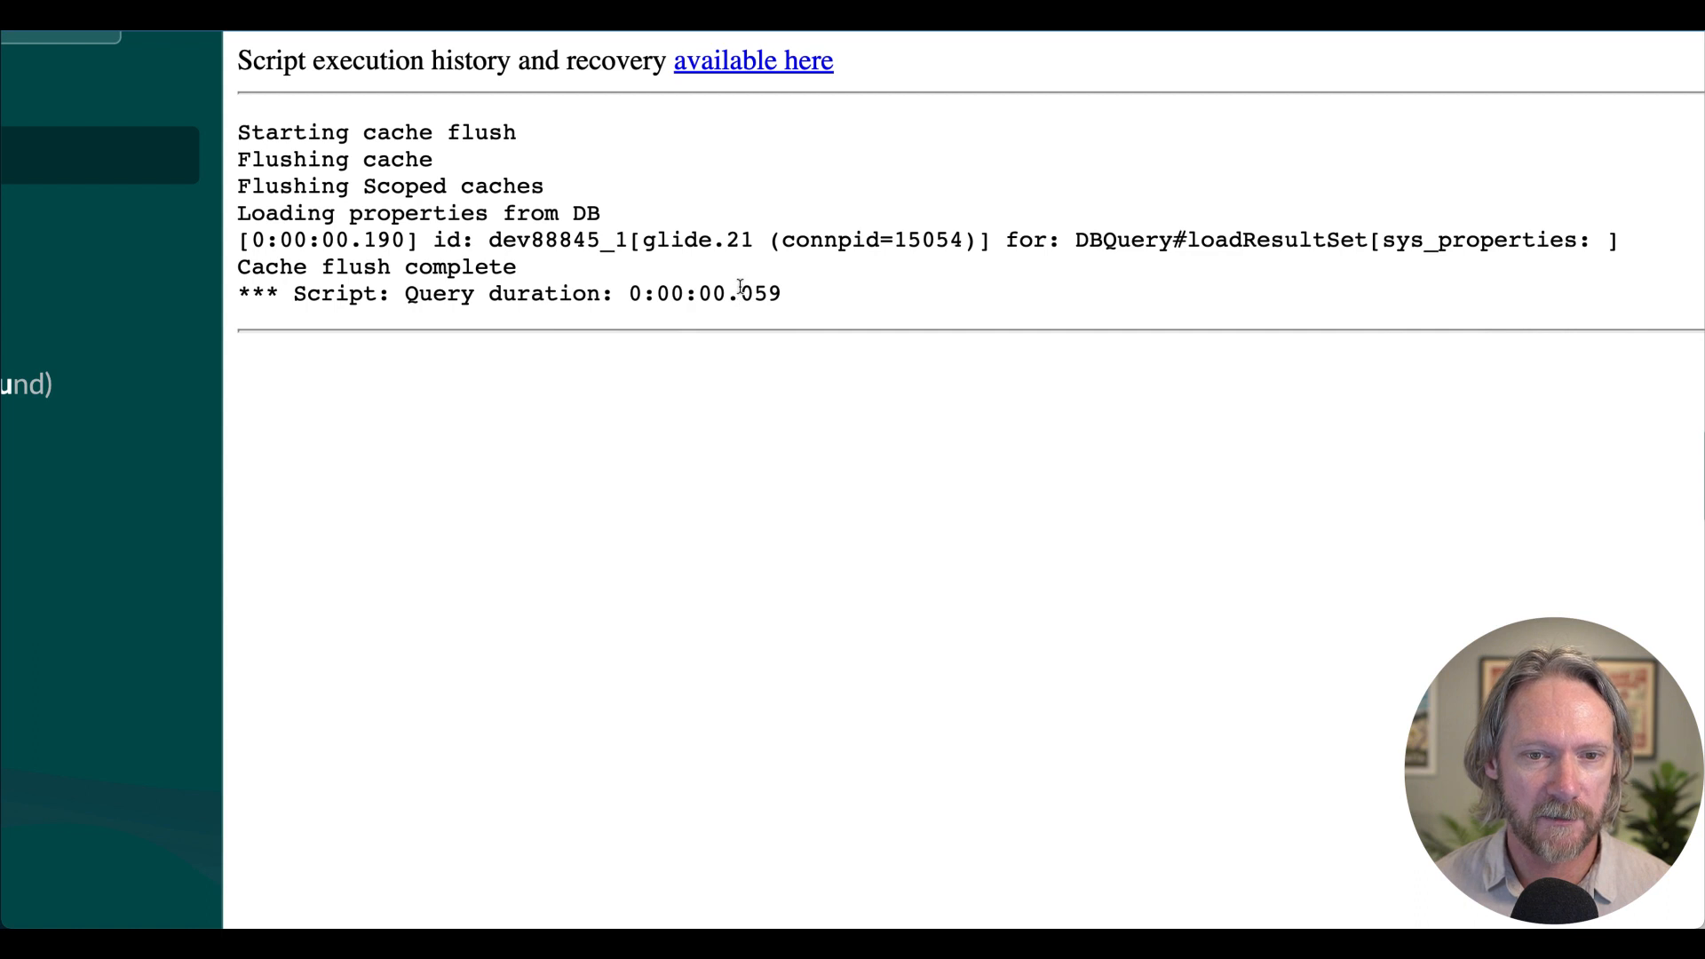
mouse_move(758, 414)
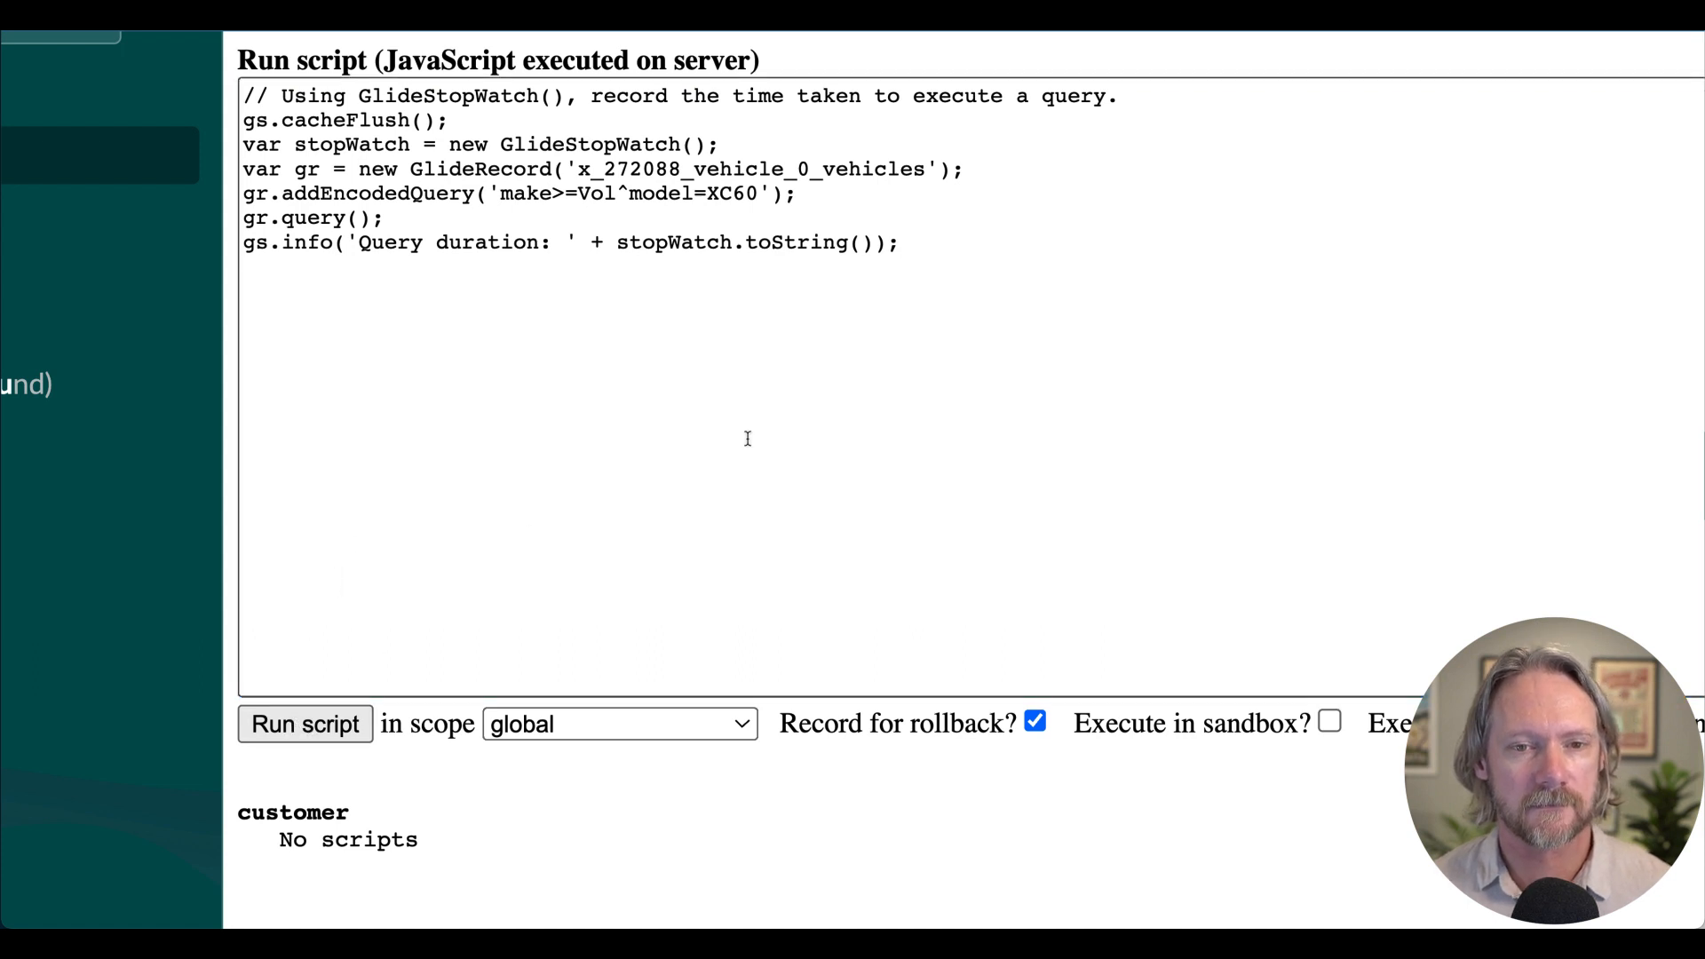
left_click(303, 725)
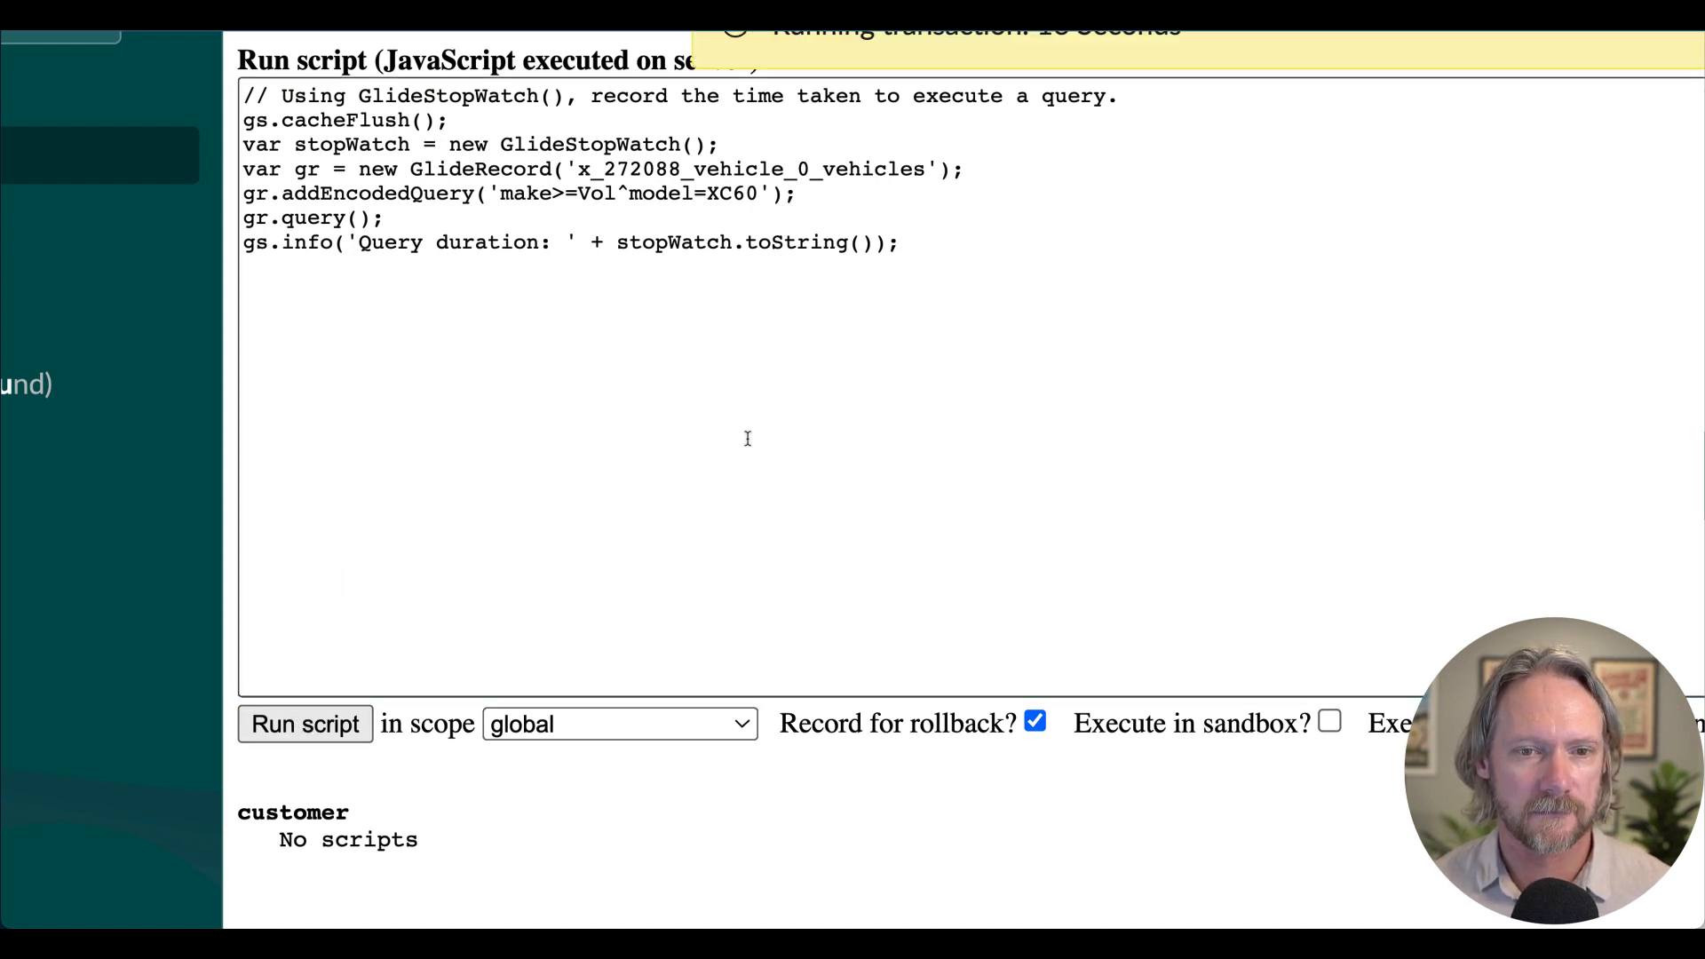
left_click(303, 725)
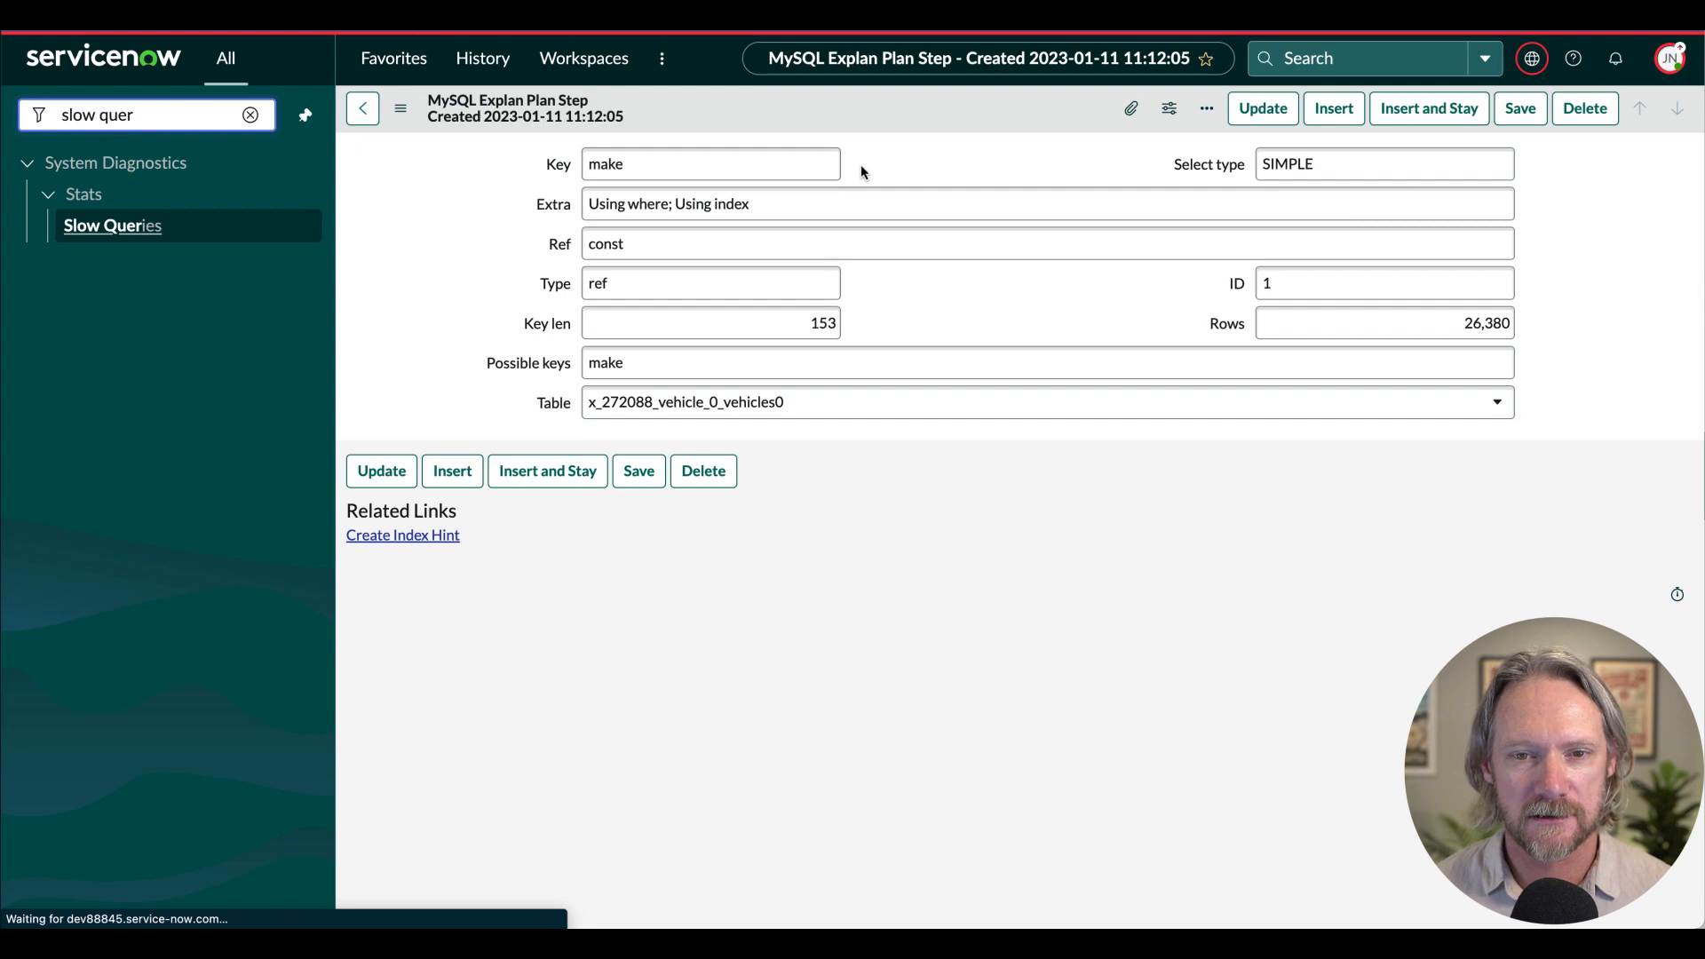
mouse_move(907, 167)
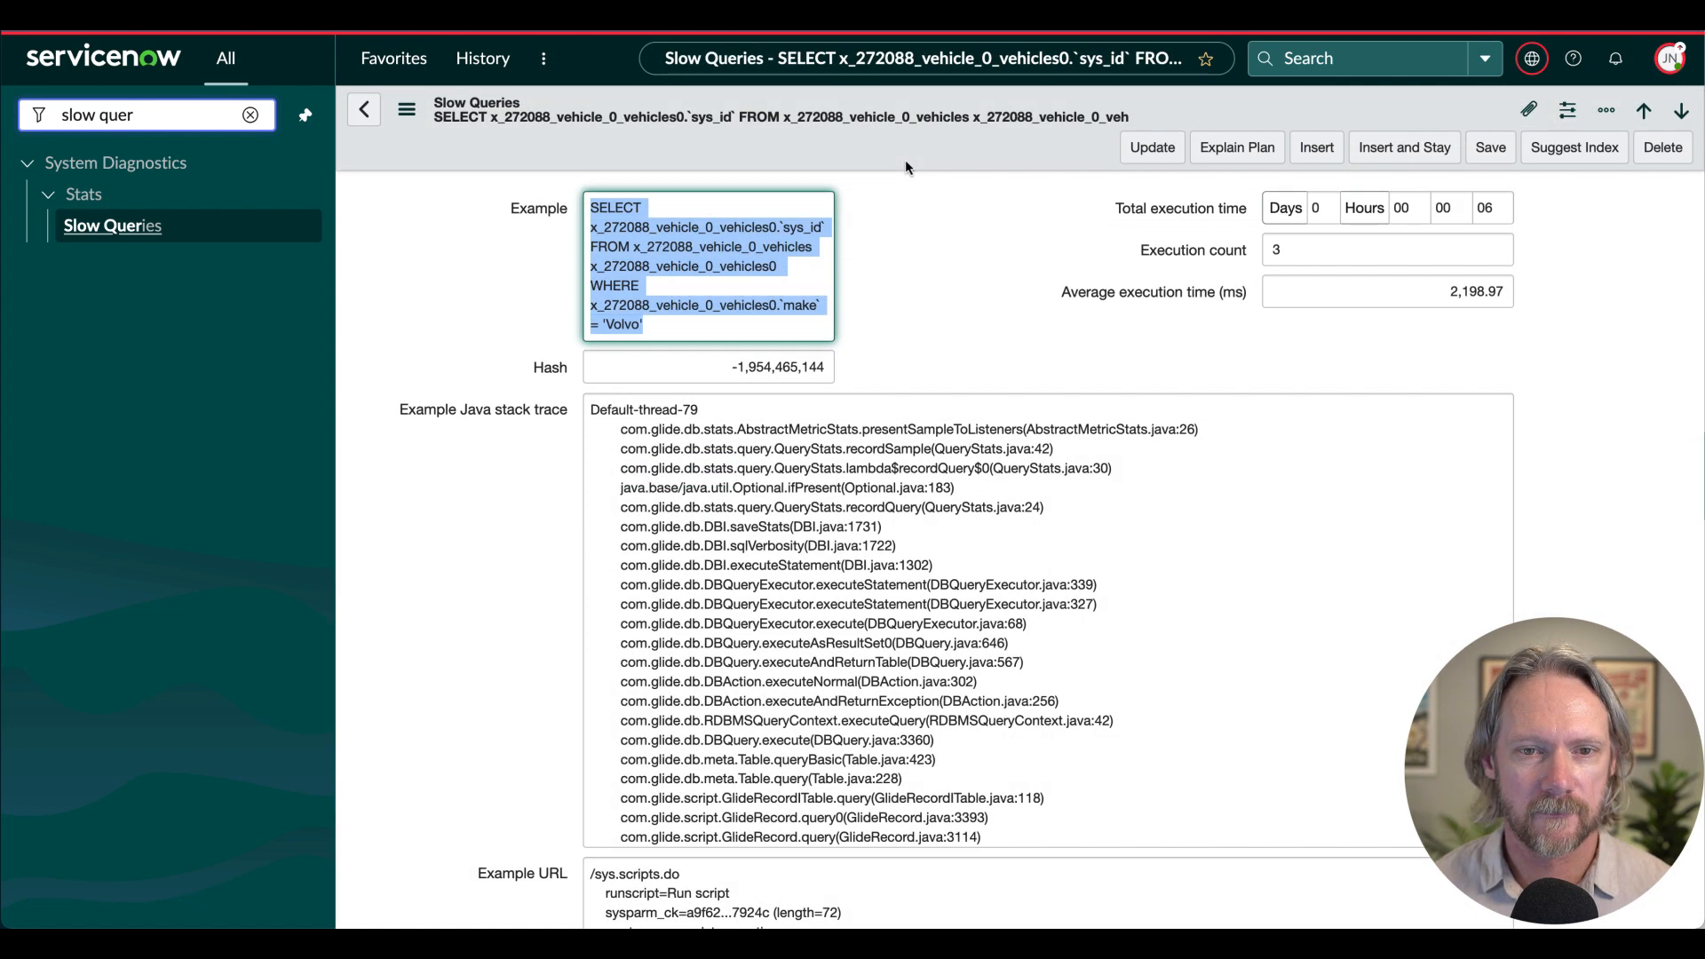
mouse_move(908, 178)
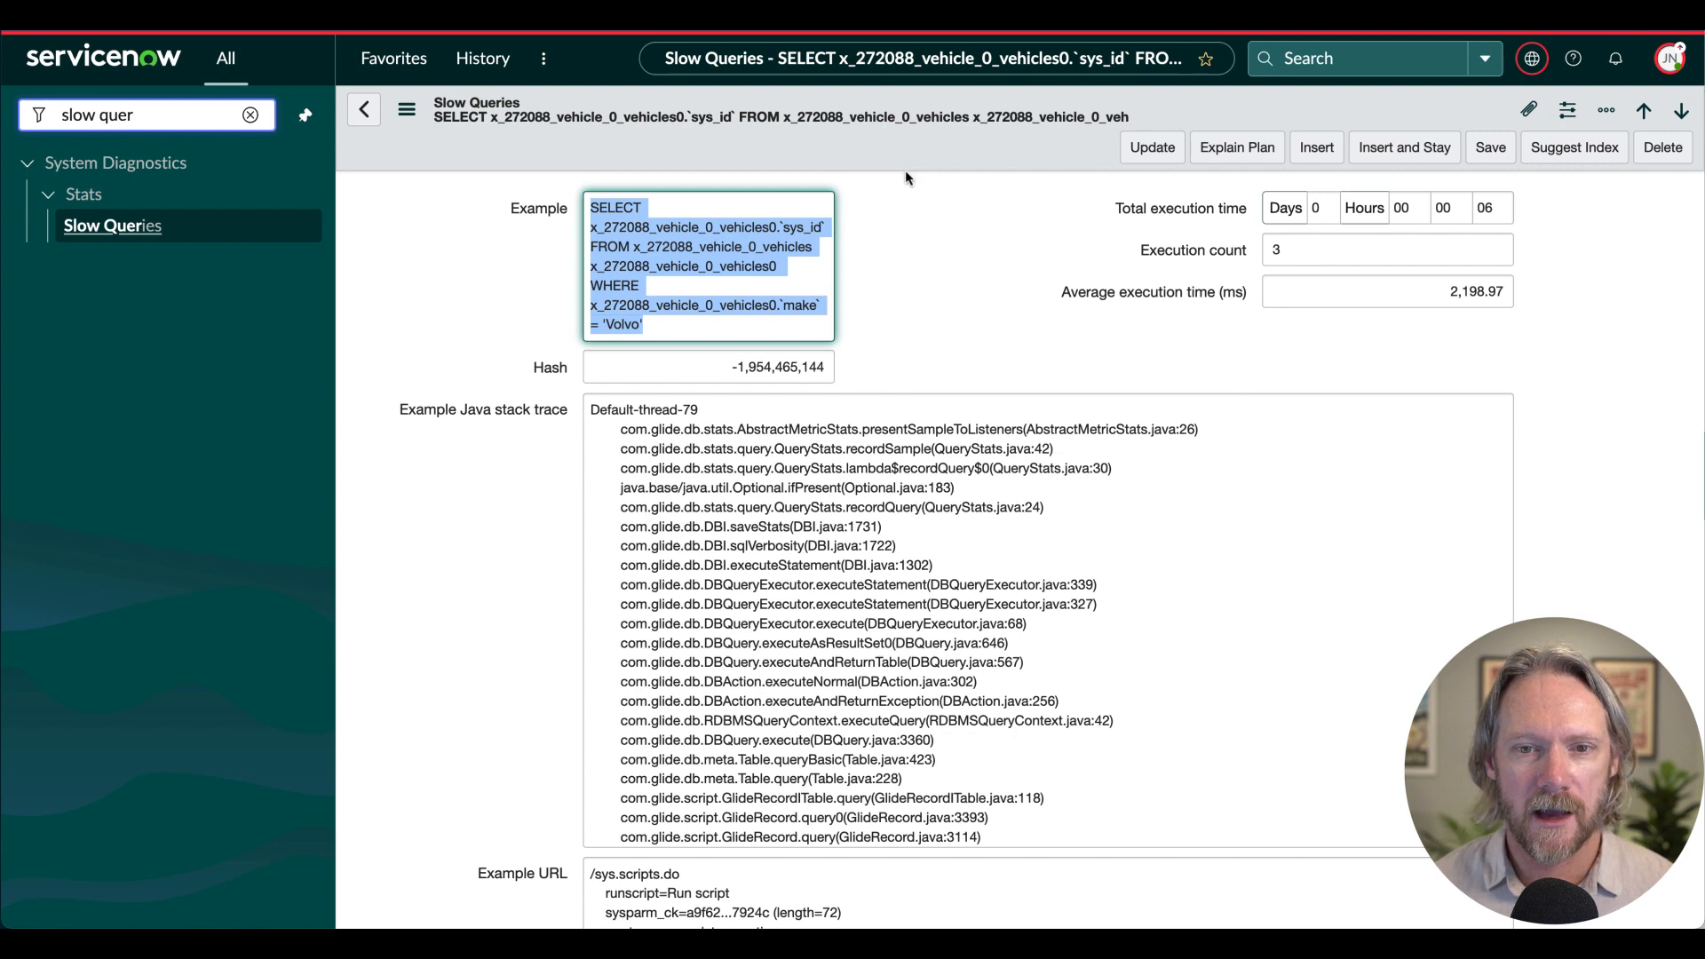
mouse_move(925, 245)
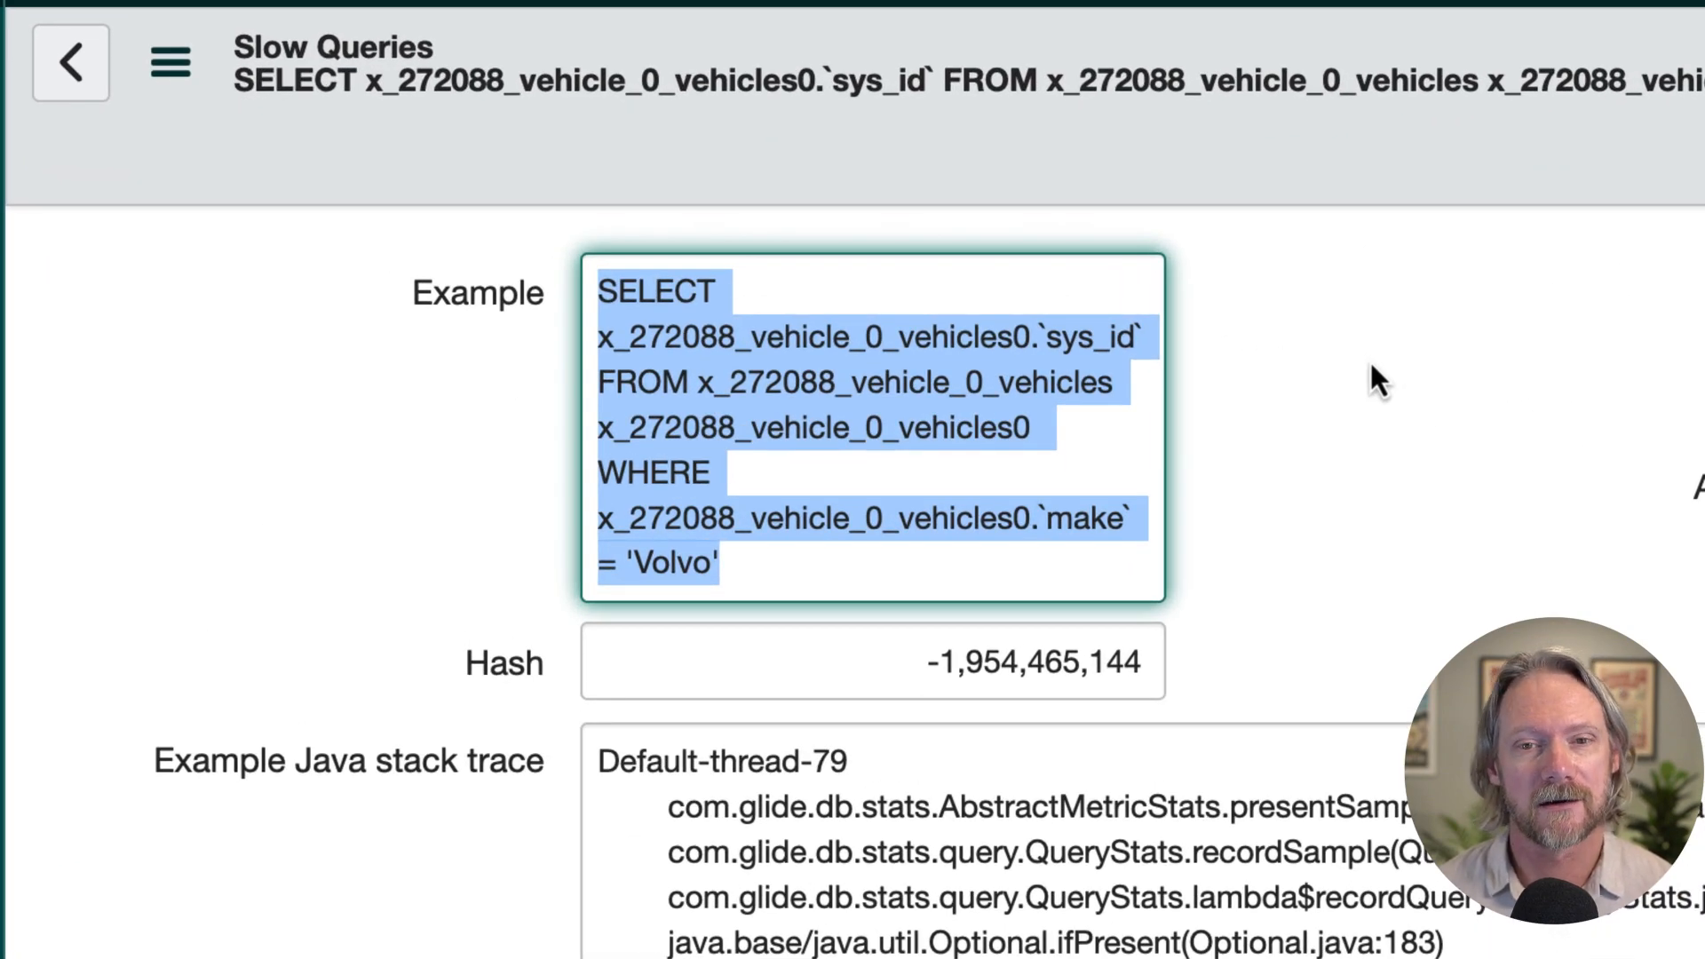
mouse_move(806, 380)
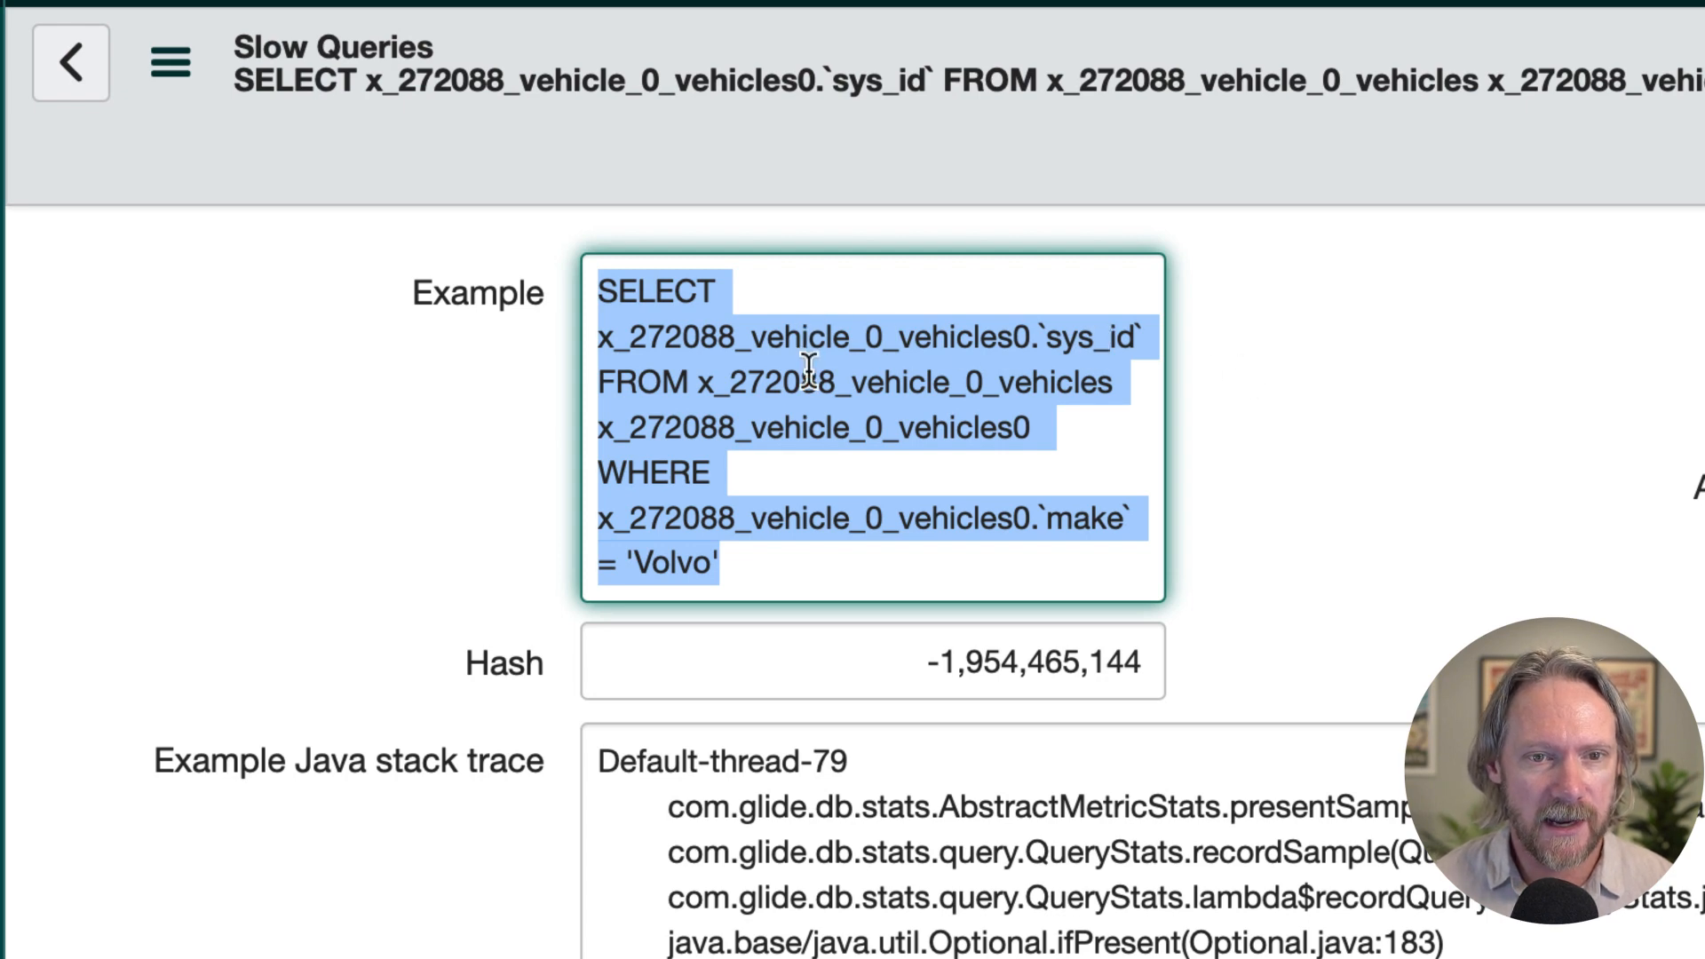
Deselect the example SQL and reopen the Volvo make slow query record averaging 2,198.97 ms.
left_click(700, 339)
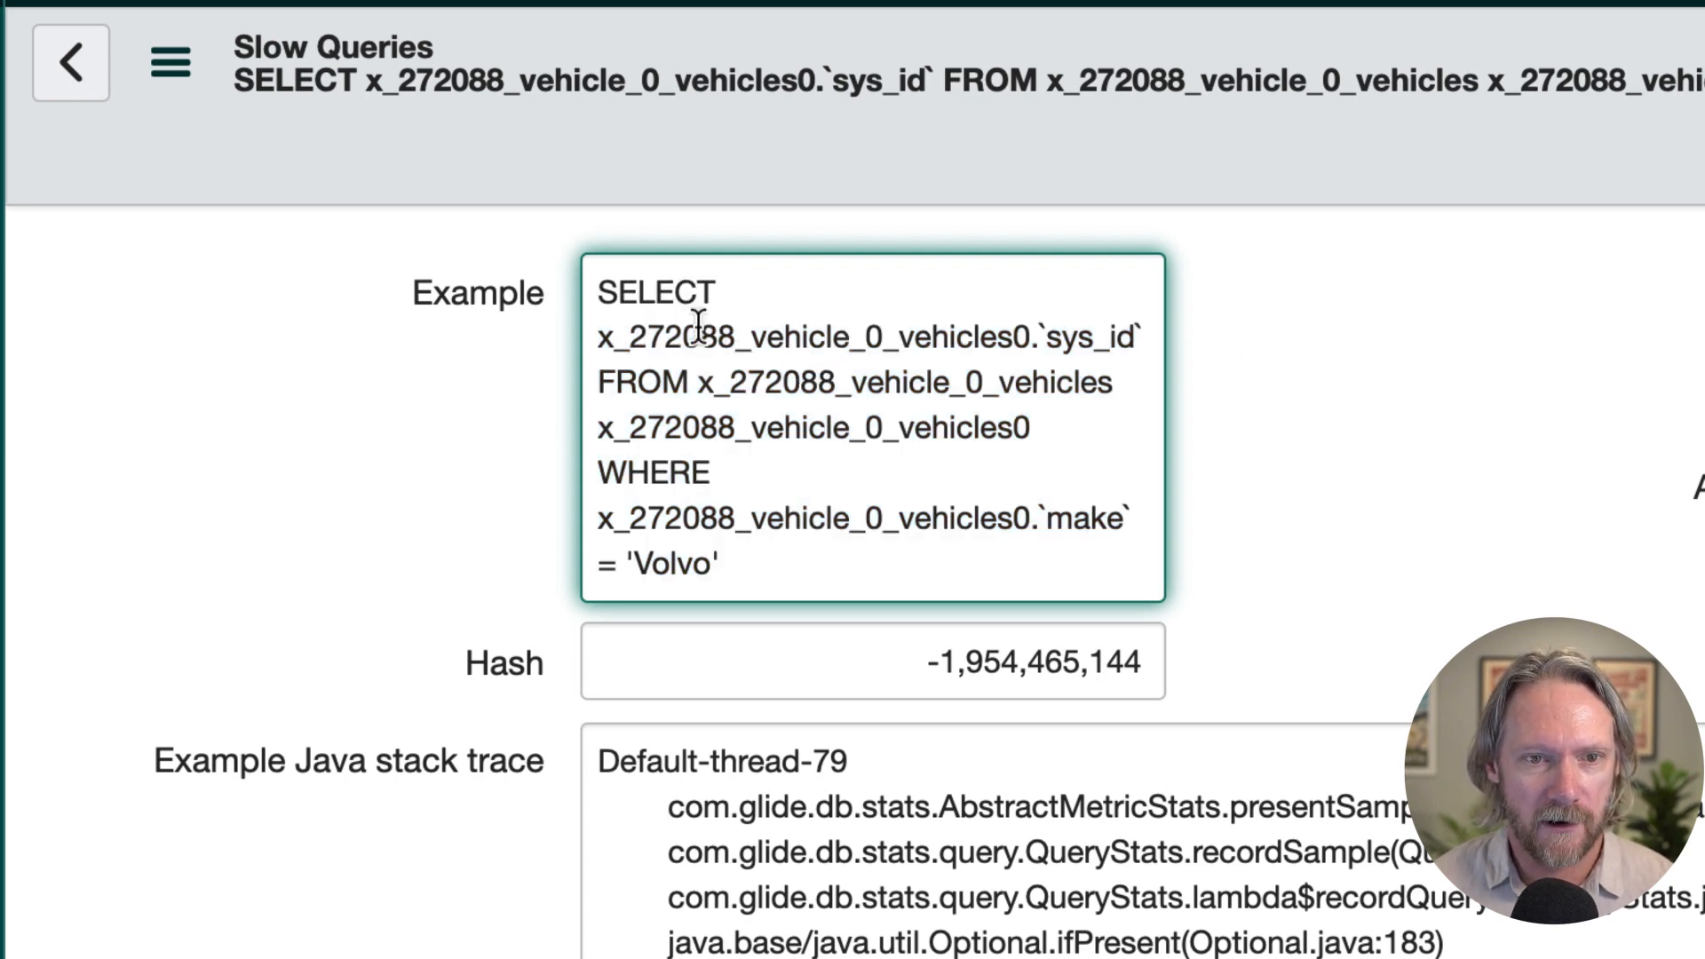
double_click(650, 291)
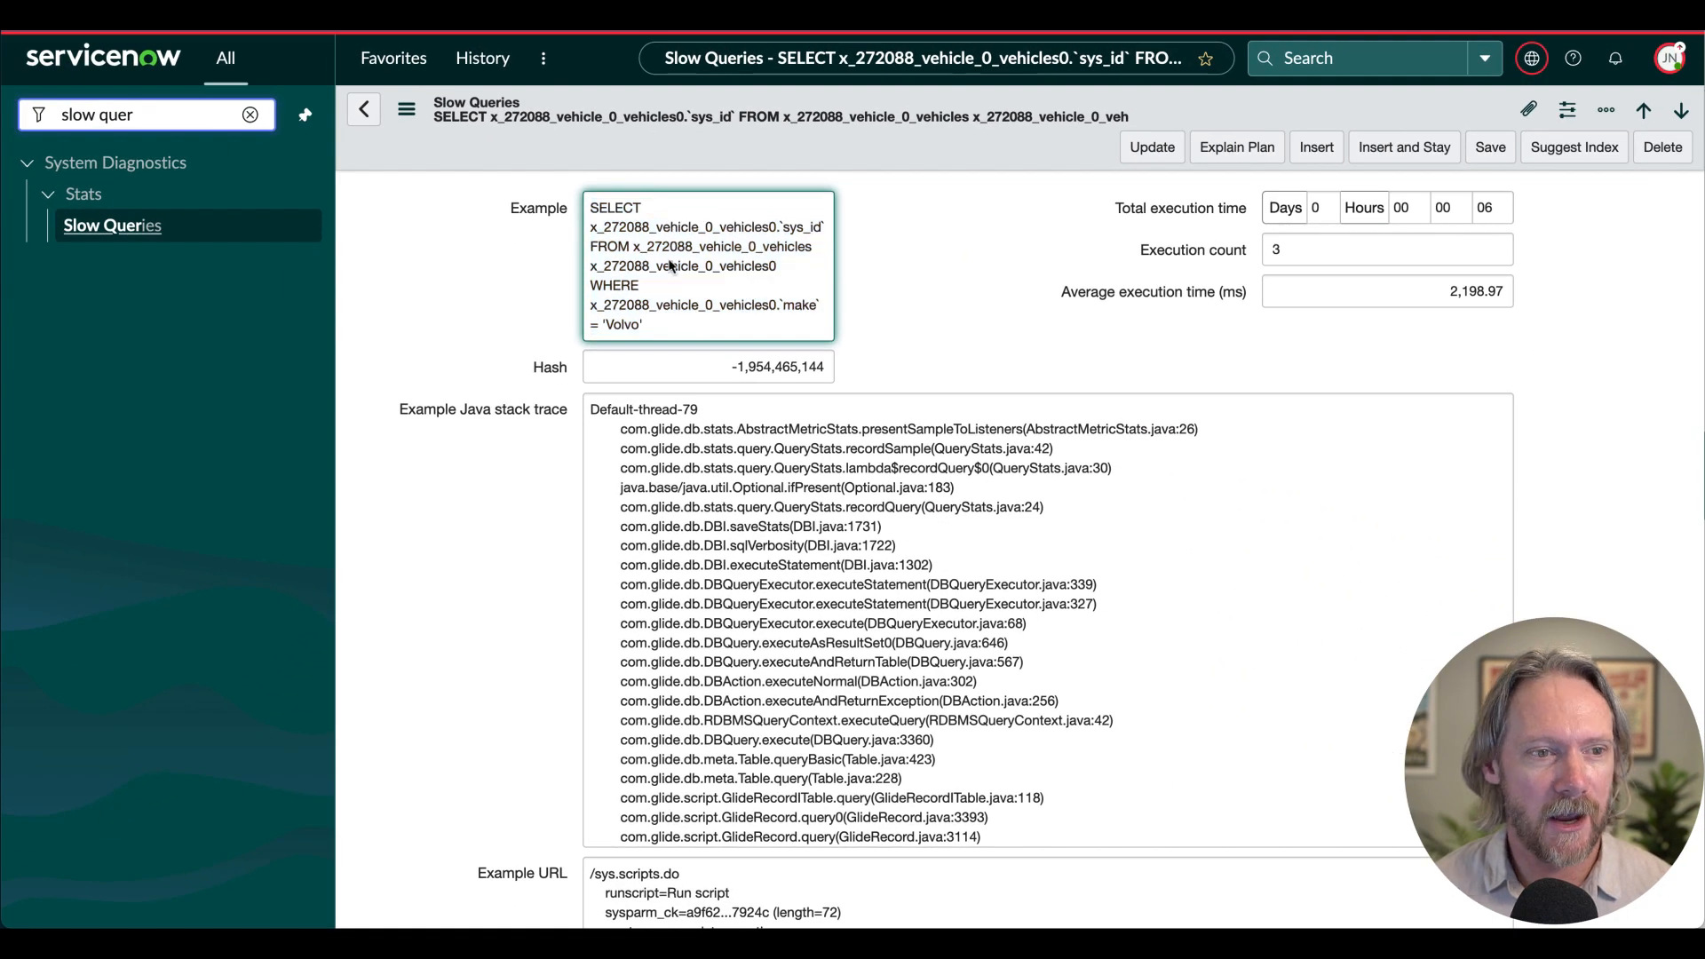
mouse_move(124, 241)
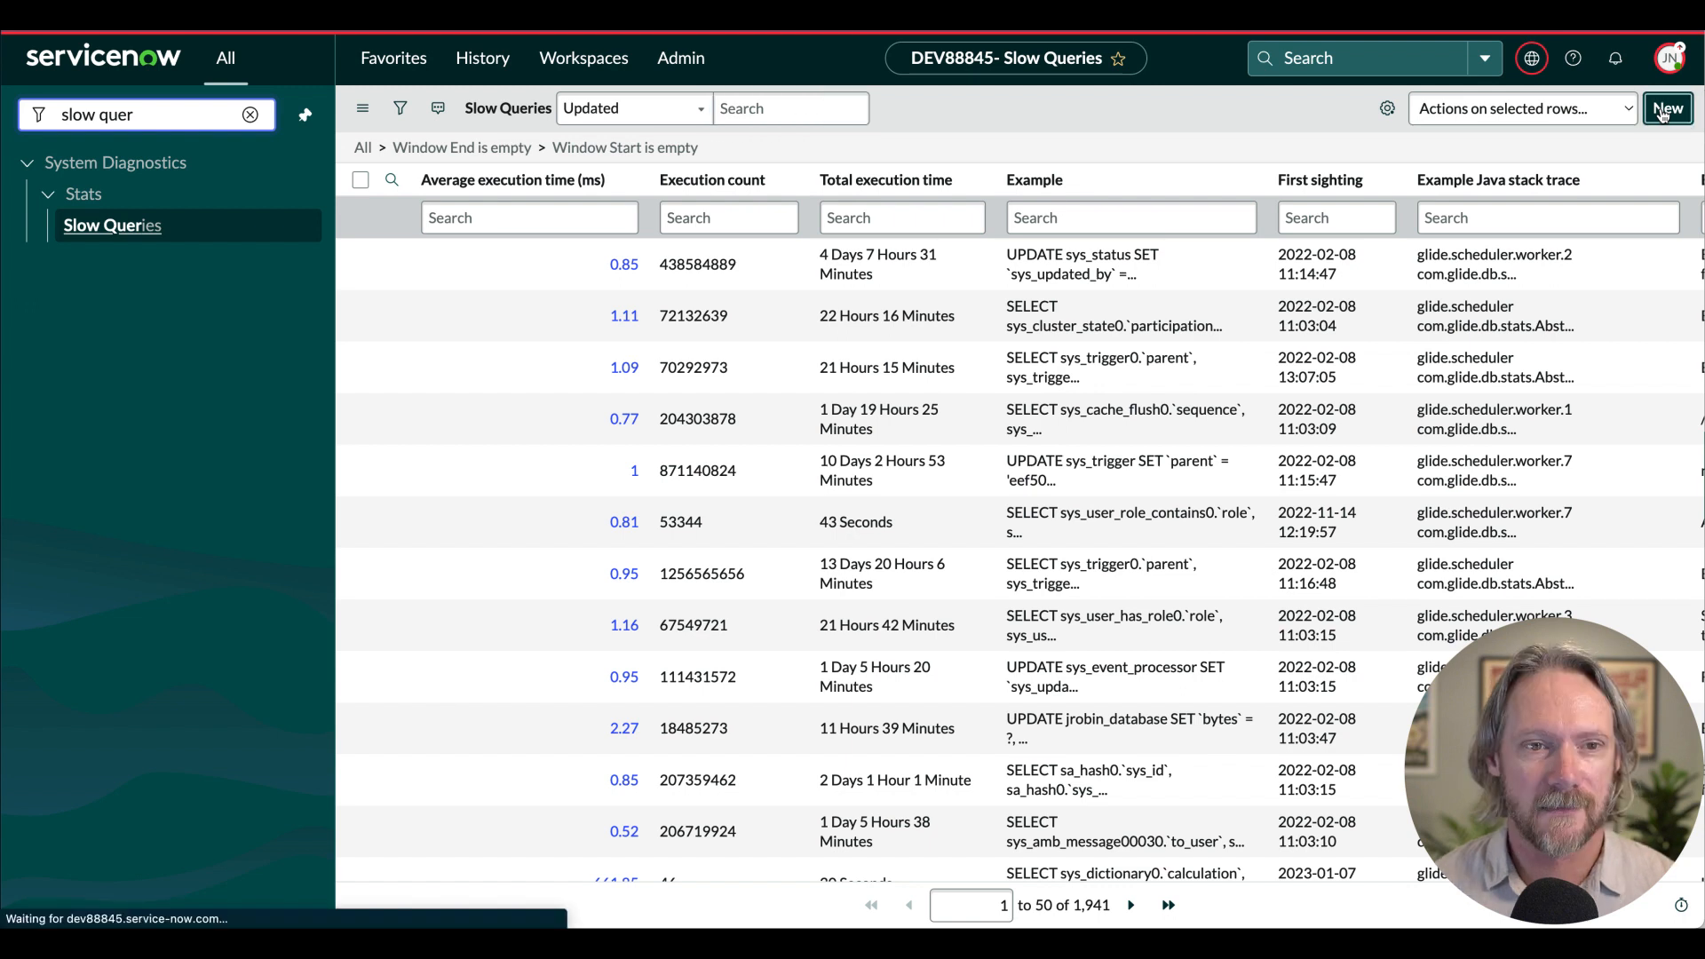
Start a new Slow Query record and paste the Volvo vehicles SELECT into the Example field.
left_click(1674, 110)
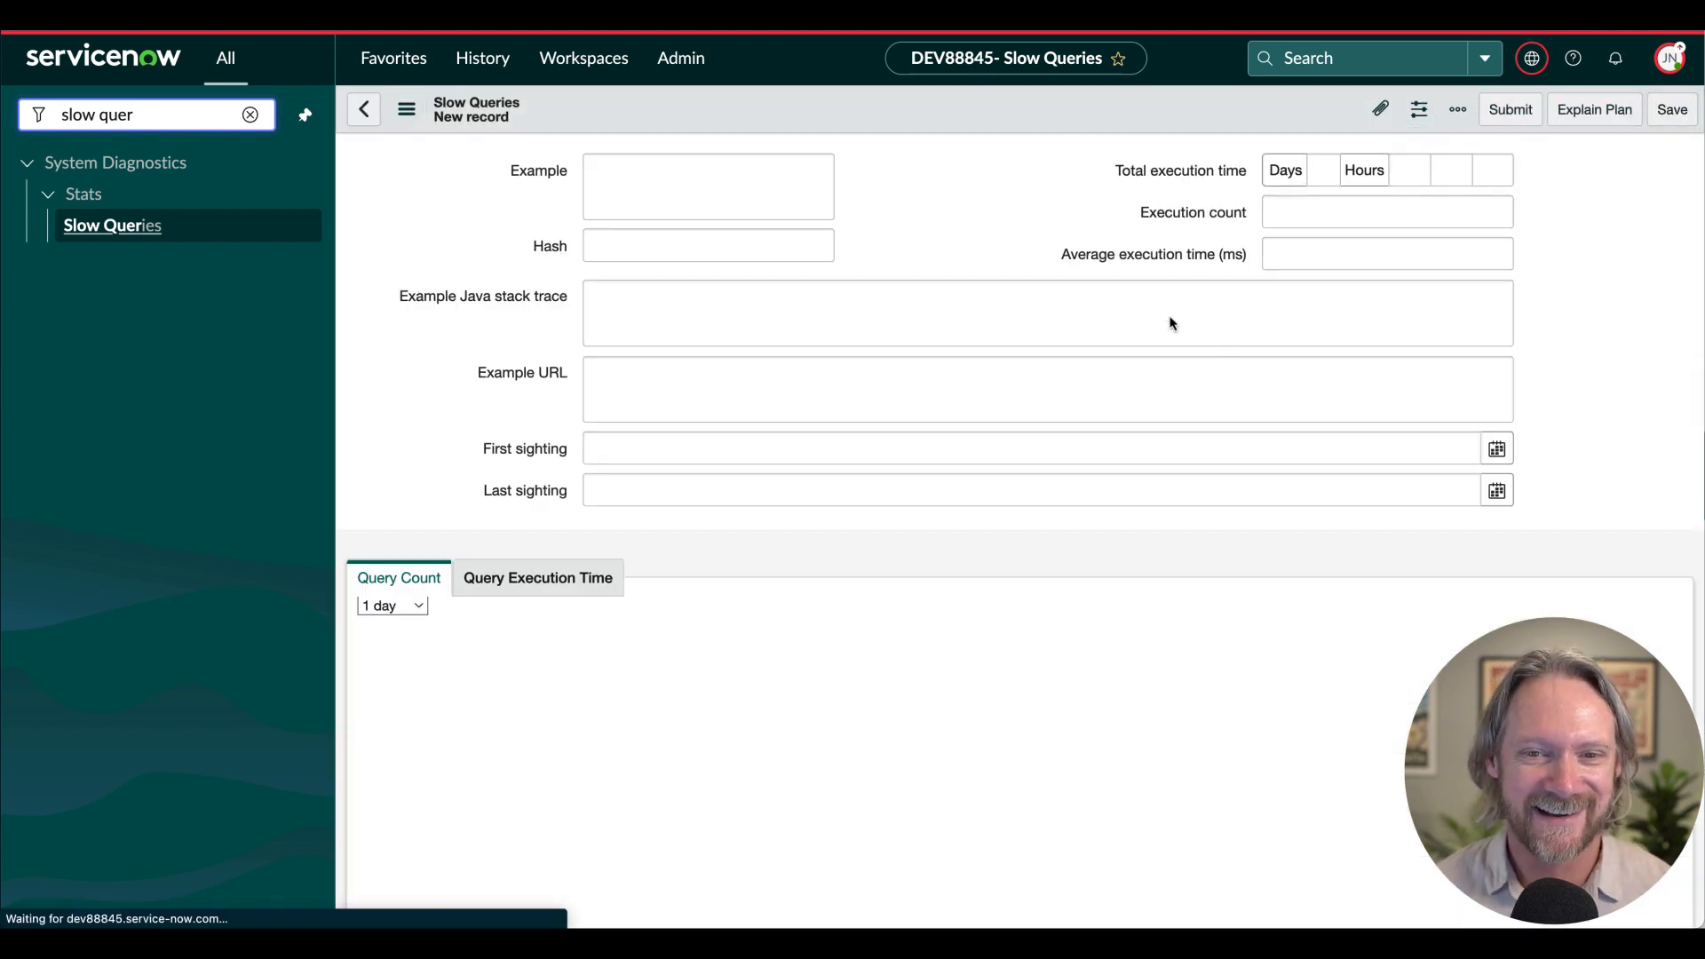
left_click(707, 186)
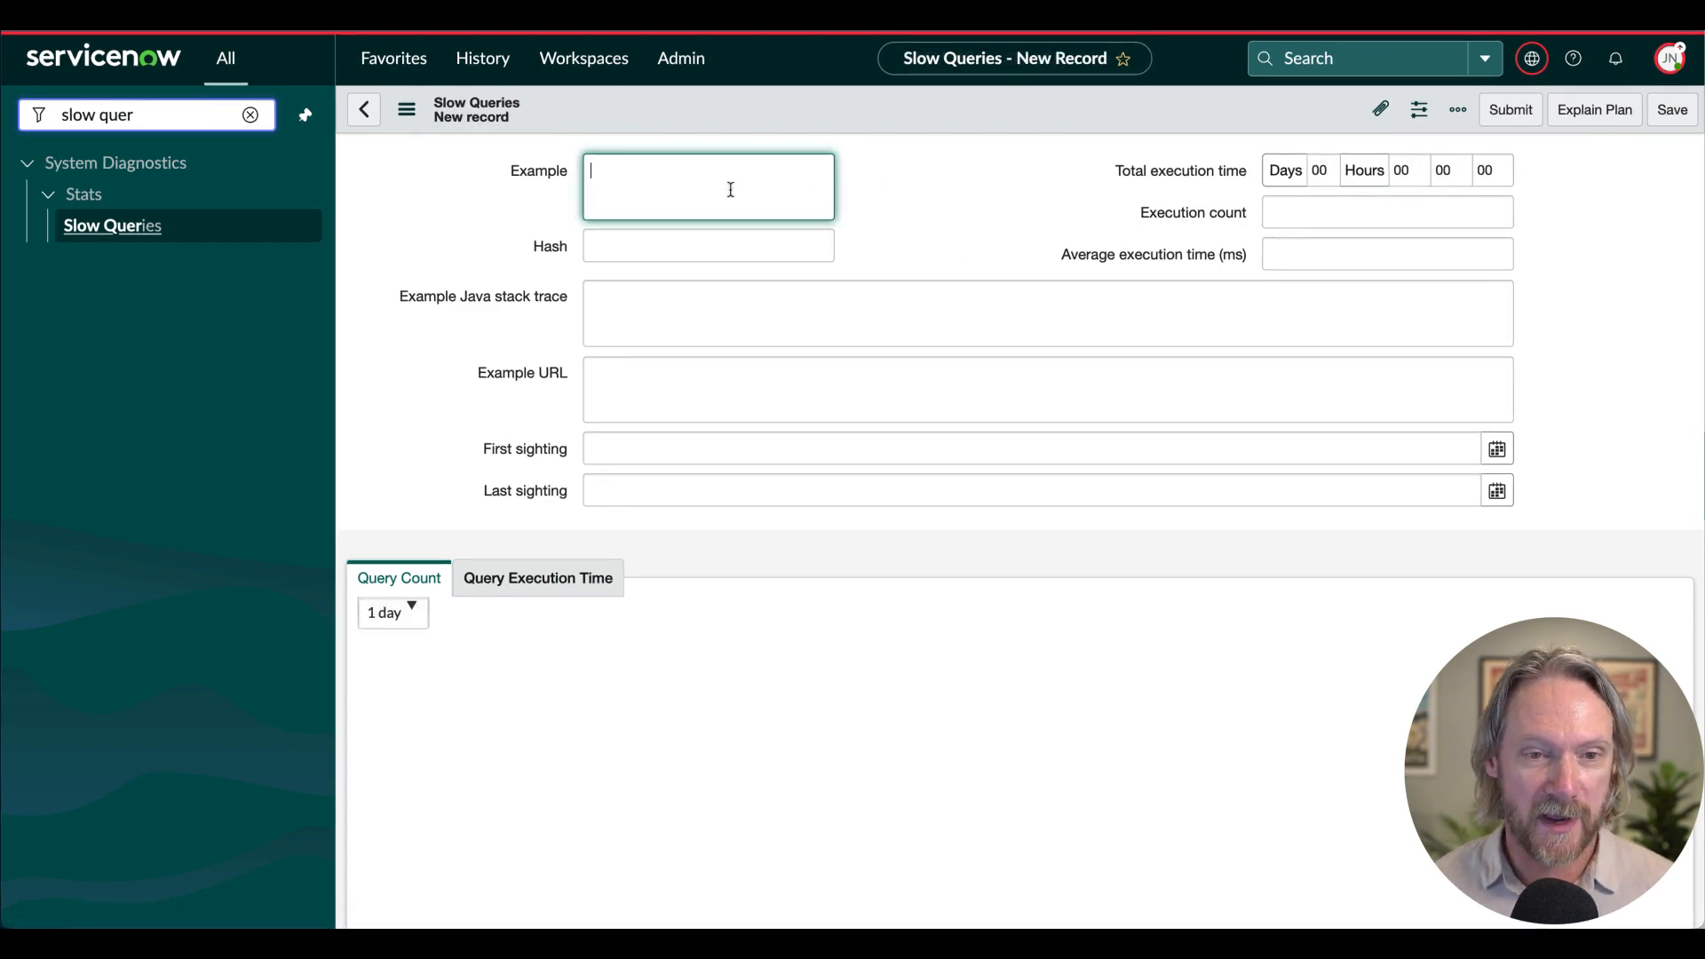
type("SELECT x_272088_vehicle_0_vehicles0.`sys_id` FROM x_272088_vehicle_0_vehicles x_272088_vehicle_0_vehicles0 WHERE x_272088_vehicle_0_vehicles0.`make` = 'Volvo'")
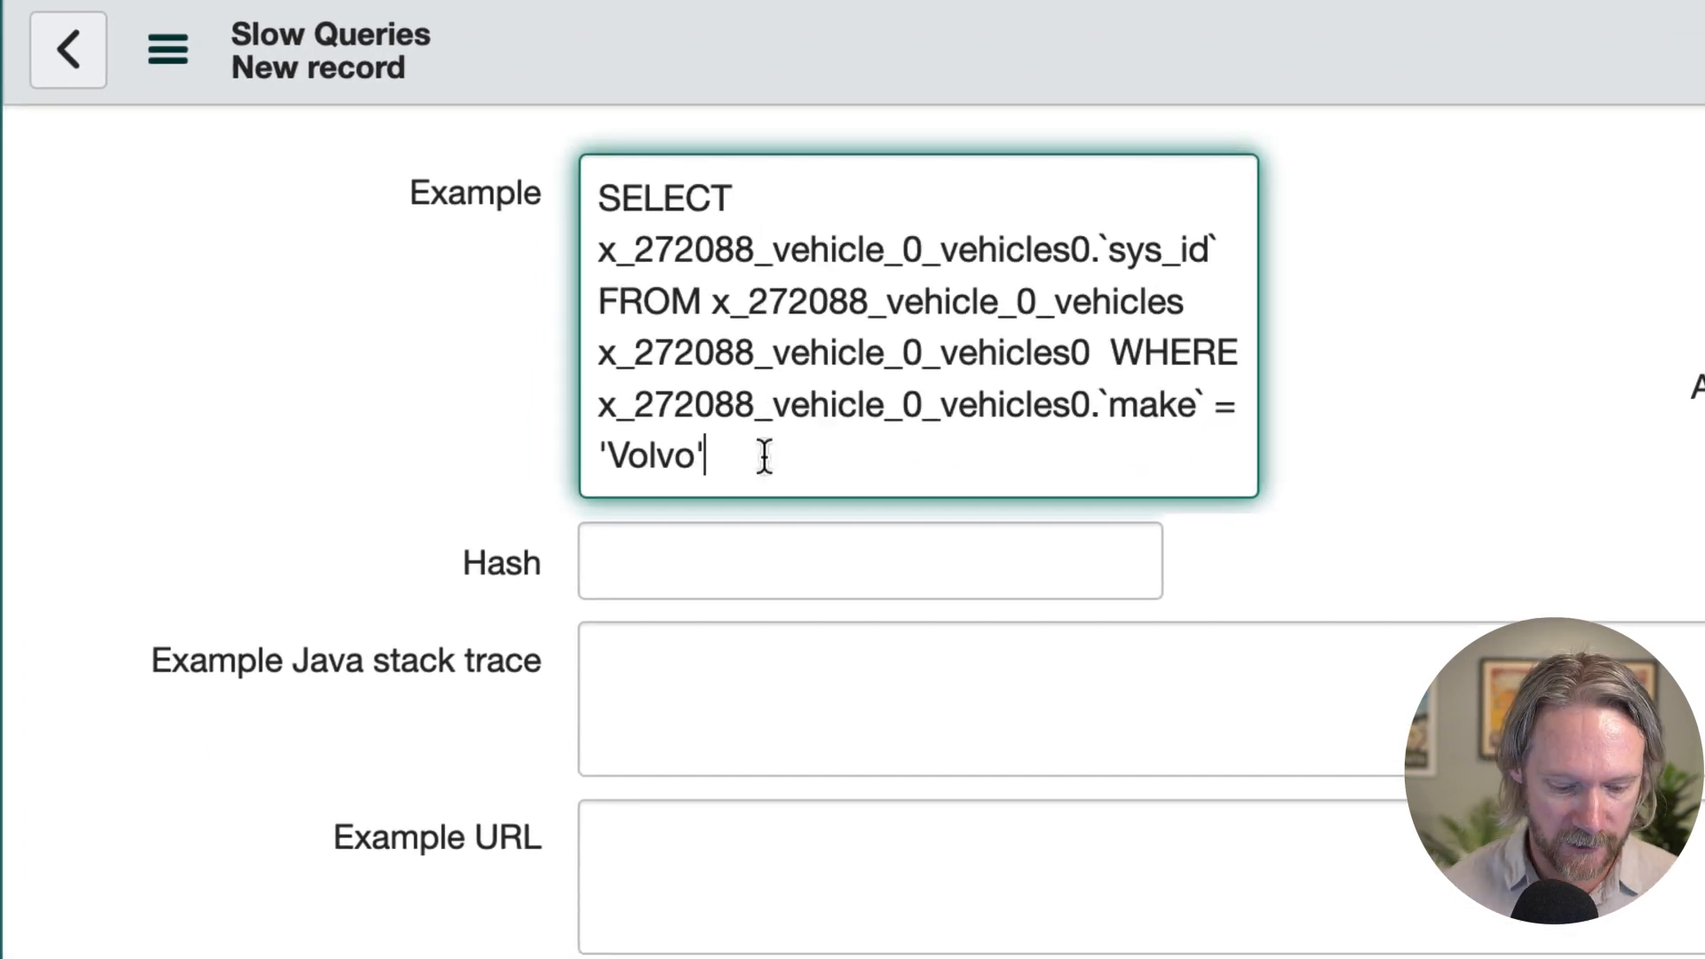
mouse_move(613, 418)
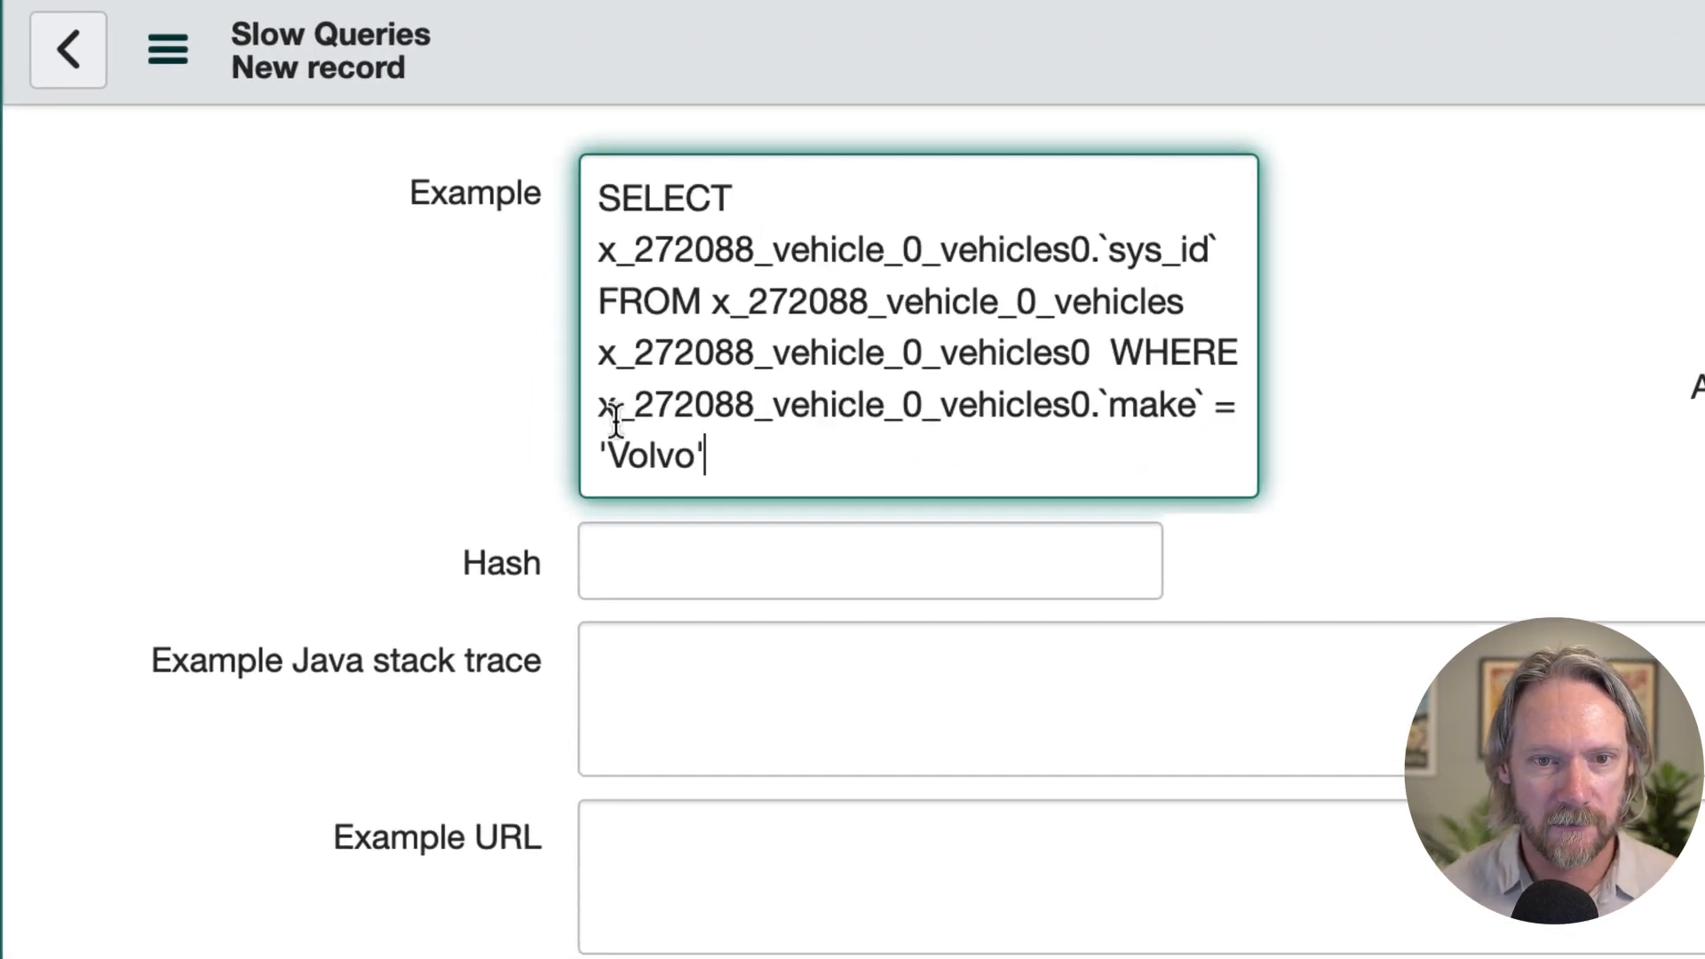
Extend the WHERE clause with AND `model` = 'XC60' after the make = 'Volvo' condition.
left_click_drag(599, 405, 739, 455)
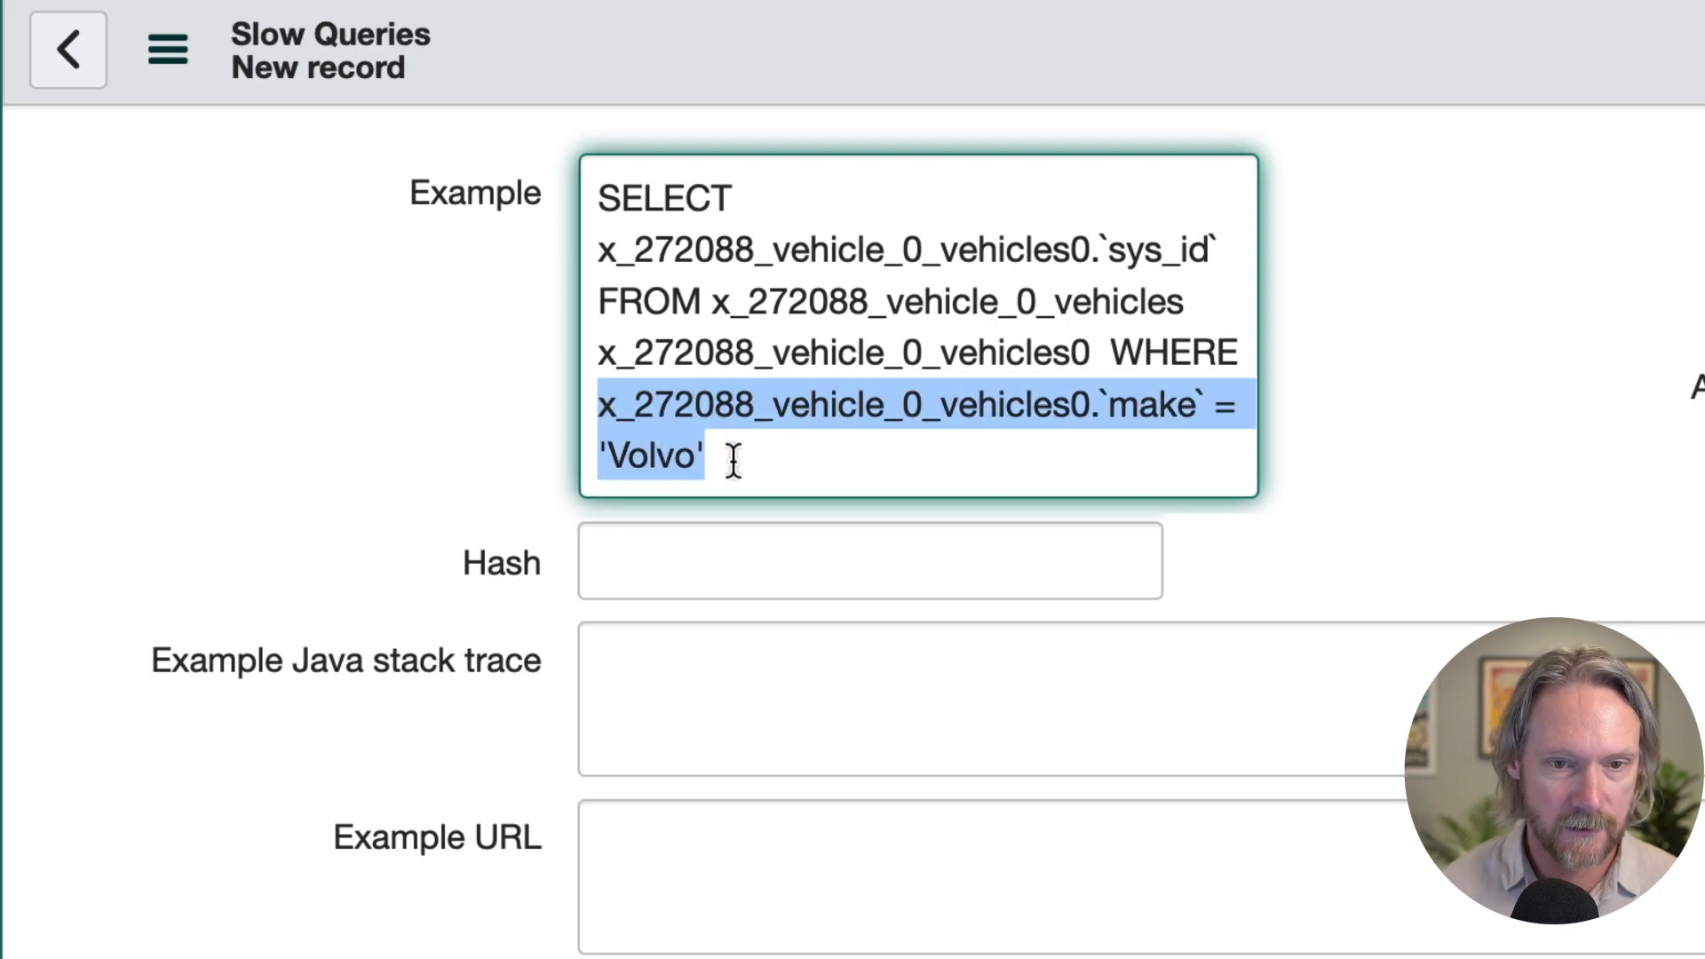
left_click(769, 461)
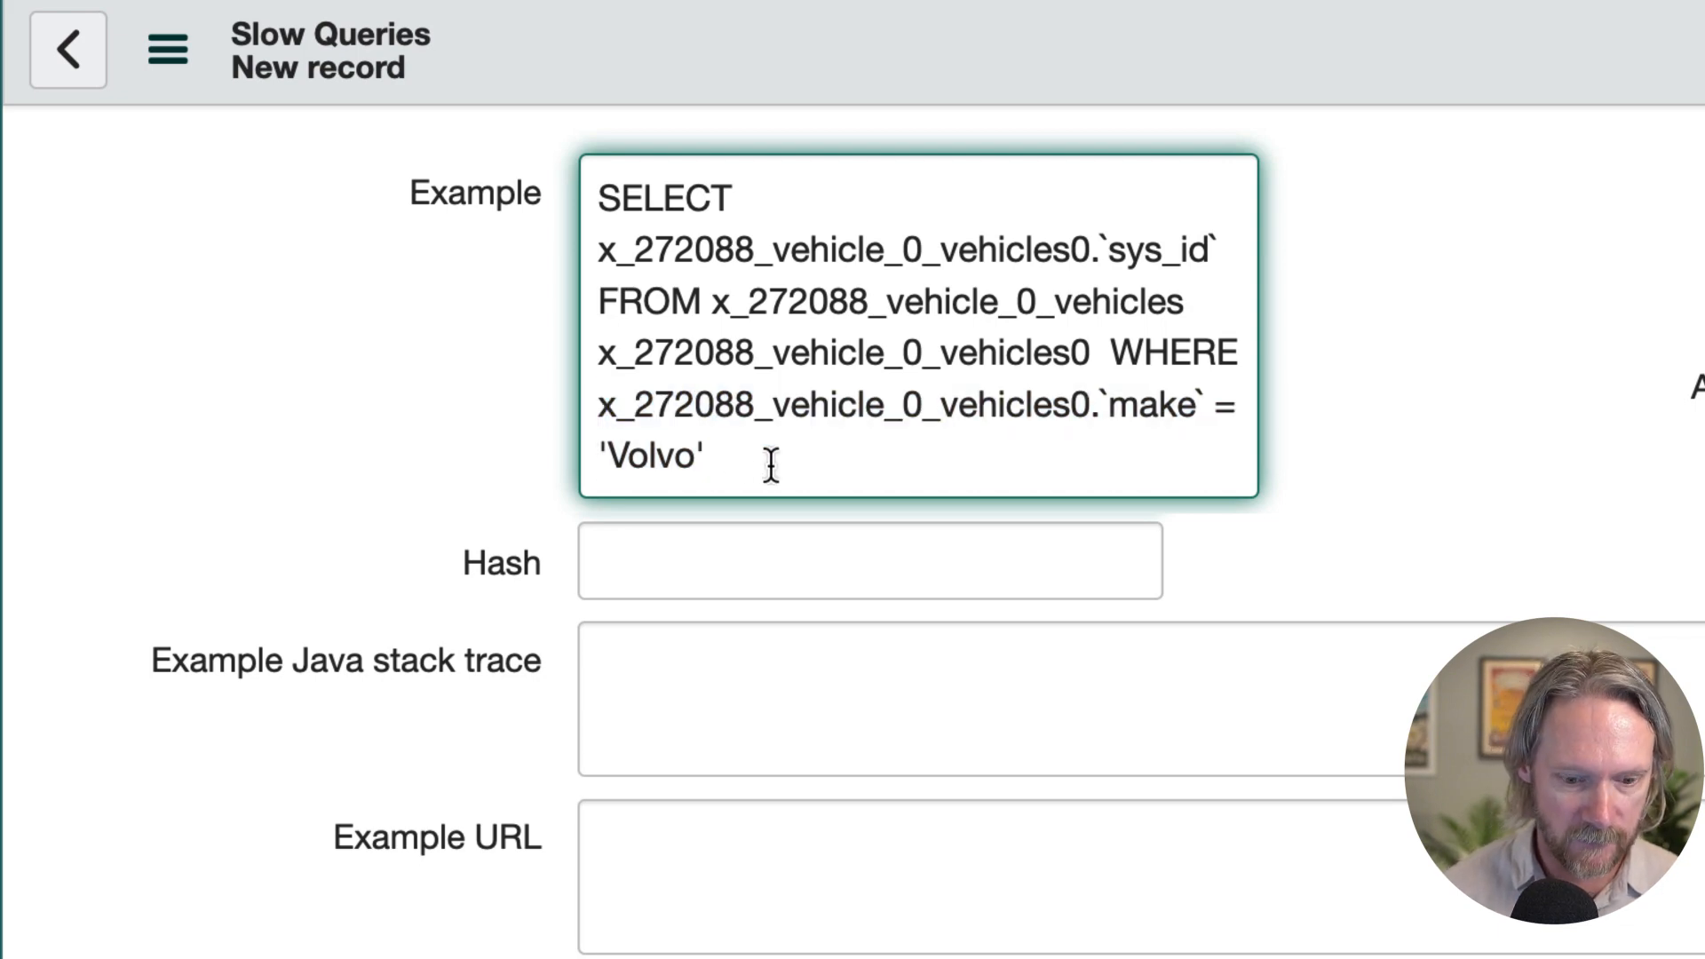
type("AND")
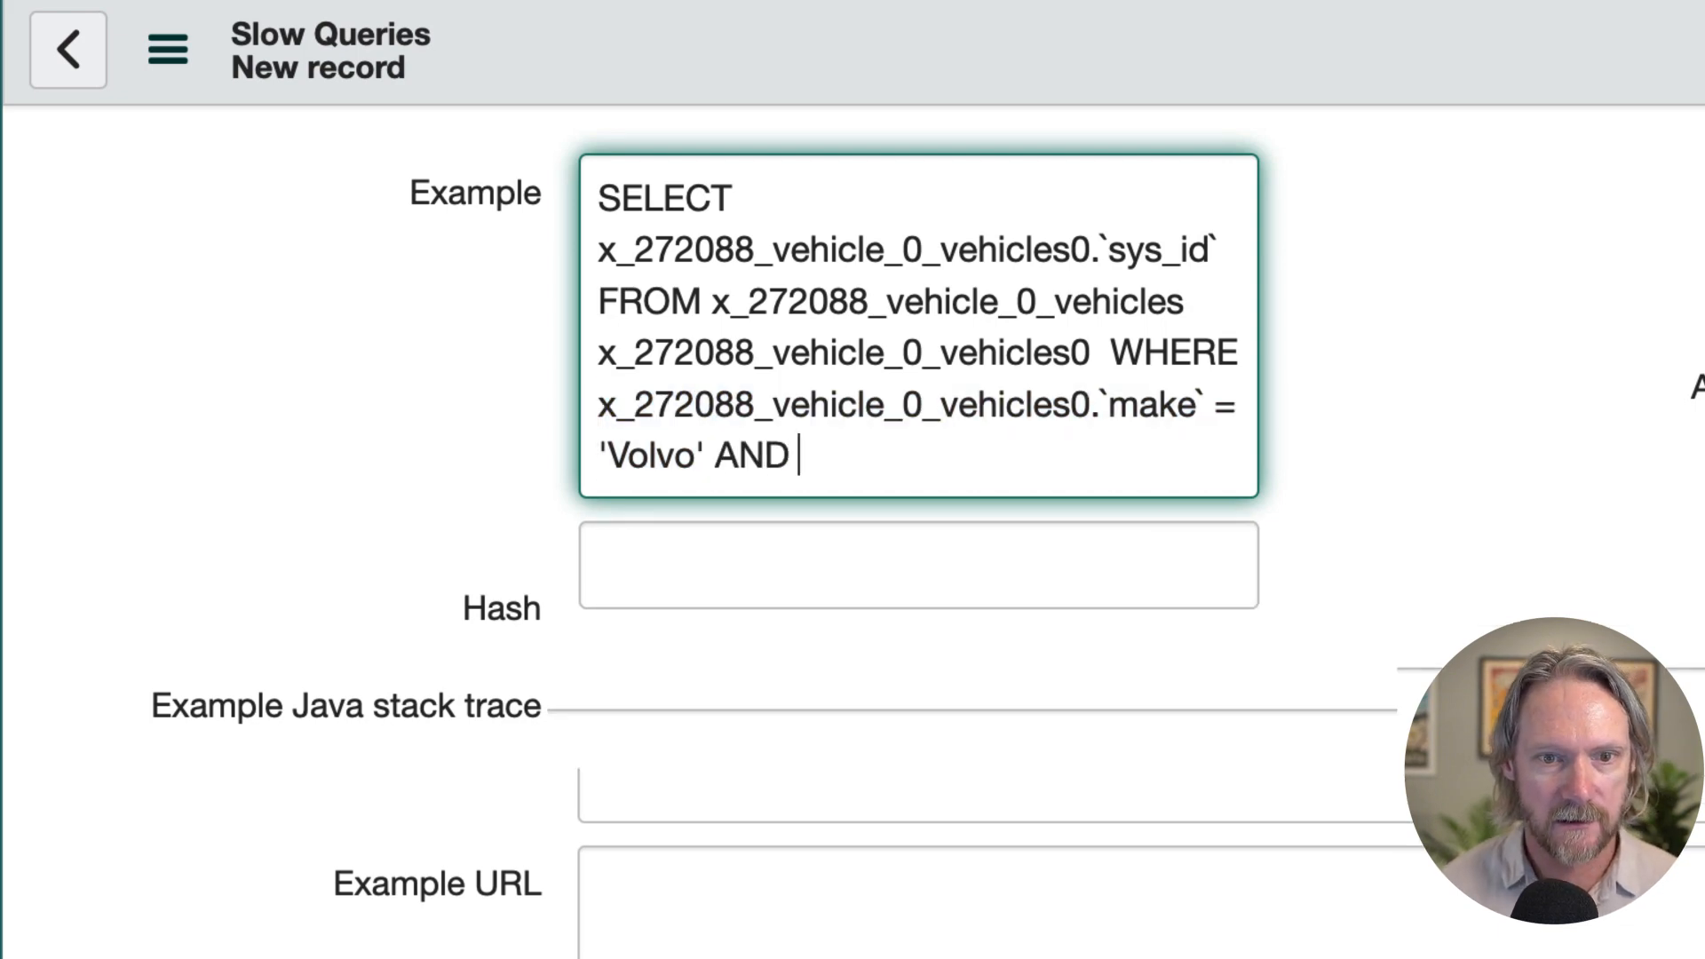
type("x_272088_vehicle_0_vehicles0.`make` = 'Volvo'")
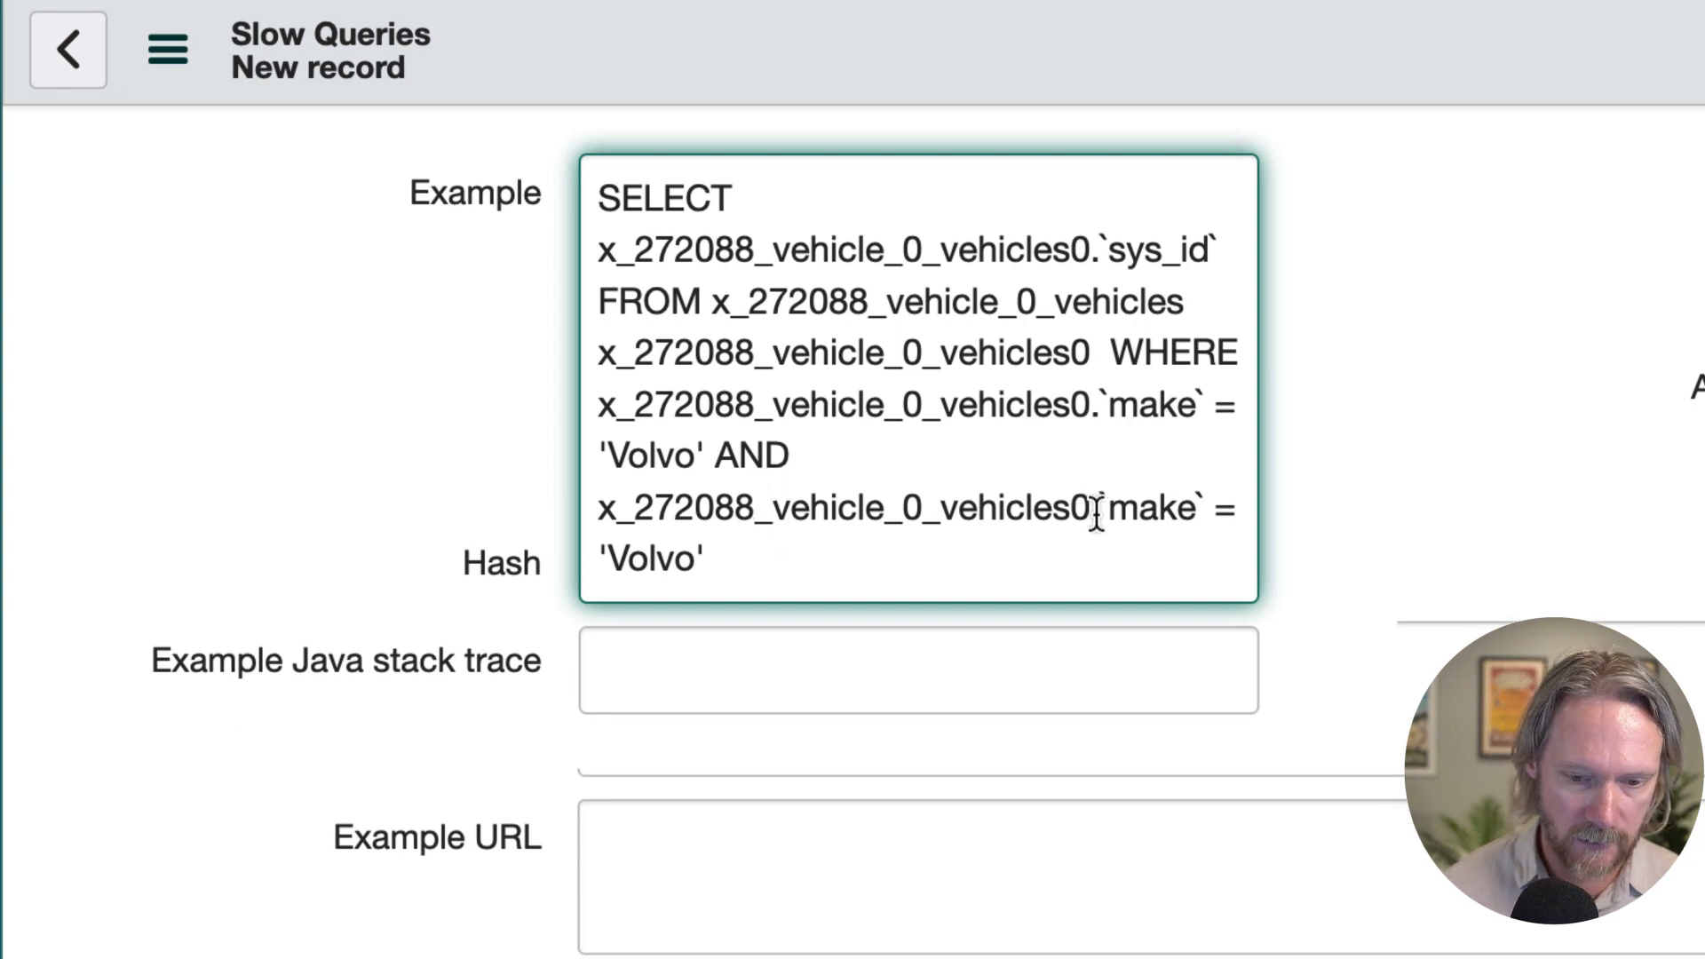
type("model")
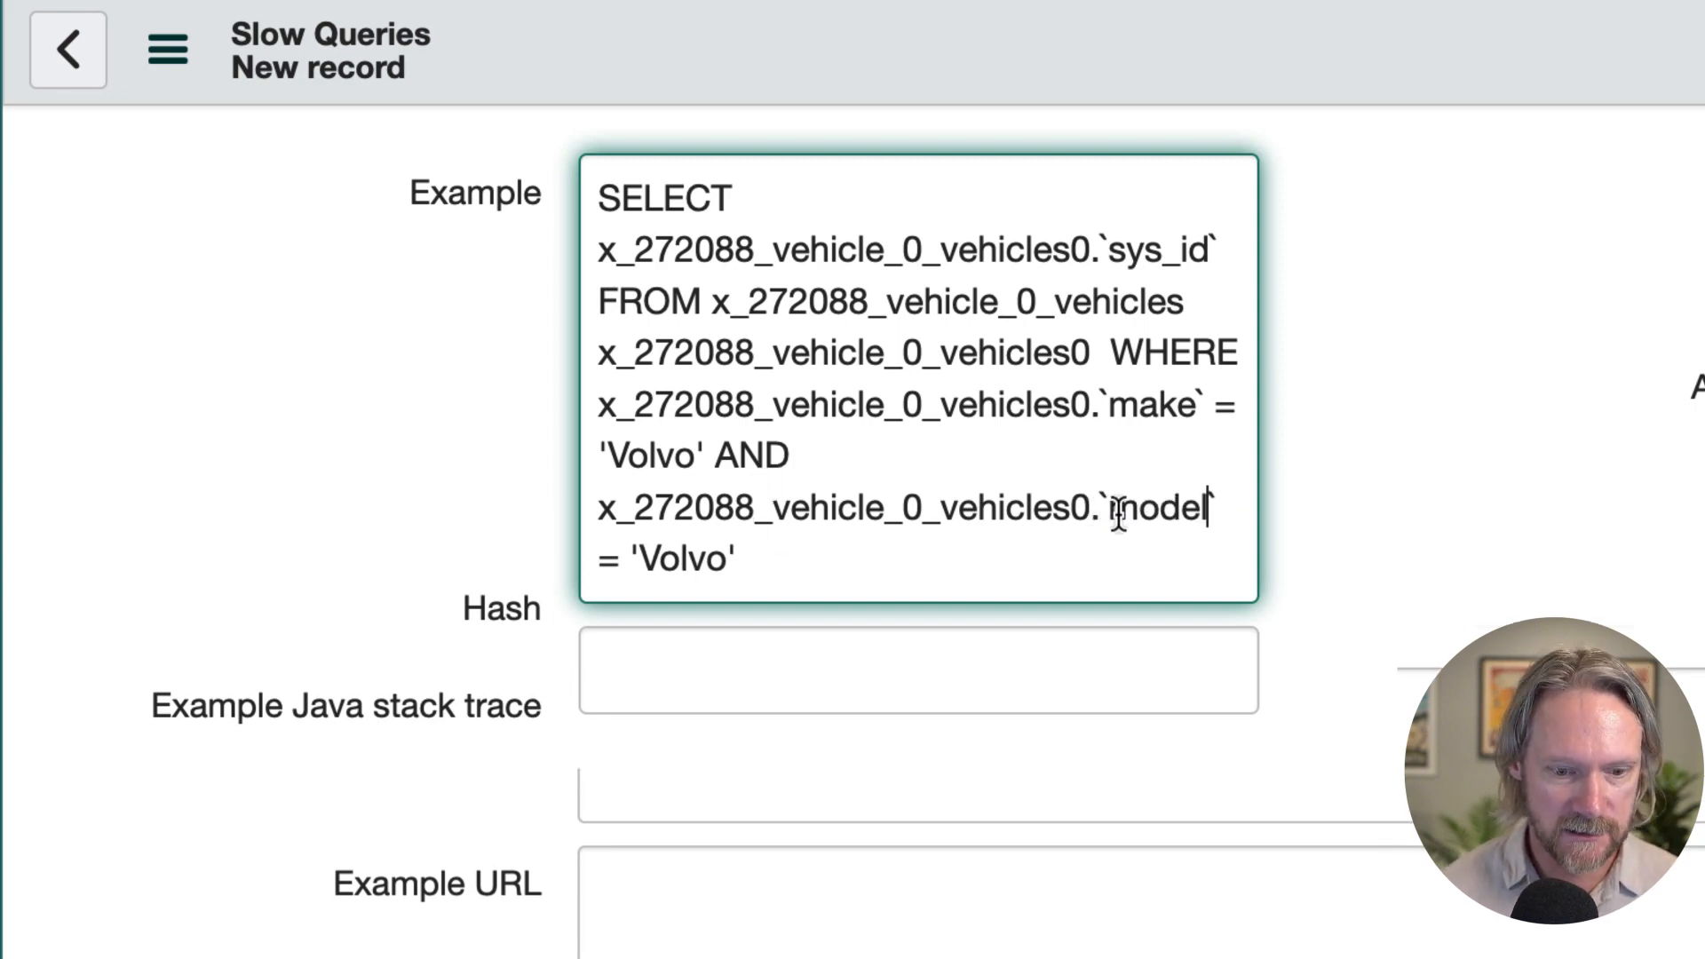
type("XC")
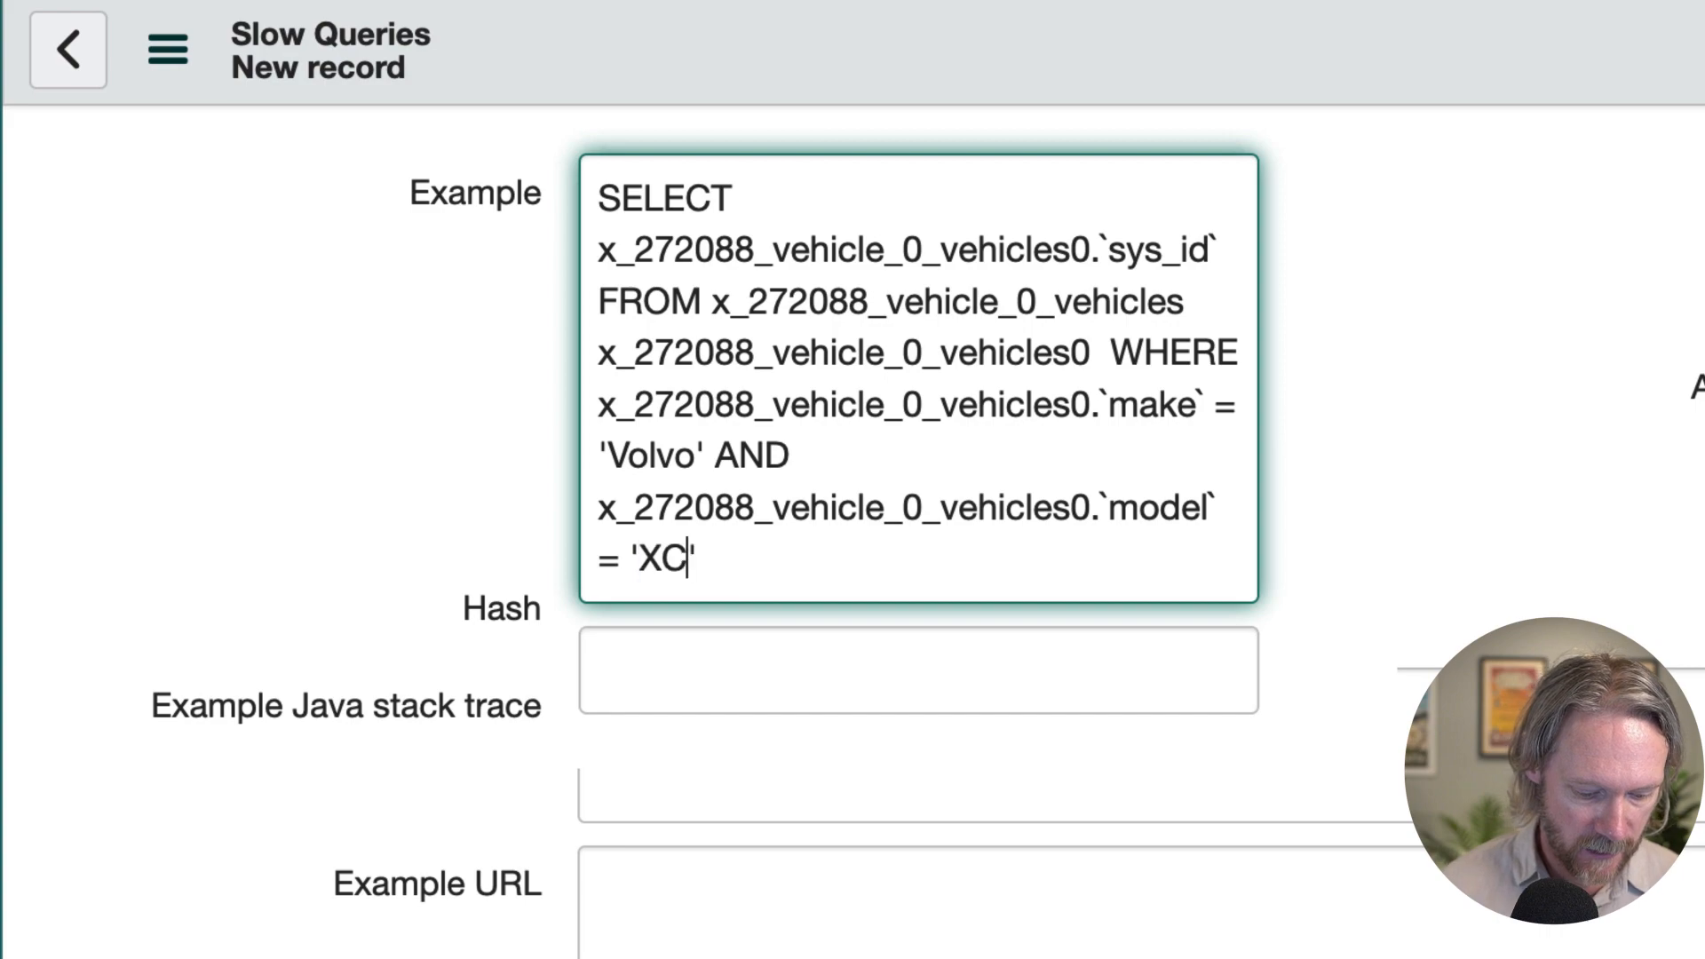
type("60")
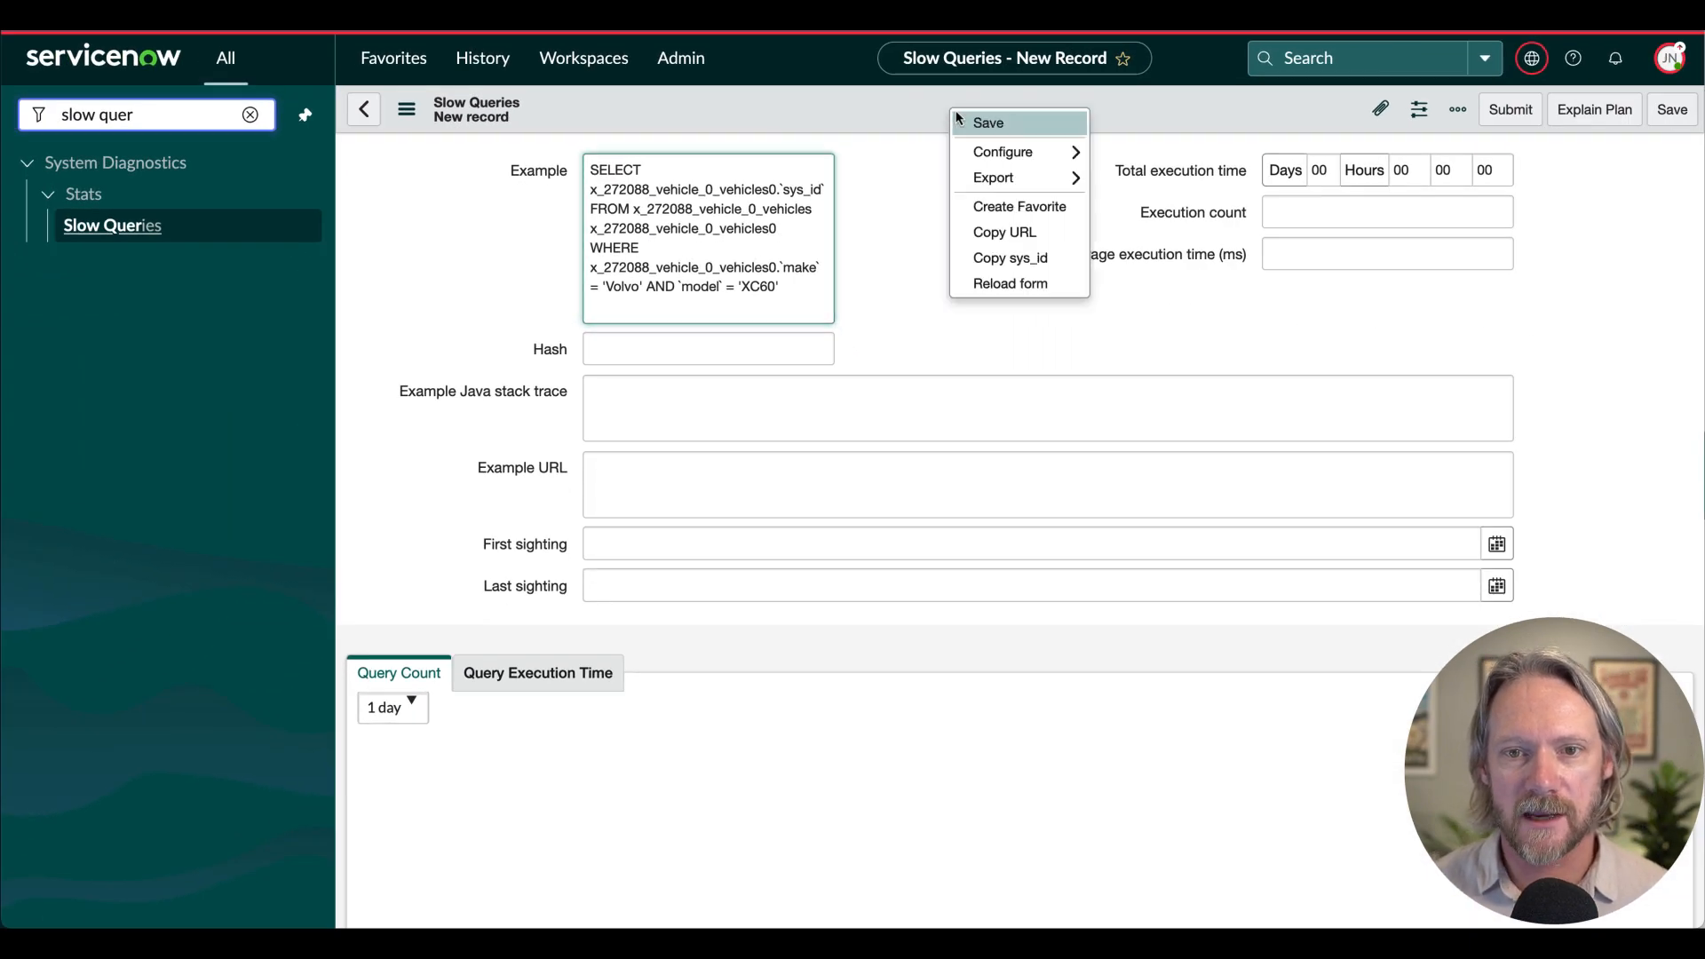
Save the new Volvo XC60 slow query record from the form header menu.
left_click(987, 122)
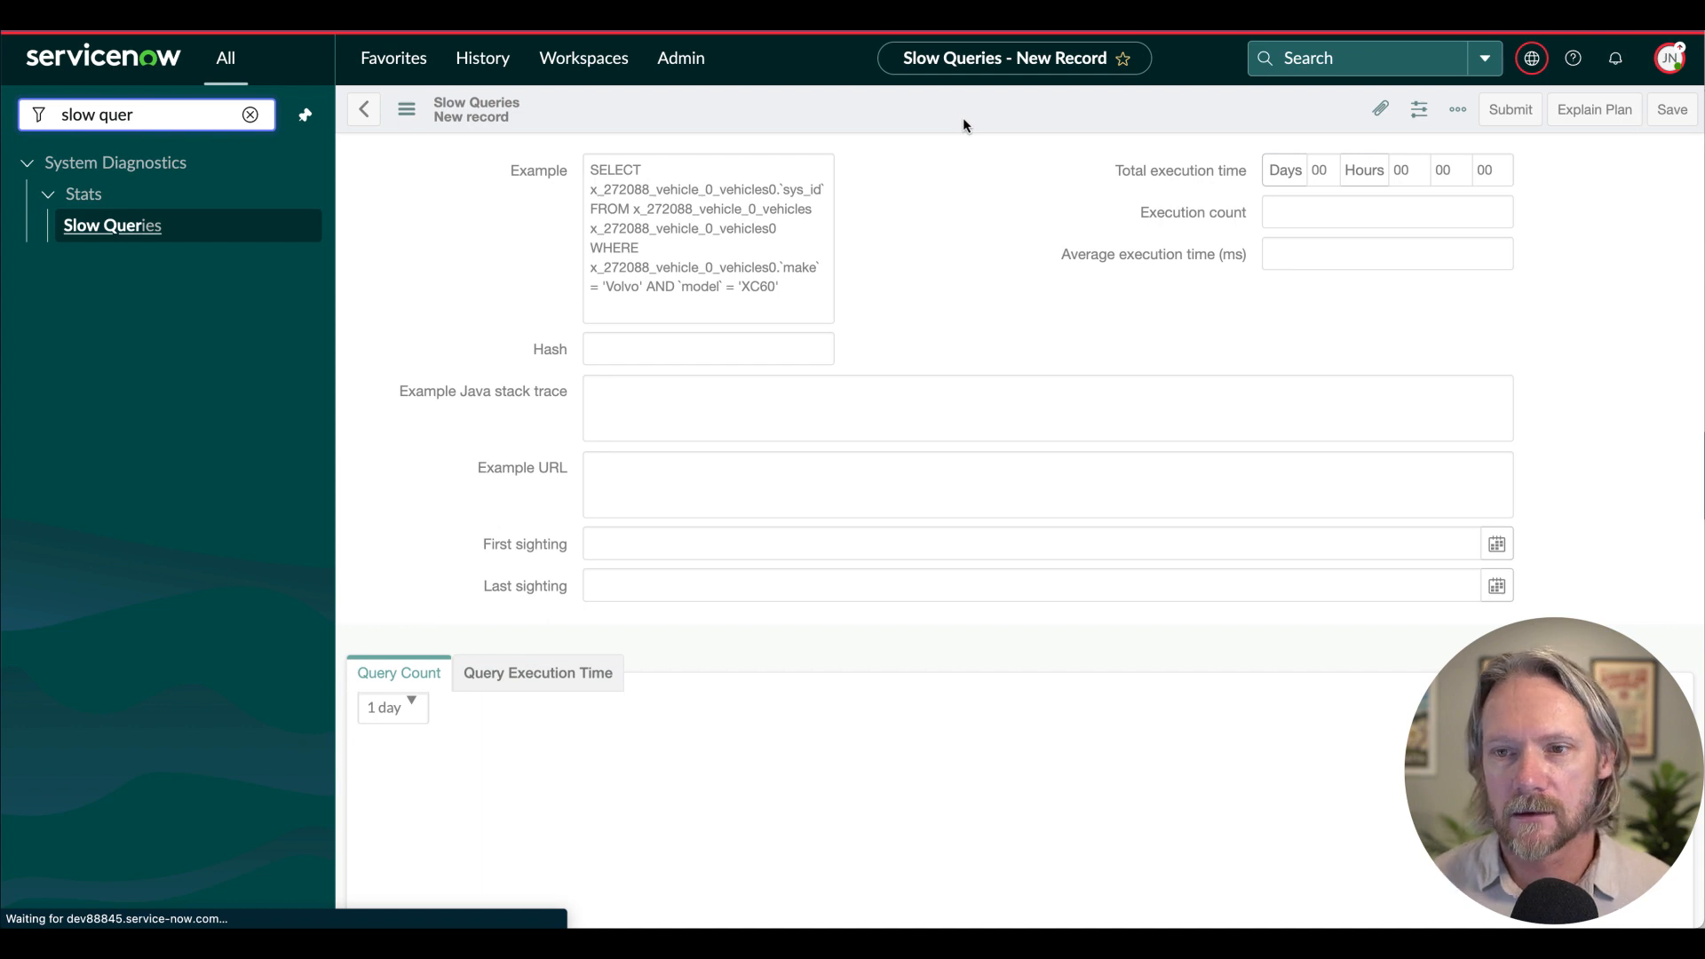
mouse_move(934, 242)
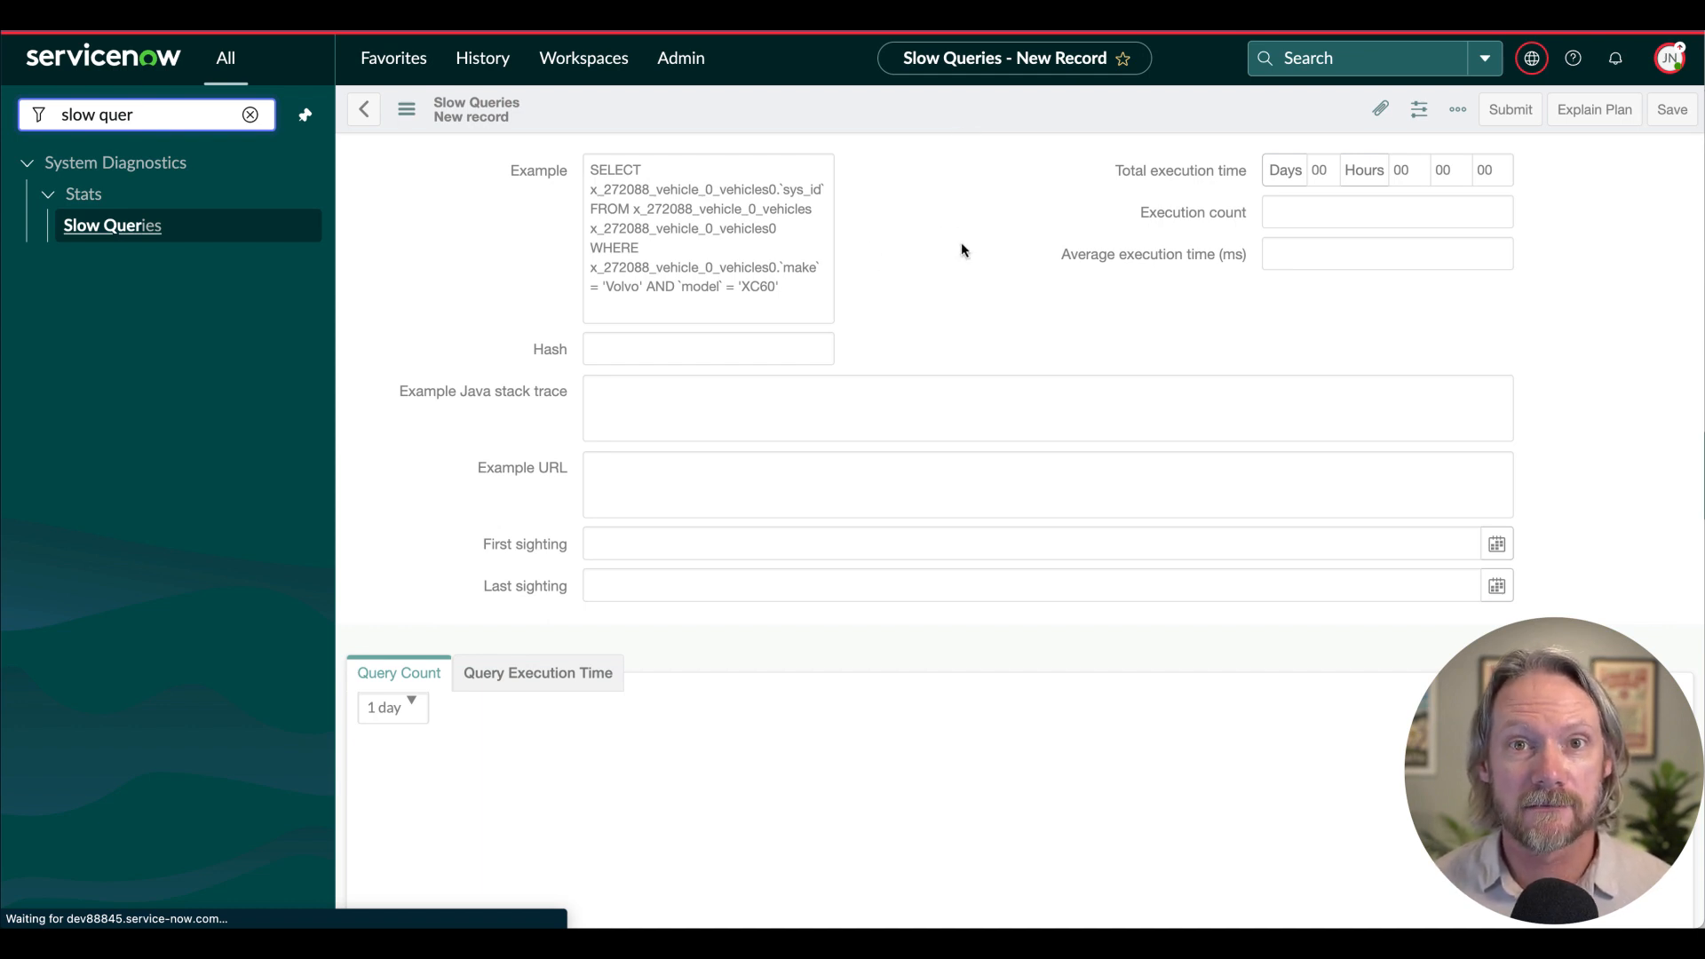
left_click(714, 238)
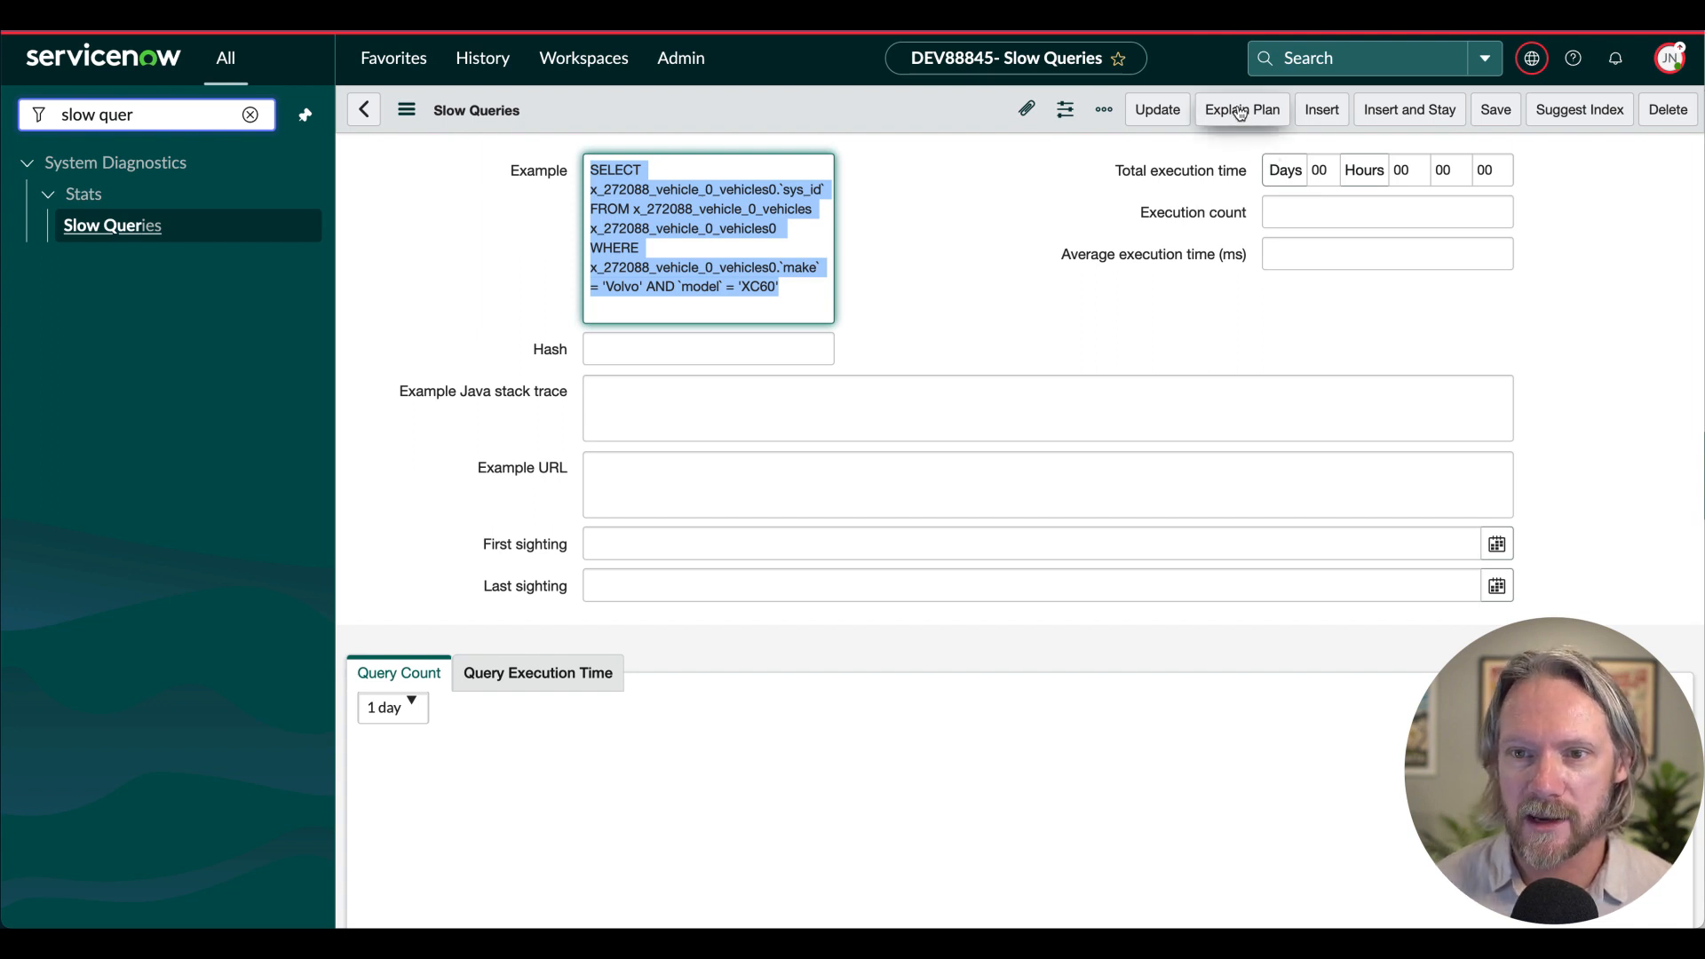
Generate the explain plan and view its MySQL step: key make, ref const,const, 338 rows.
left_click(1243, 110)
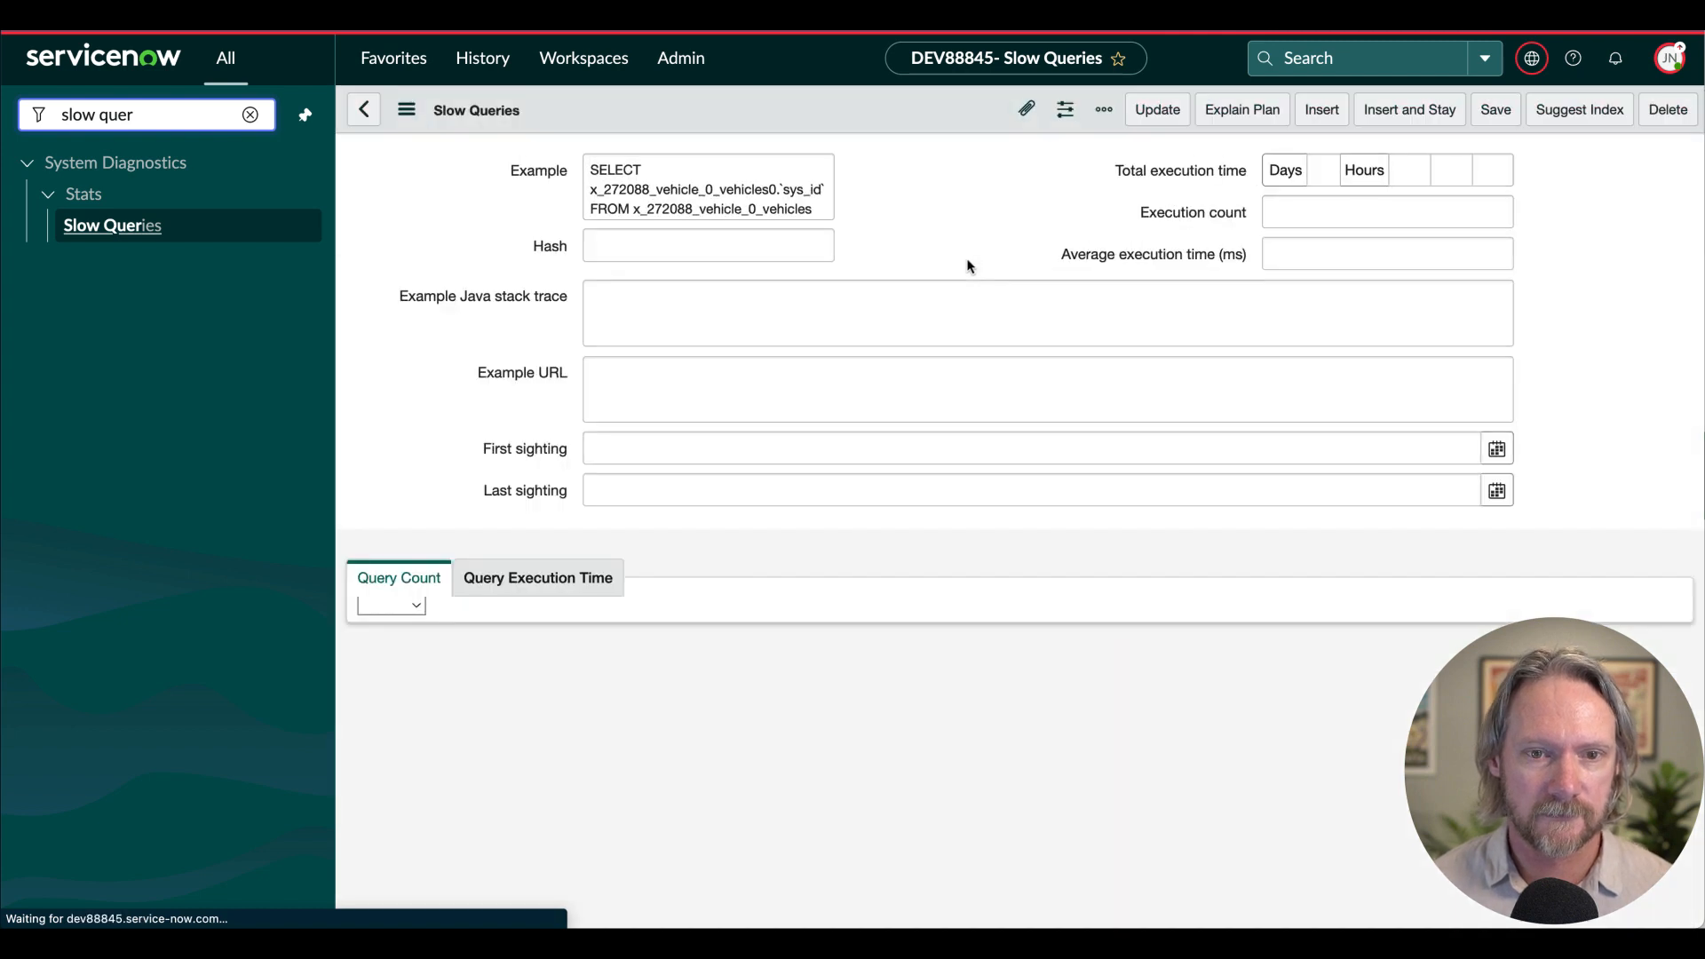
left_click(391, 604)
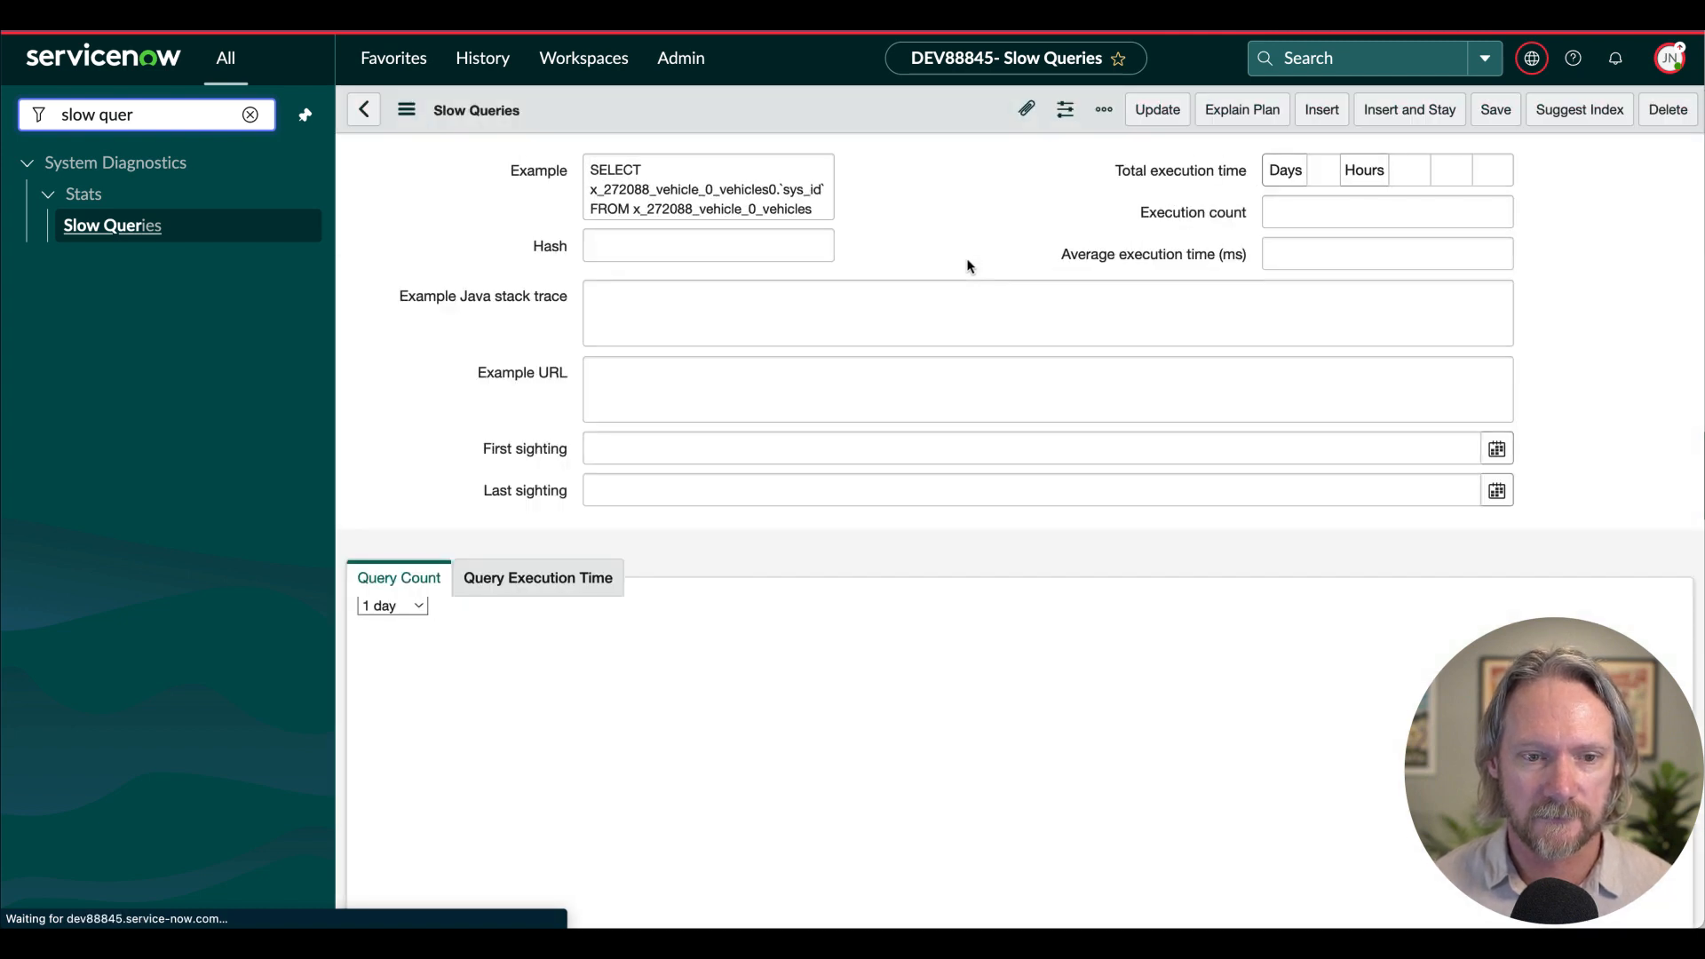
scroll("down", 3)
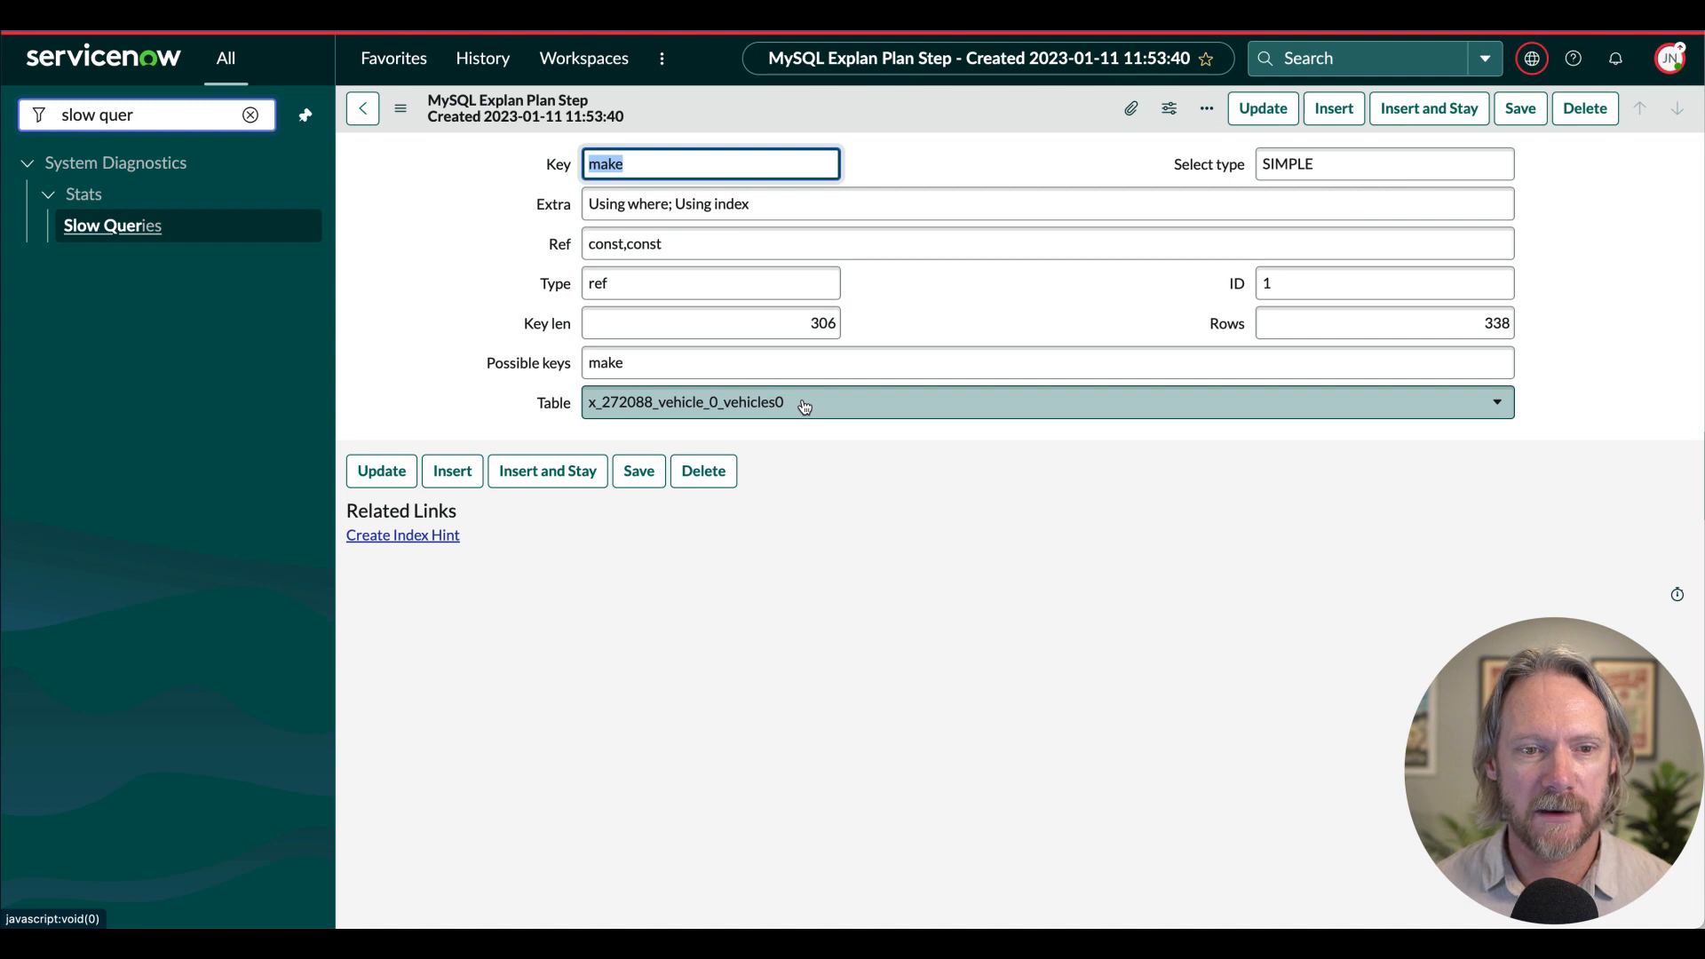
Inspect the explain plan's Ref value showing const,const.
left_click(853, 362)
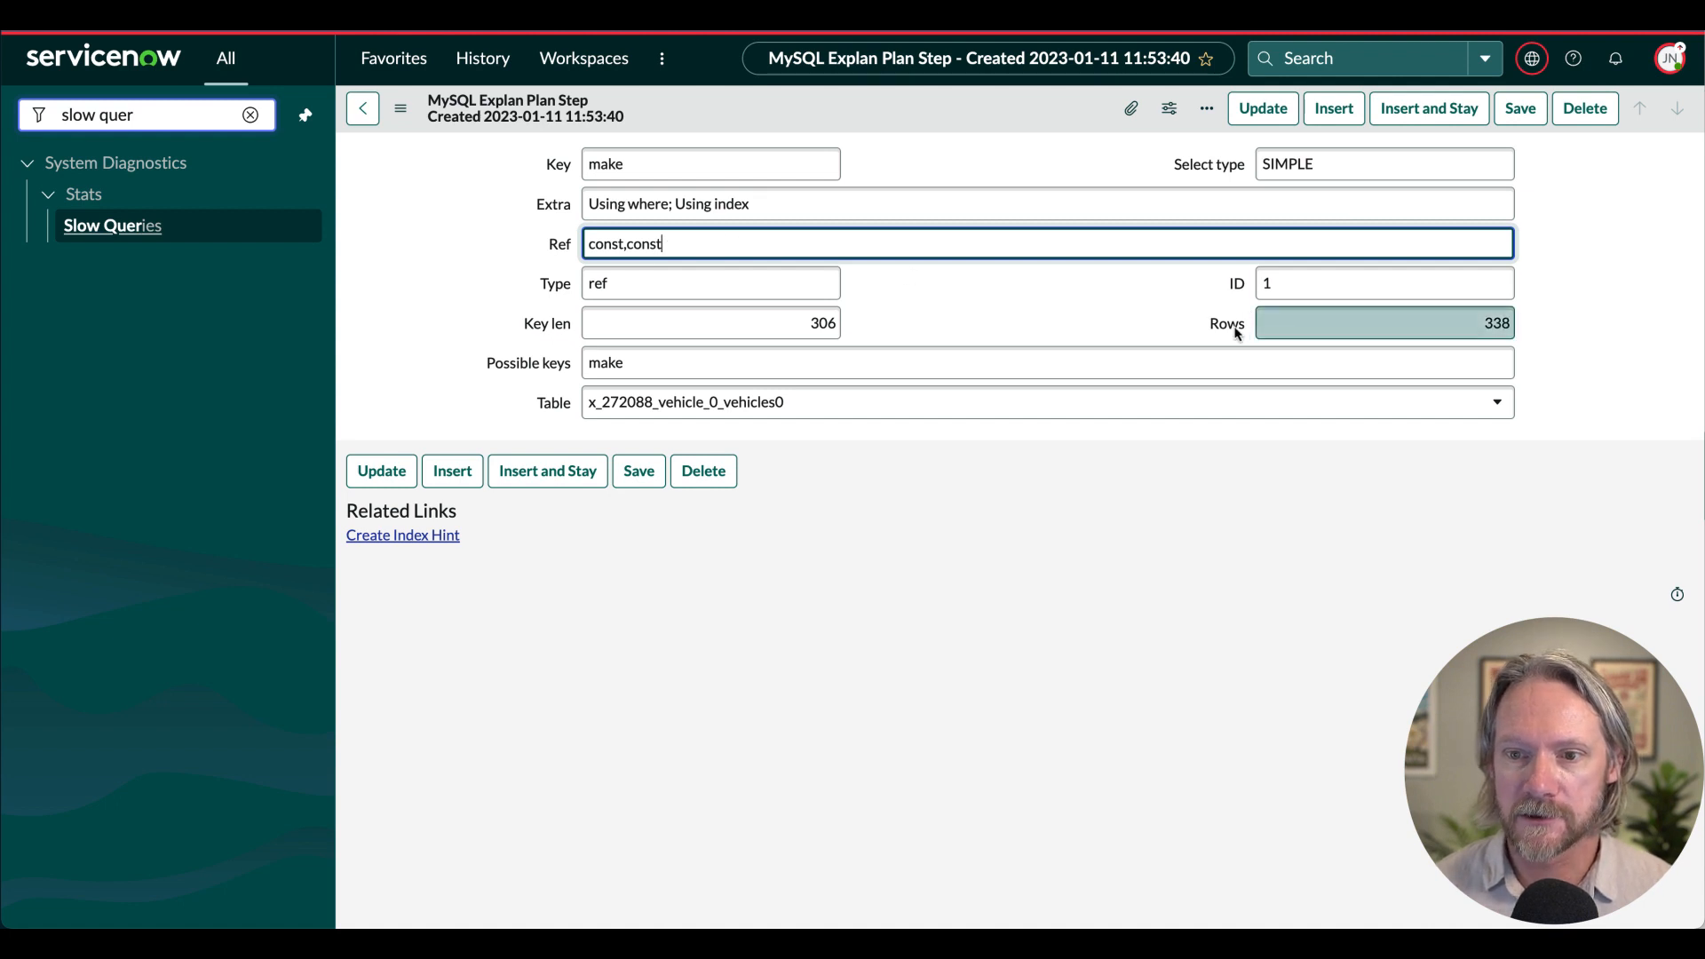
mouse_move(1379, 324)
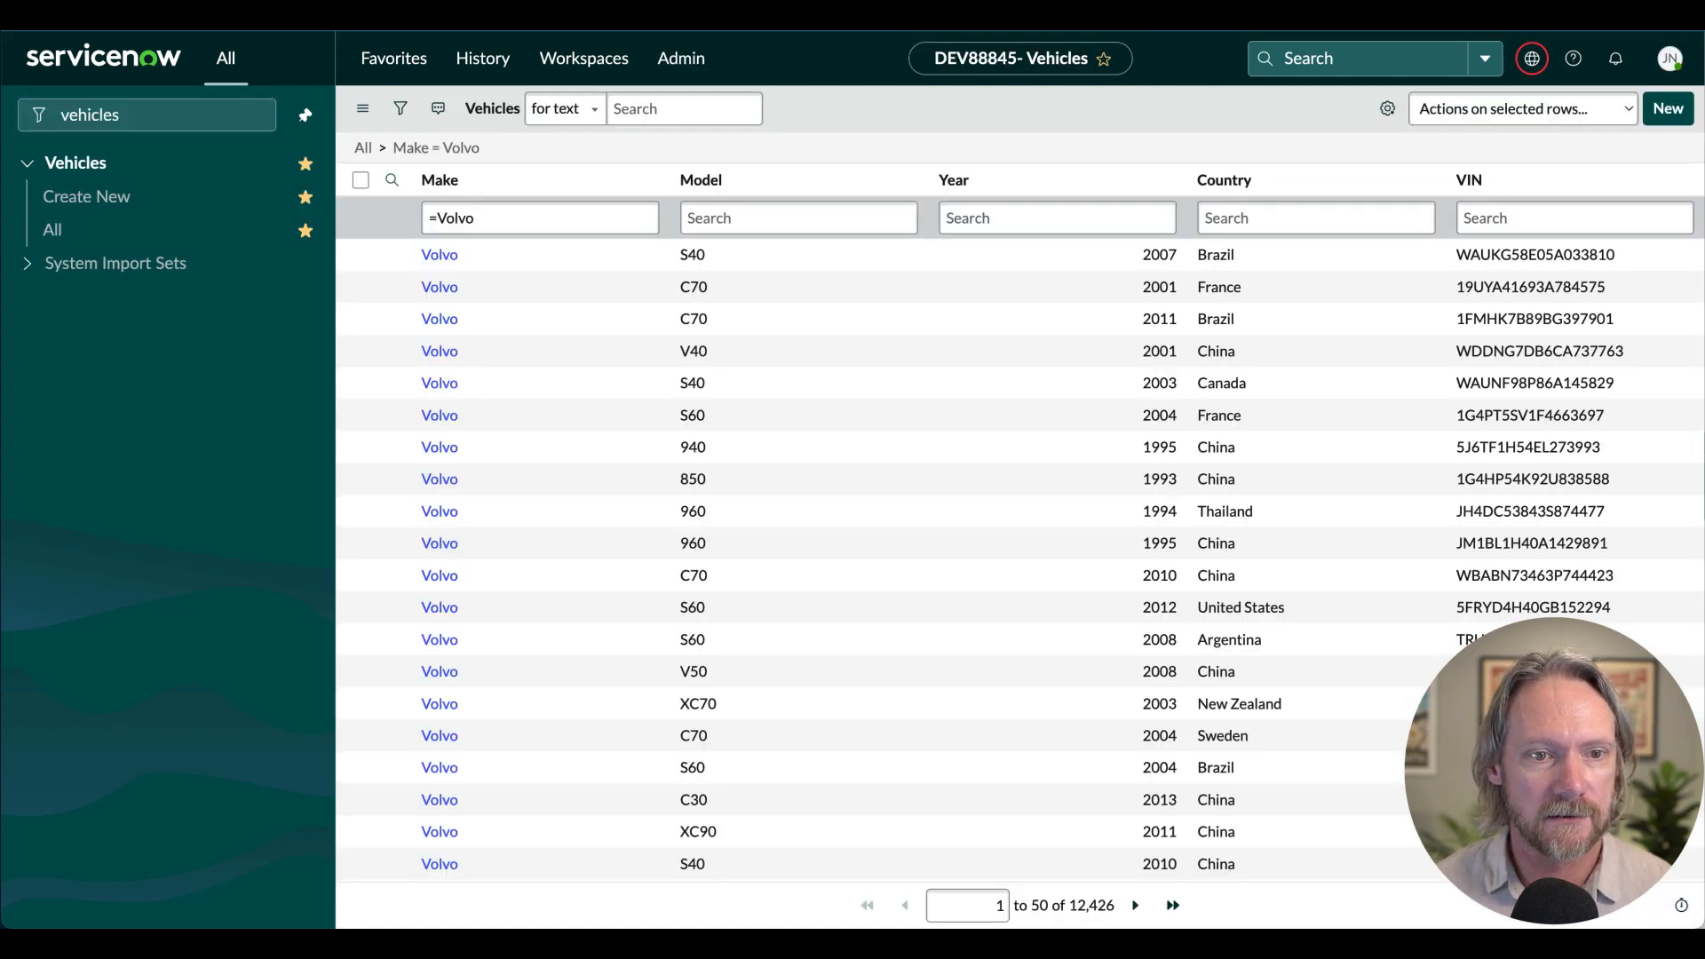
Filter the Vehicles list Model column to =XC60.
left_click(797, 217)
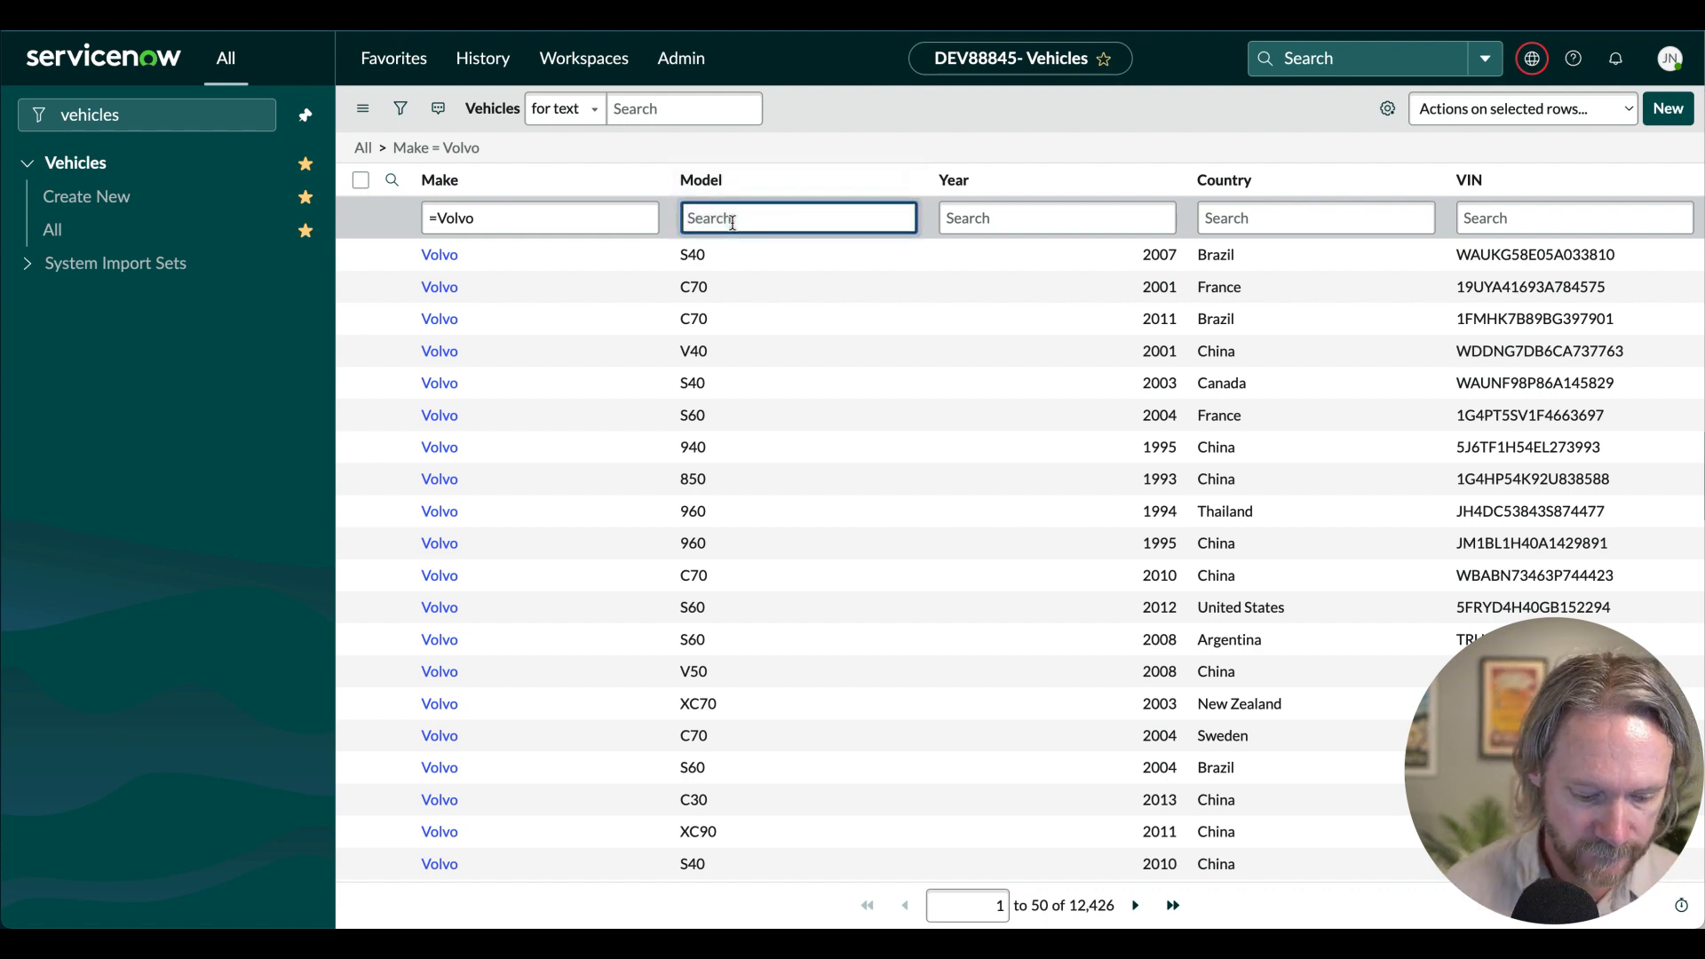
type("=X")
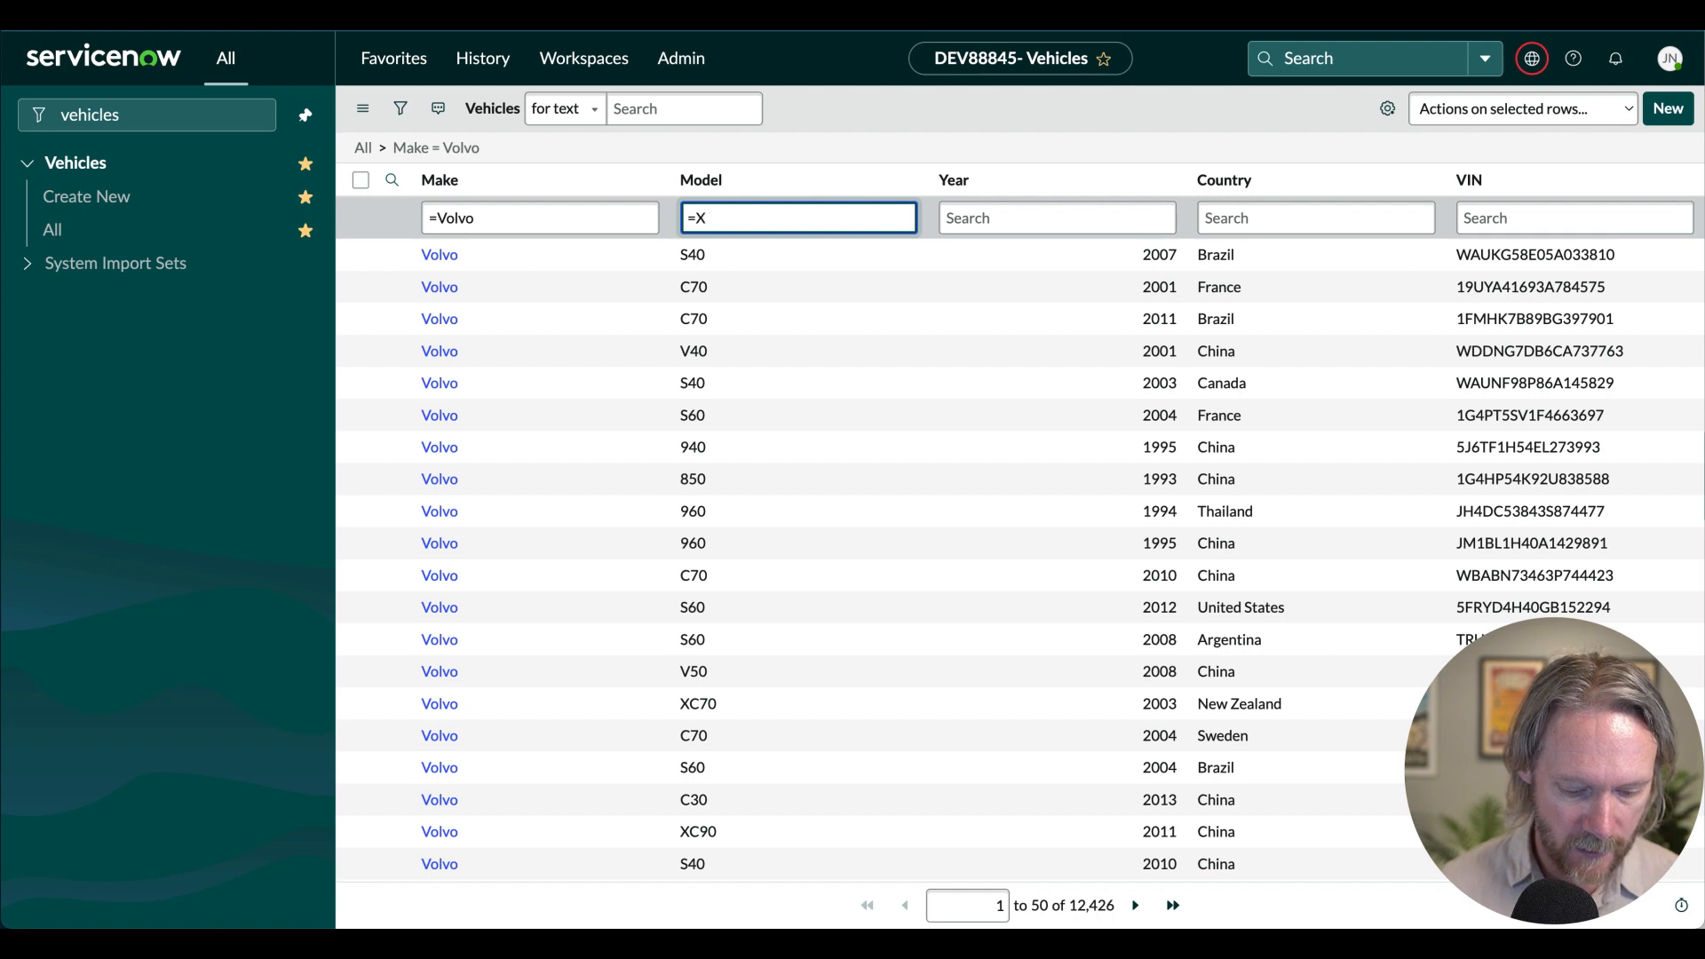
type("C60")
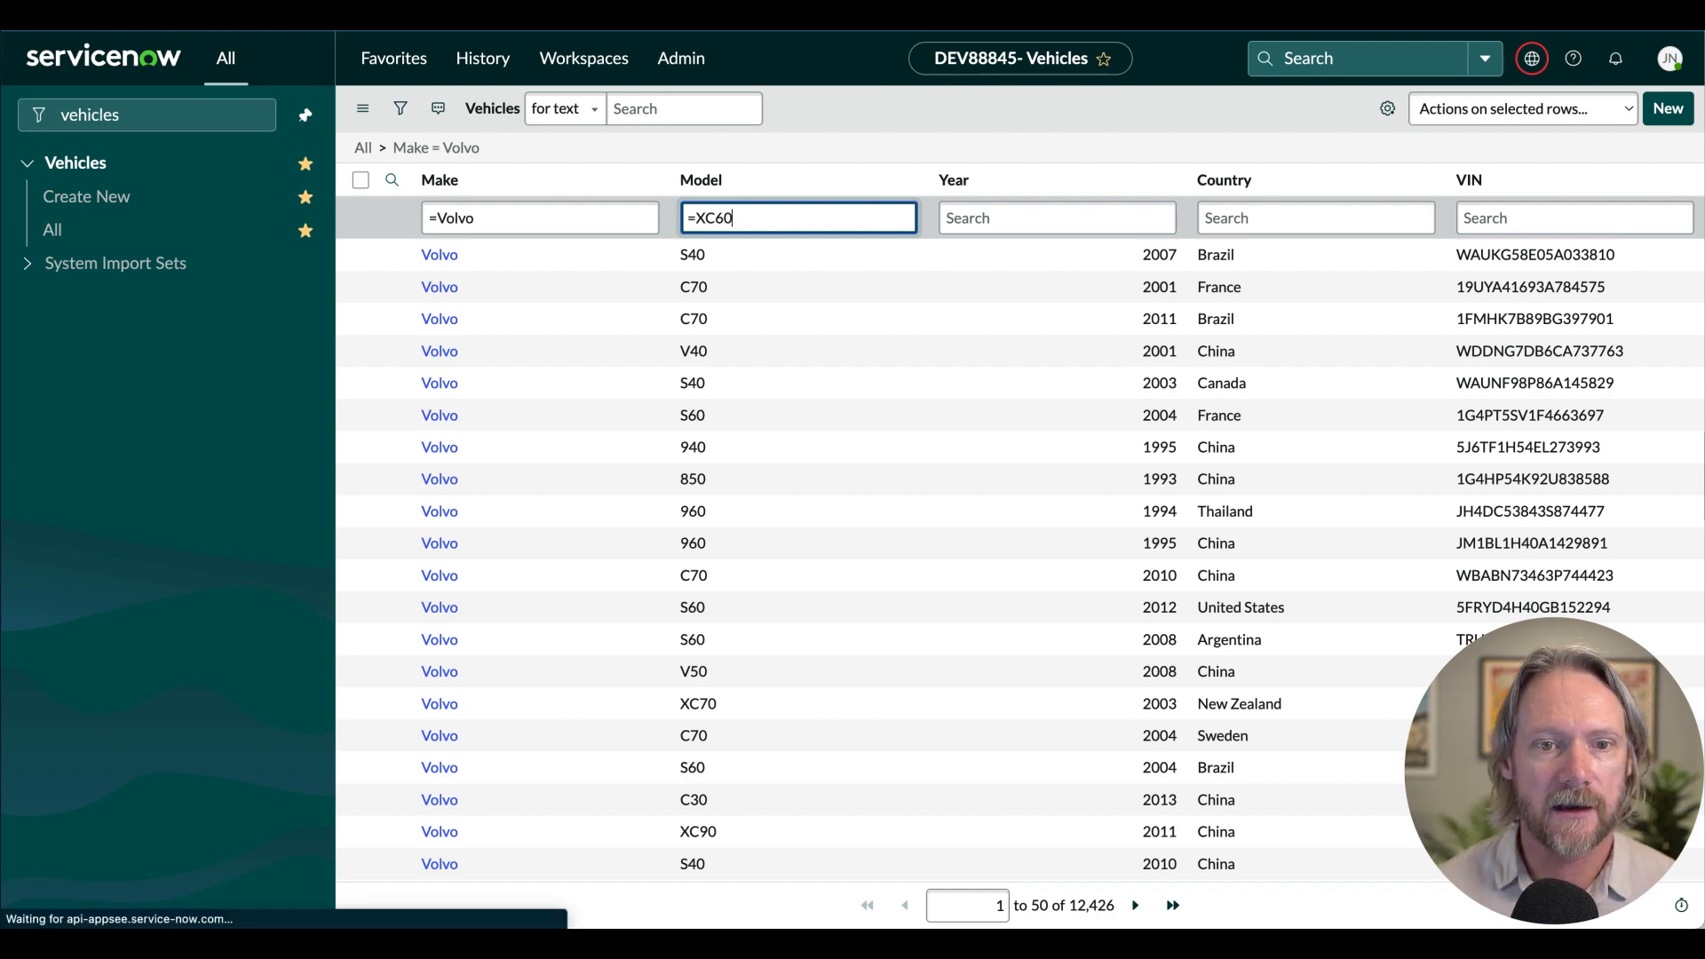
key("Enter")
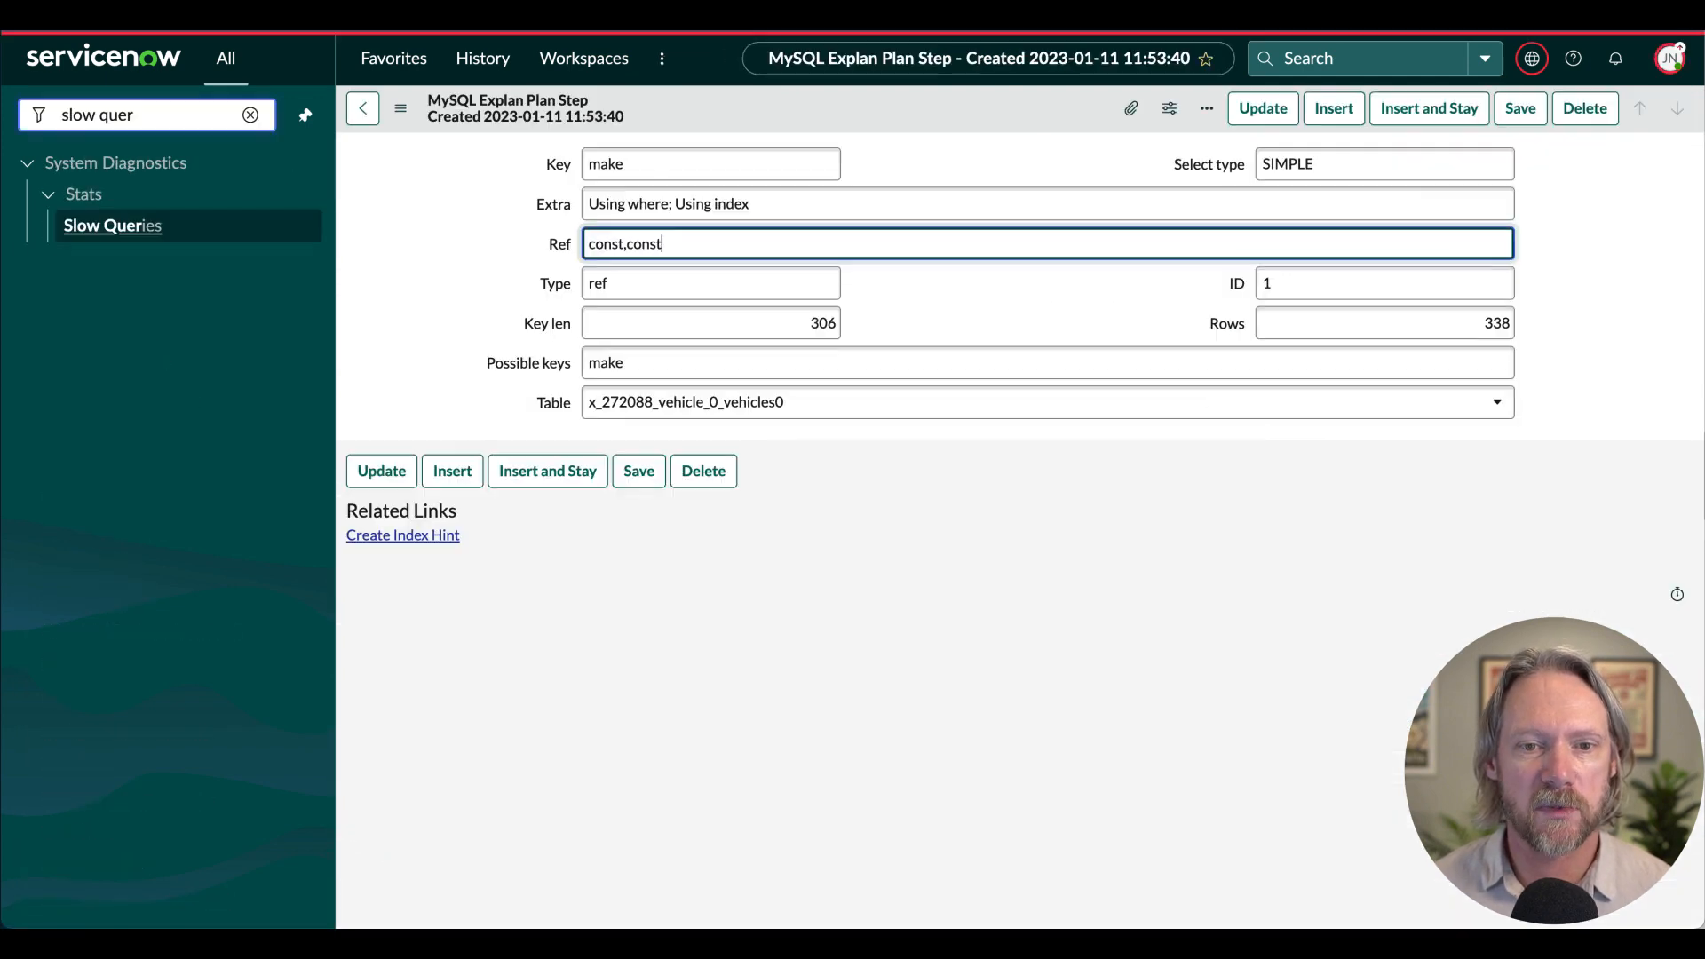
mouse_move(925, 284)
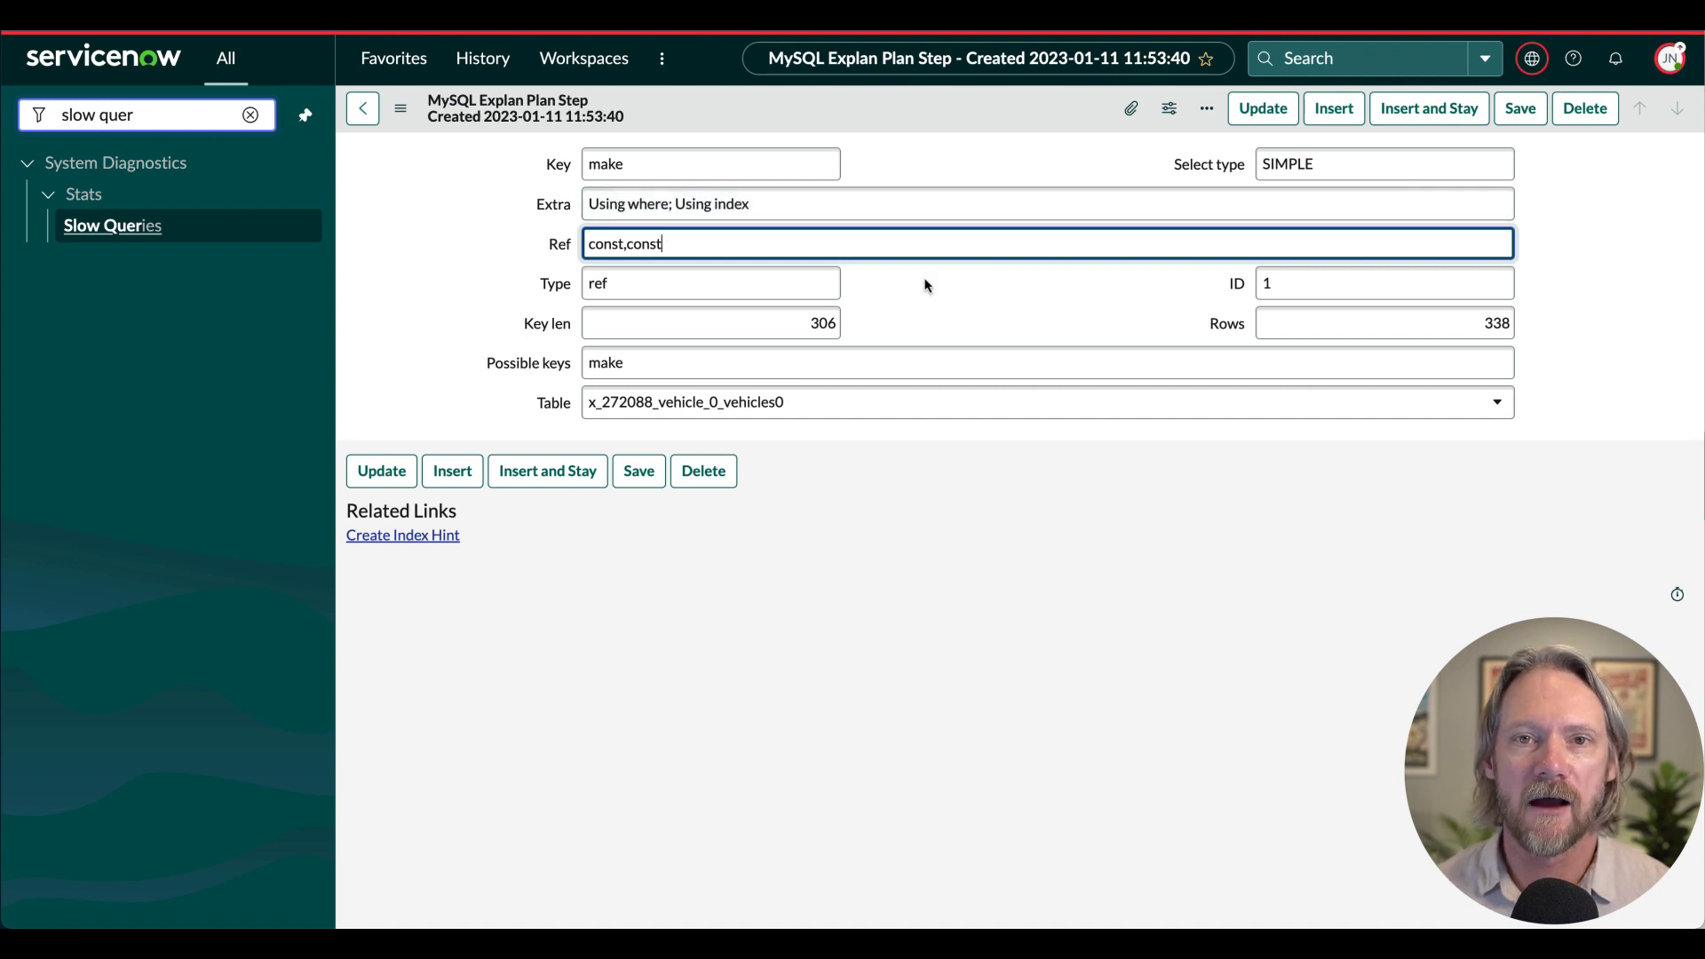